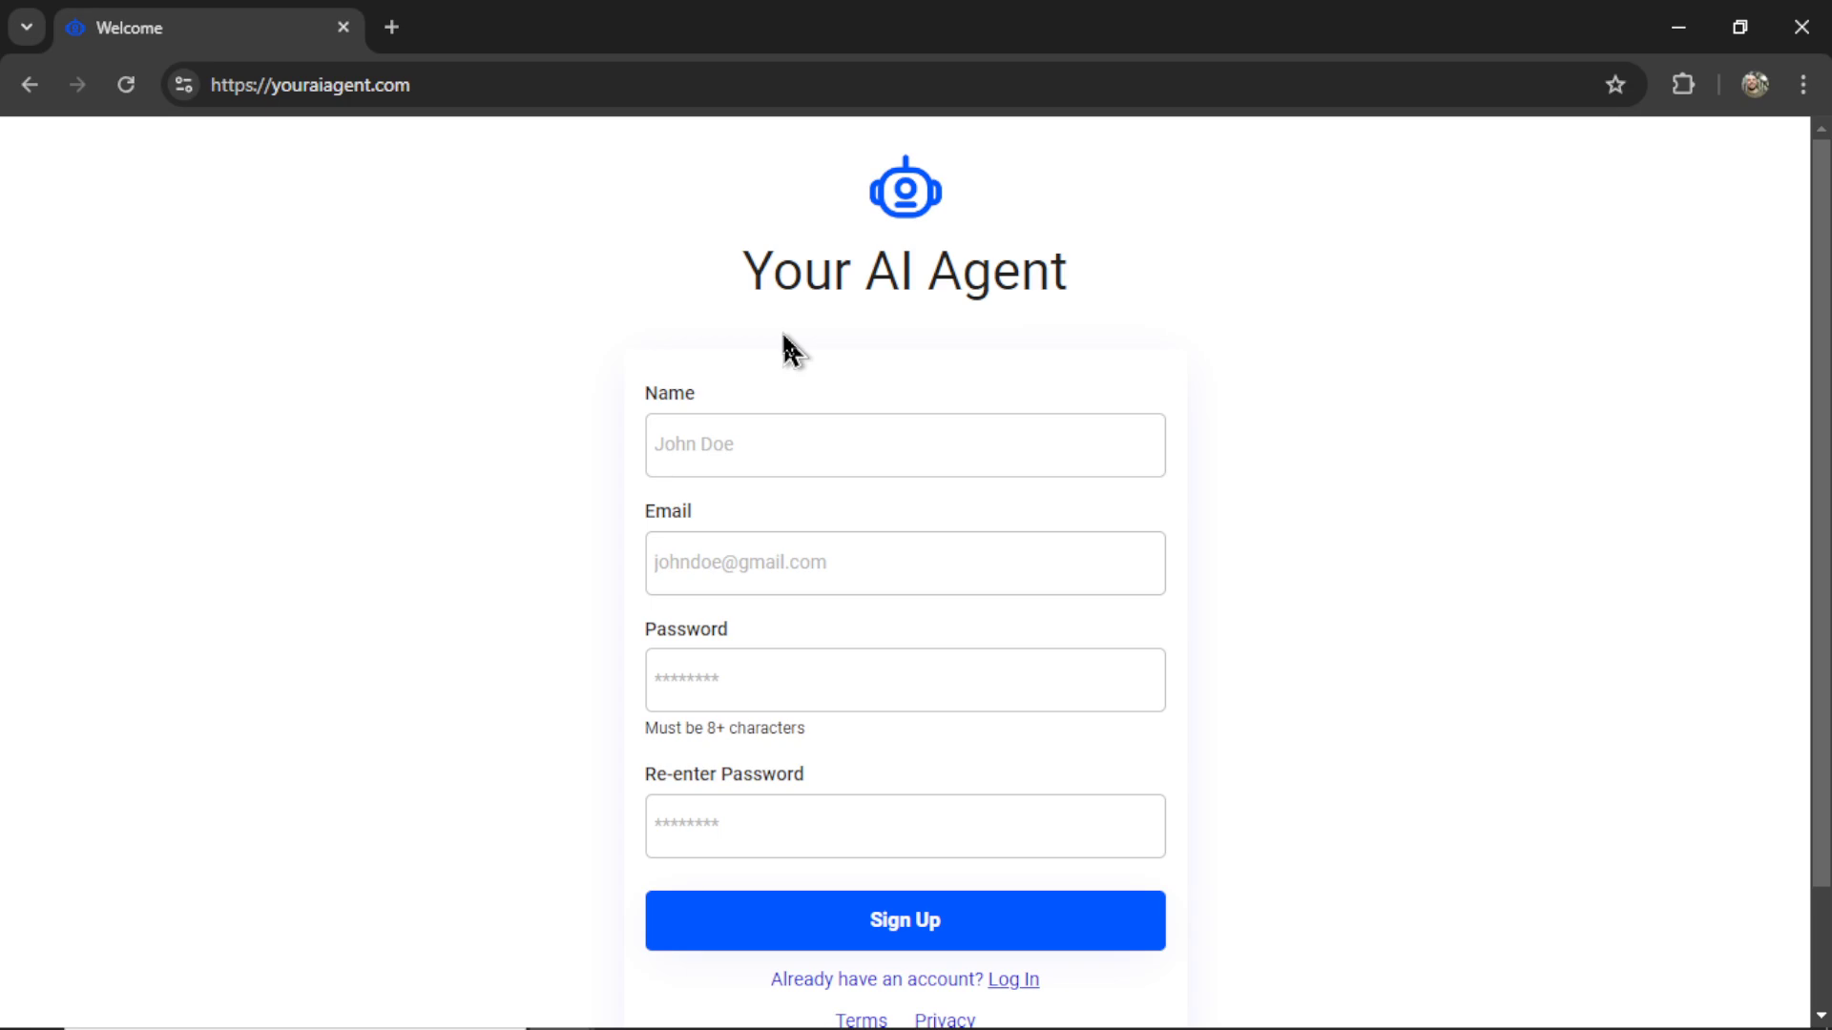
pyautogui.moveTo(963, 442)
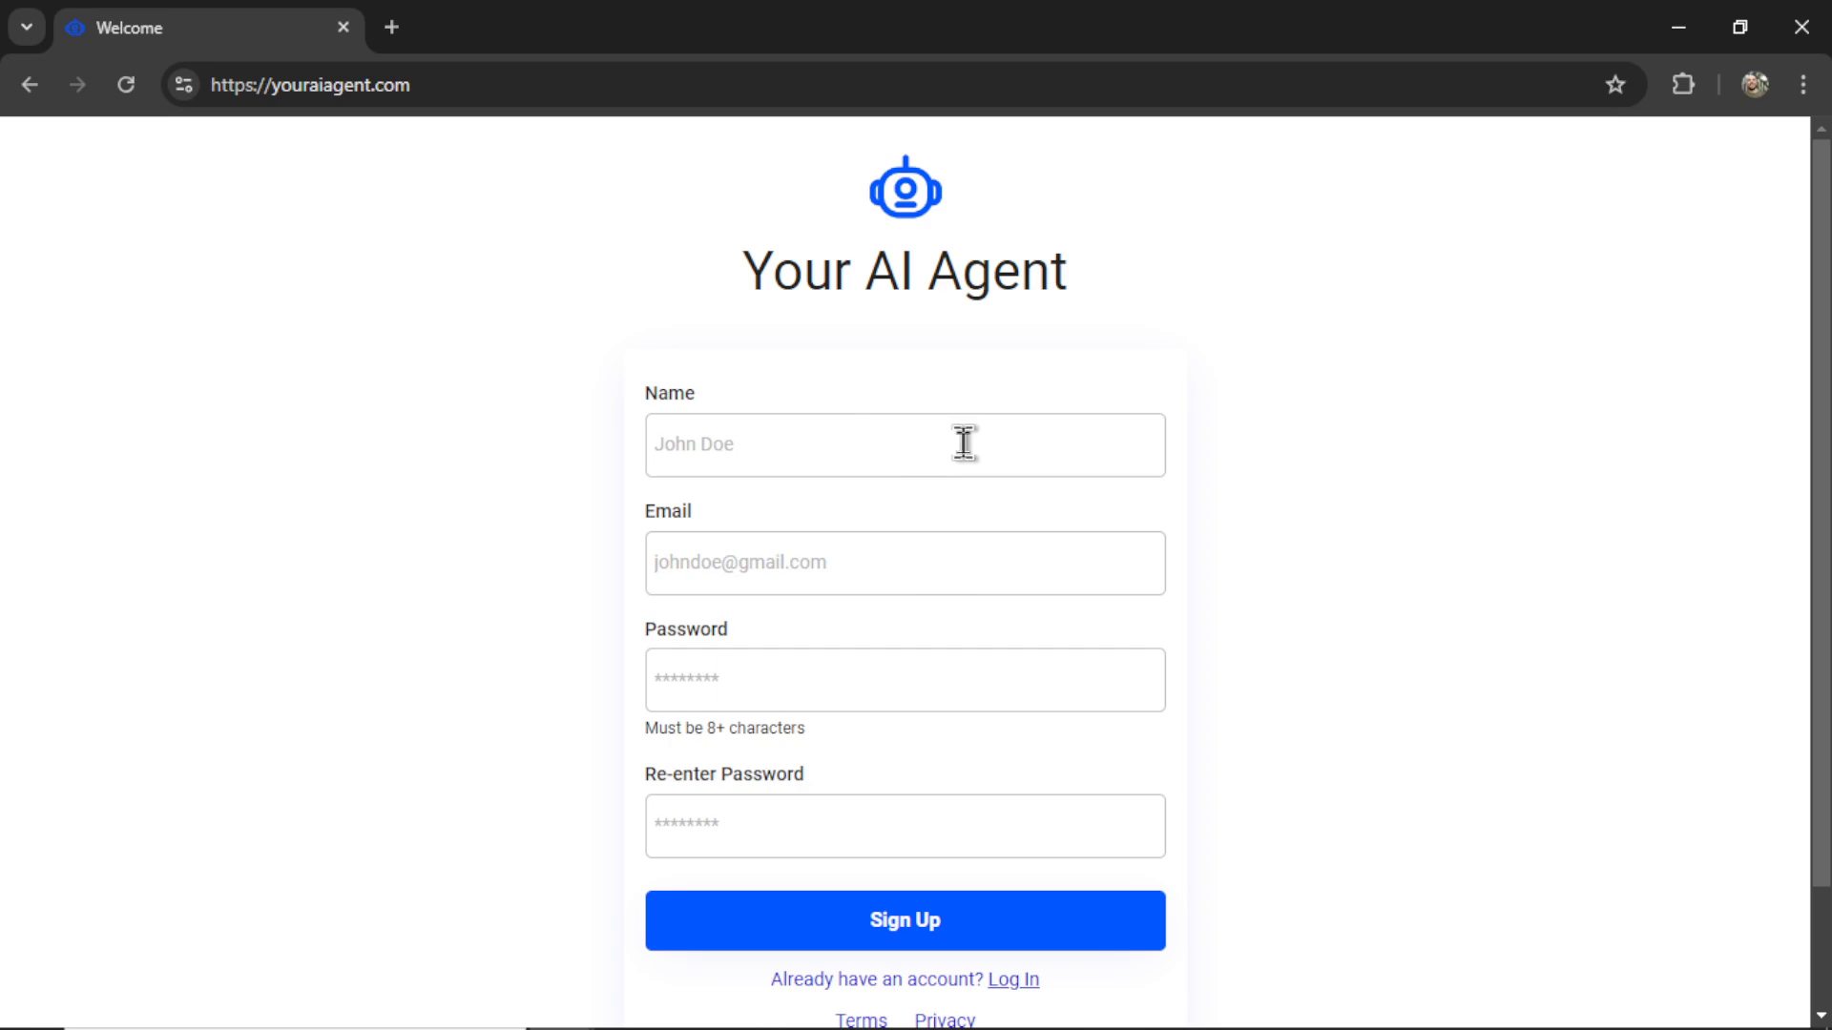
pyautogui.moveTo(881, 668)
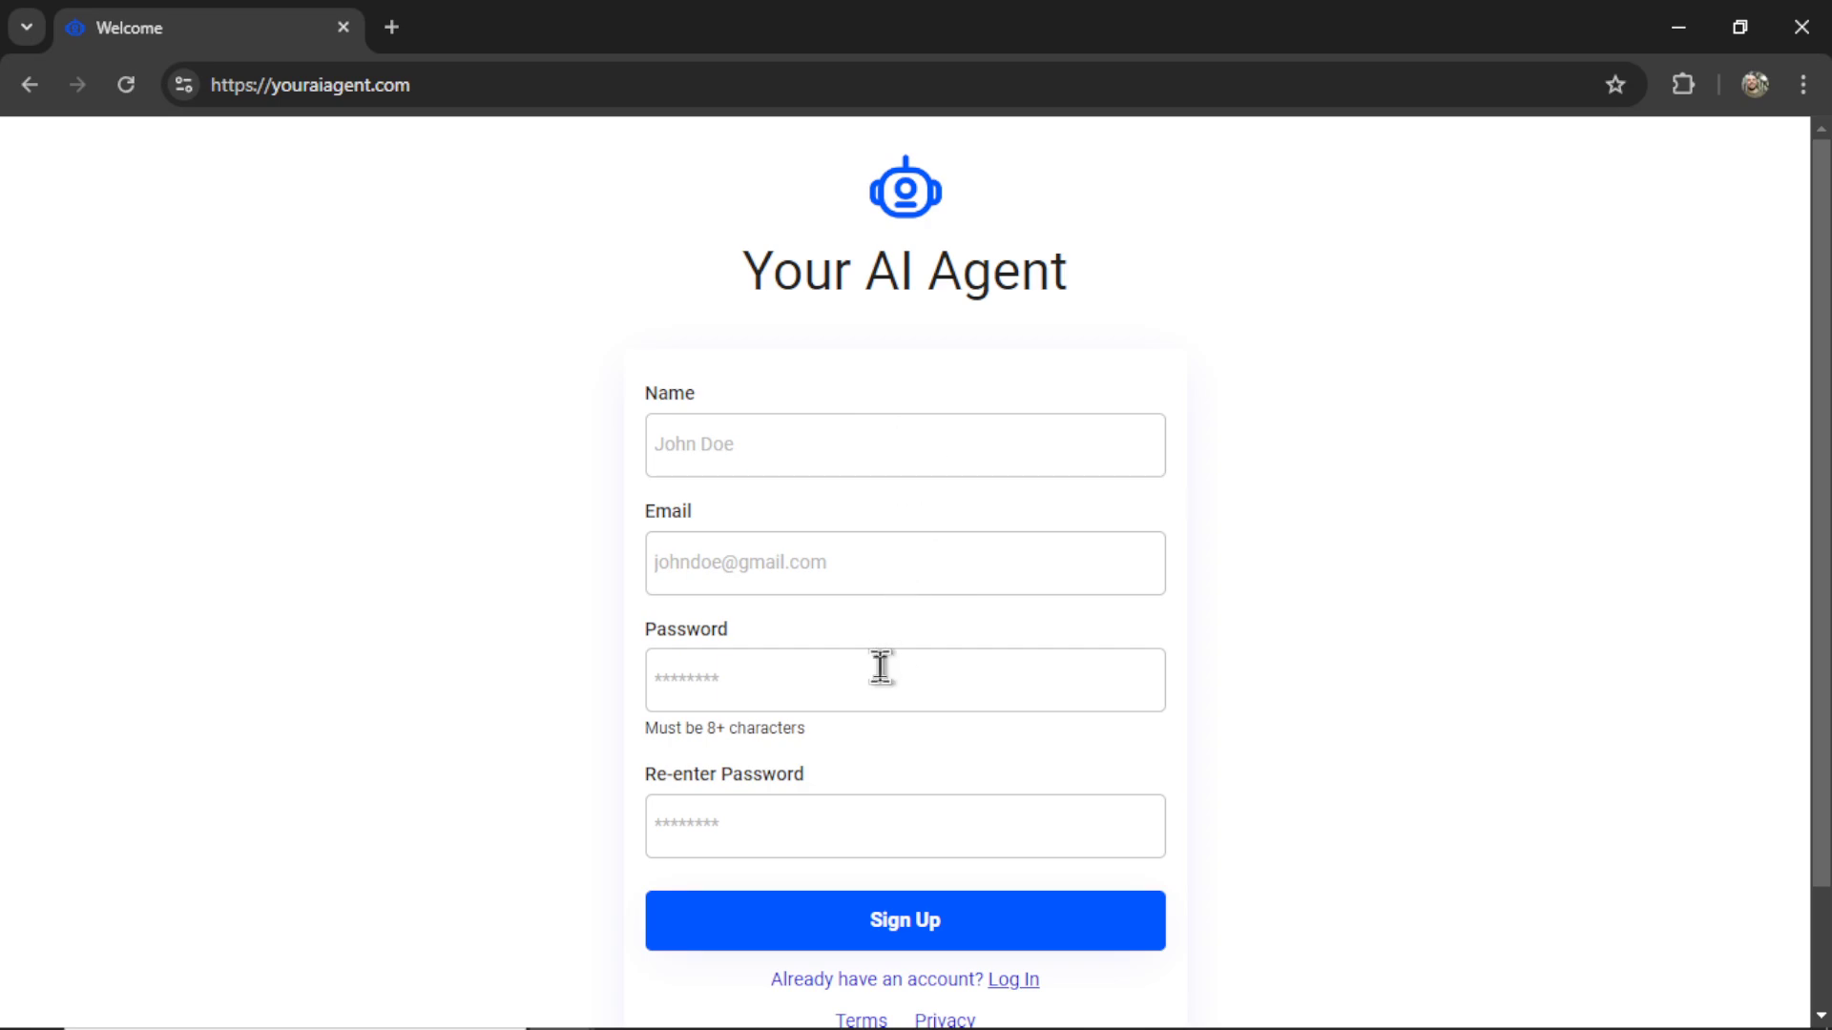
pyautogui.moveTo(893, 887)
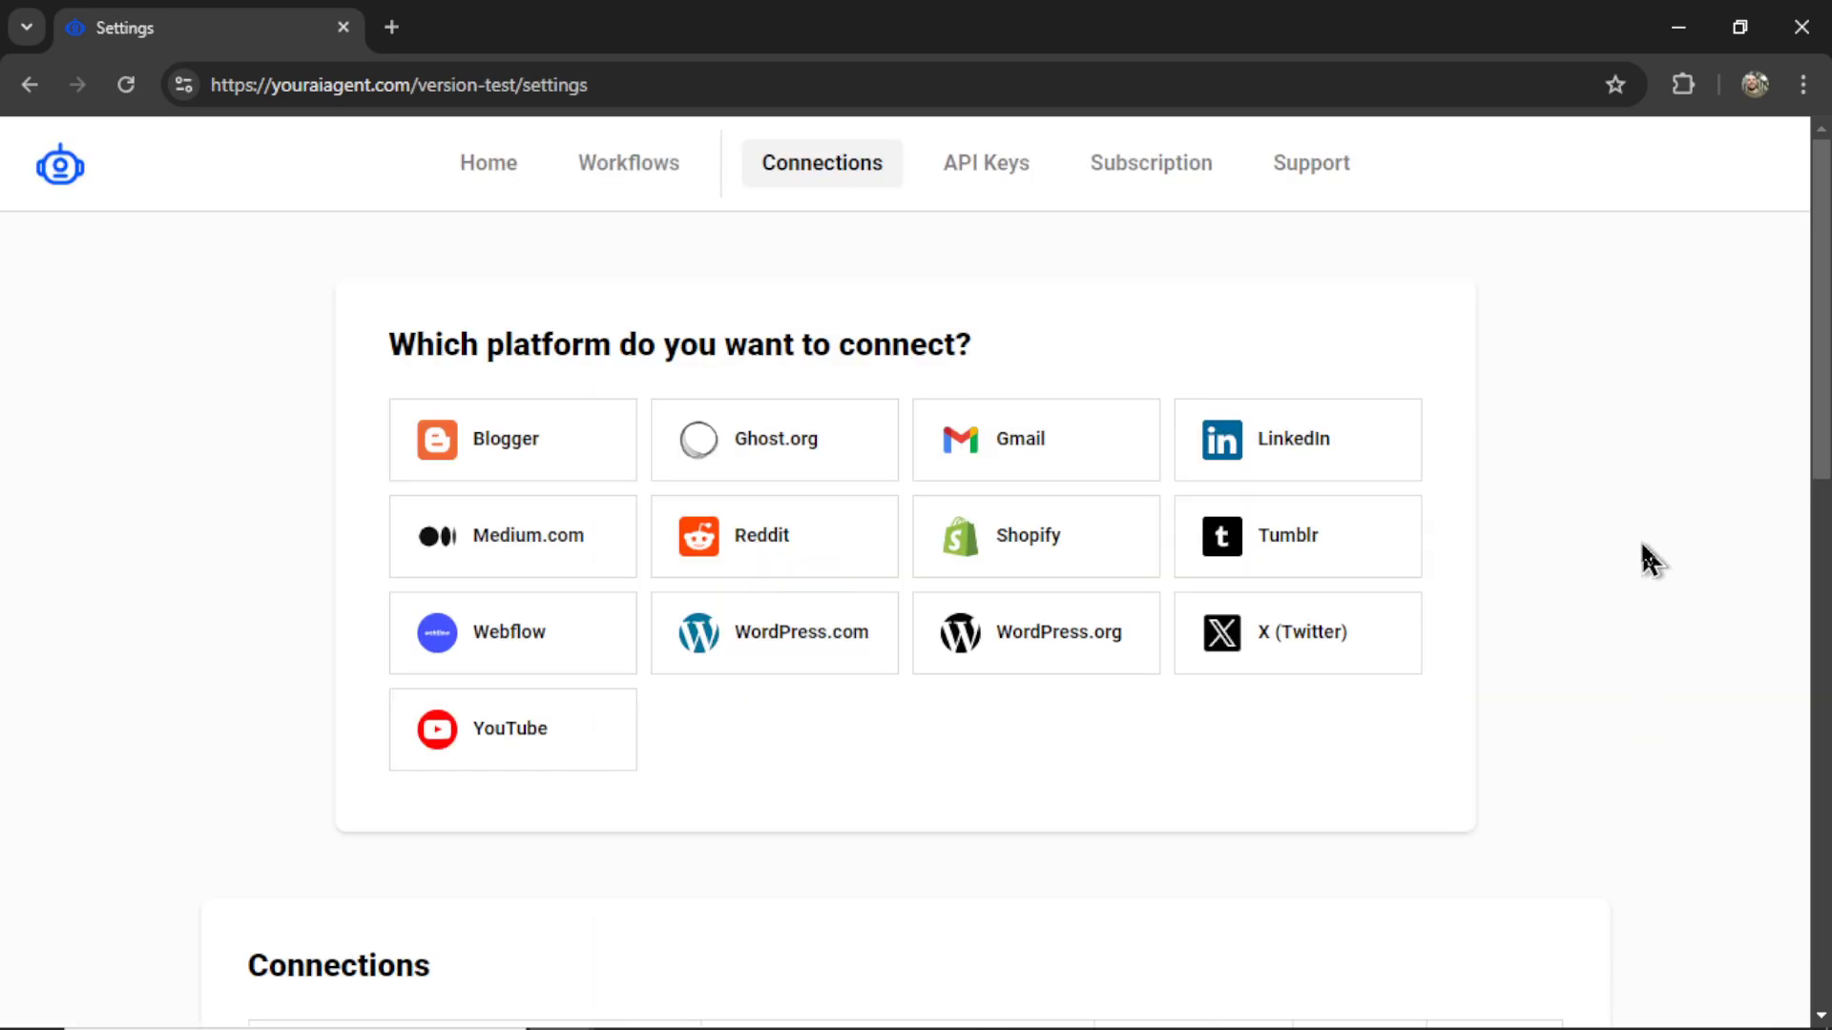
pyautogui.moveTo(573, 753)
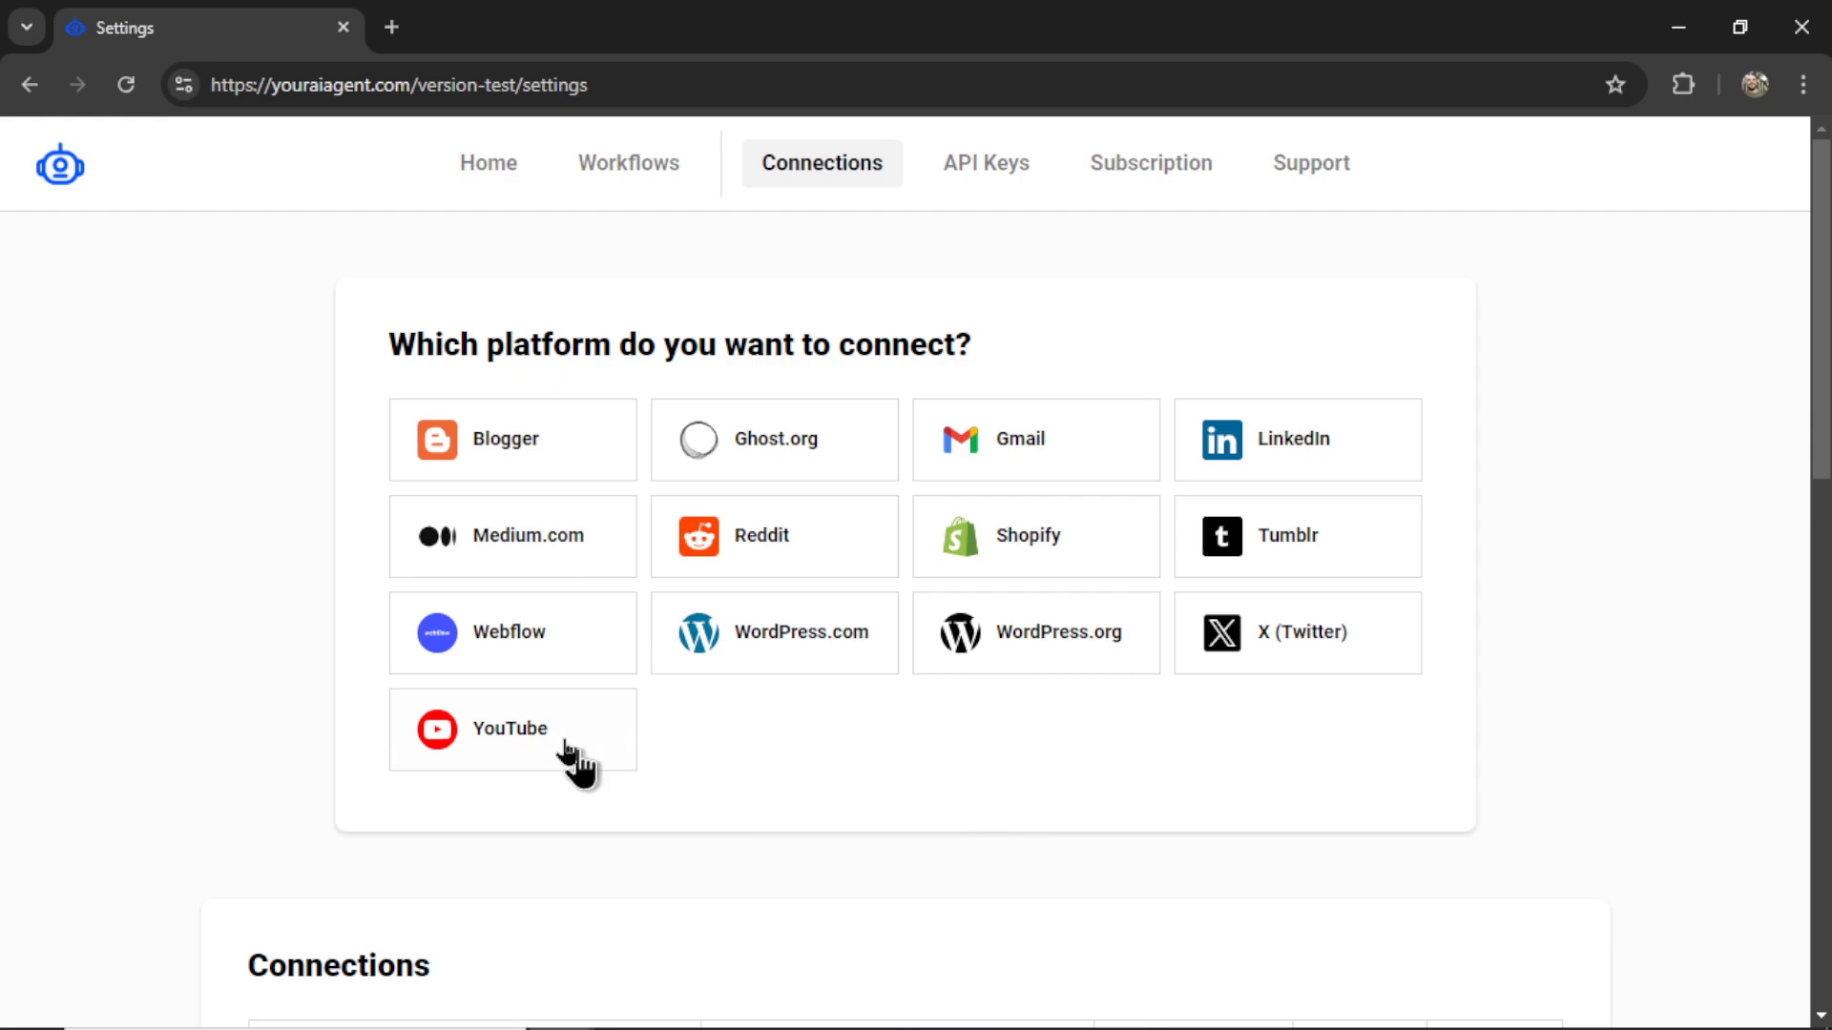
pyautogui.moveTo(738, 742)
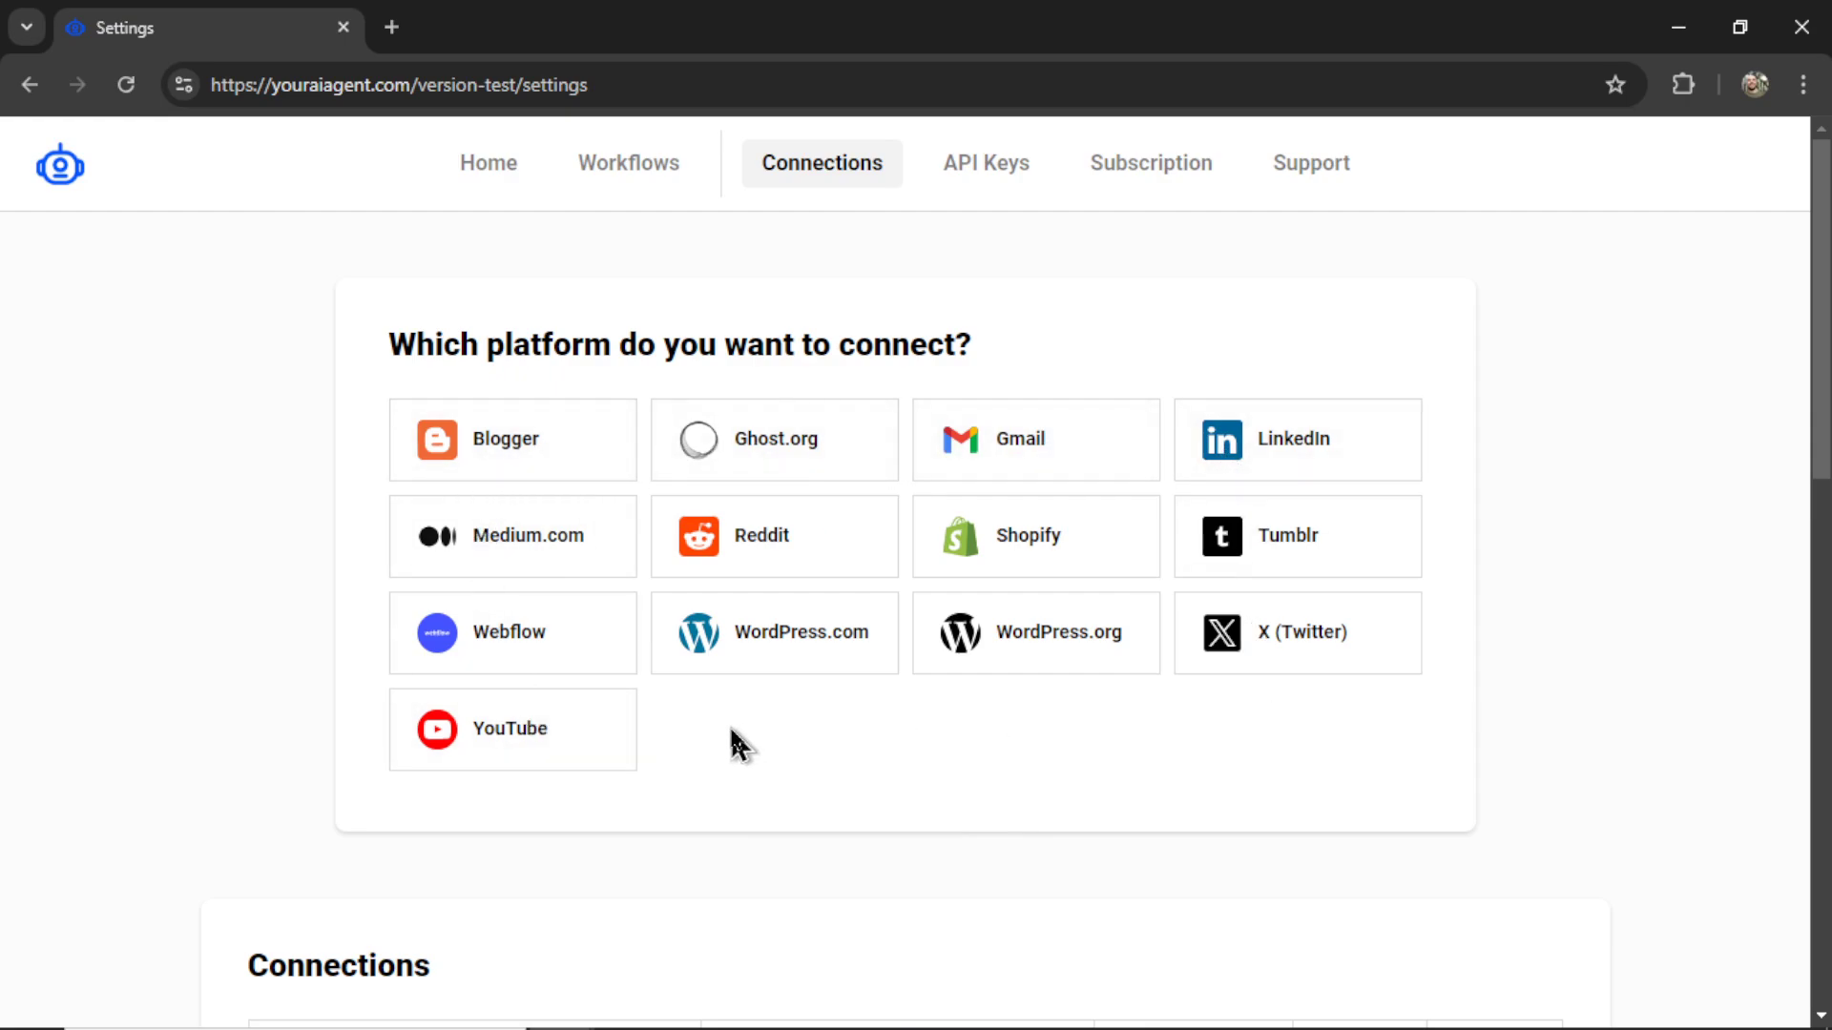
pyautogui.moveTo(809, 774)
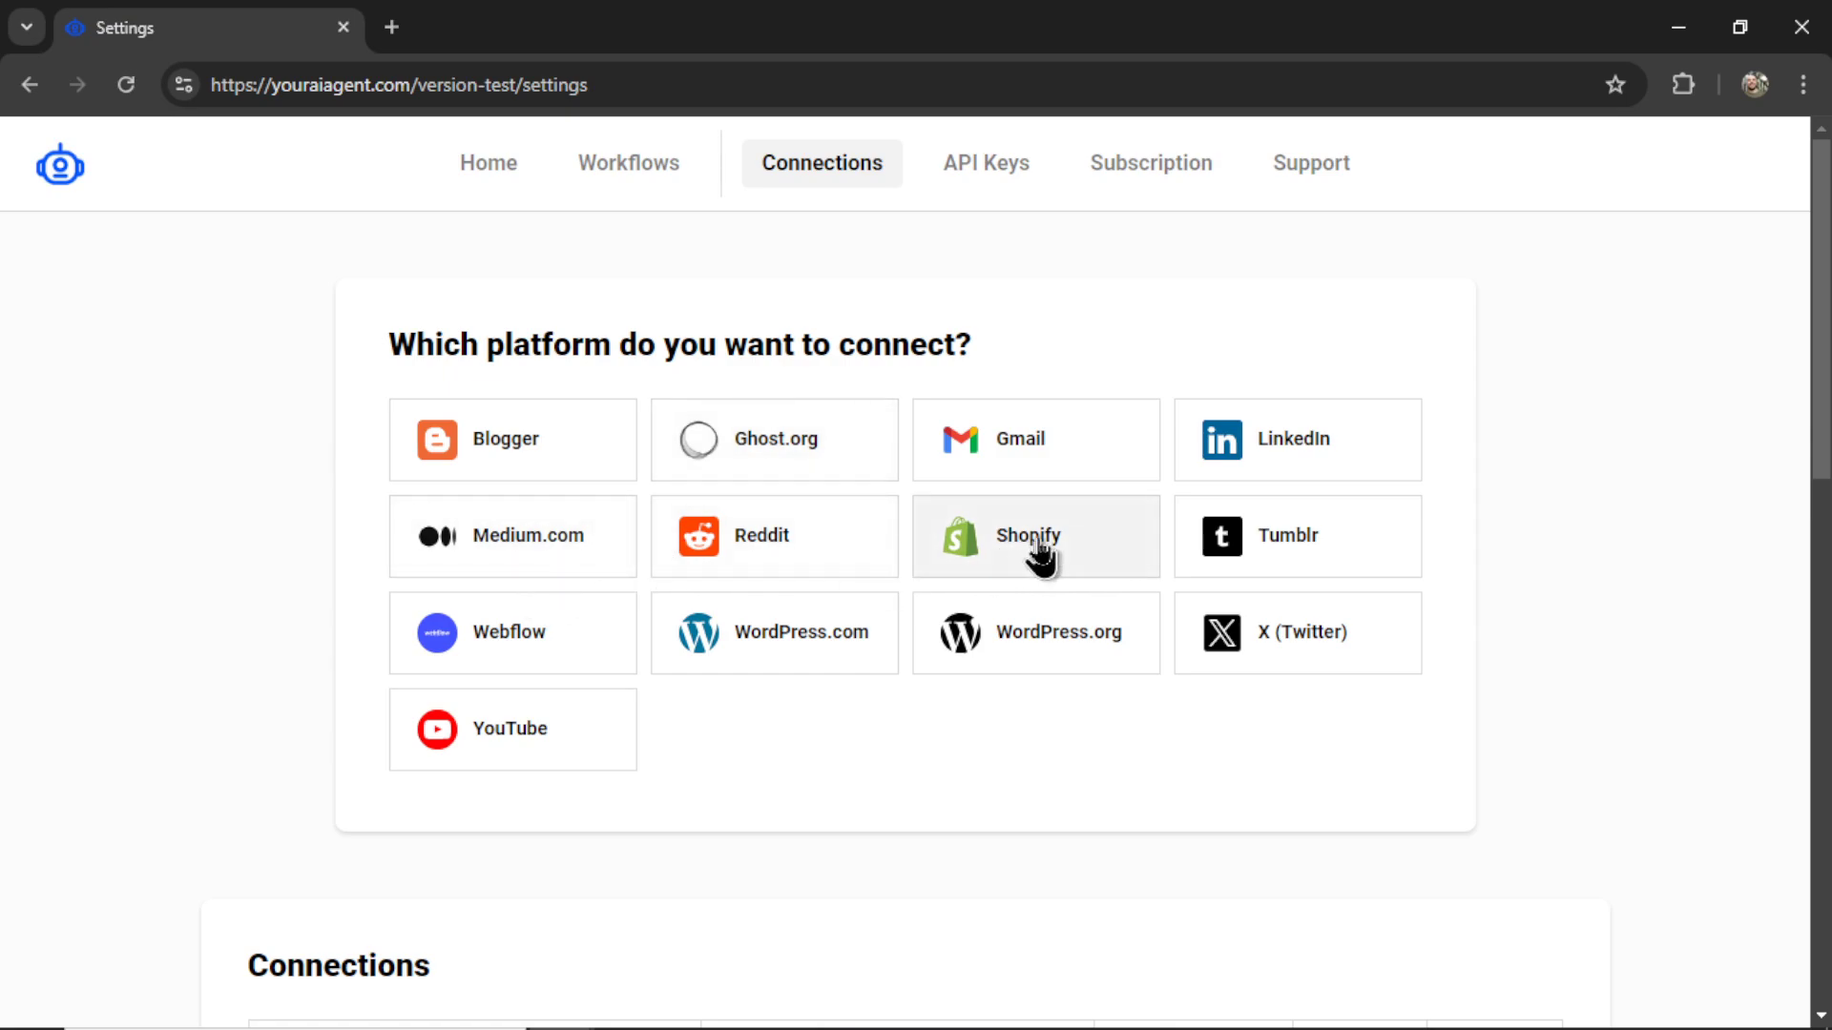
pyautogui.moveTo(523, 631)
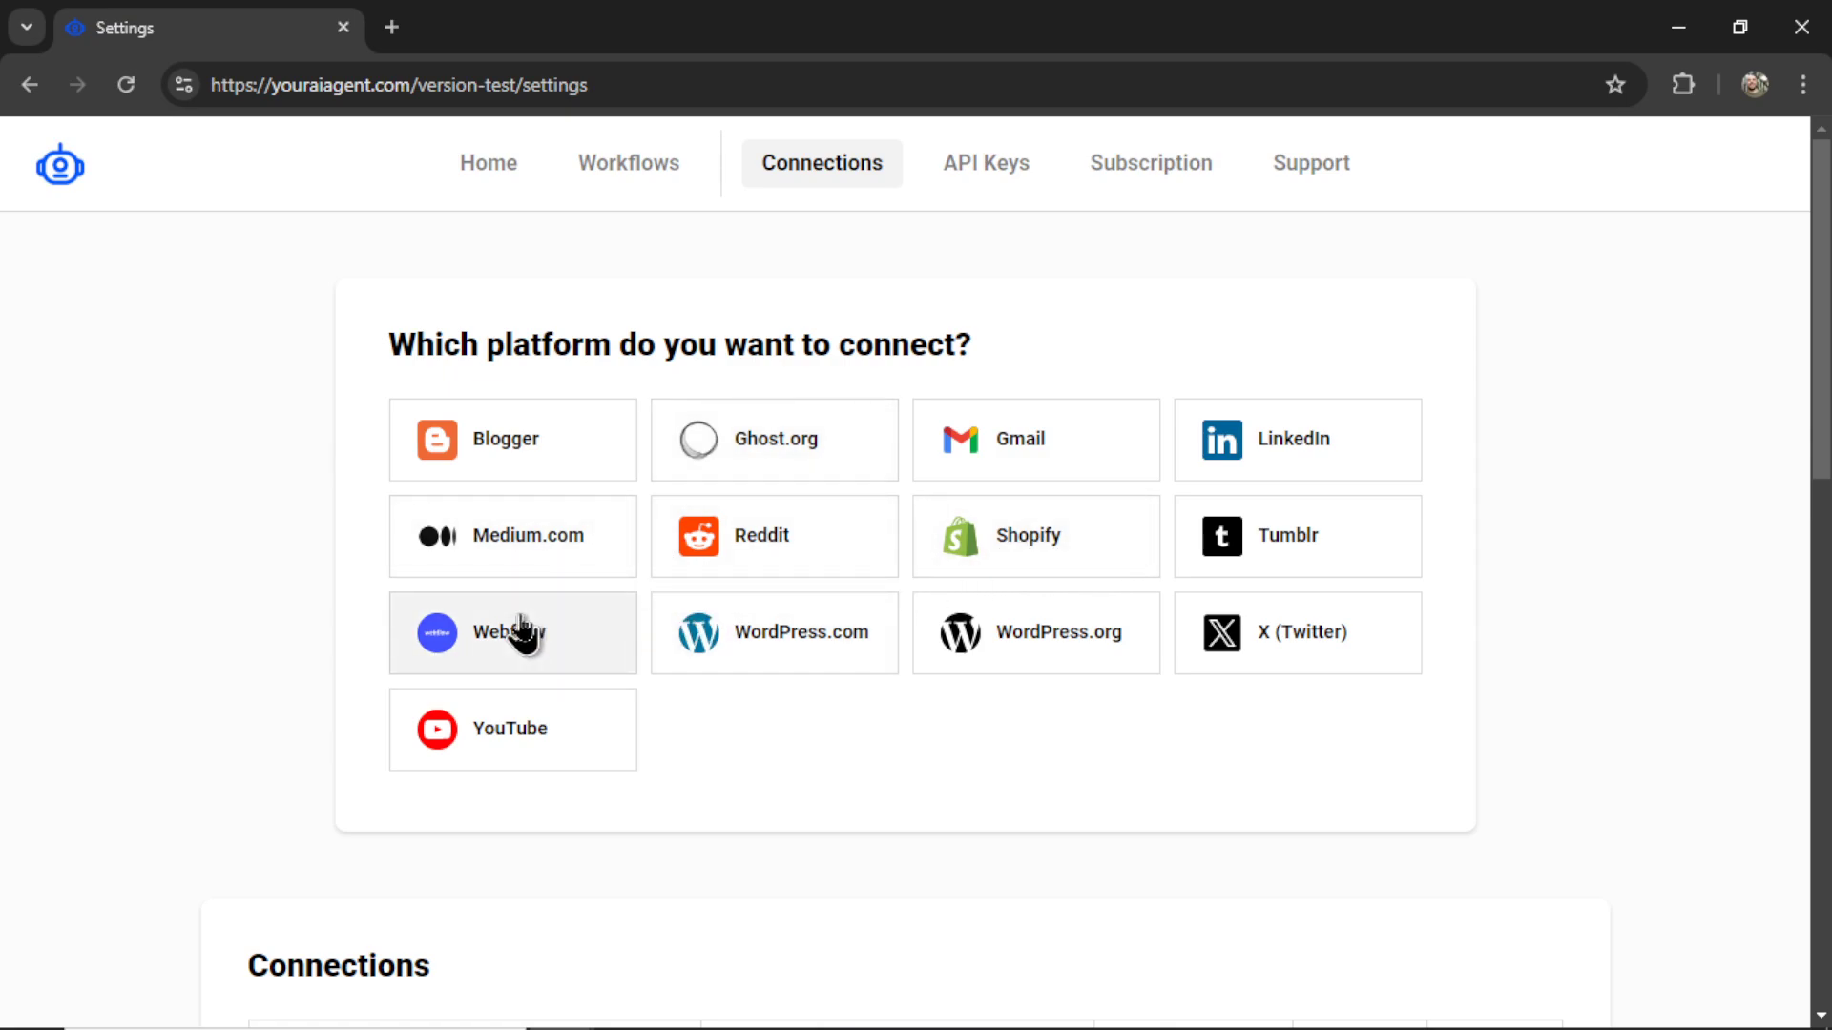
pyautogui.moveTo(1038, 632)
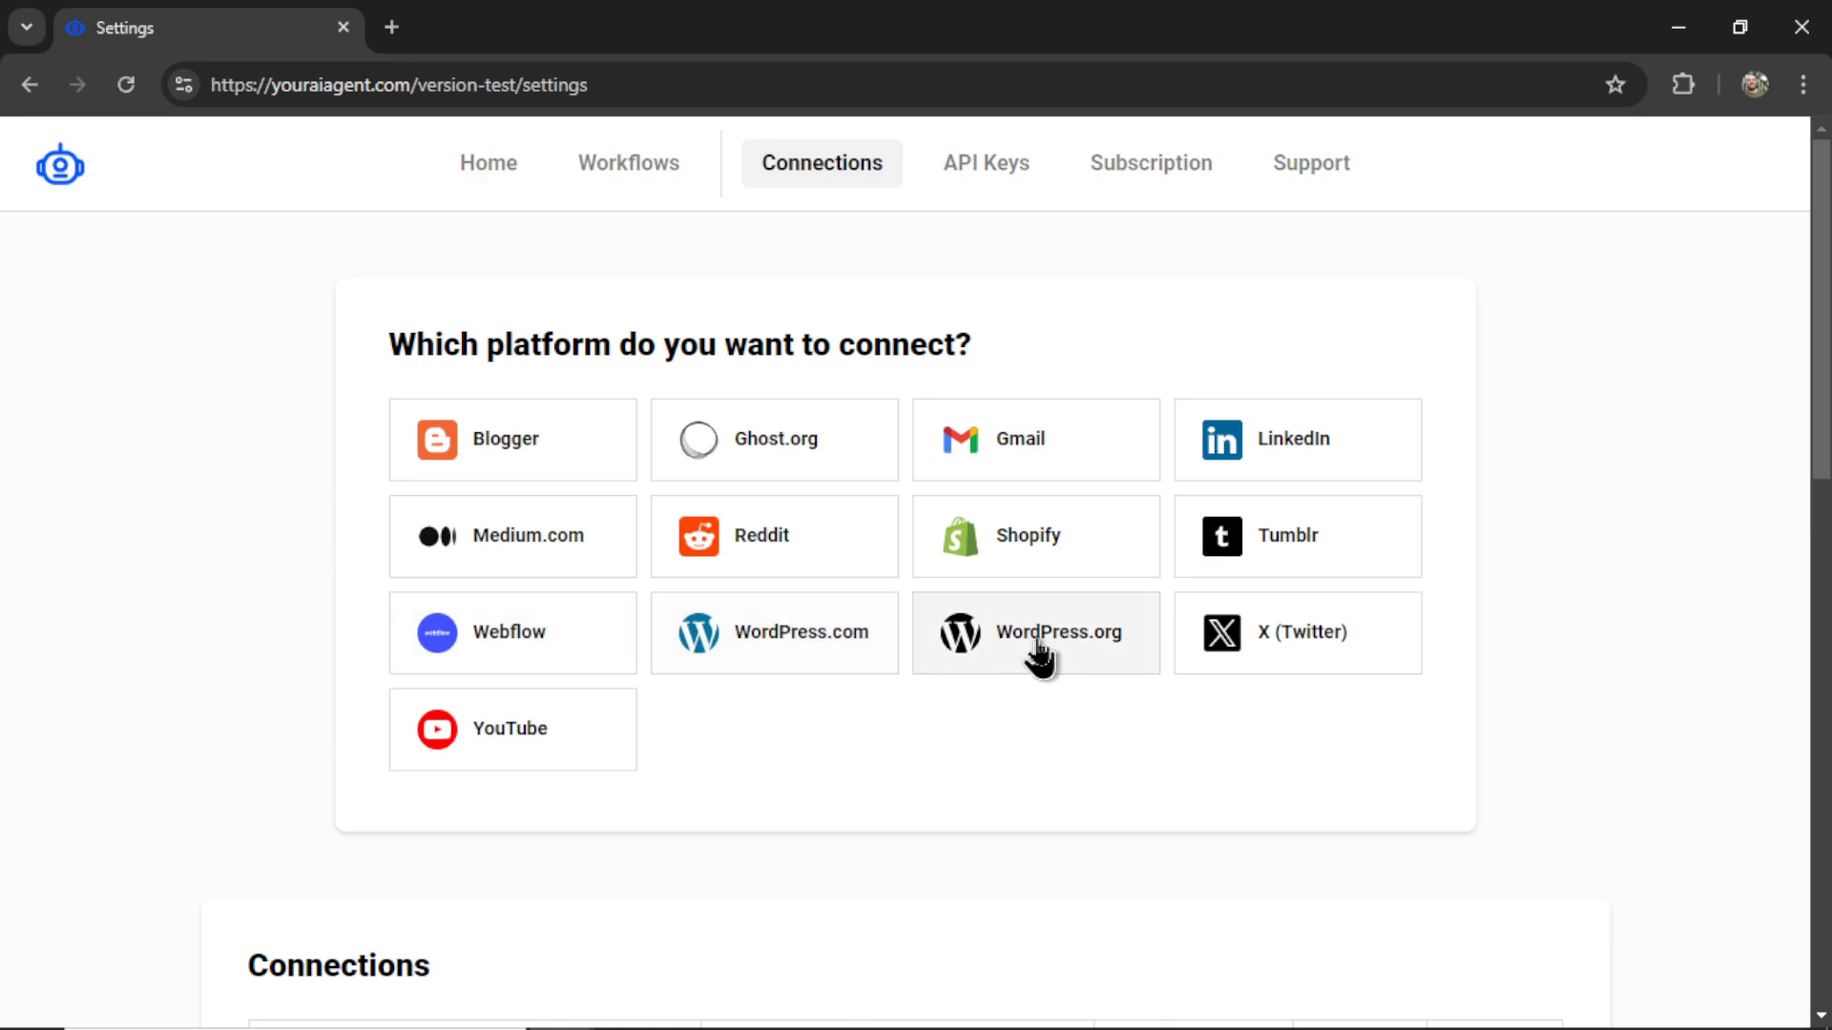
pyautogui.moveTo(1051, 662)
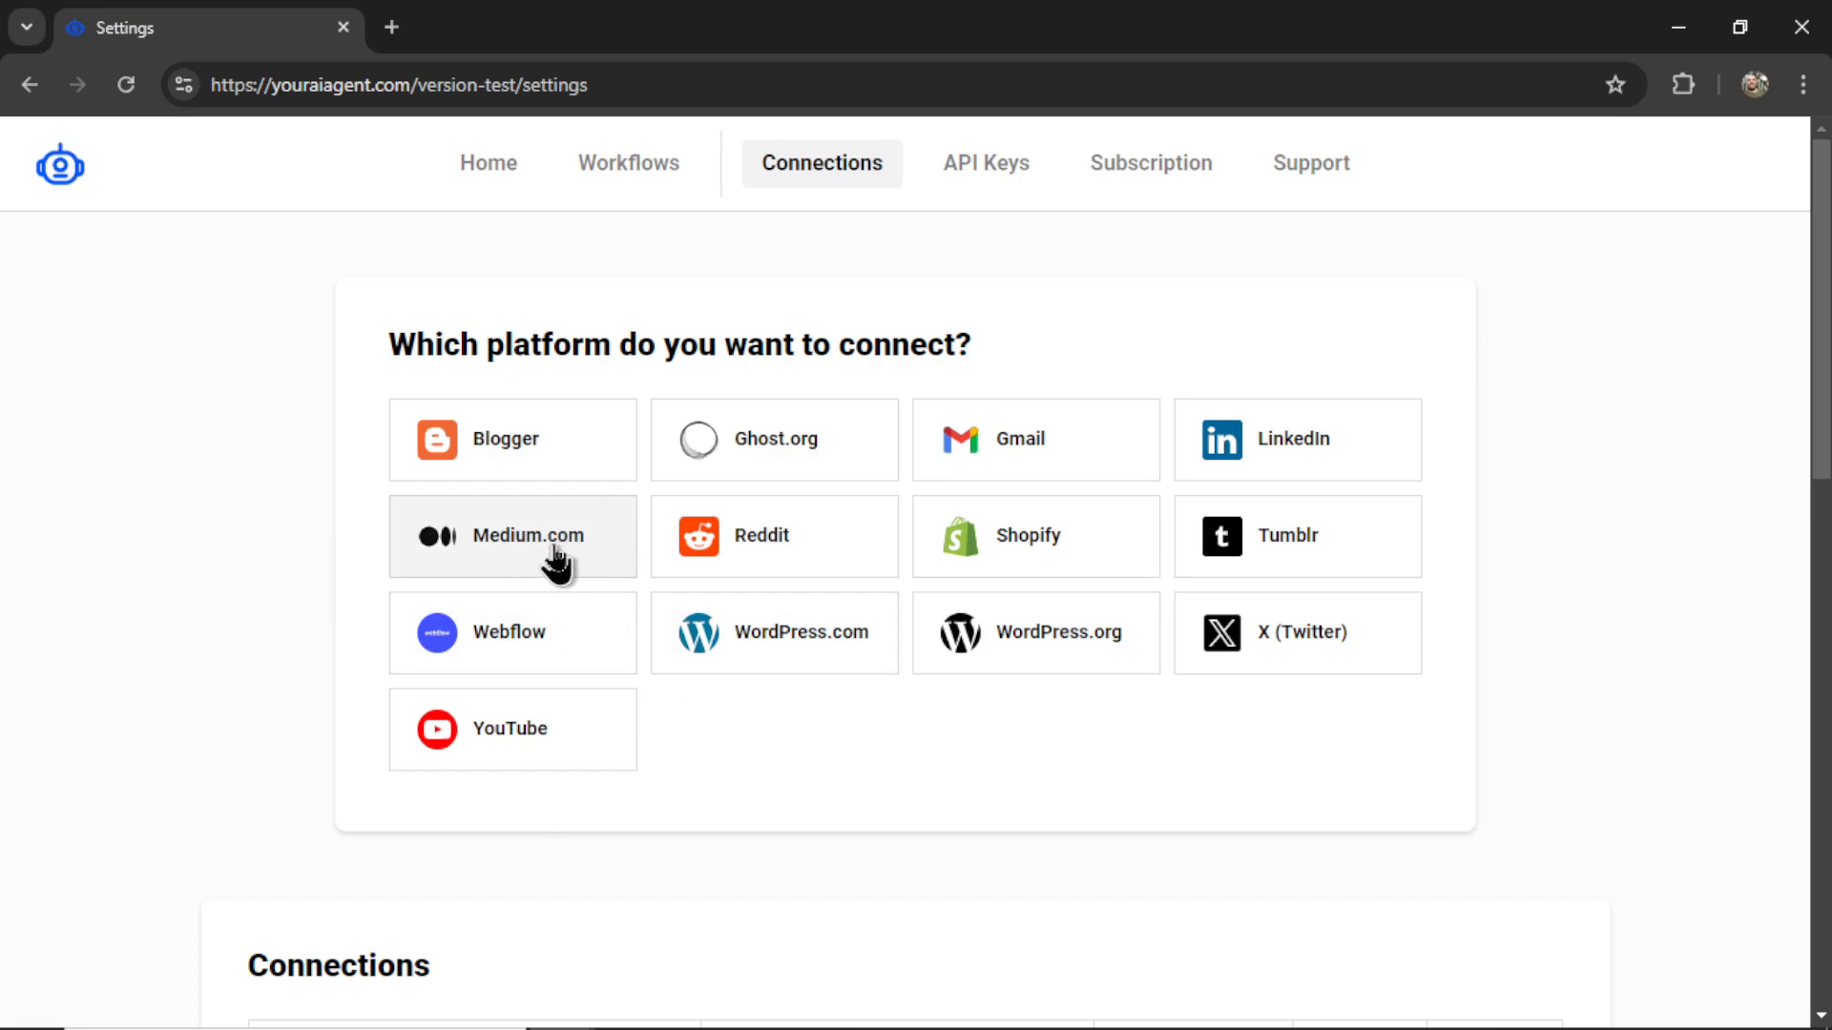
# - Begin a Medium.com connection and name it 'WesGPT Medium'
pyautogui.click(511, 536)
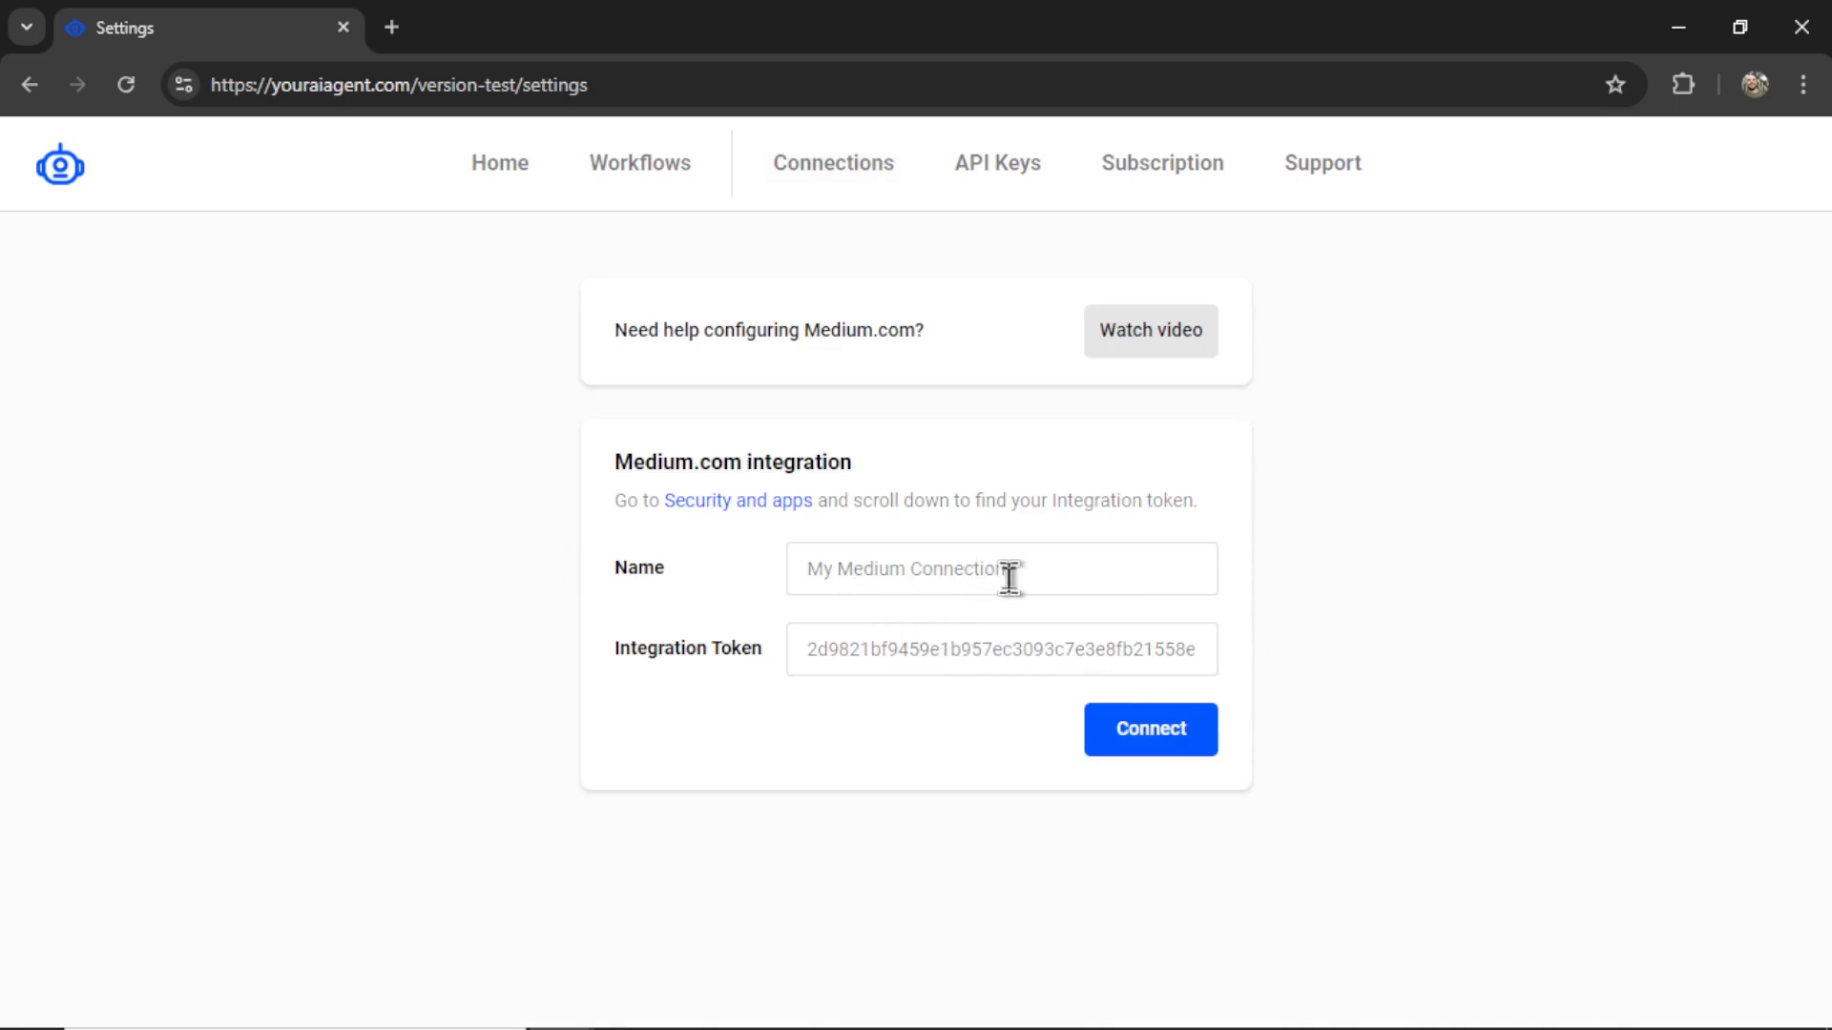
pyautogui.write('Wes')
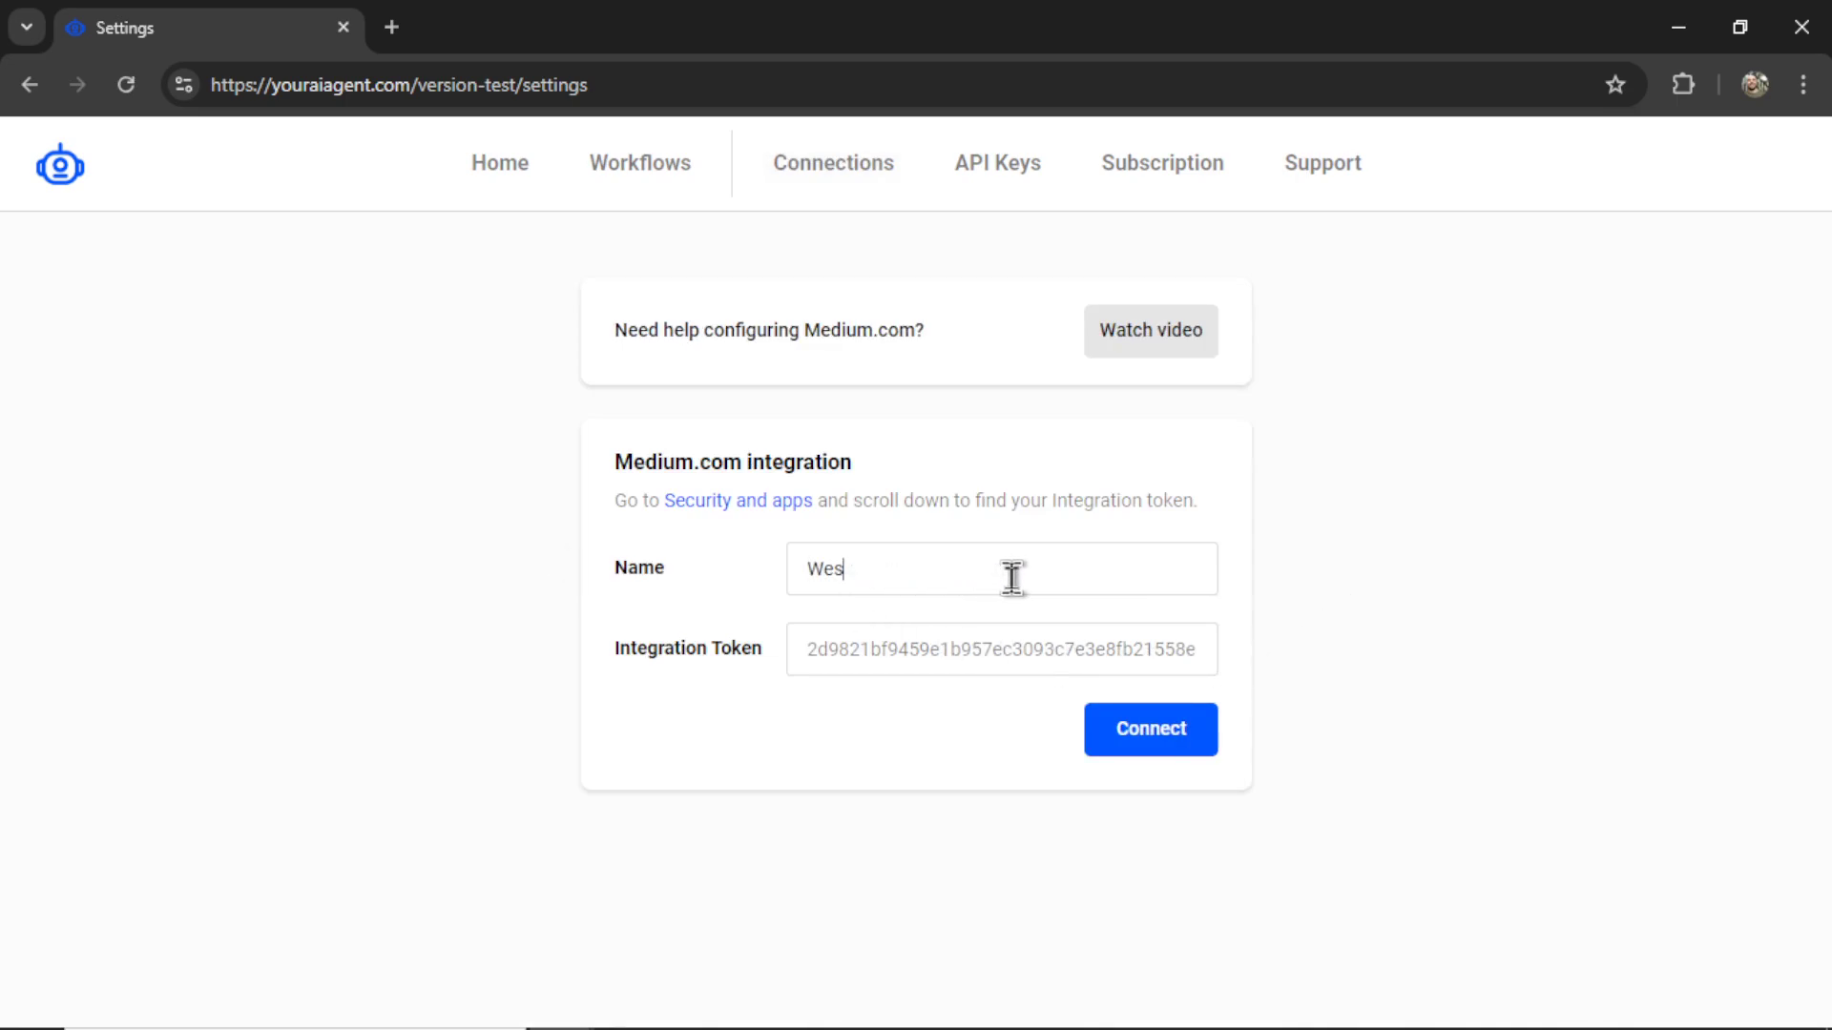
pyautogui.write('GPT Medi')
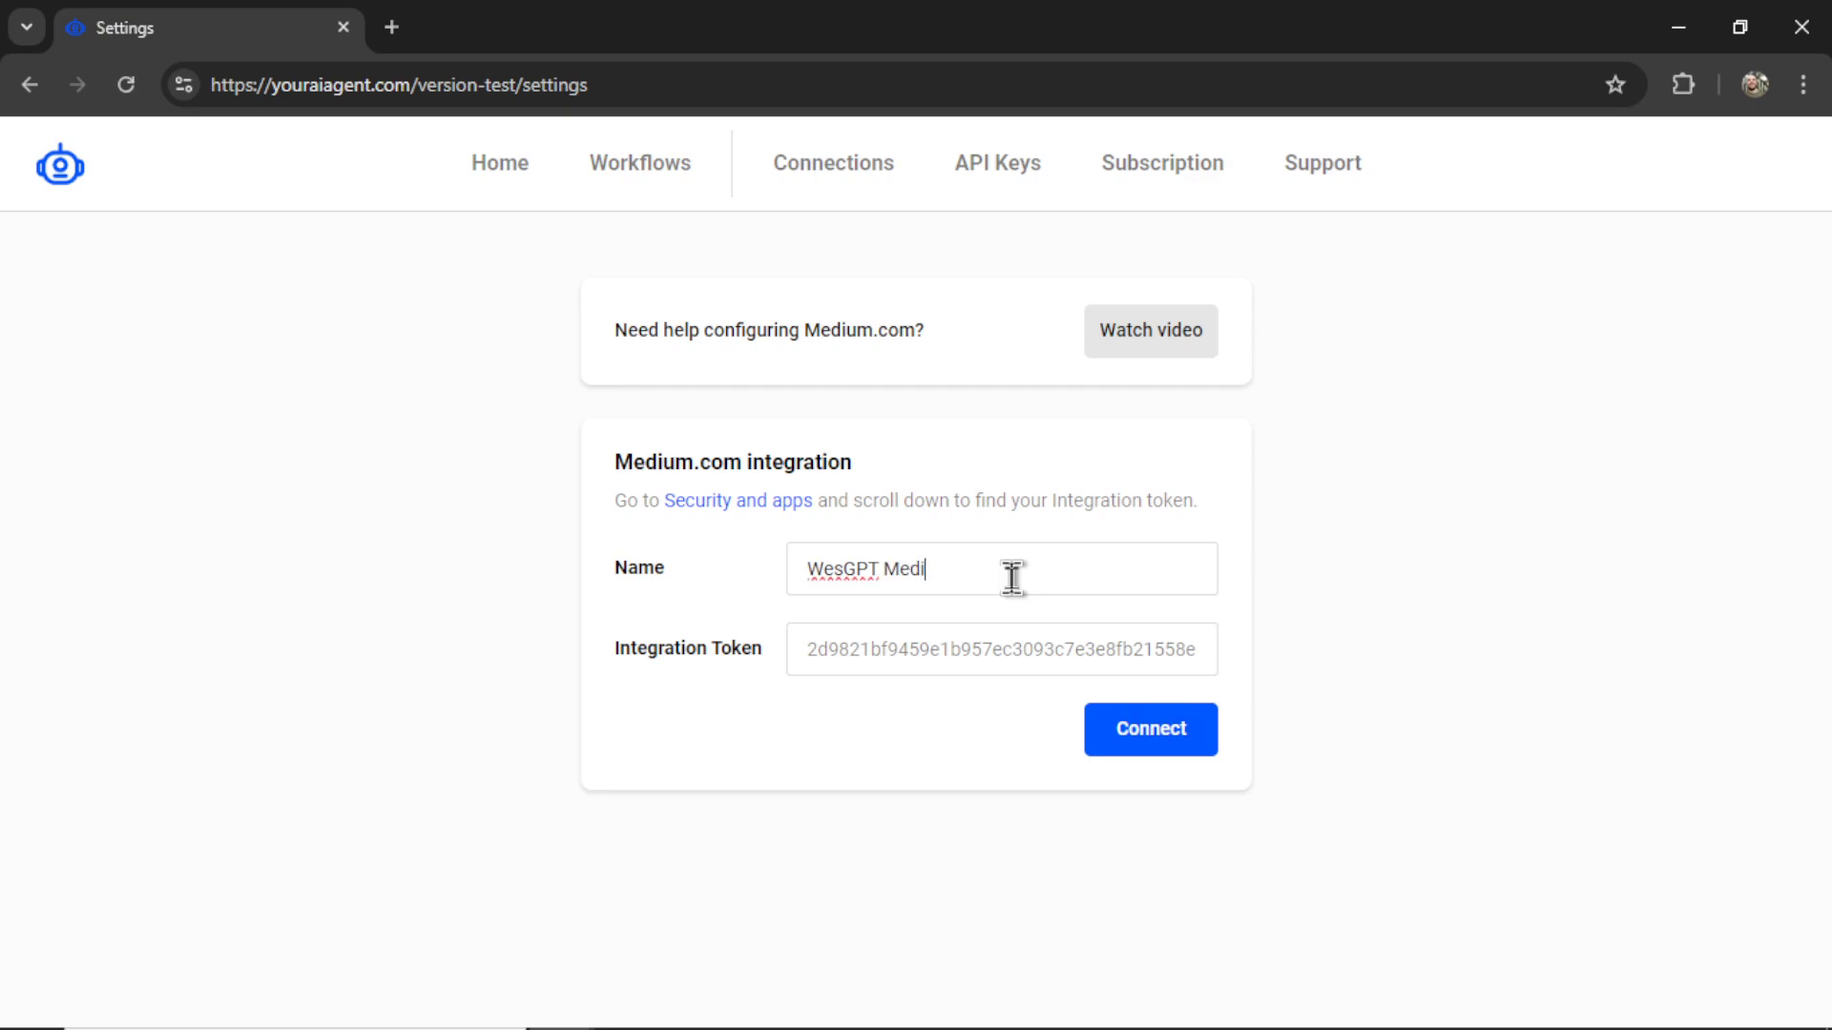
pyautogui.write('um')
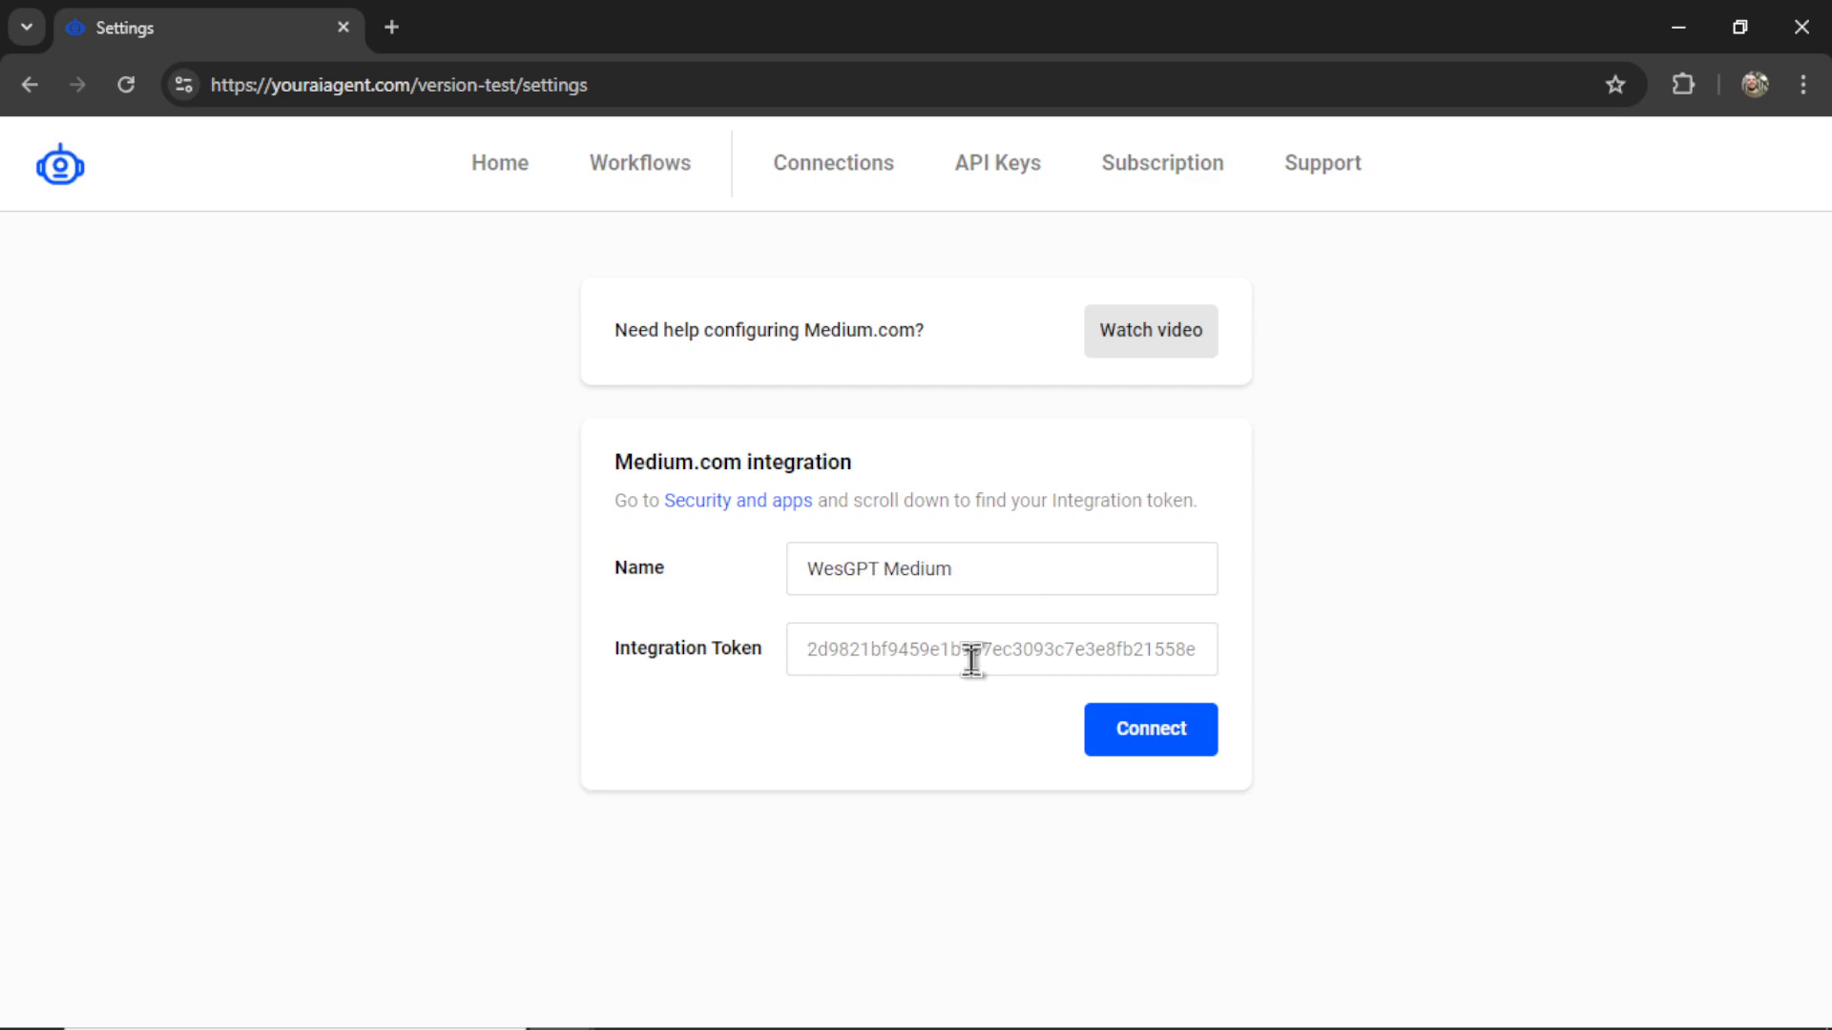
pyautogui.moveTo(753, 539)
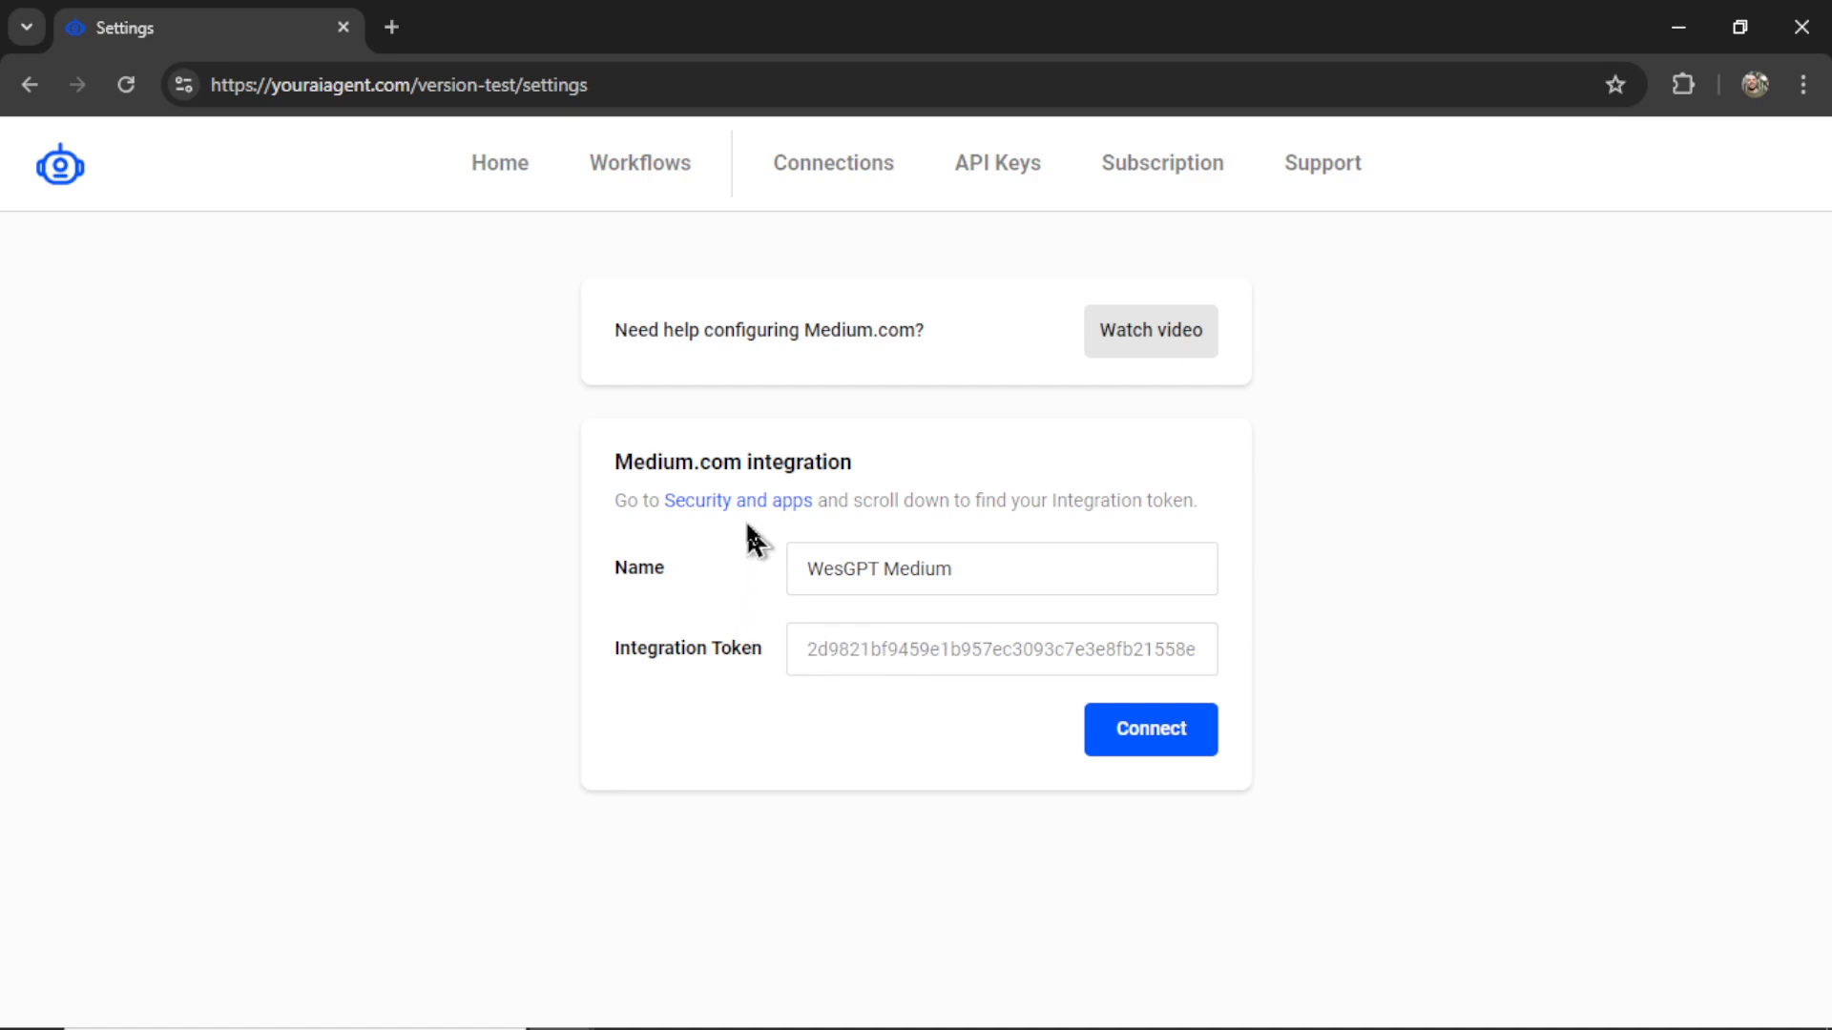
# - Under Medium's Security and apps, generate an integration token described as 'YourAIAgent' and copy its value
pyautogui.click(737, 500)
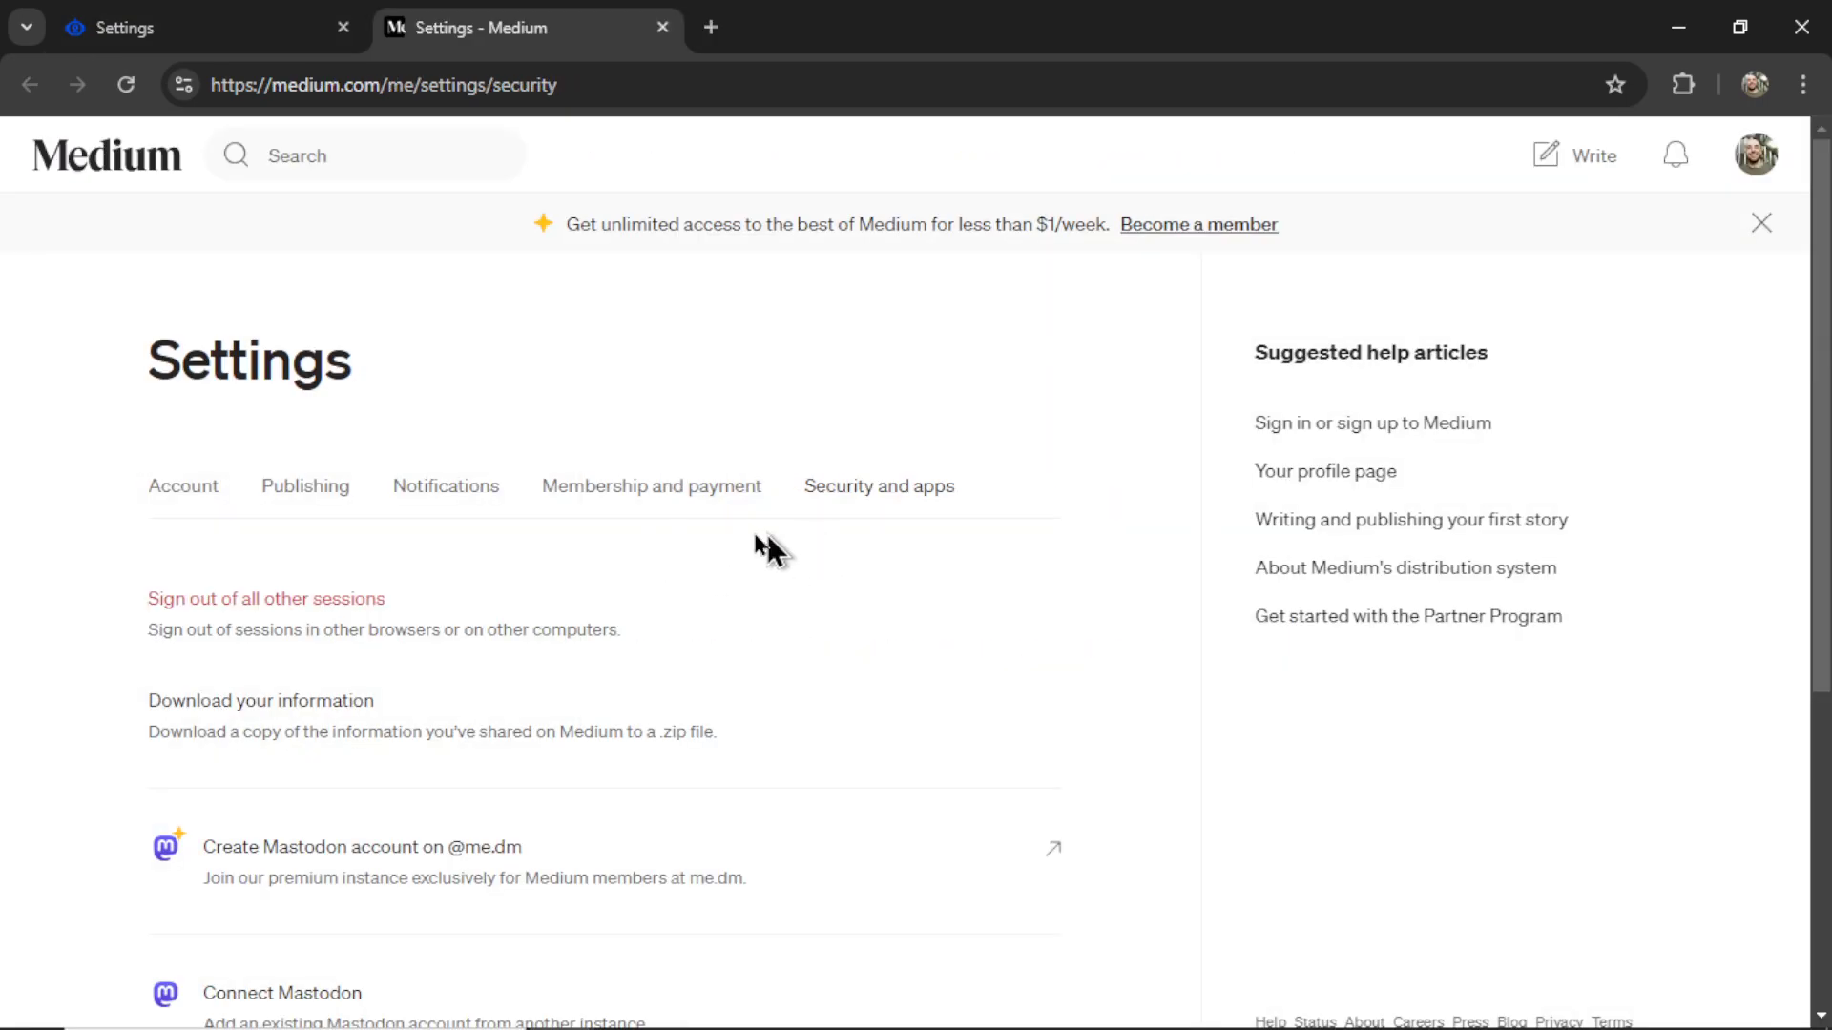
pyautogui.scroll(-3)
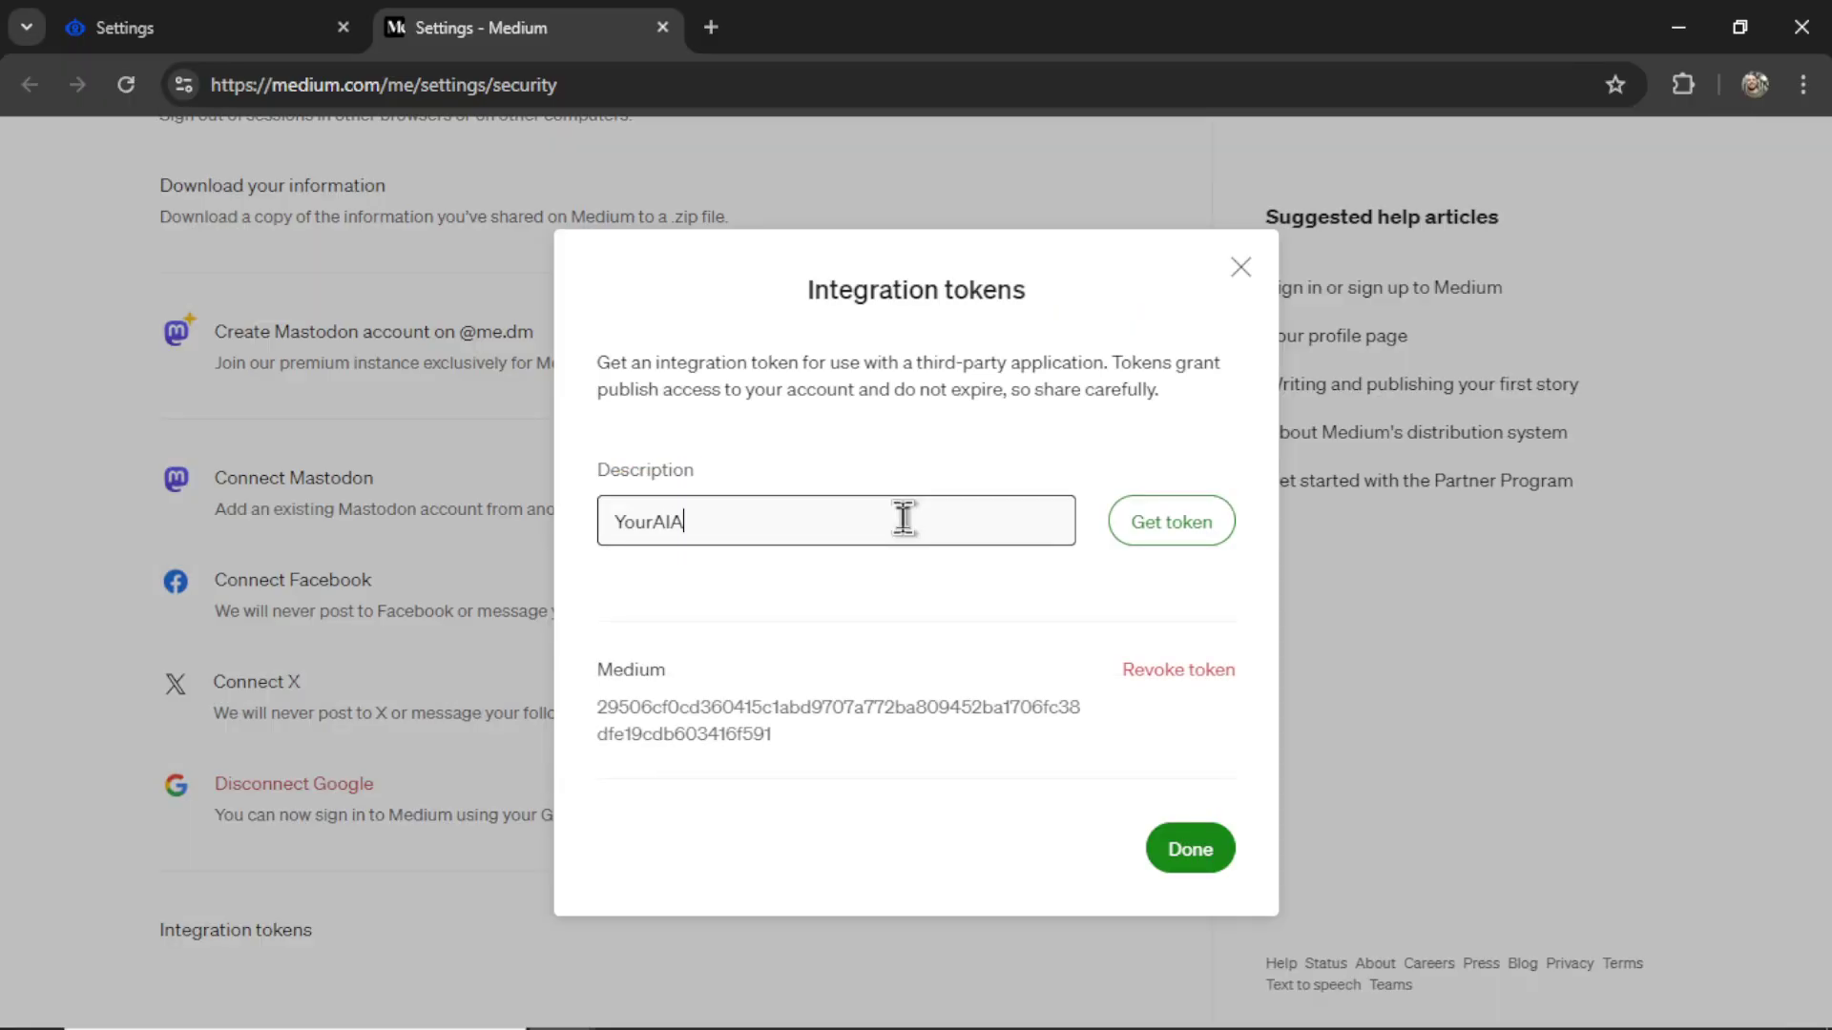
pyautogui.write('gent')
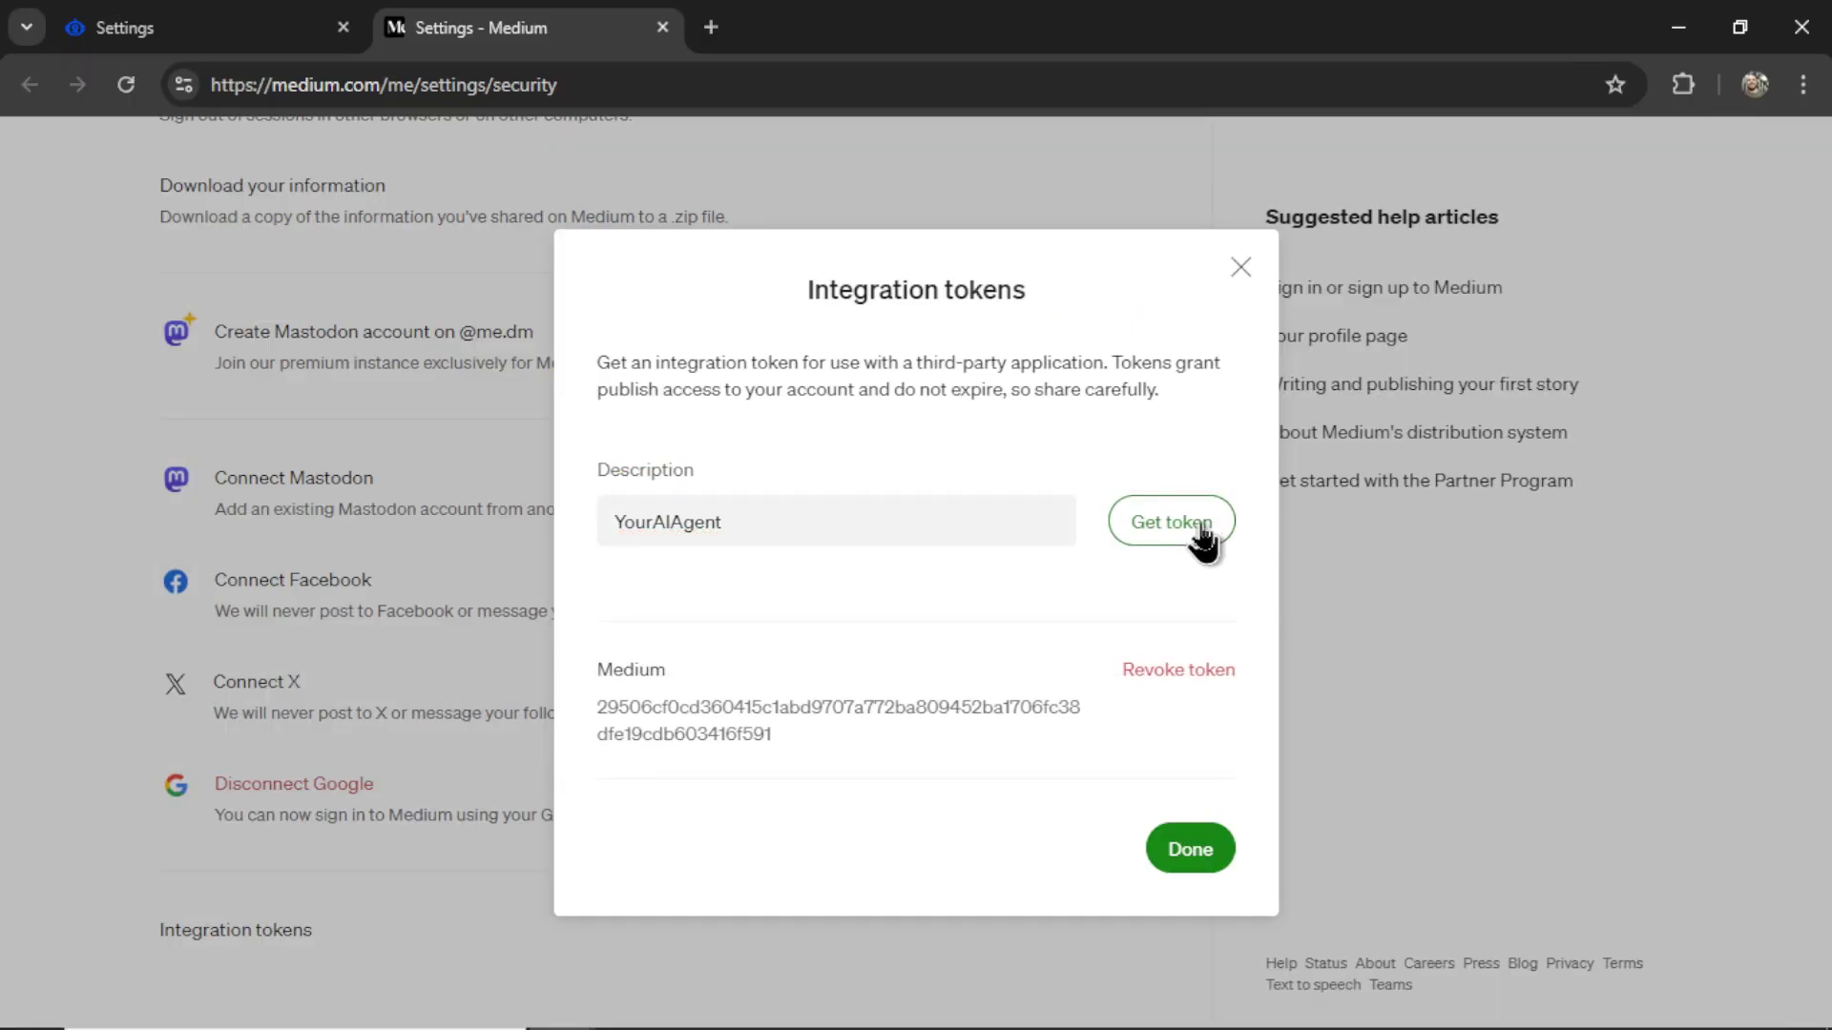
pyautogui.click(1169, 521)
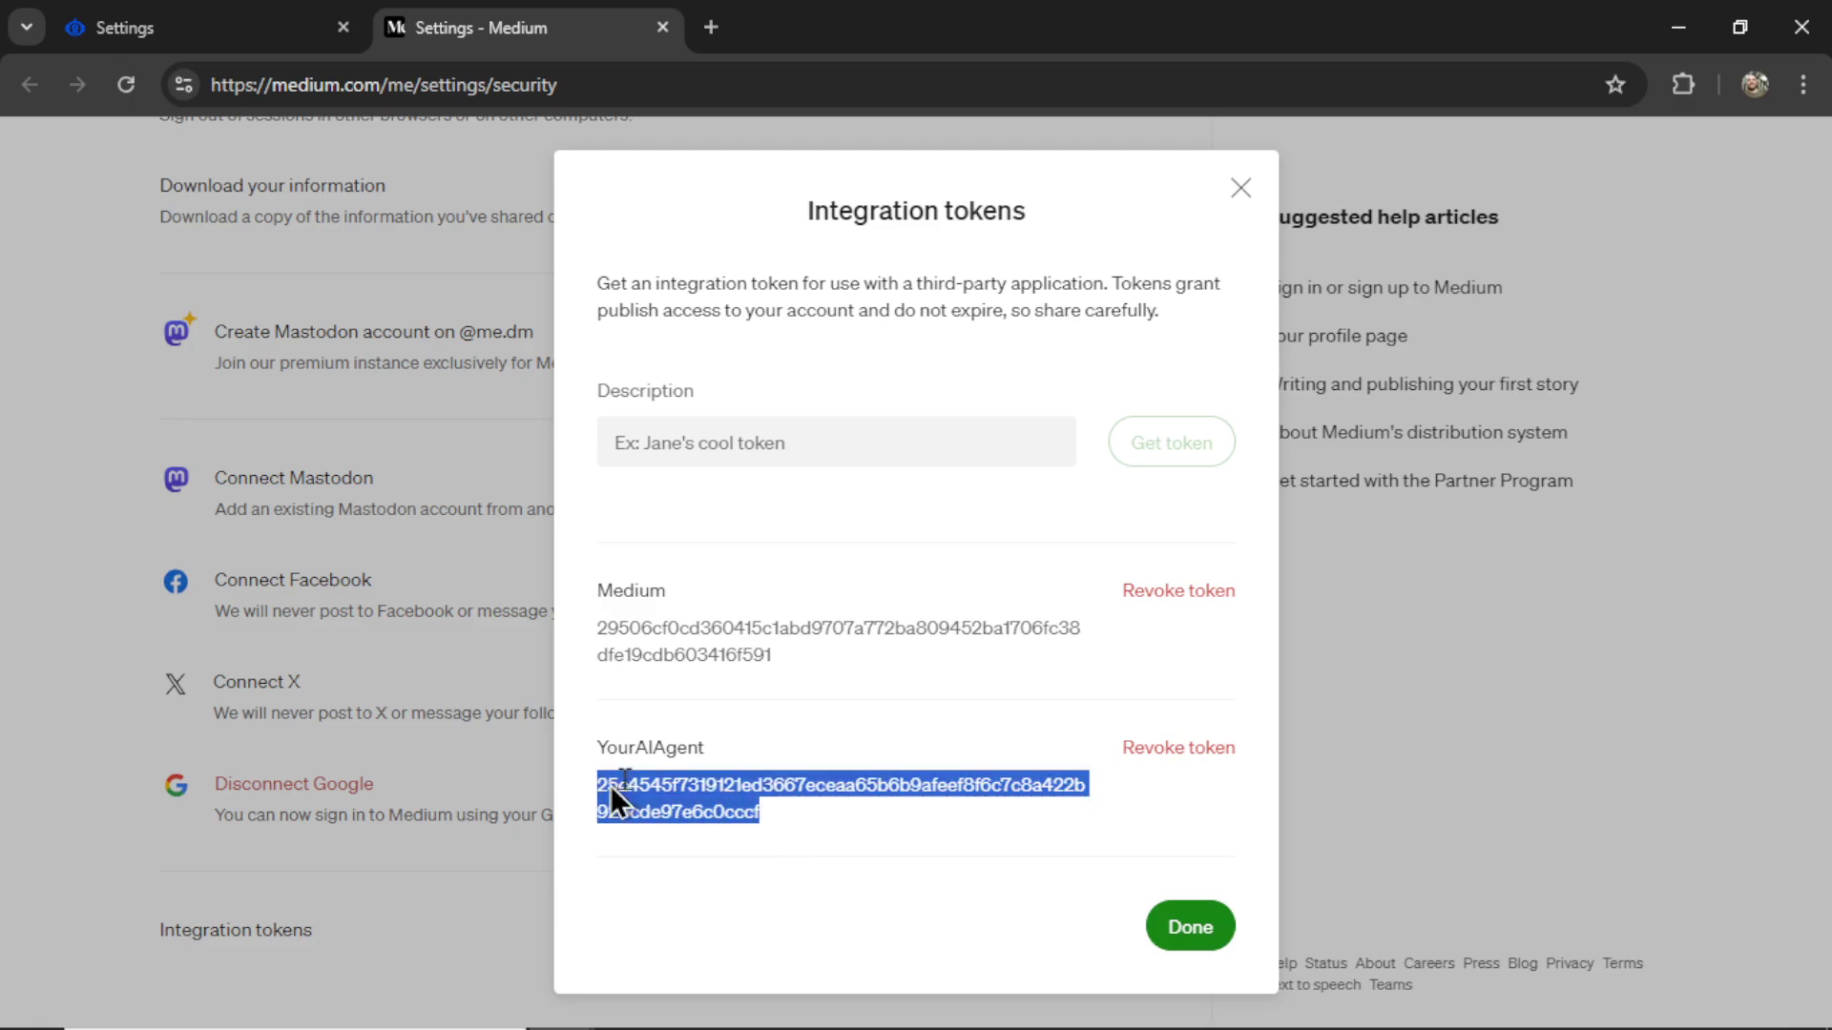
pyautogui.click(175, 26)
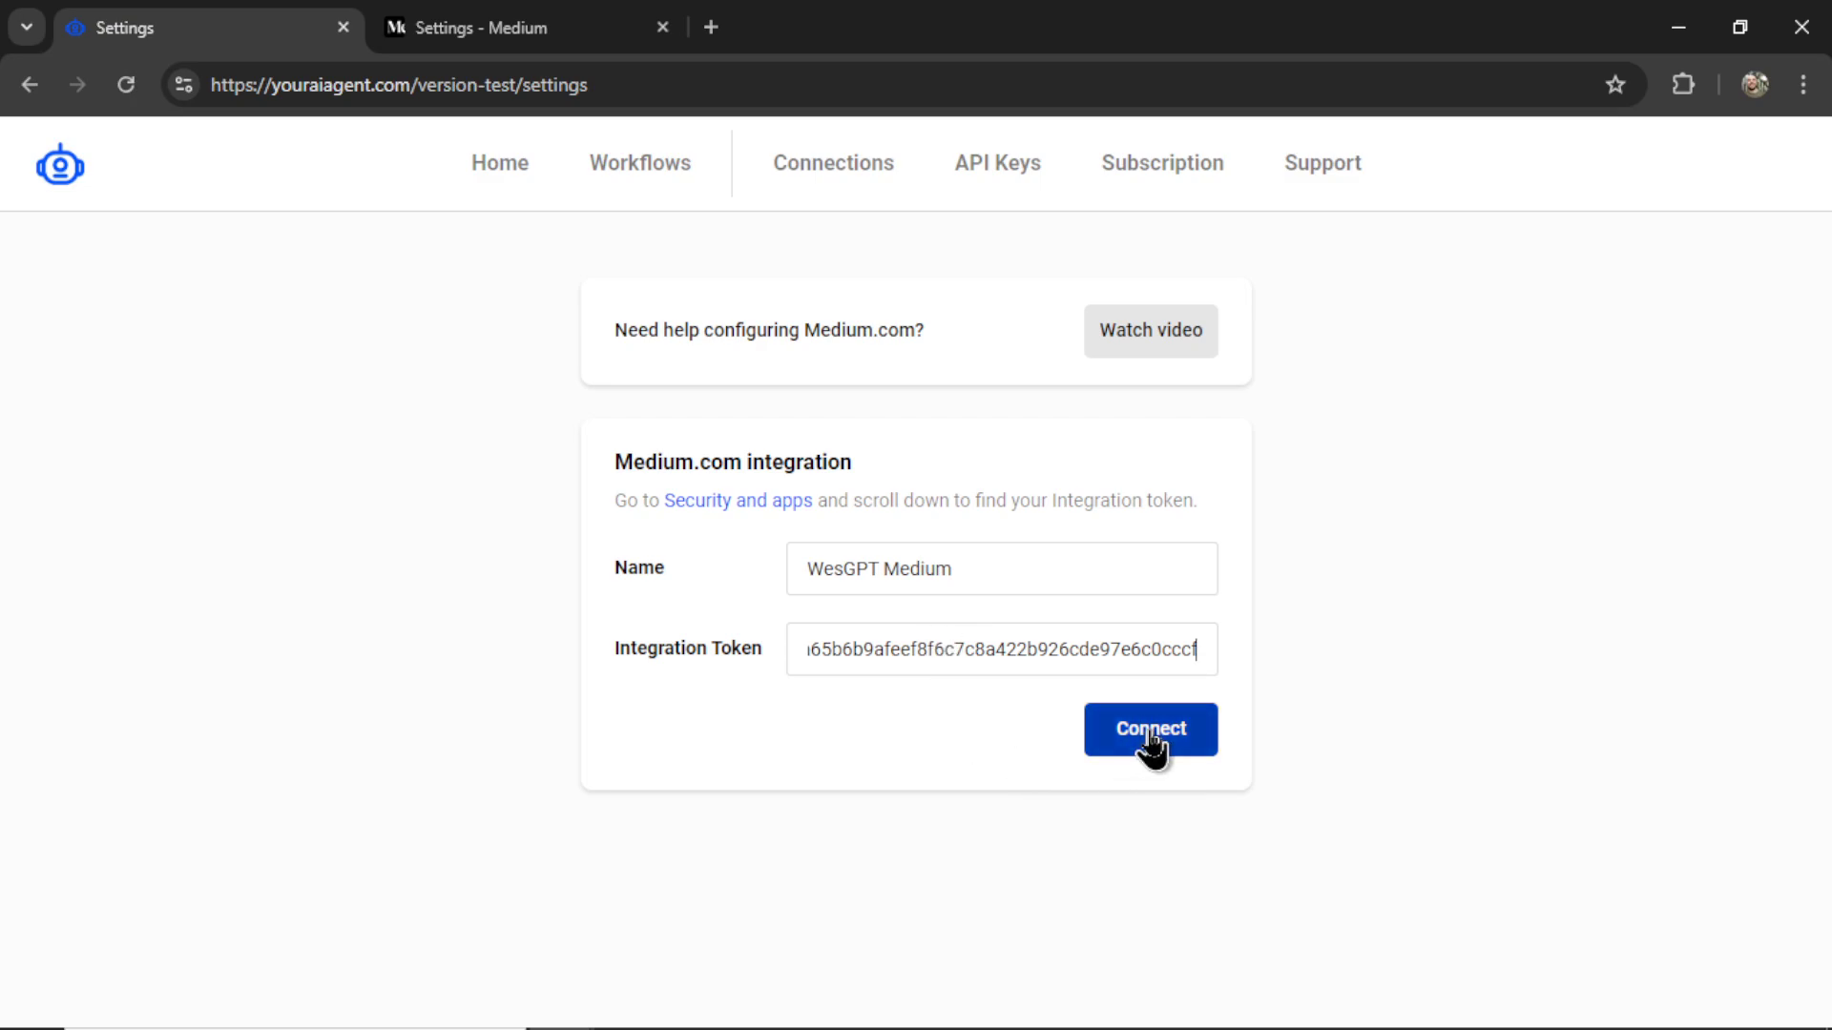
# - Connect the Medium.com profile with the pasted token and acknowledge the confirmation
pyautogui.click(1148, 729)
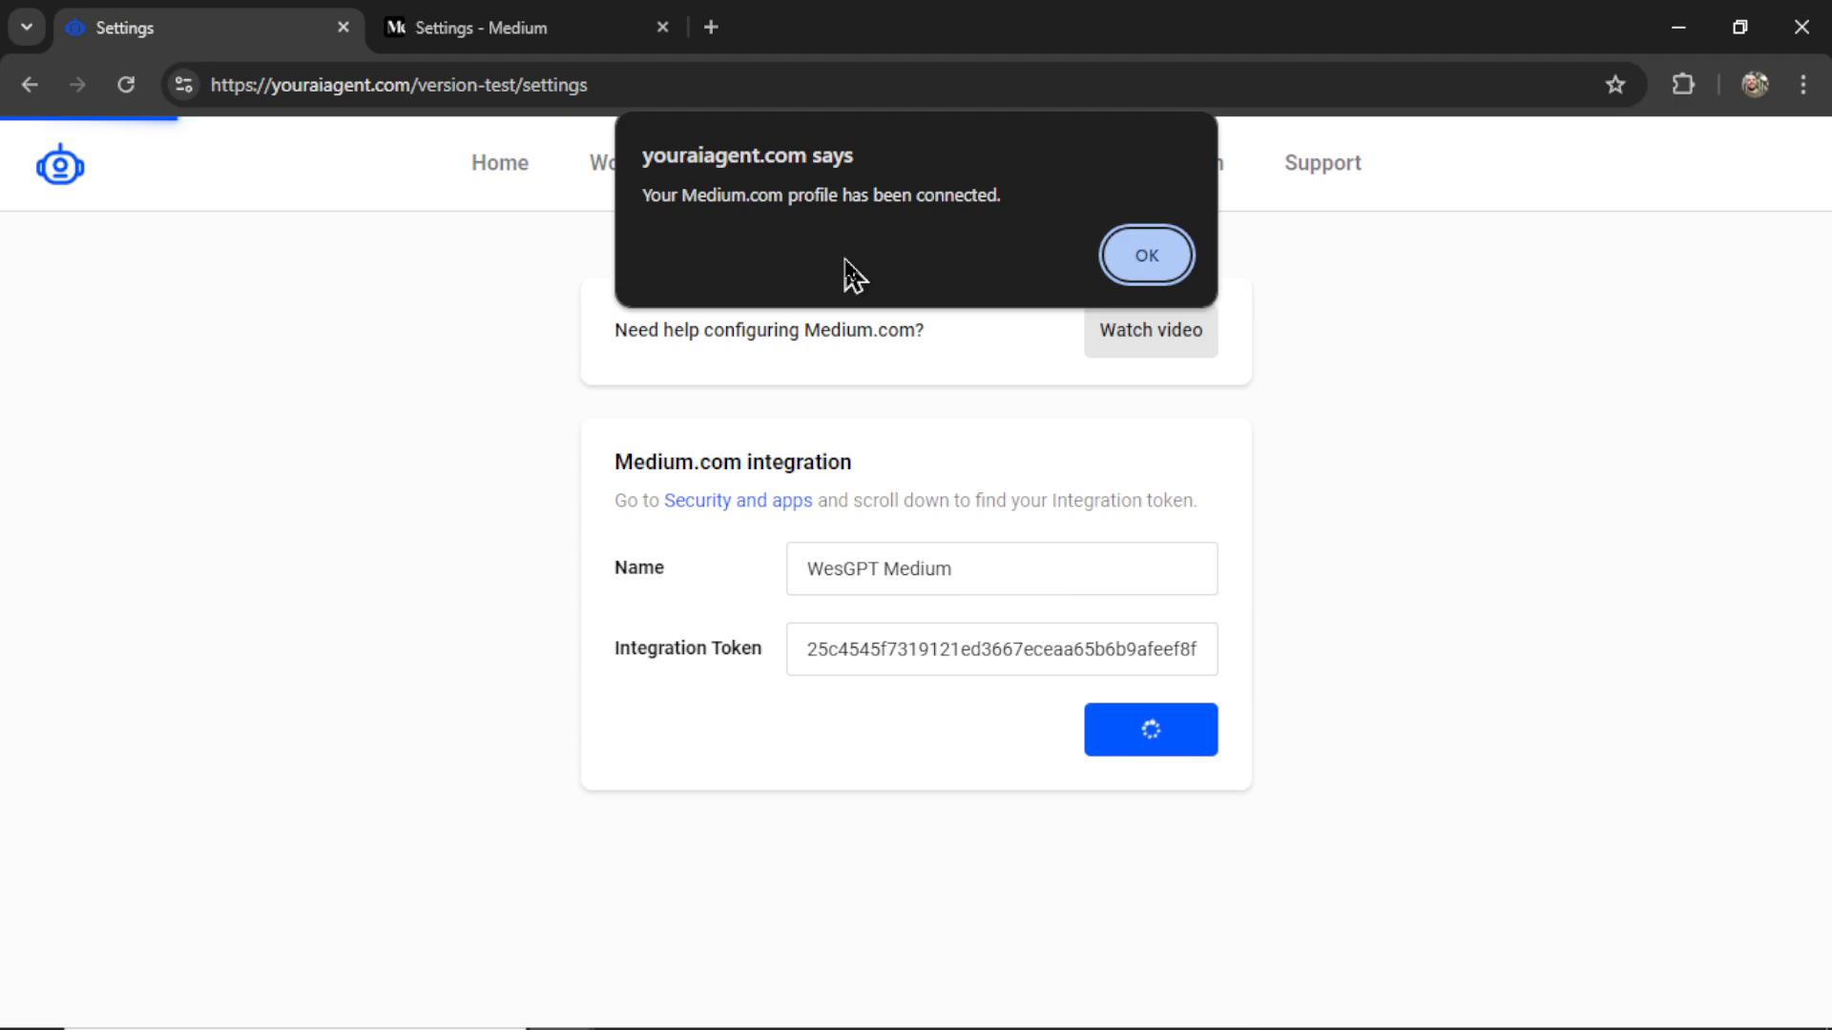
pyautogui.moveTo(1131, 315)
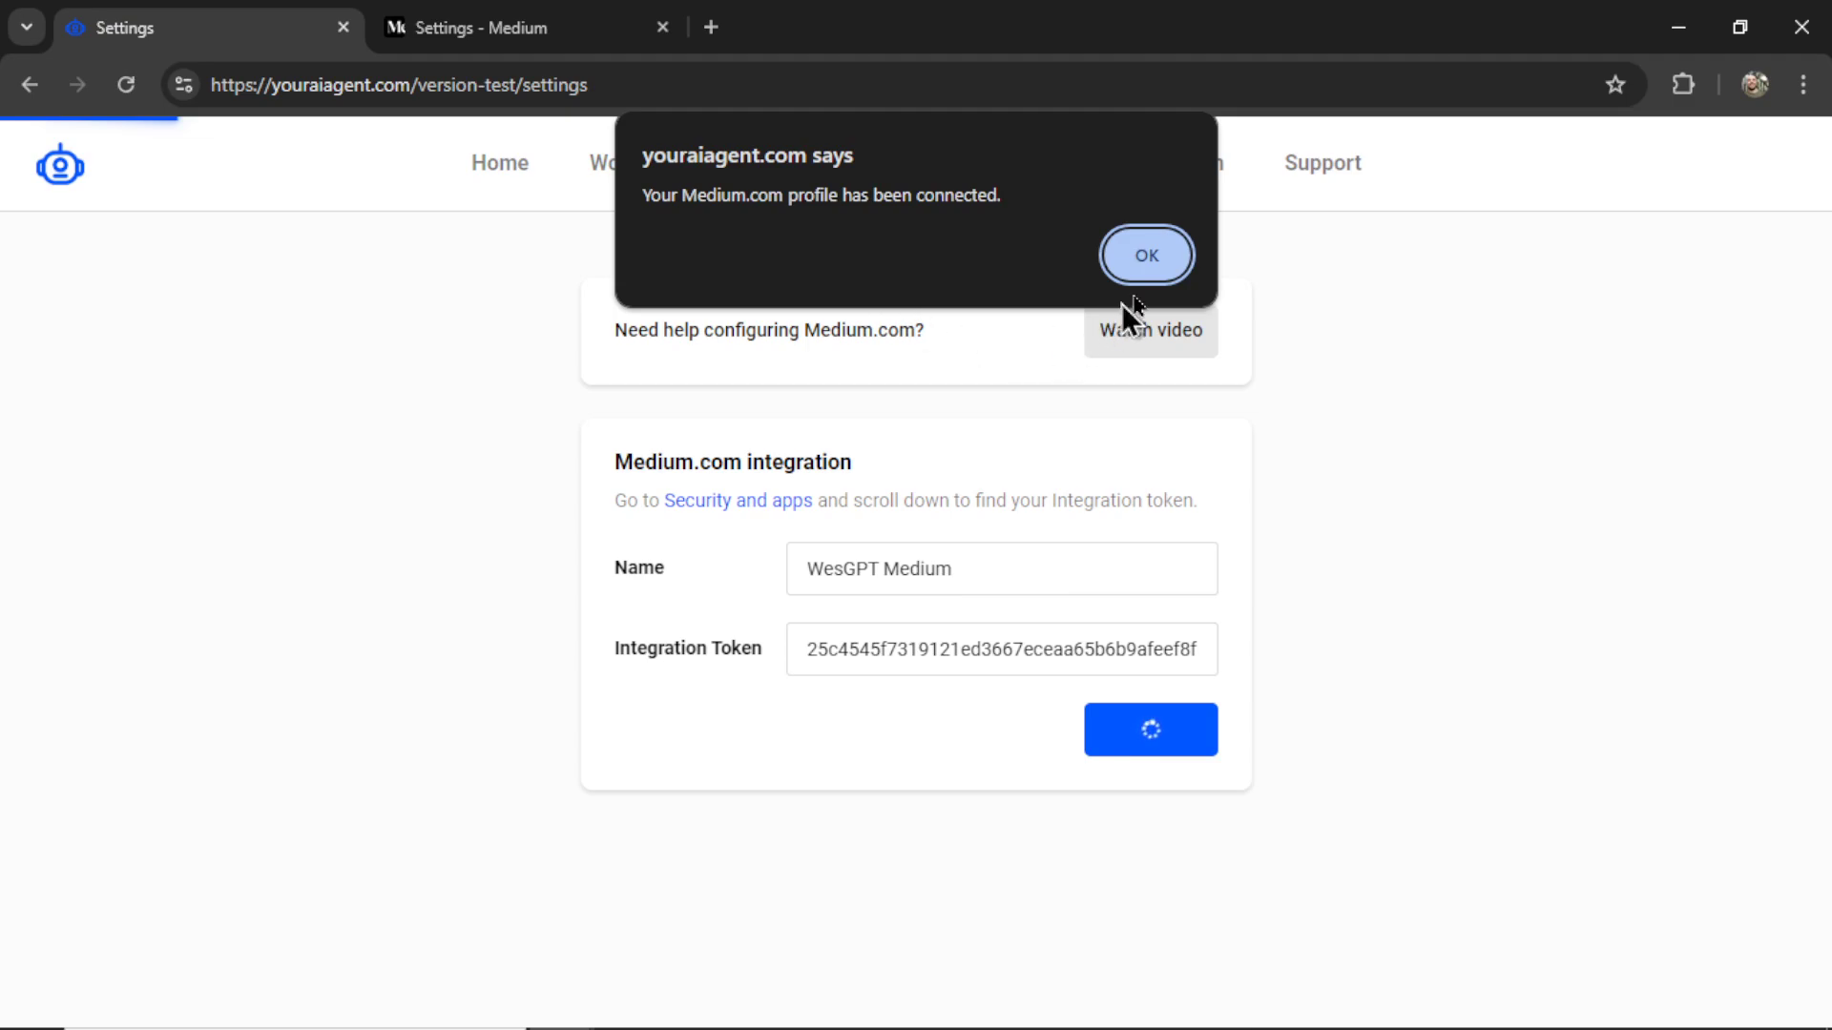
pyautogui.click(1145, 253)
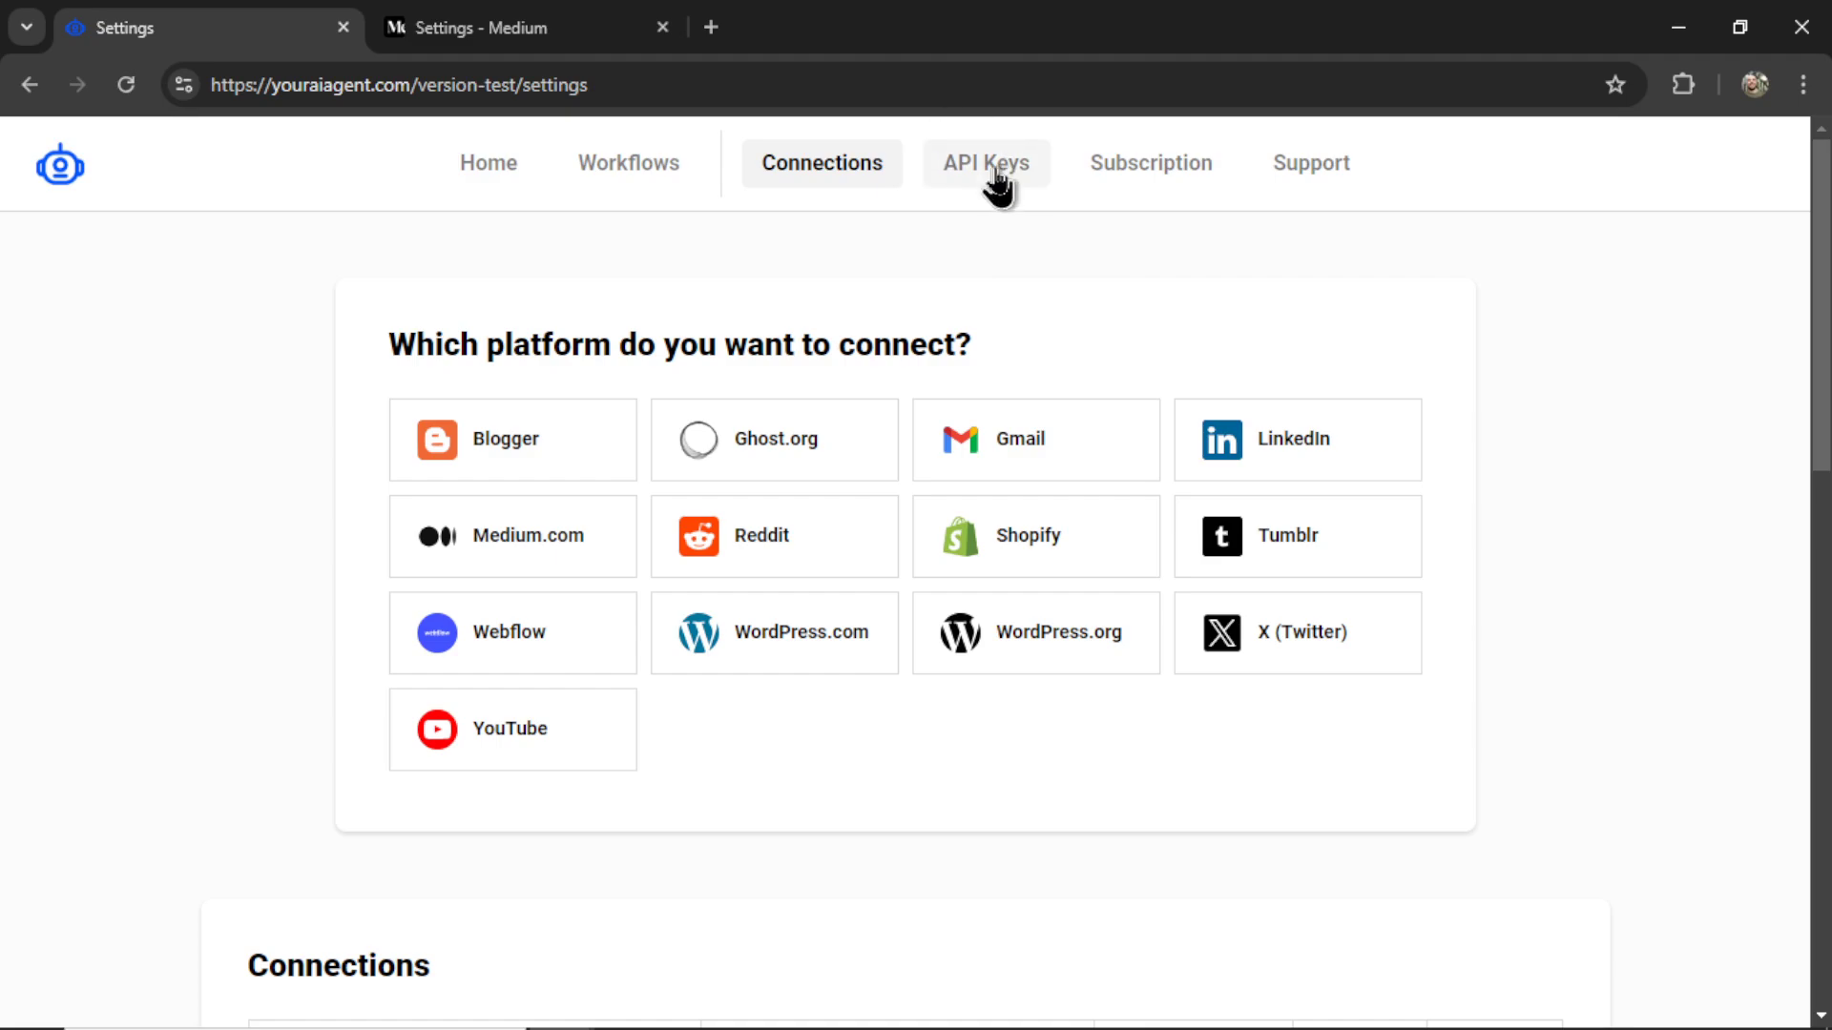
# - Review the saved API keys, highlighting the Perplexity AI and ScraperAPI entries
pyautogui.click(985, 162)
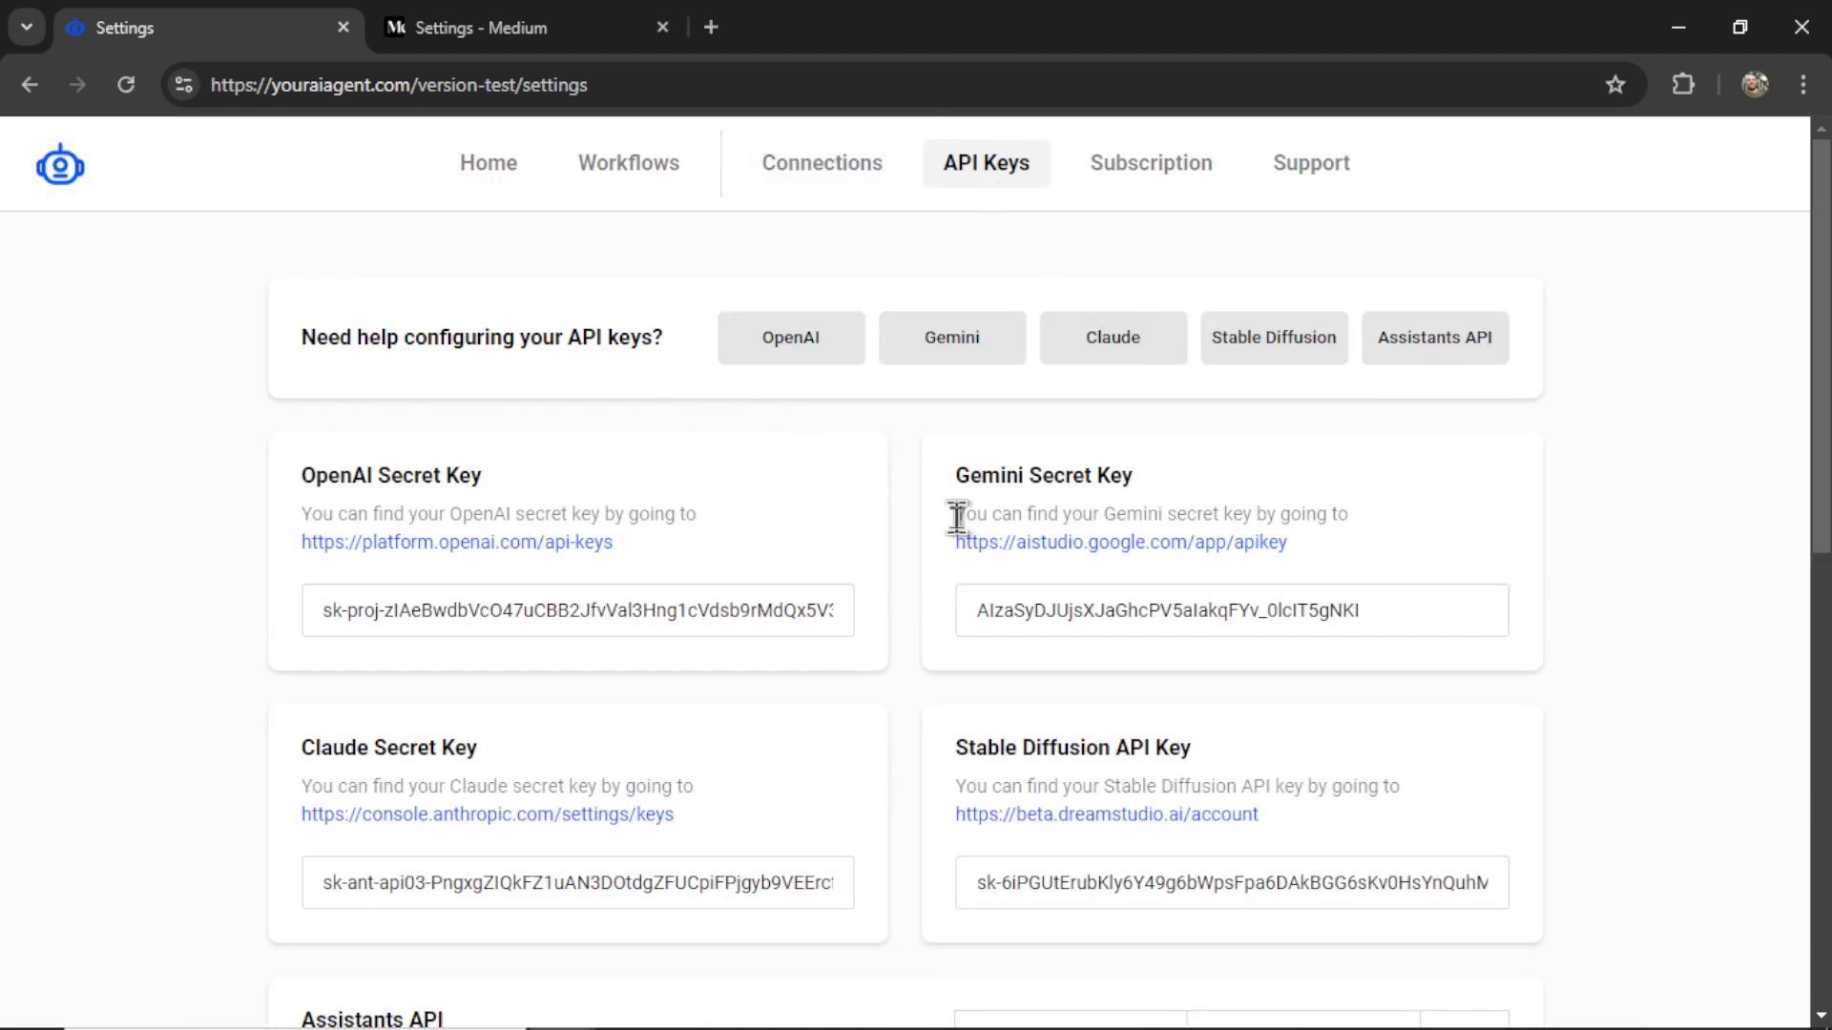
pyautogui.moveTo(924, 523)
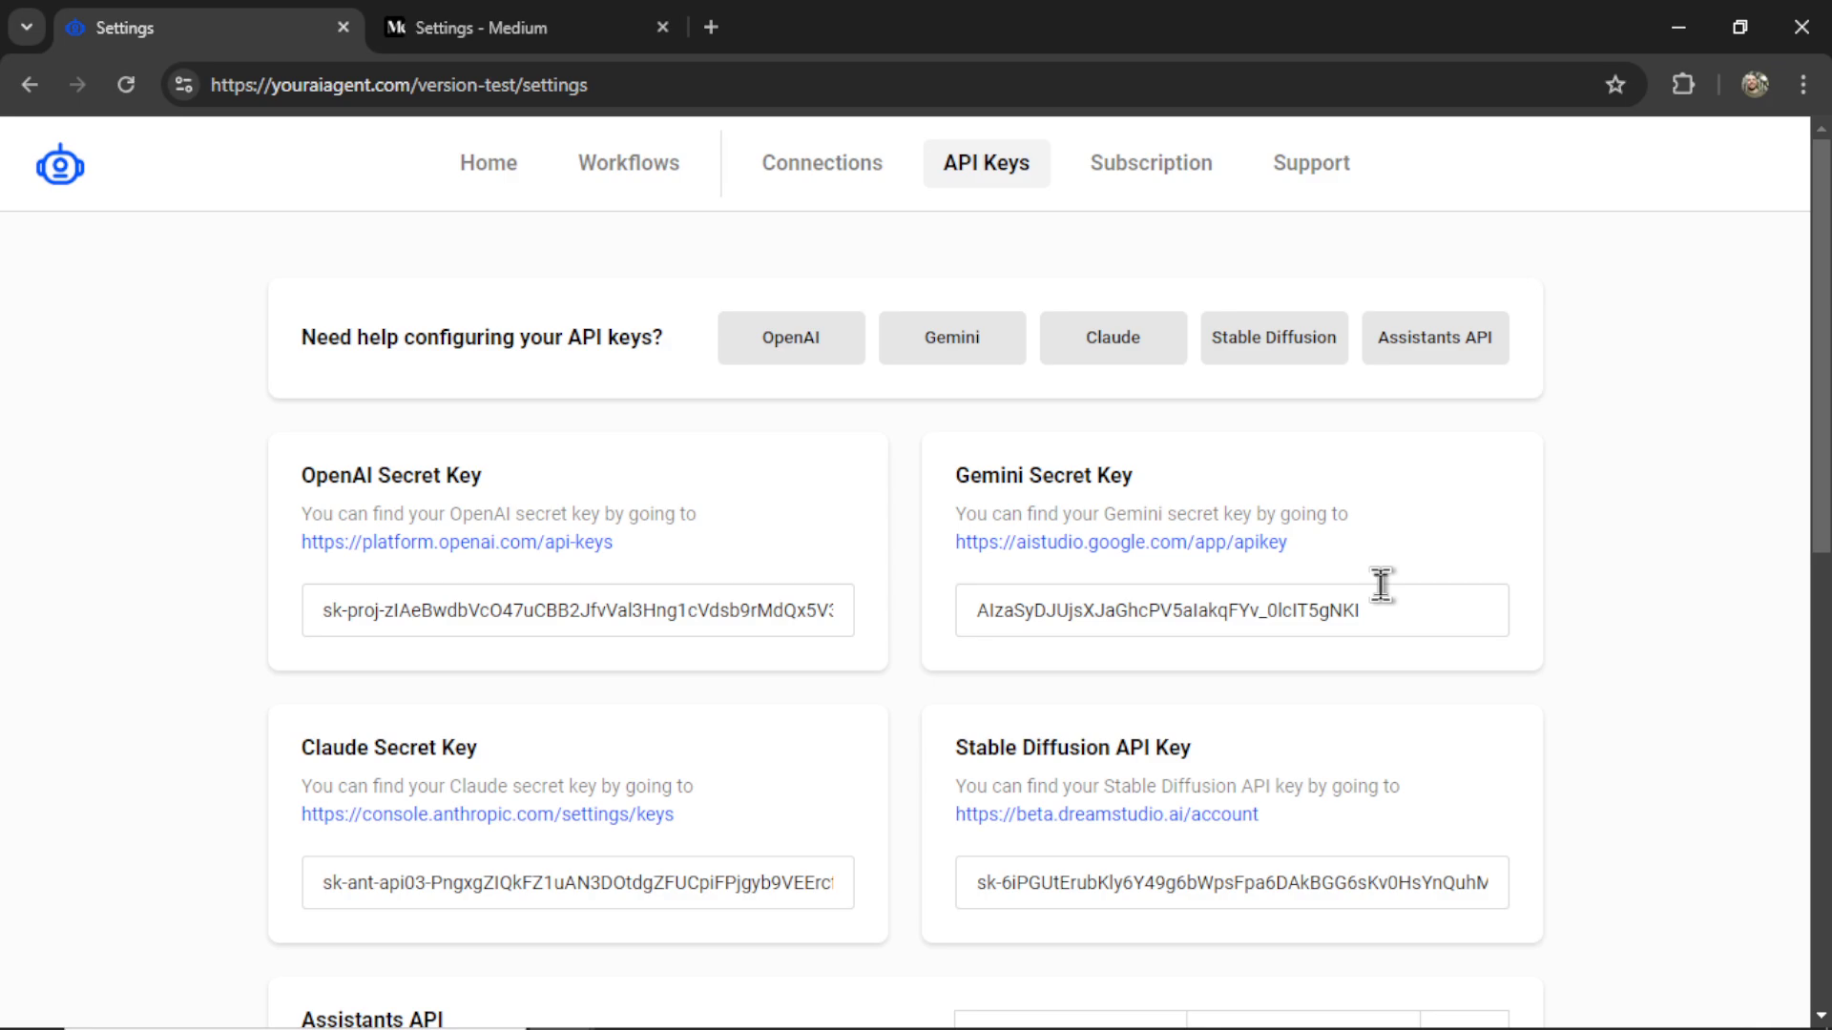
pyautogui.scroll(-3)
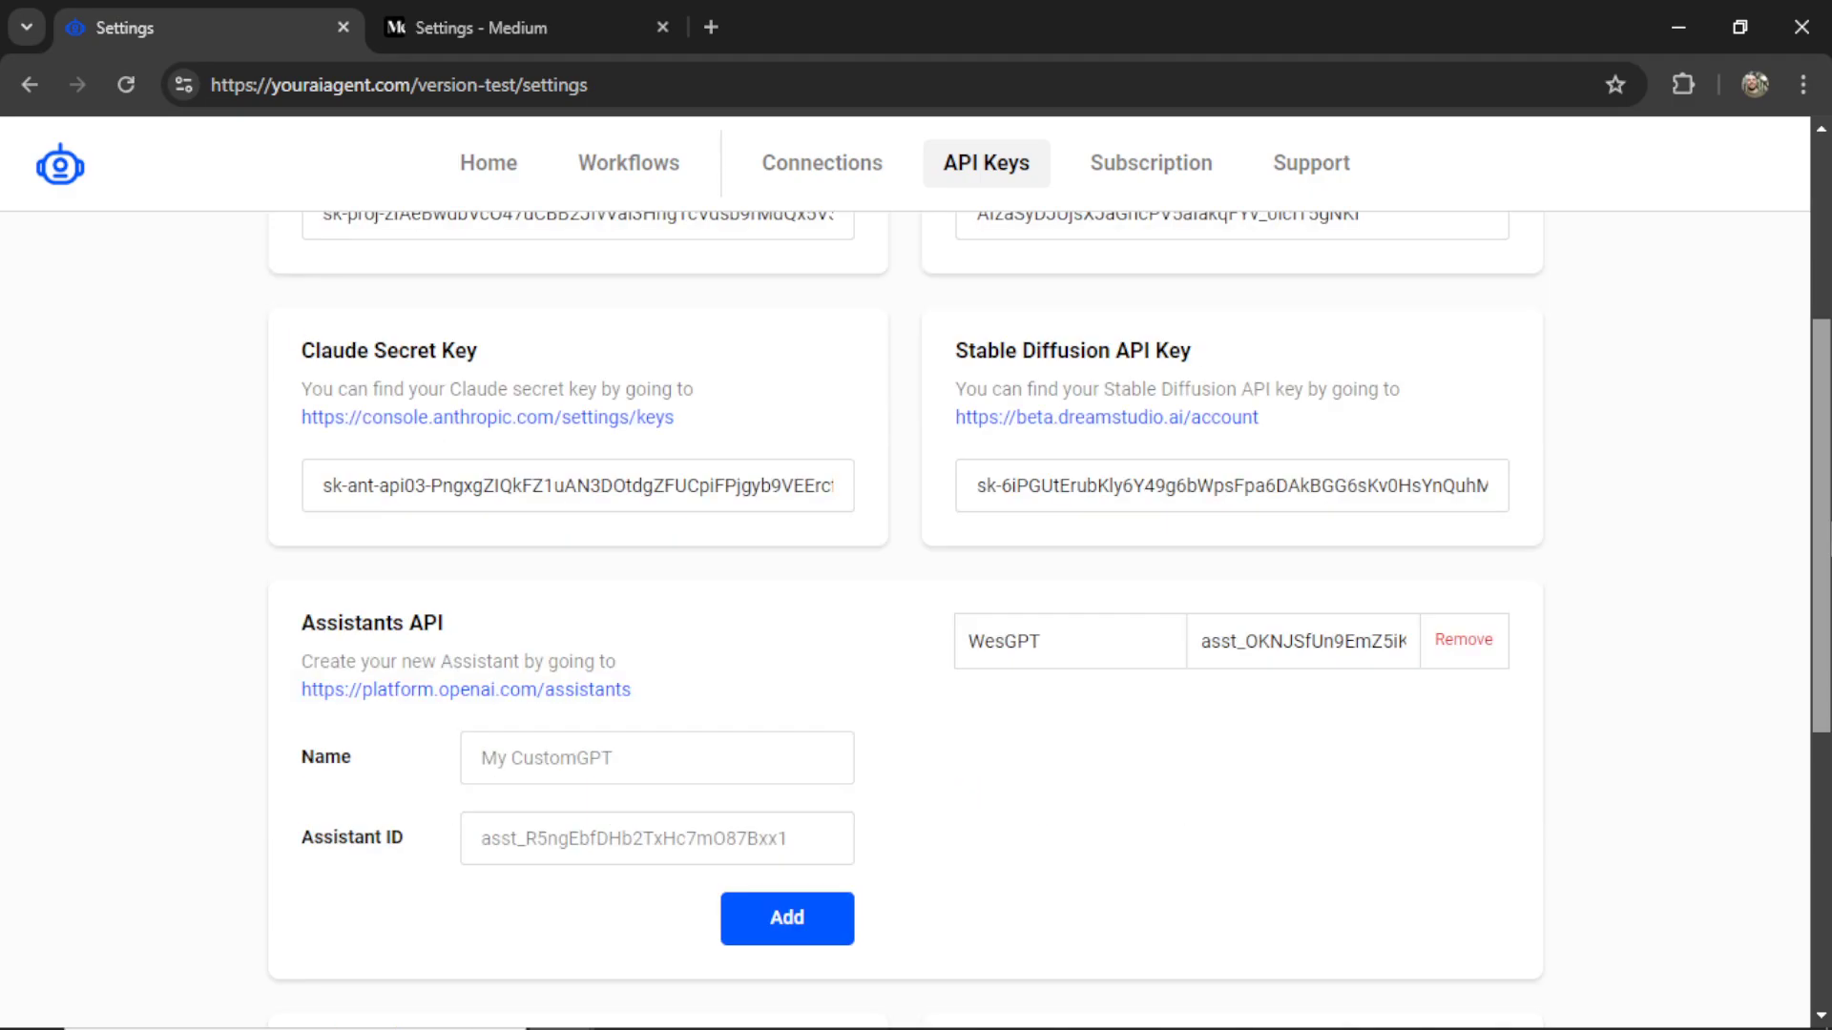
pyautogui.scroll(-3)
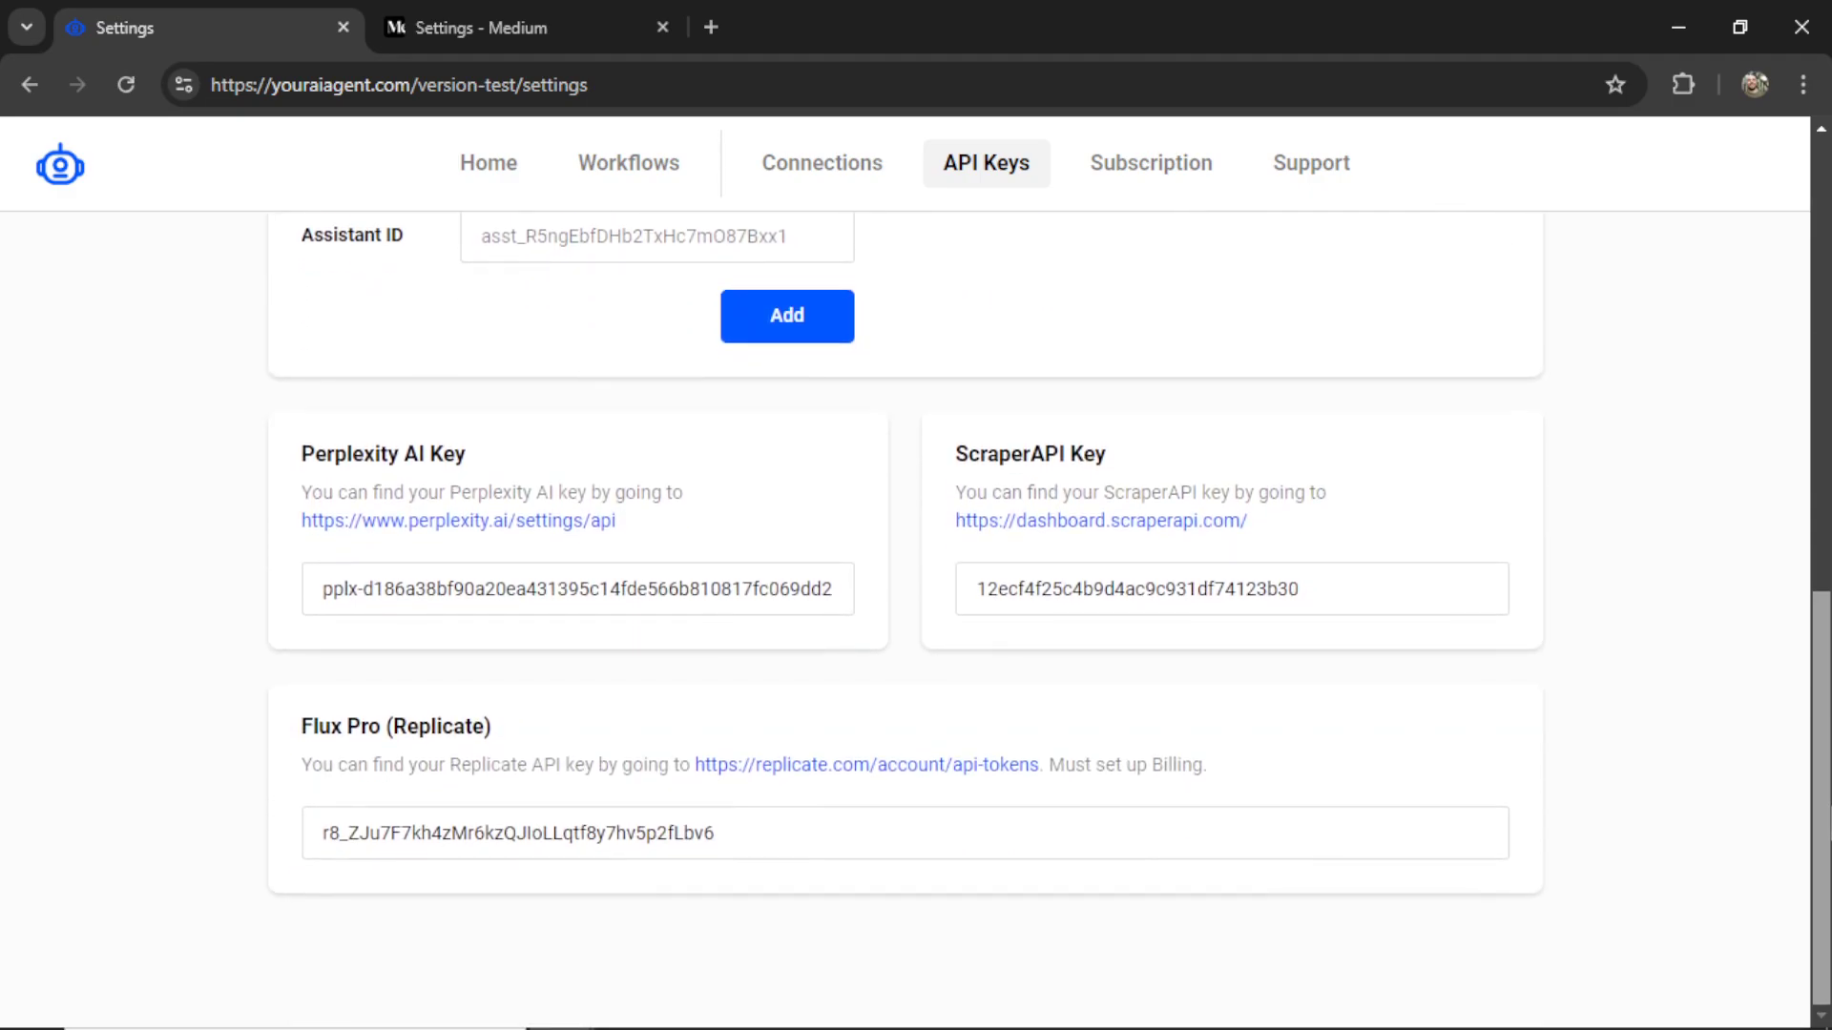
pyautogui.doubleClick(359, 454)
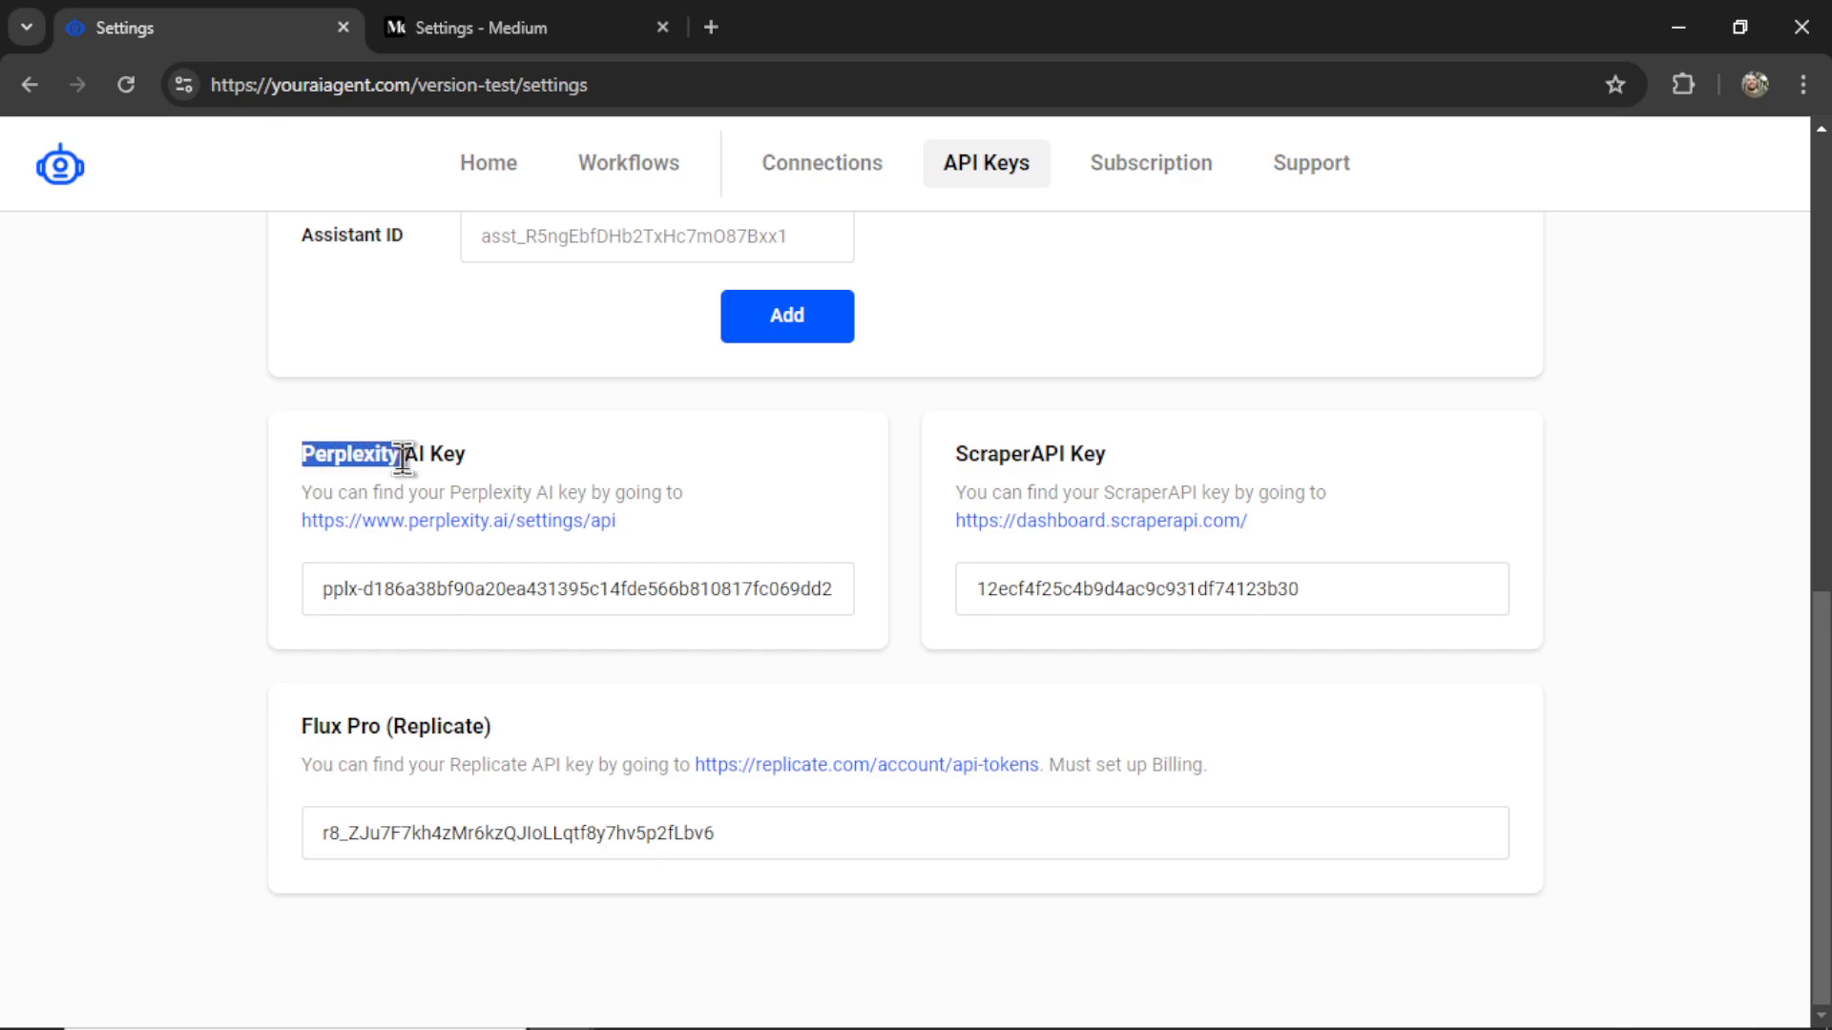
pyautogui.doubleClick(1017, 454)
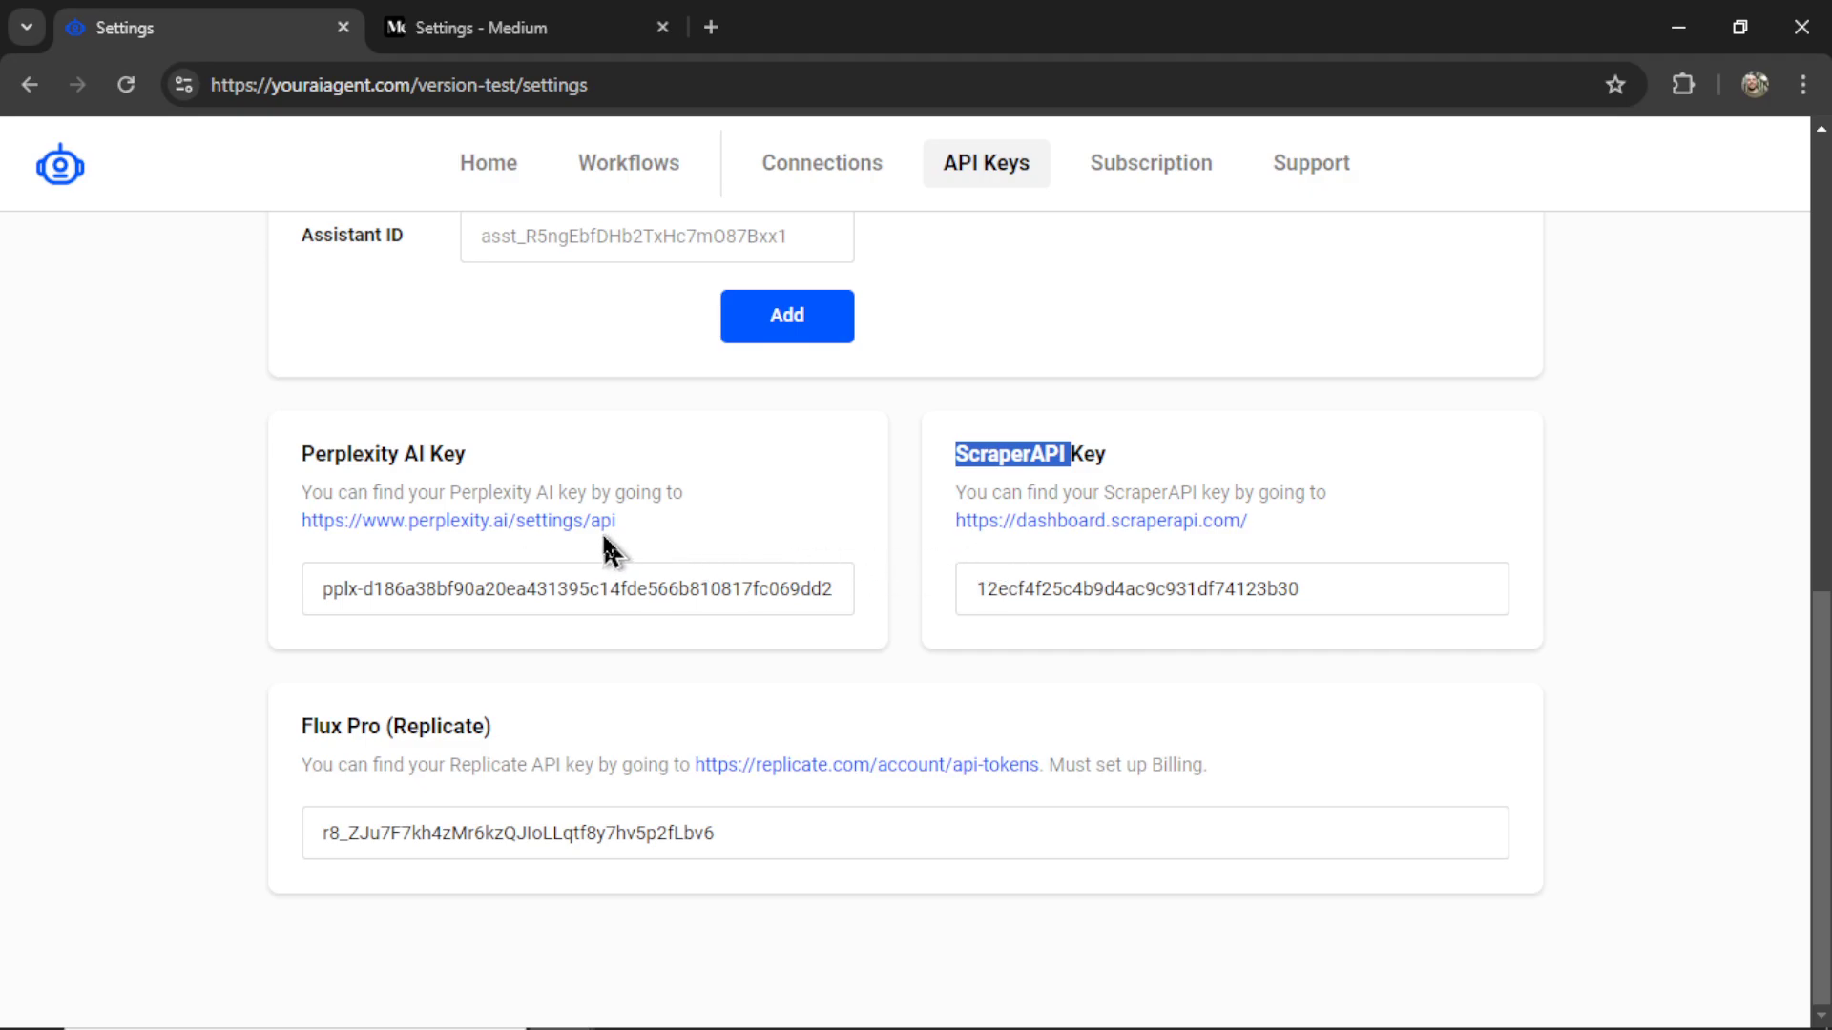
pyautogui.moveTo(1463, 511)
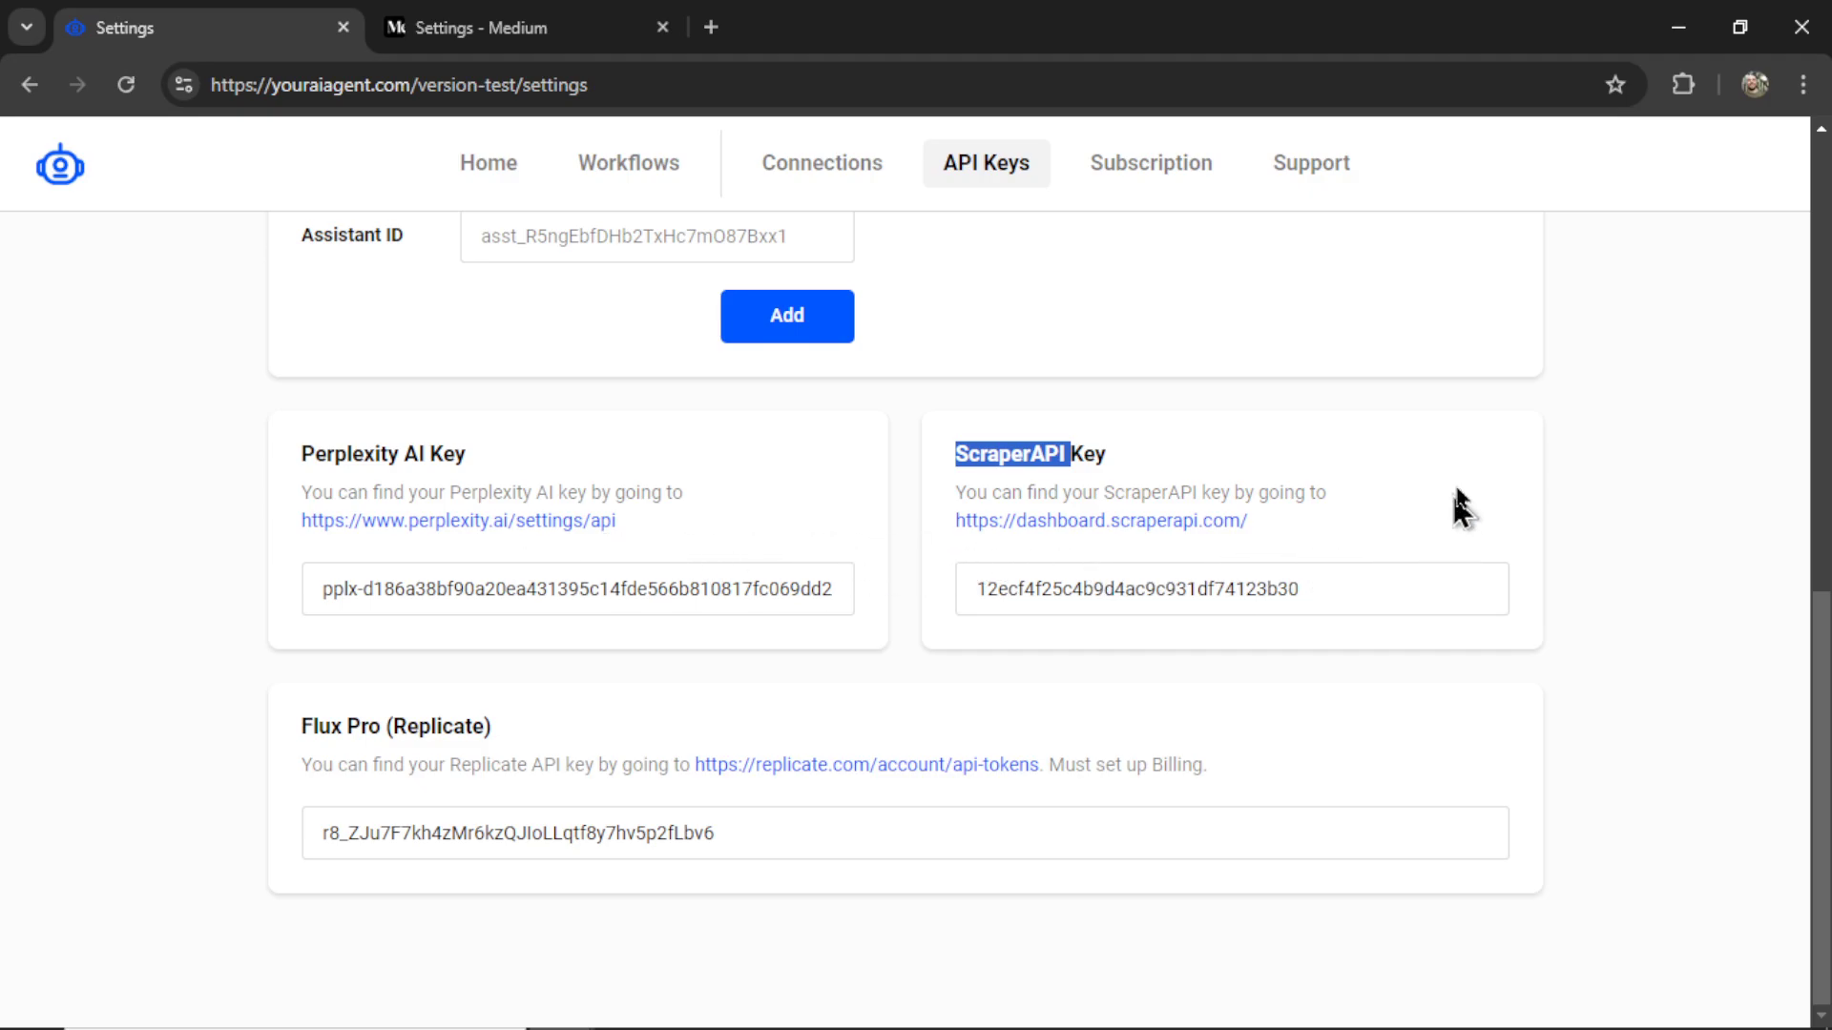
pyautogui.moveTo(1465, 504)
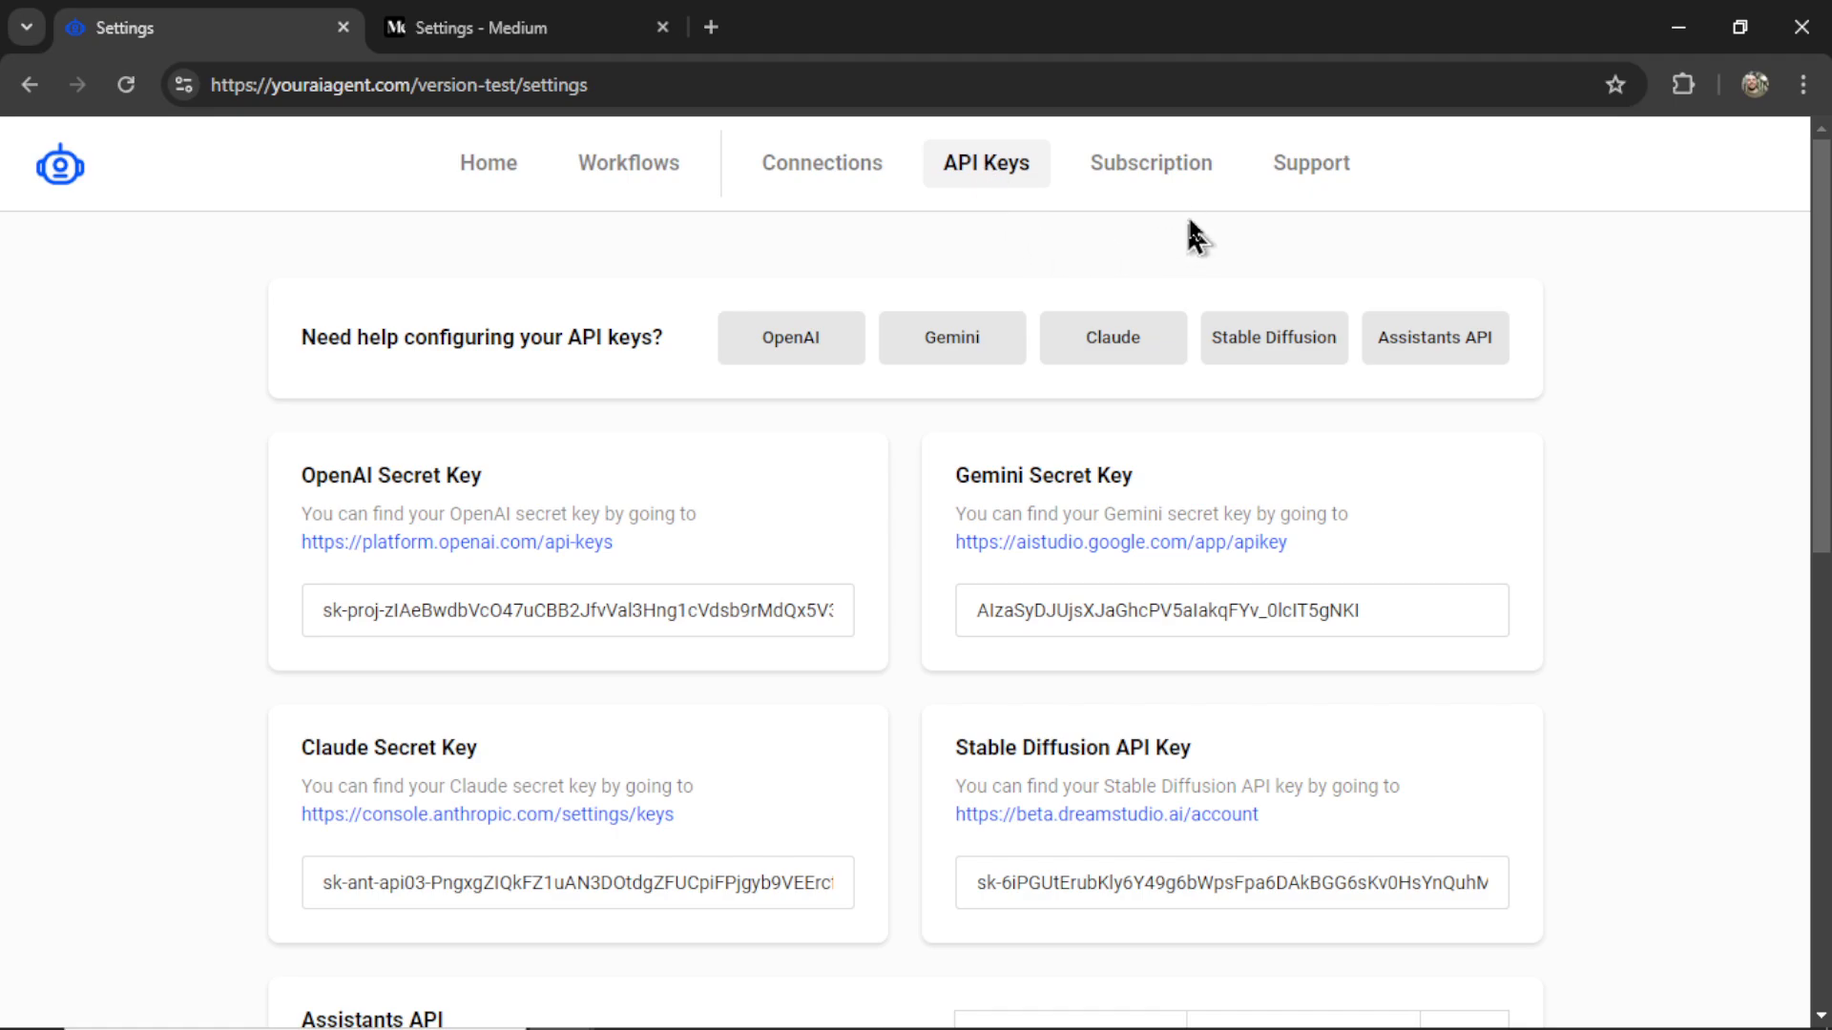
pyautogui.click(1160, 163)
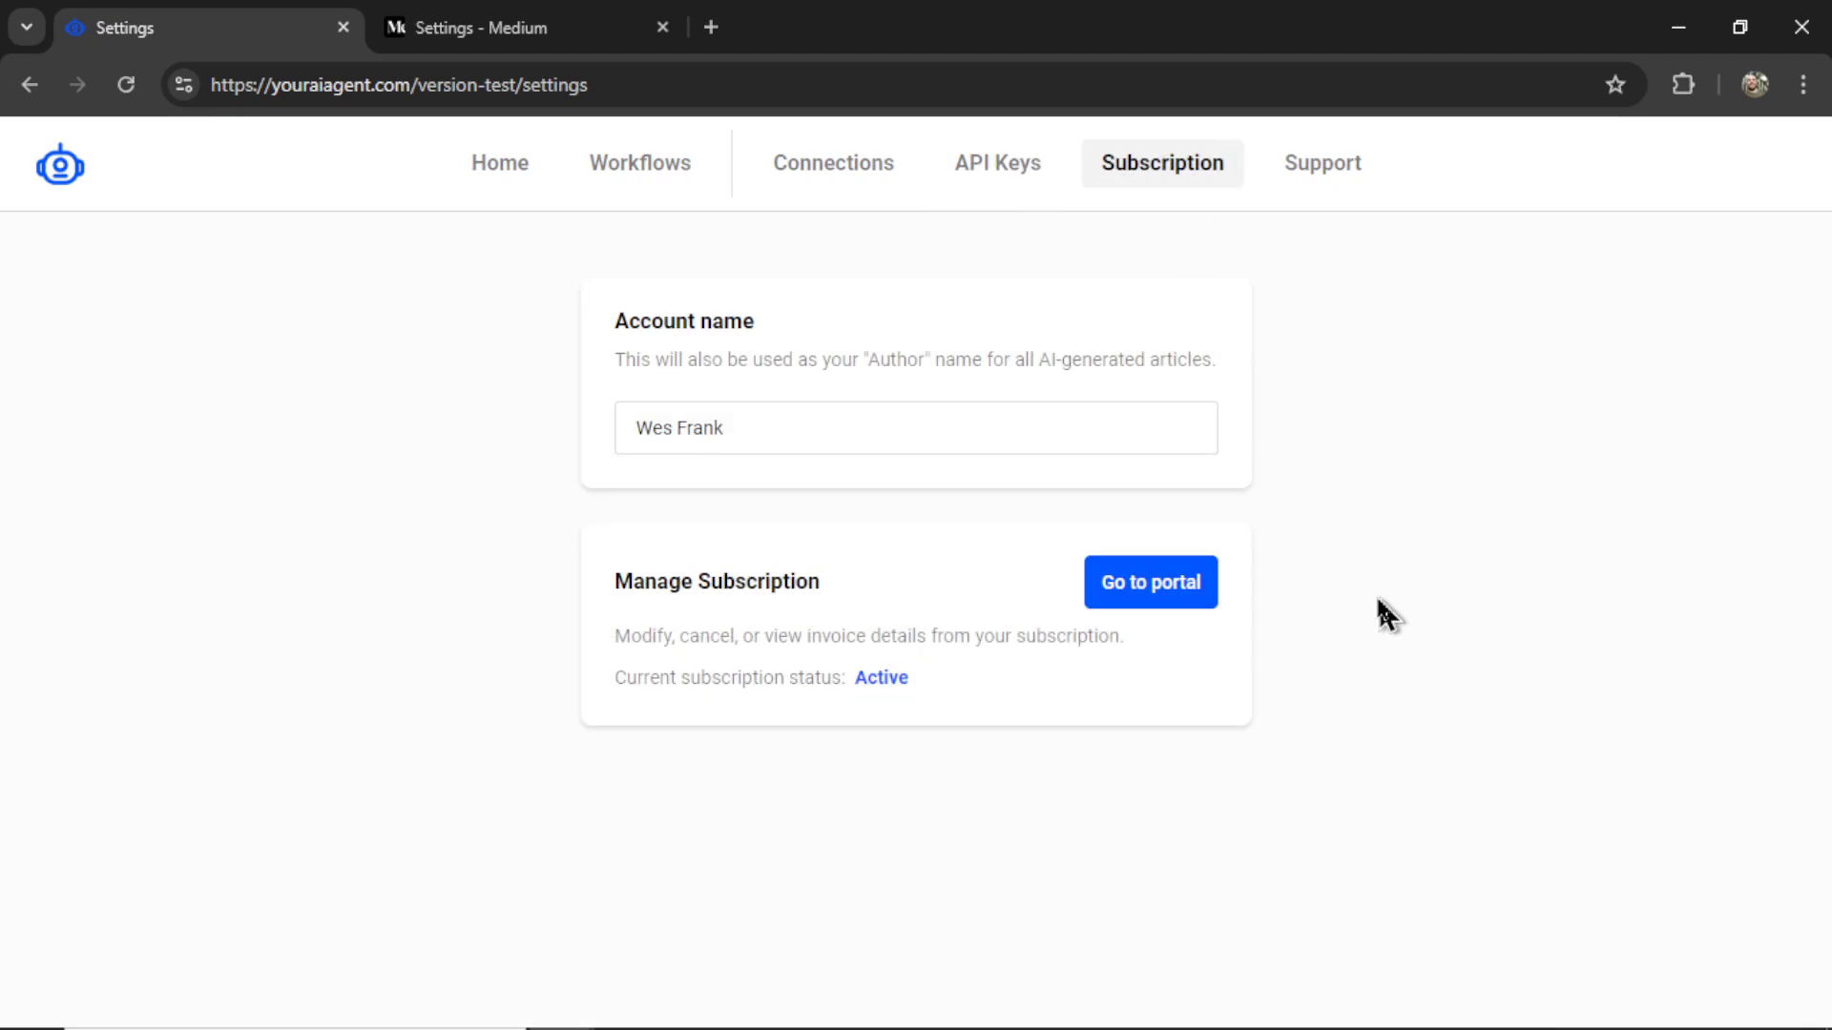
pyautogui.moveTo(1066, 574)
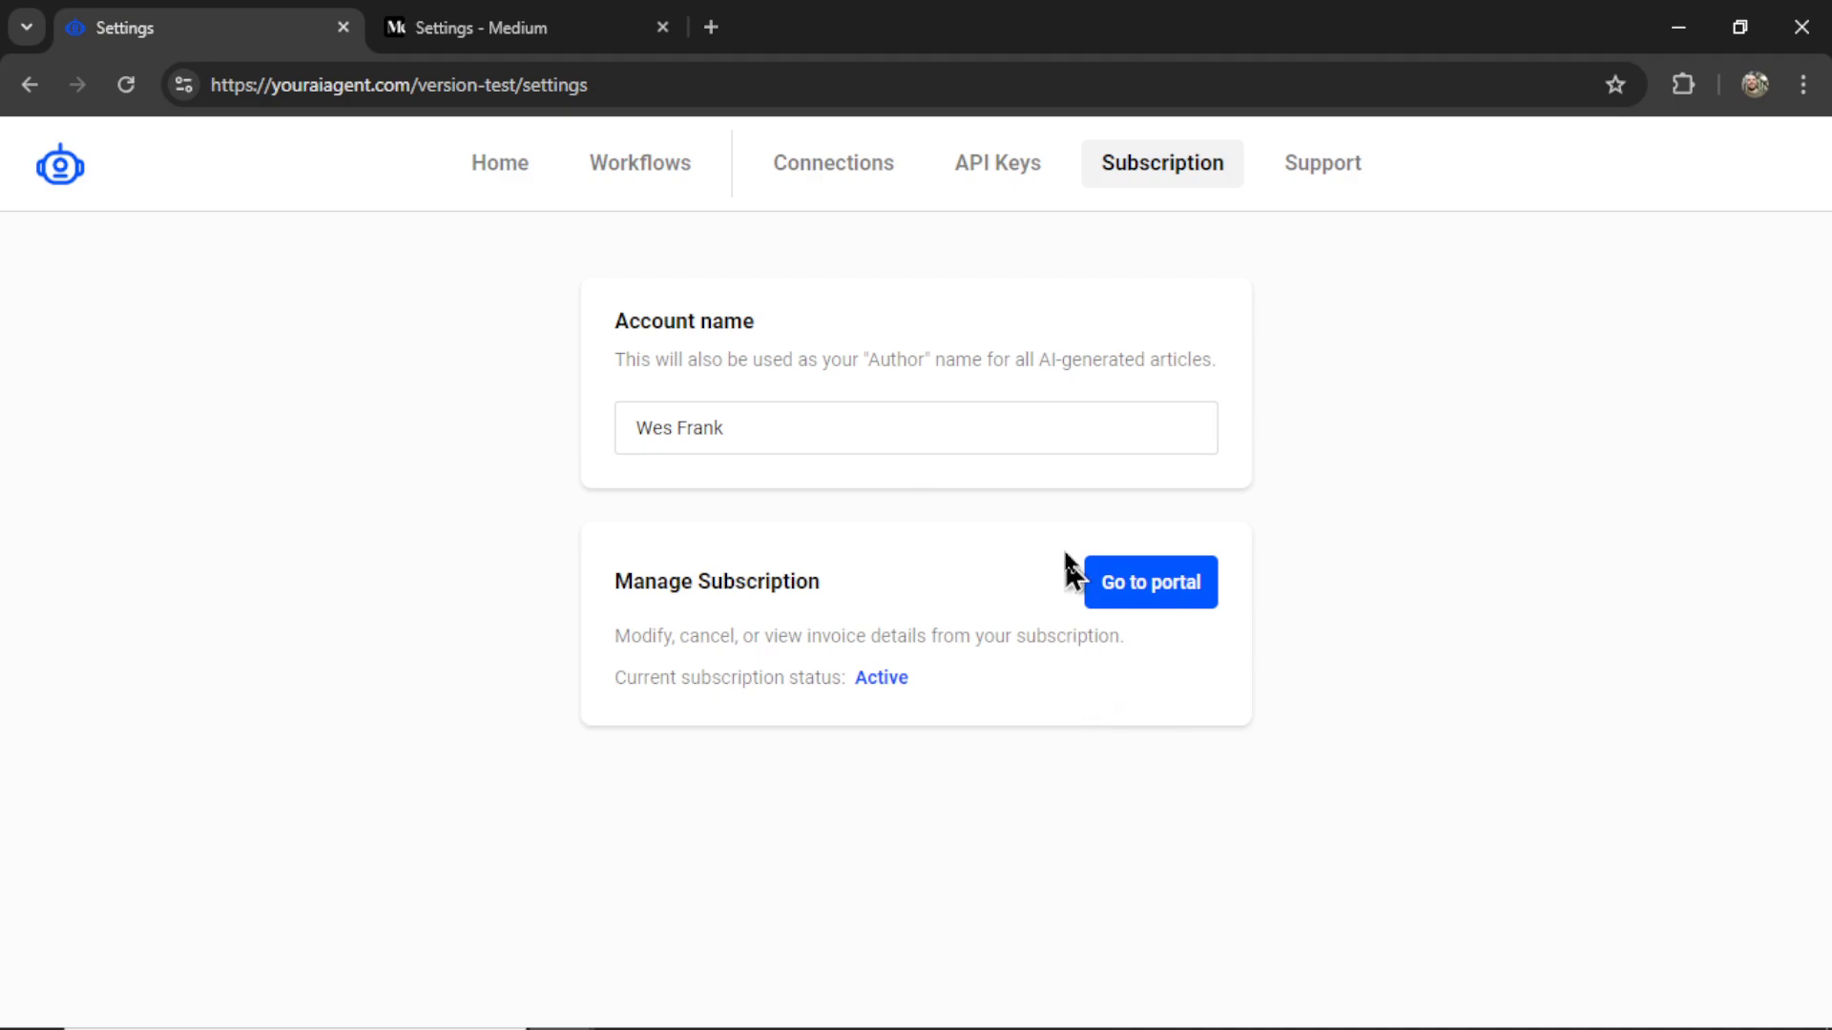
pyautogui.moveTo(1038, 601)
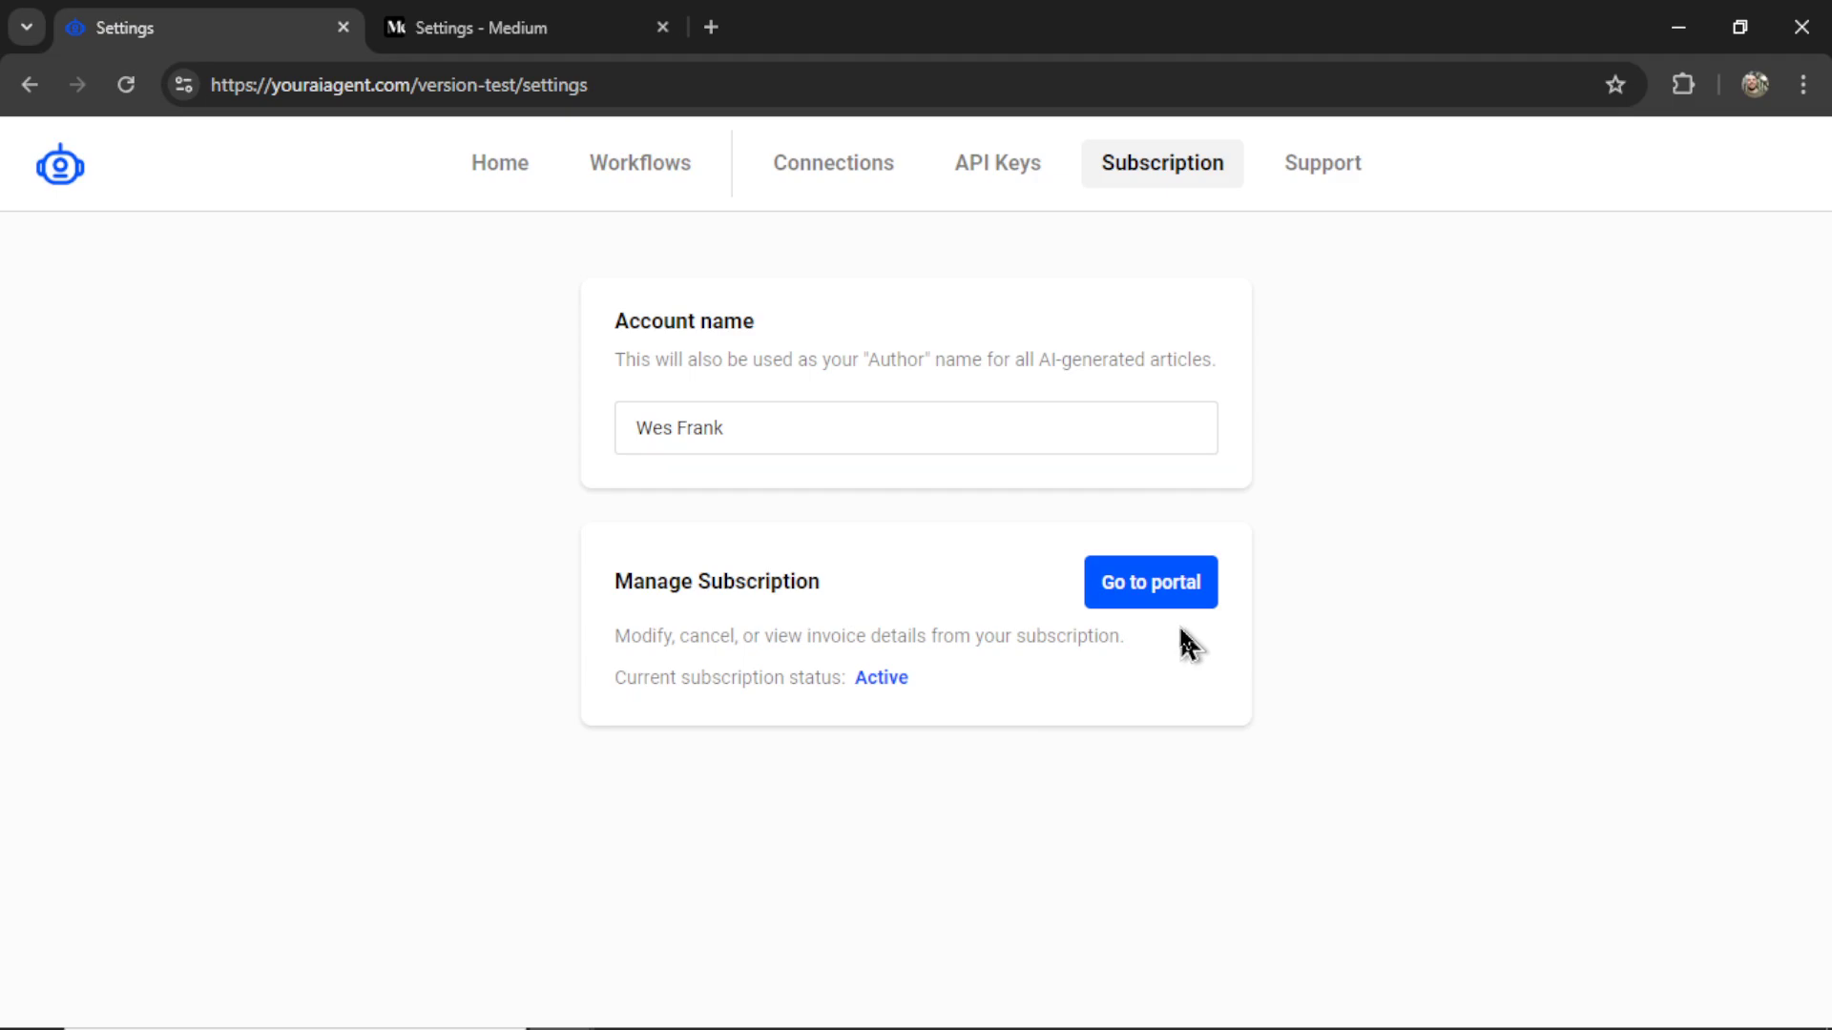
pyautogui.moveTo(498, 162)
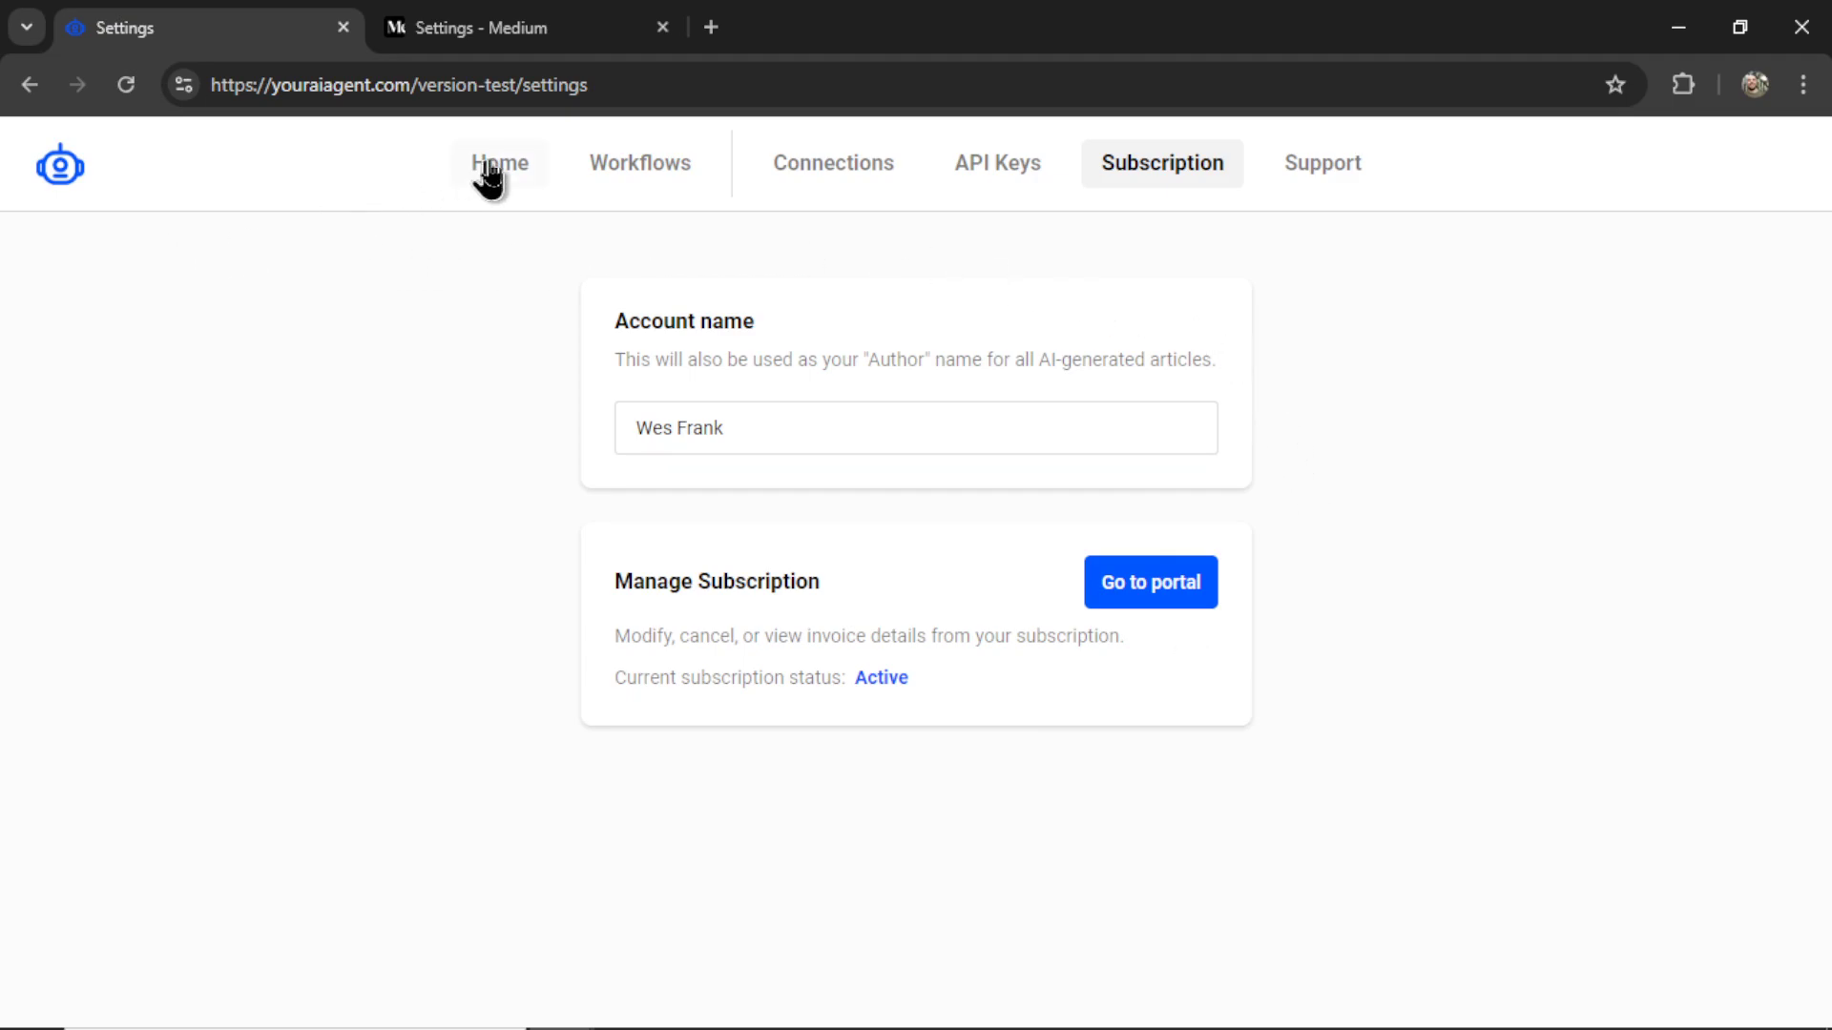
# - Return to the Home task list and pick the AutoMarketing card
pyautogui.click(498, 162)
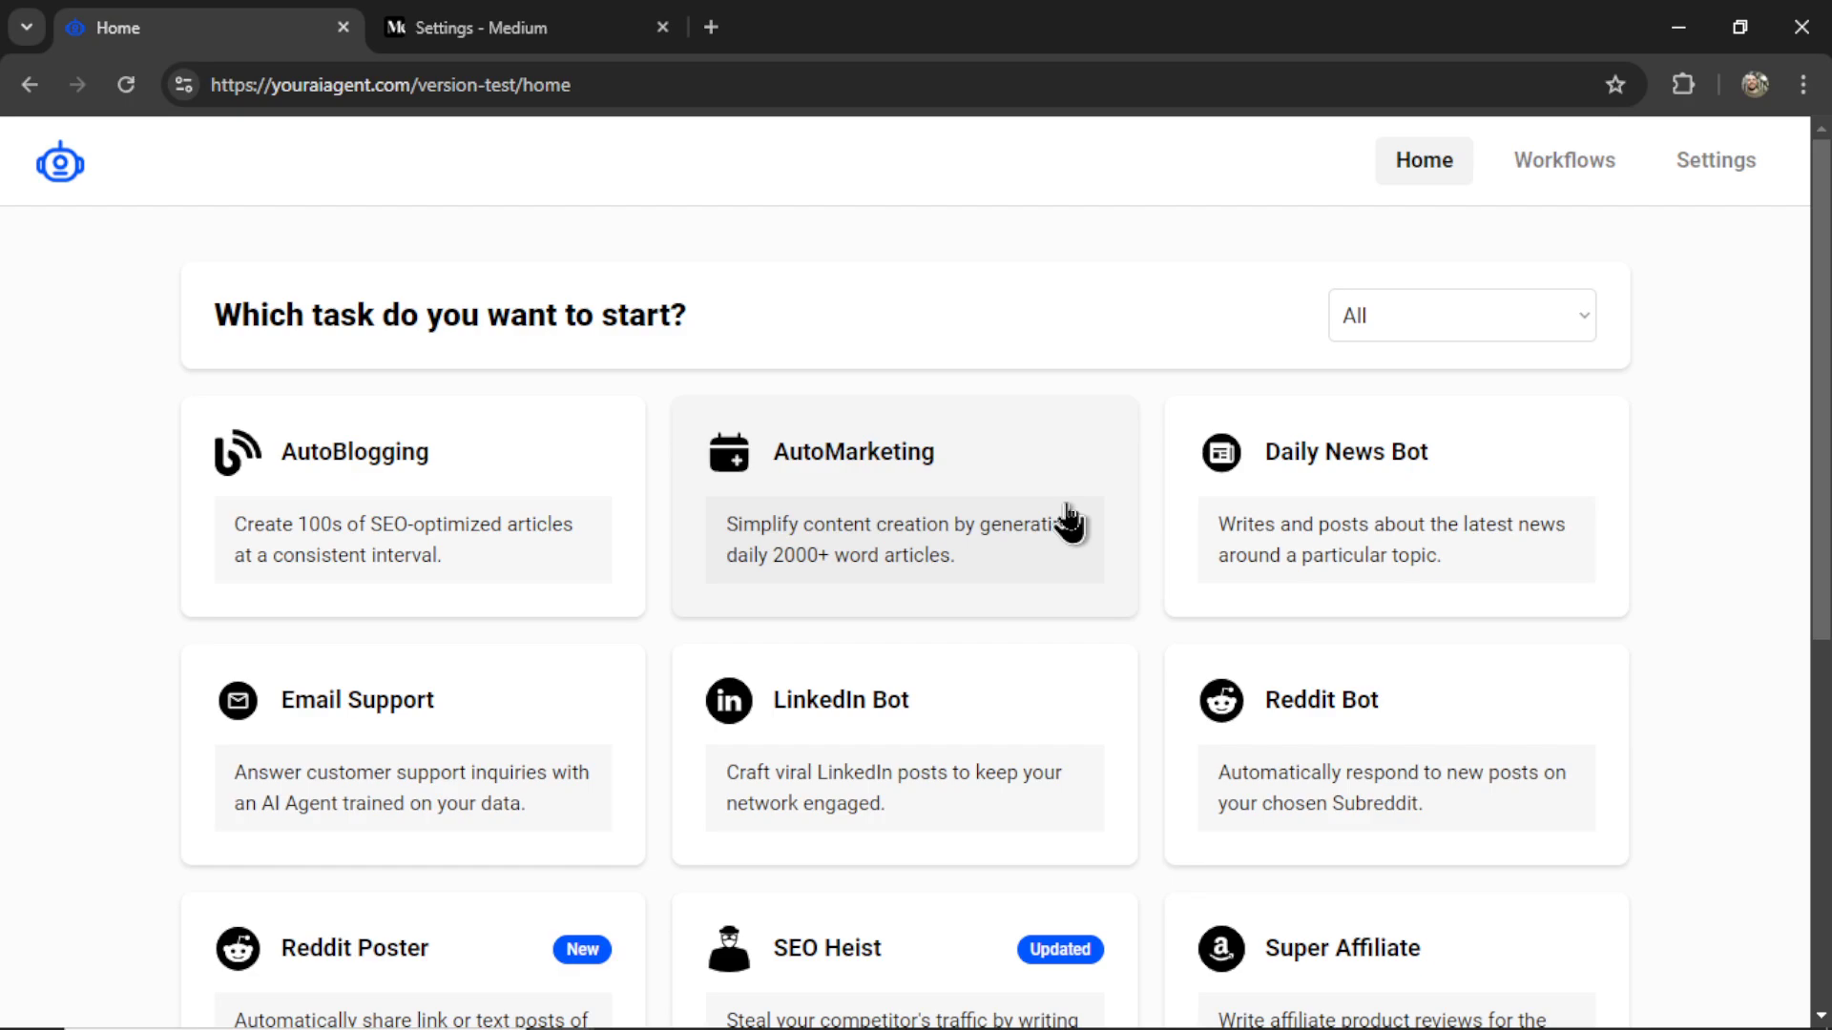
pyautogui.moveTo(683, 403)
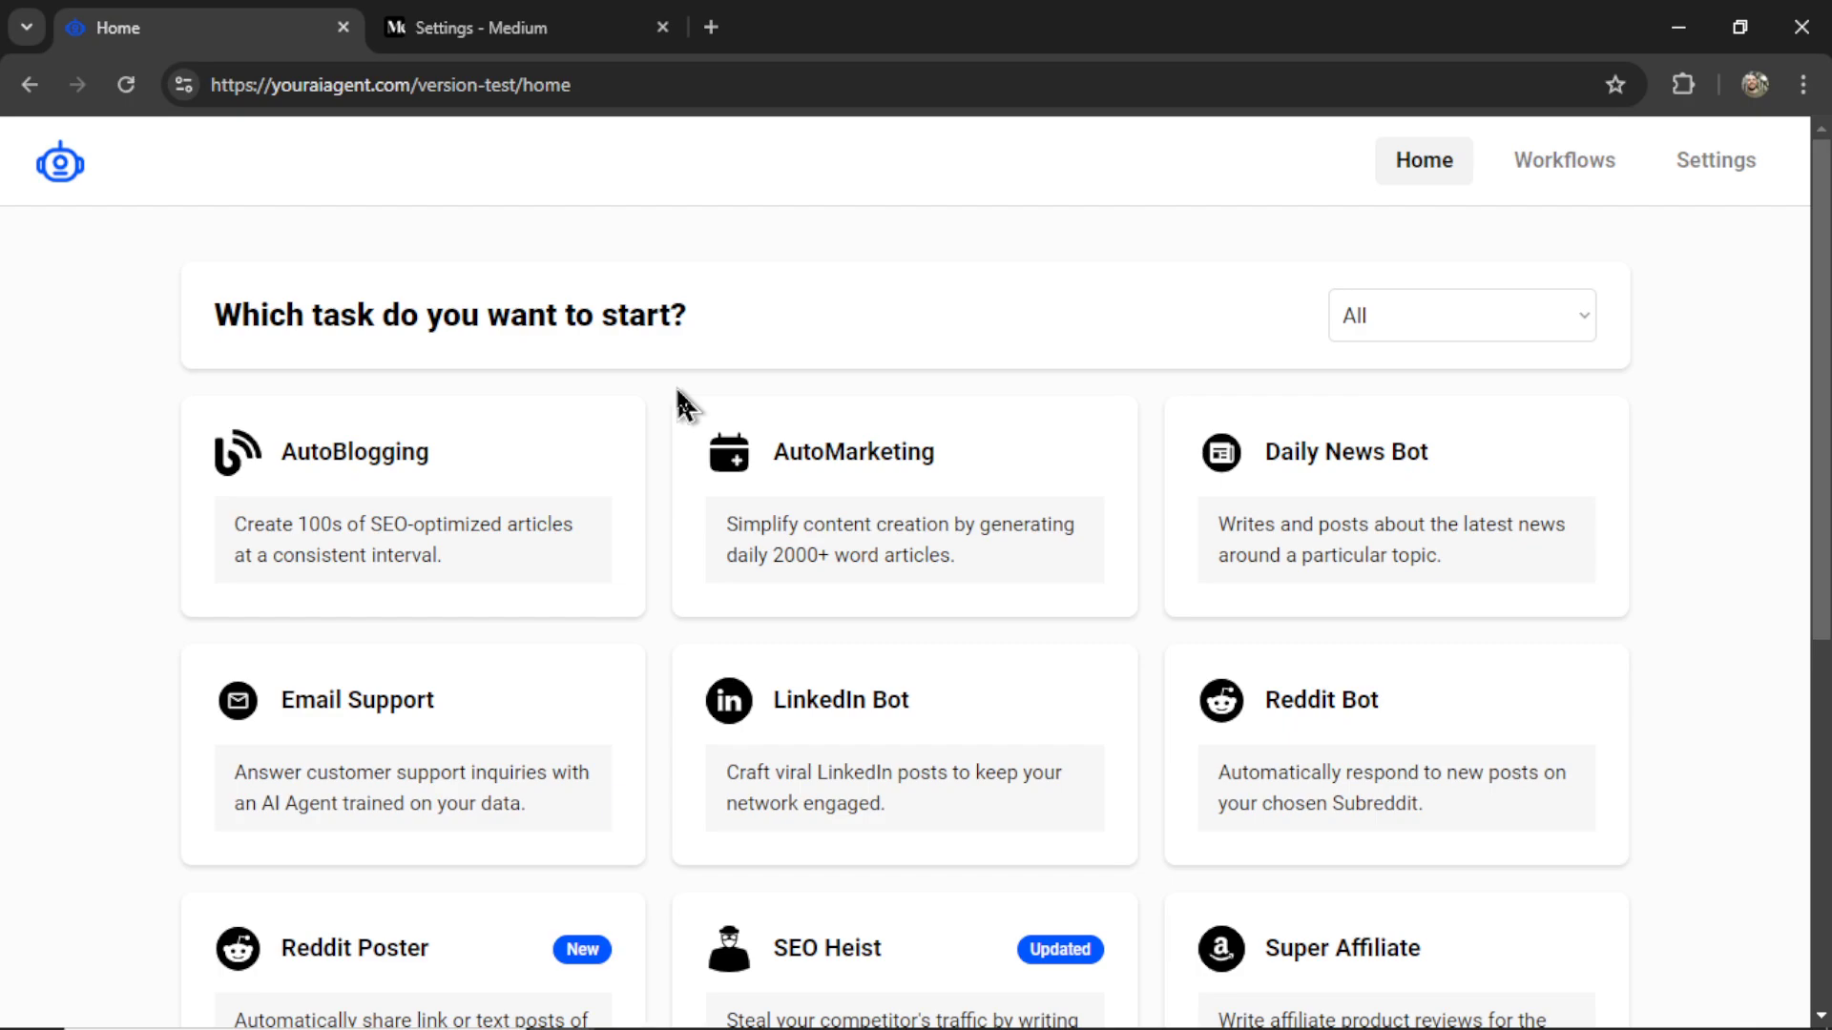
pyautogui.moveTo(681, 475)
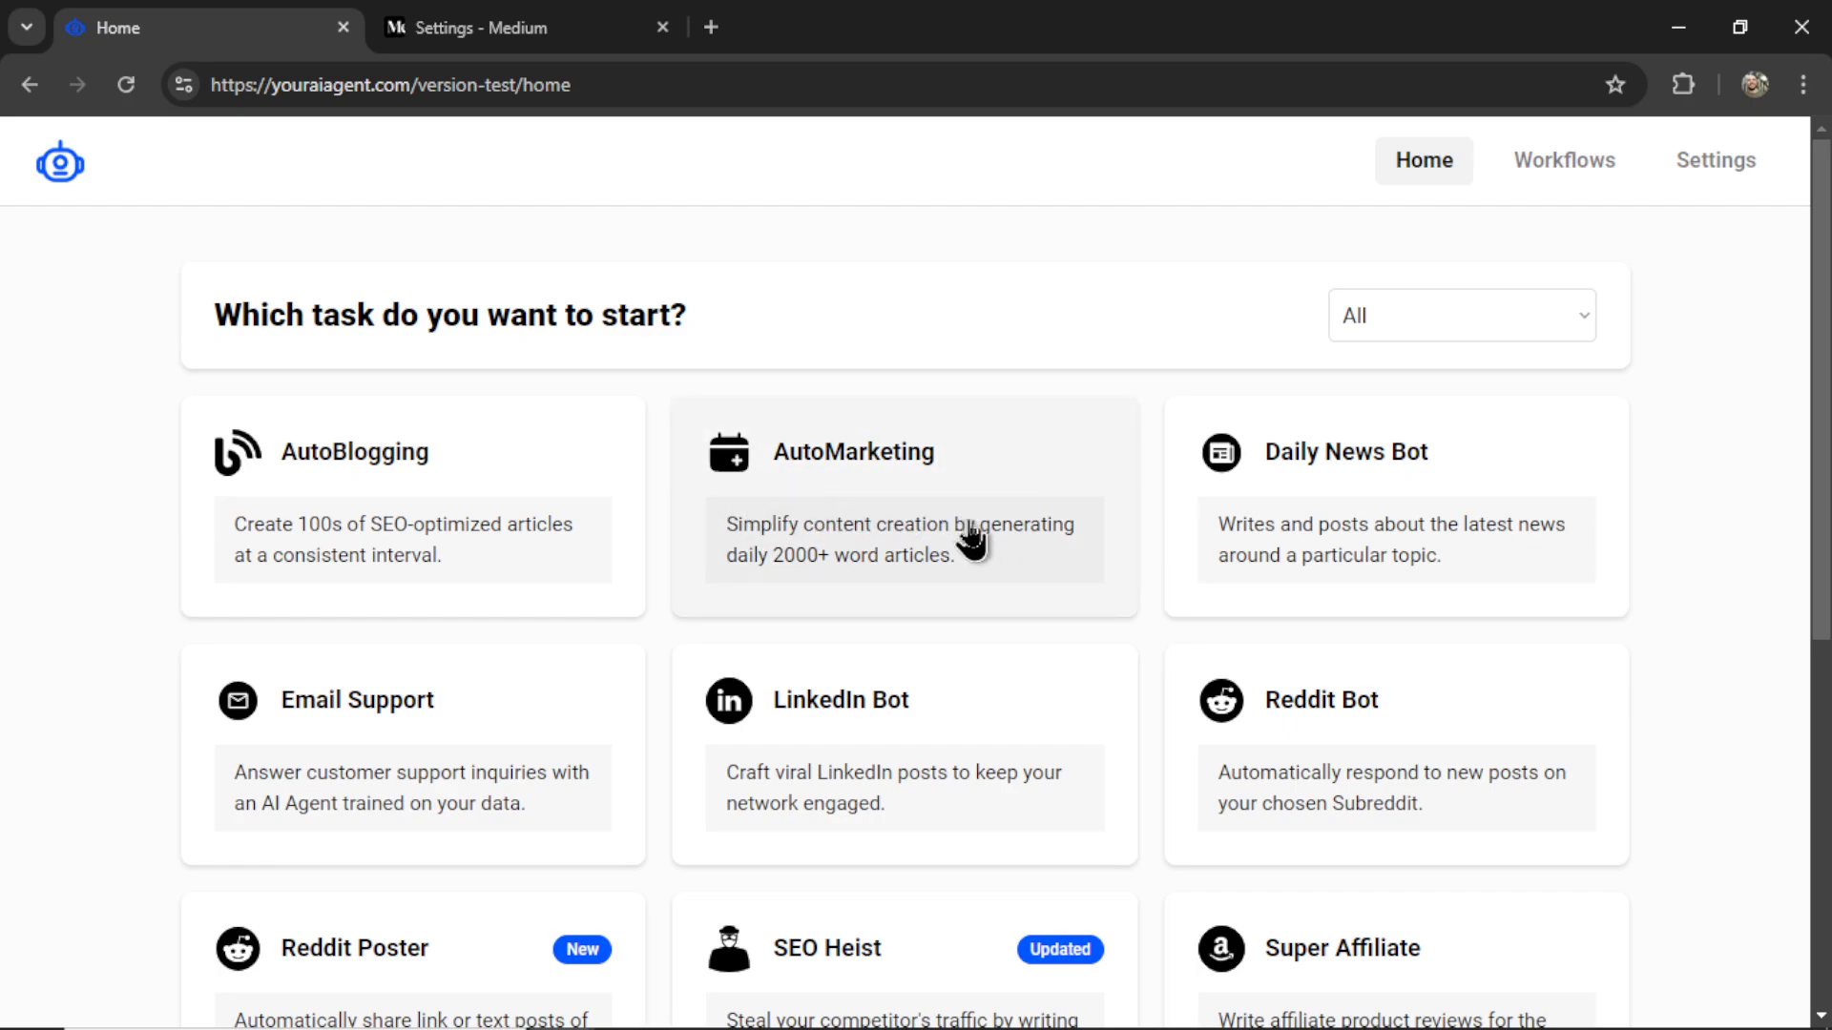
pyautogui.moveTo(947, 550)
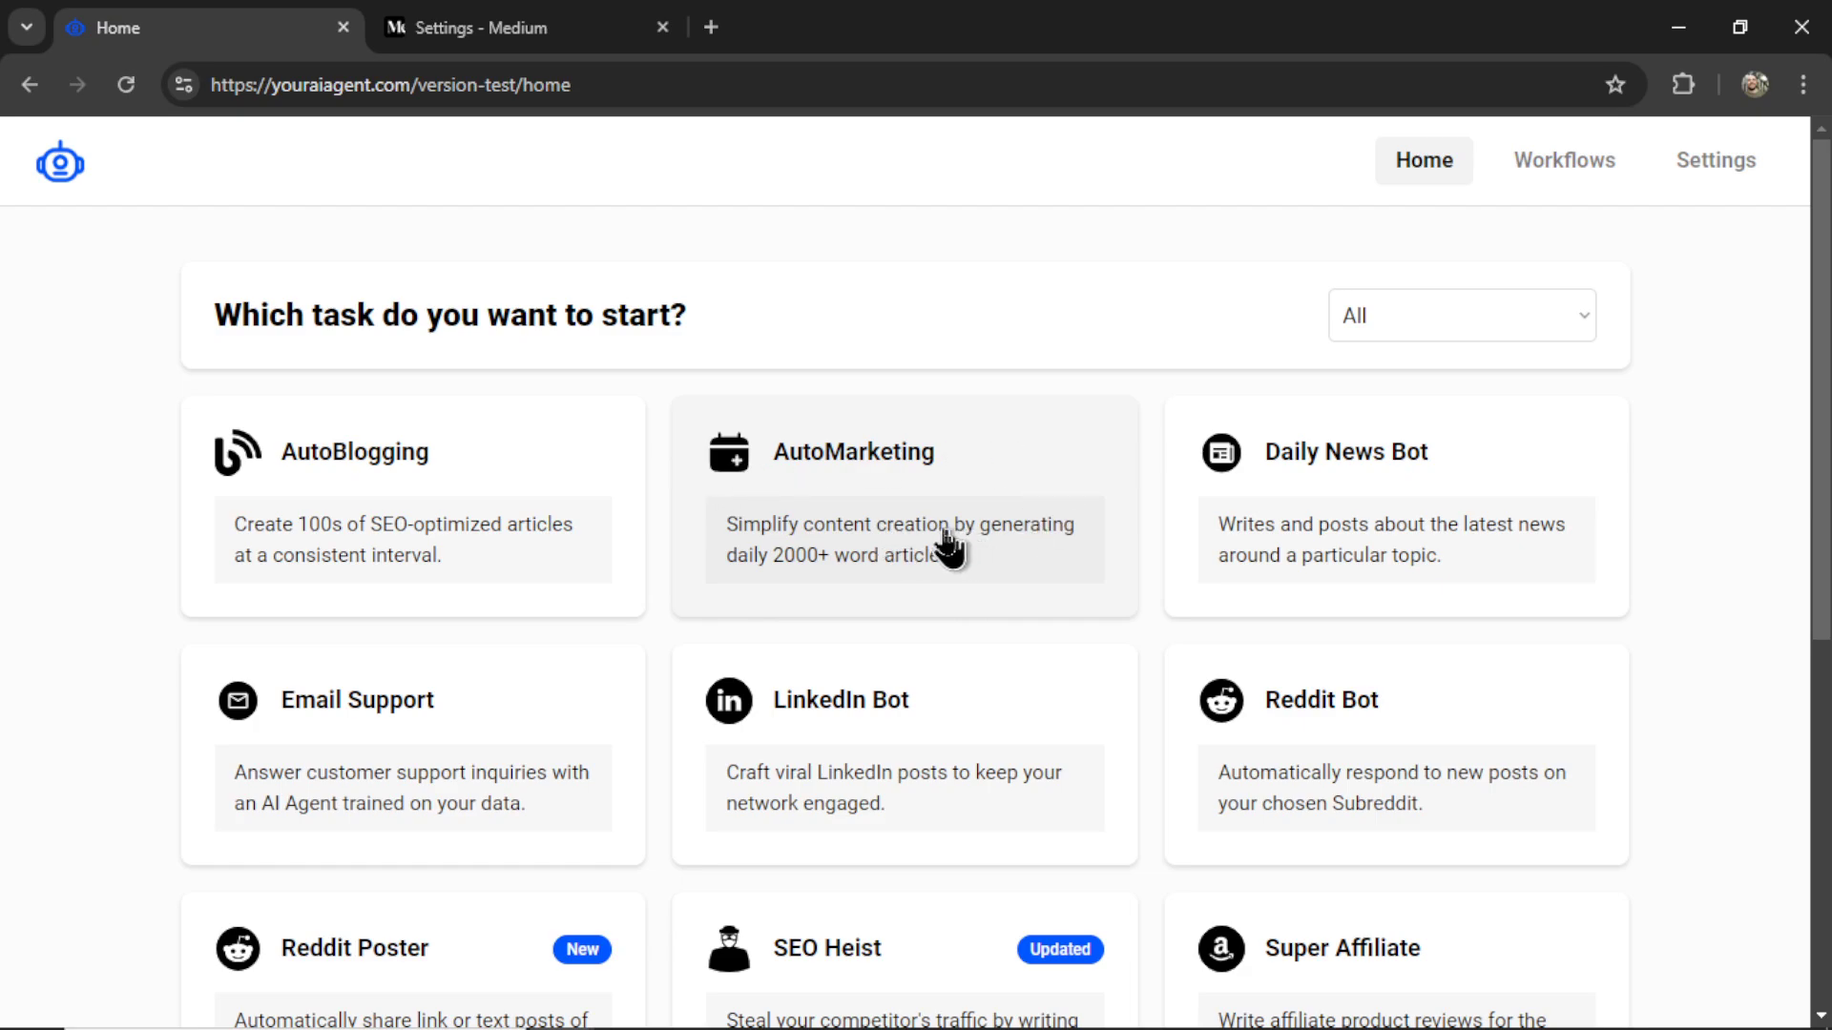
pyautogui.click(904, 504)
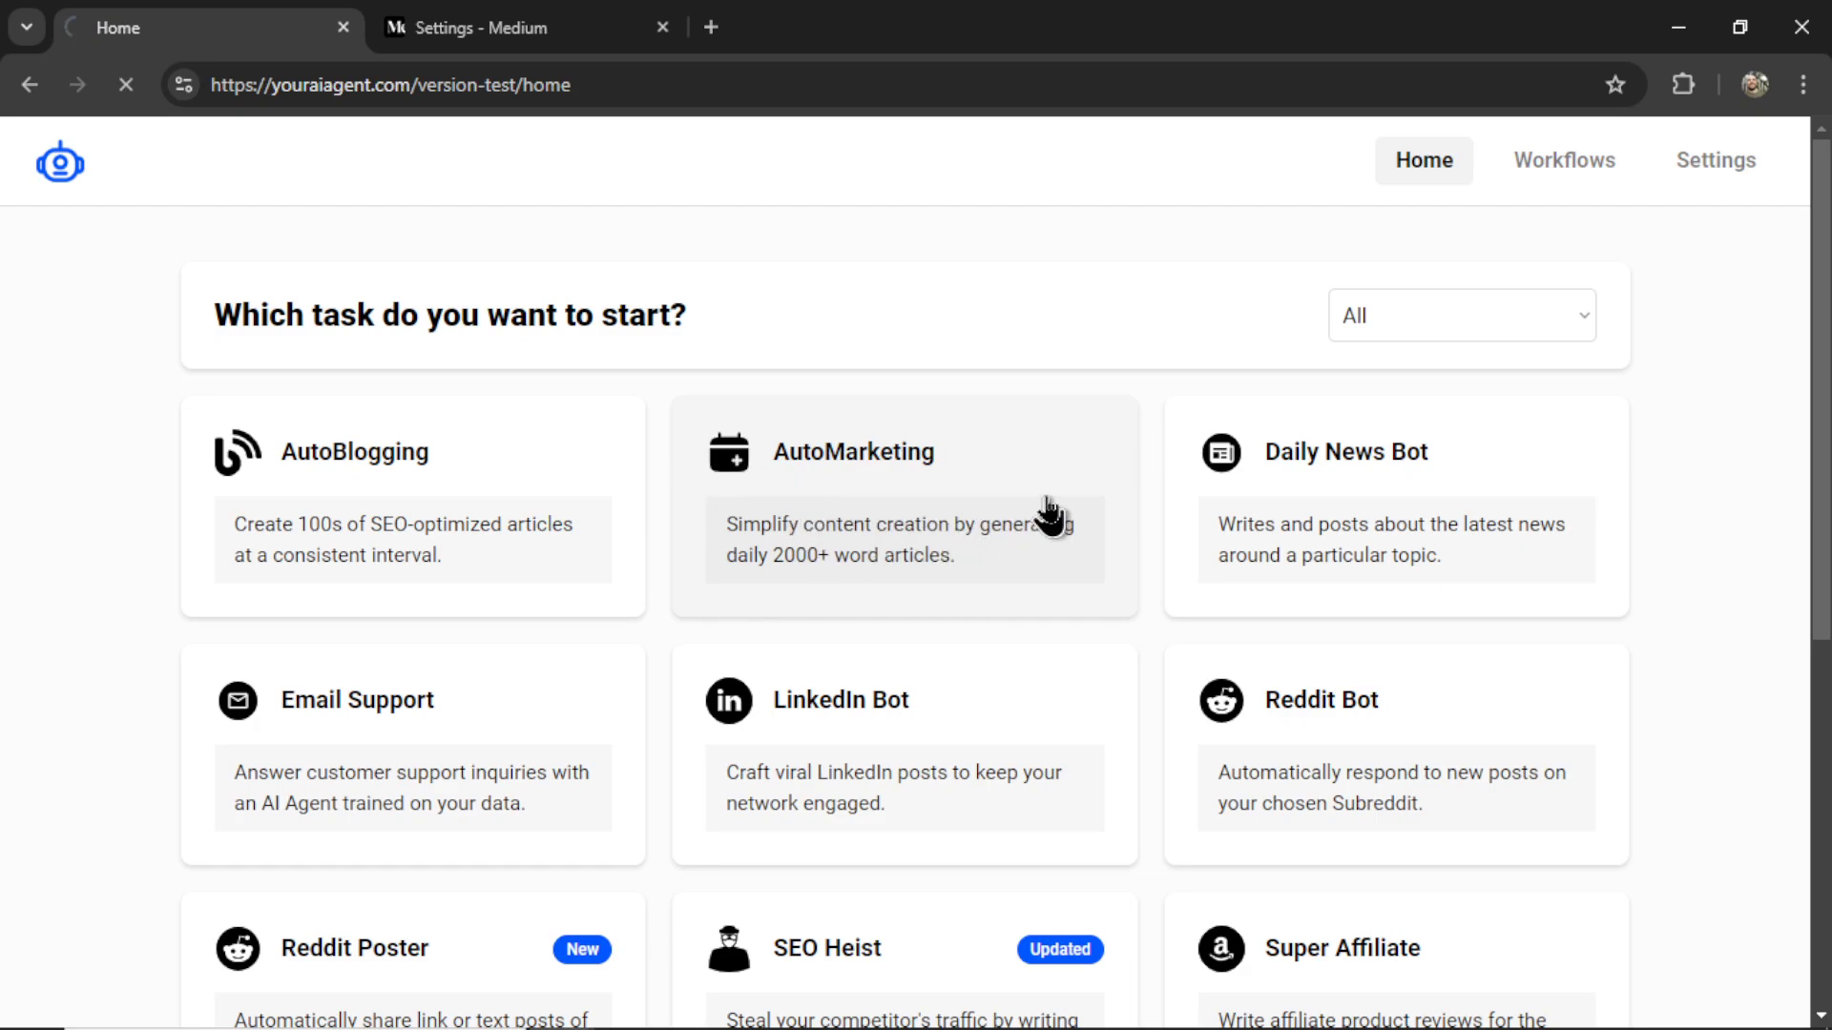
# - Enter 'lawn cutting' as the AutoMarketing seed keyword
pyautogui.click(905, 505)
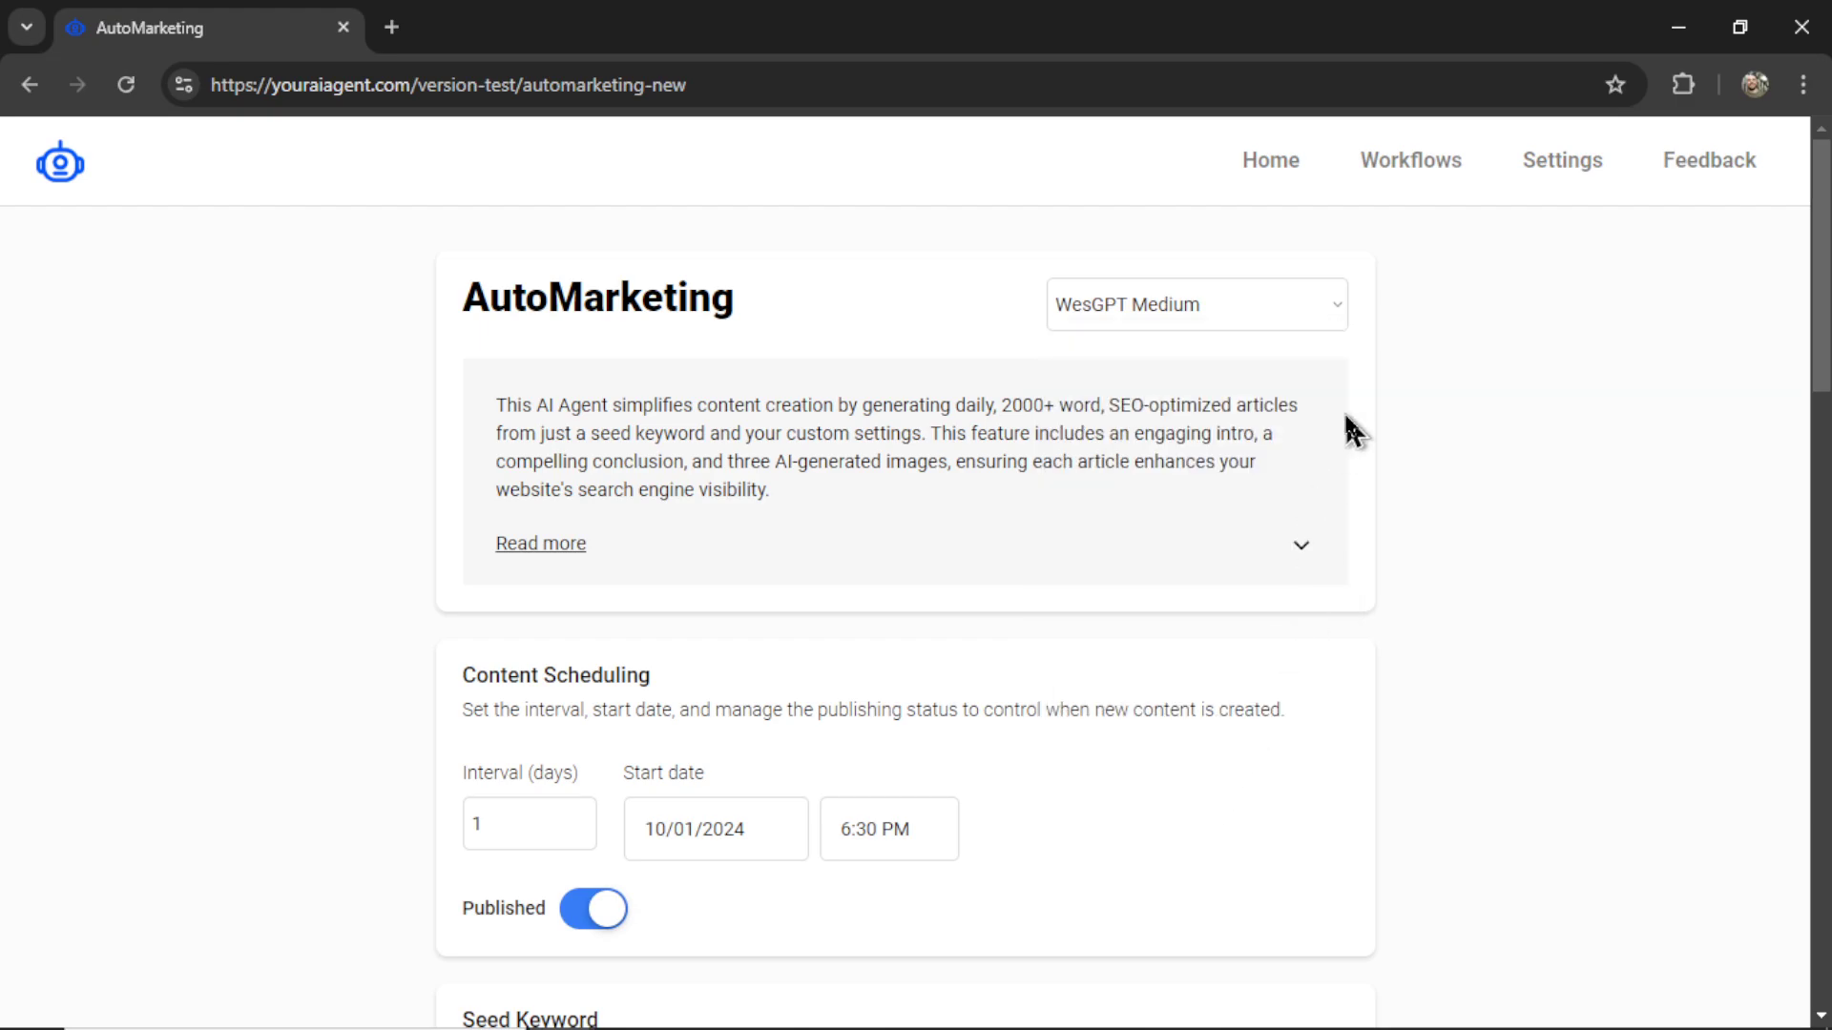
pyautogui.scroll(-3)
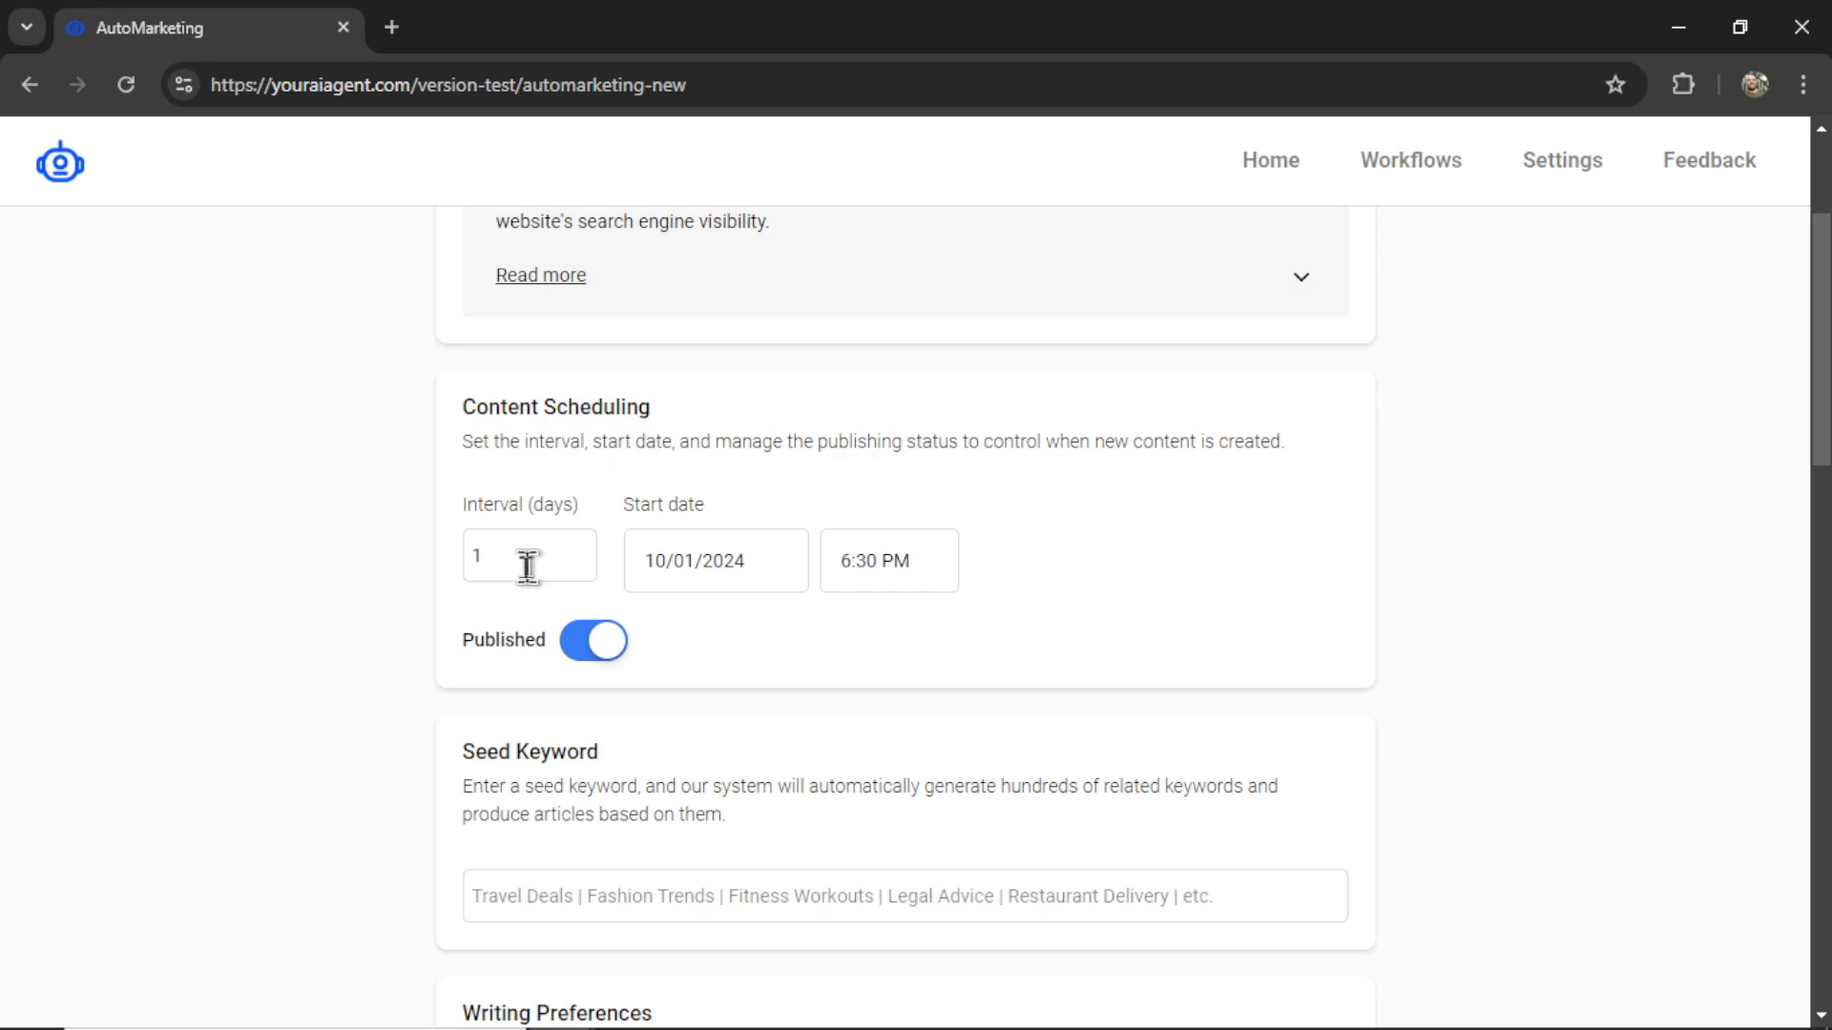
pyautogui.moveTo(543, 558)
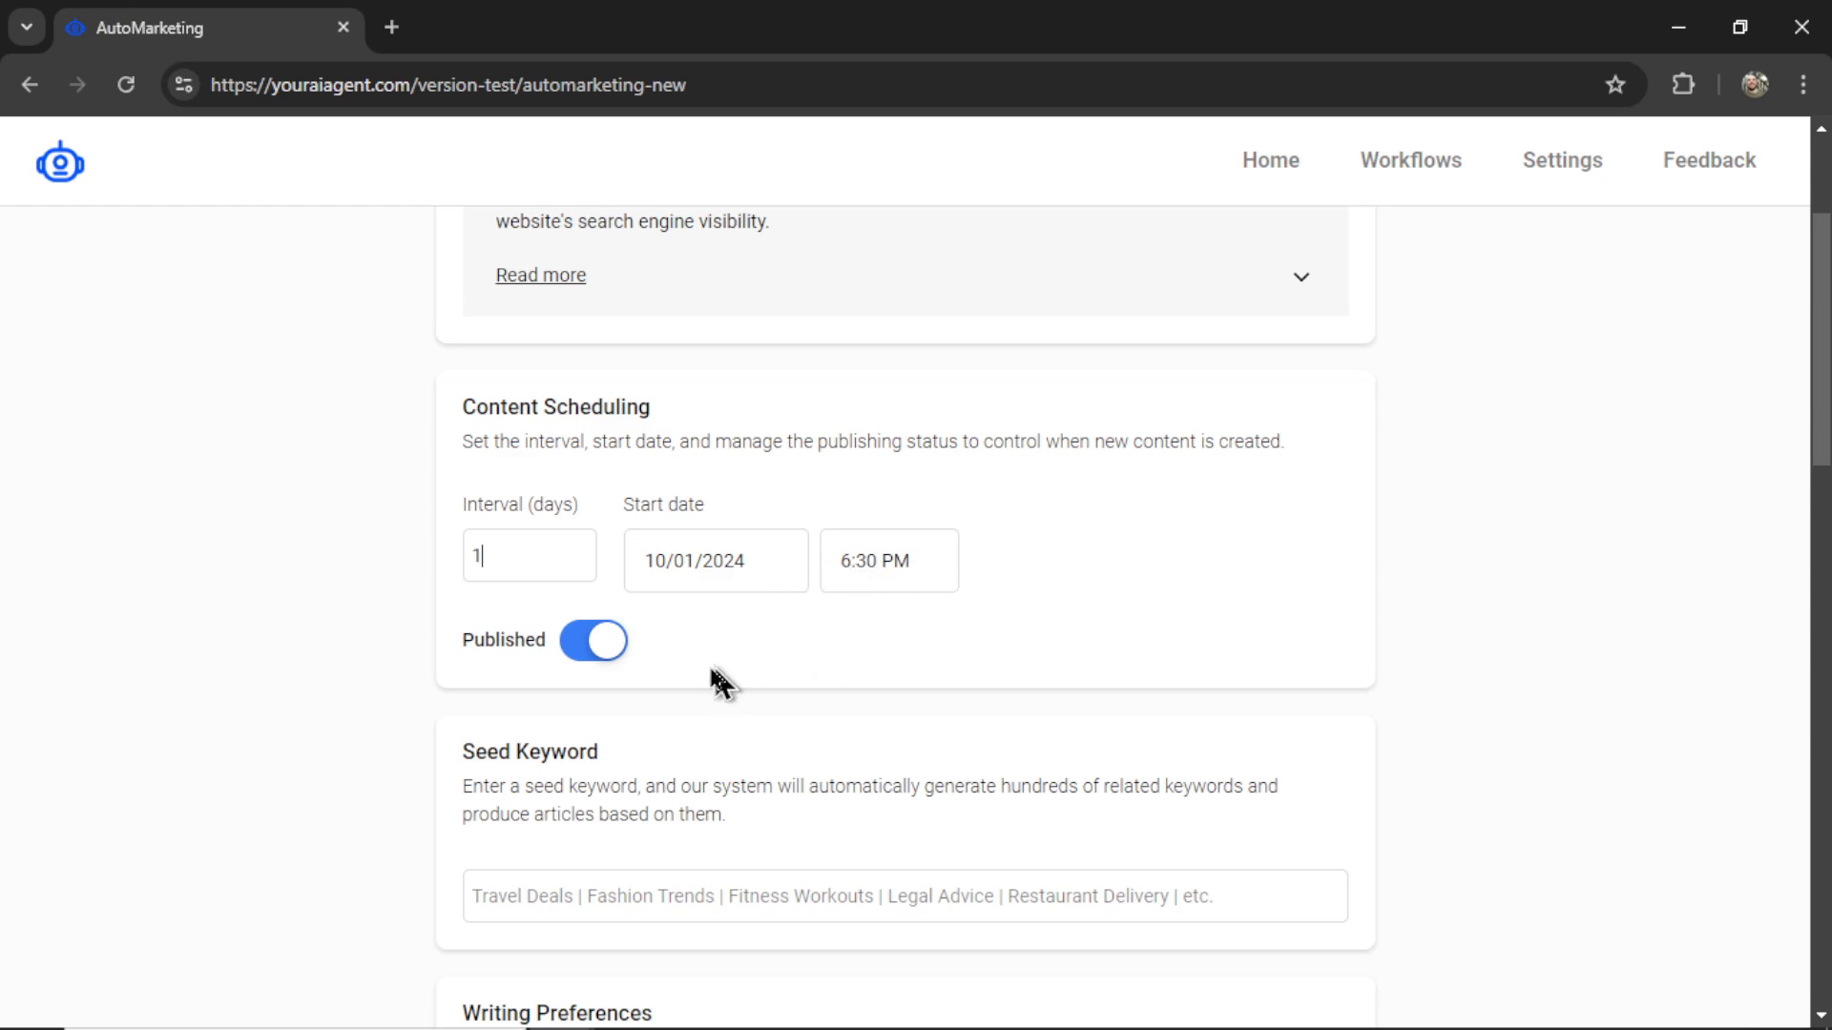
pyautogui.moveTo(1032, 559)
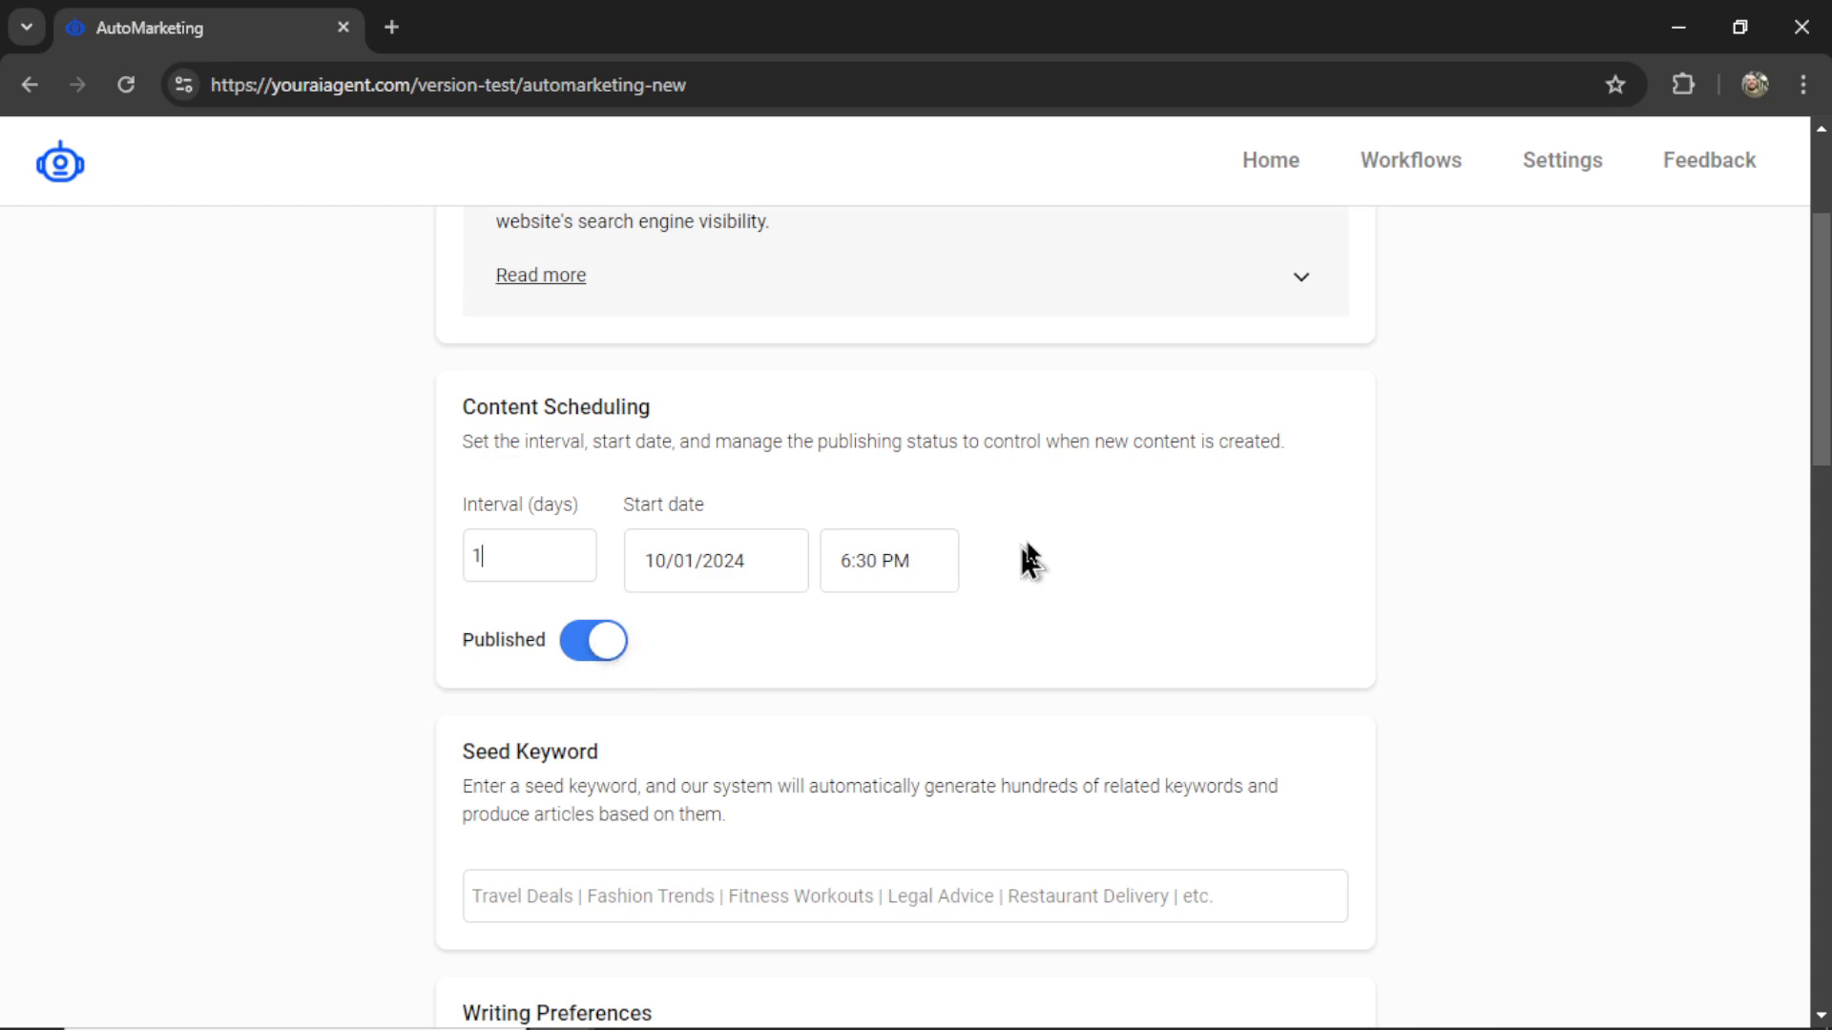
pyautogui.scroll(-3)
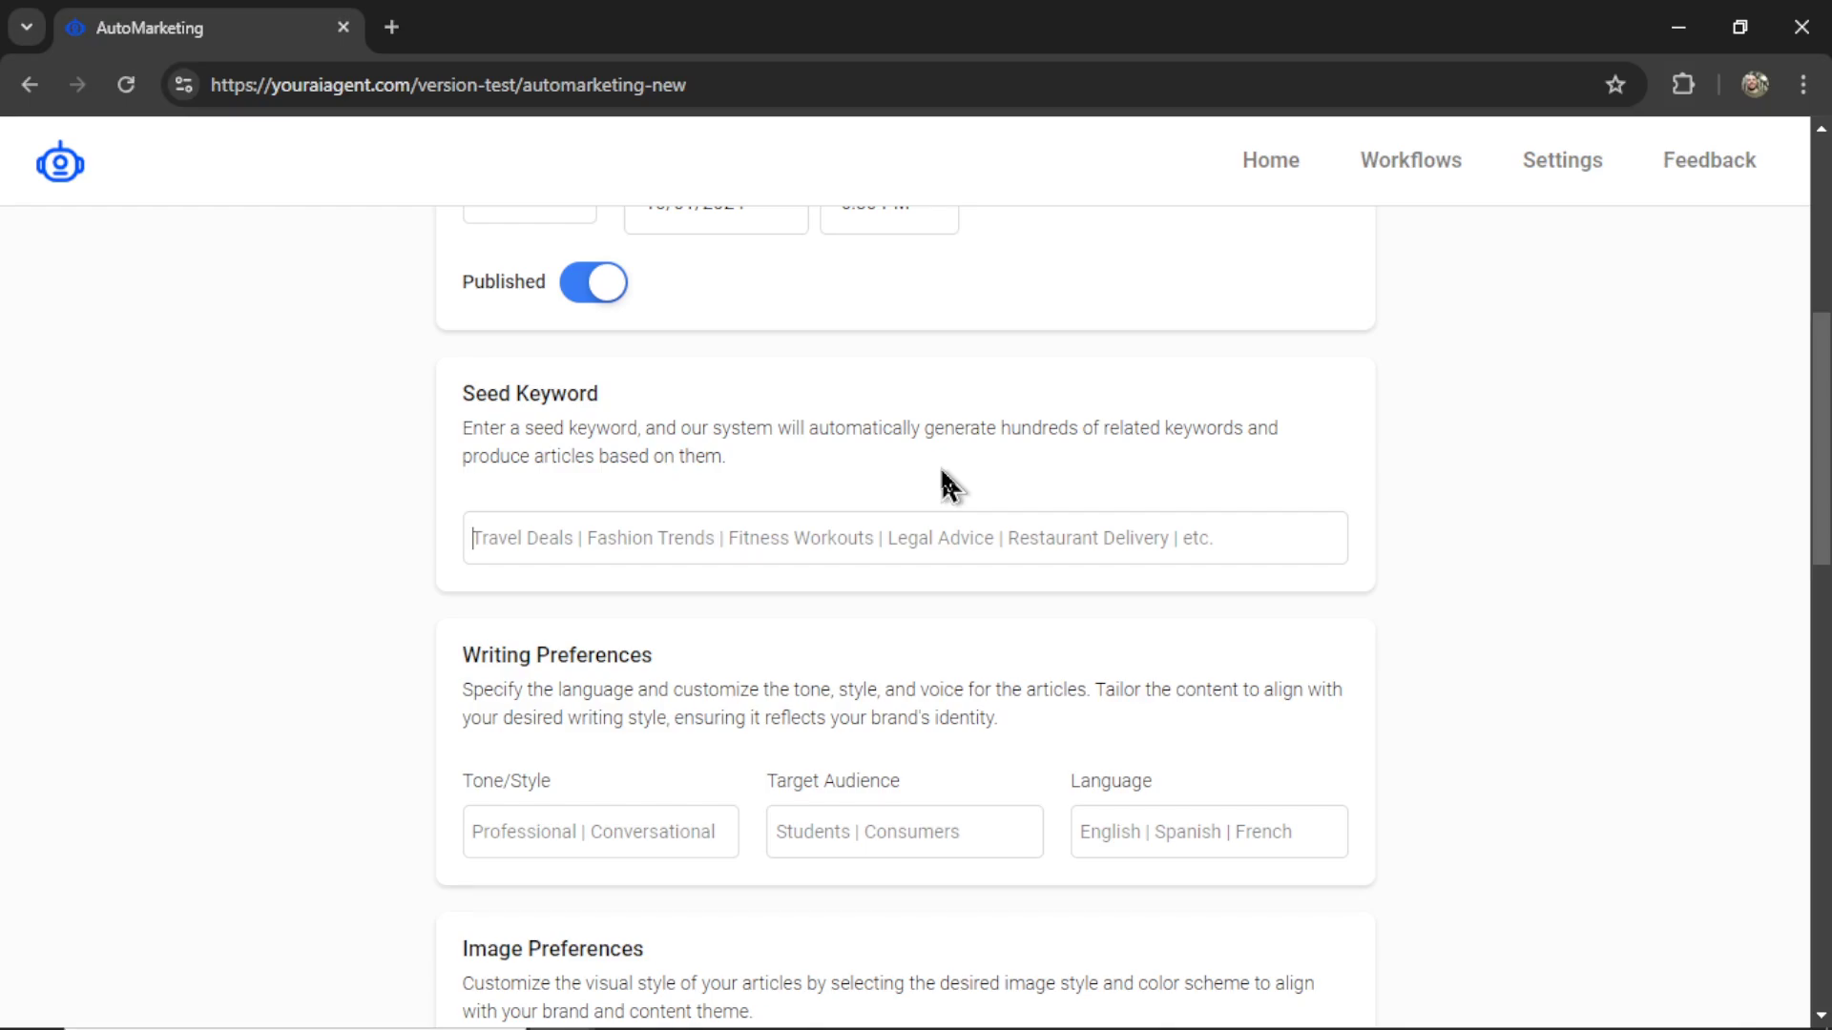
pyautogui.write('lawn cutting')
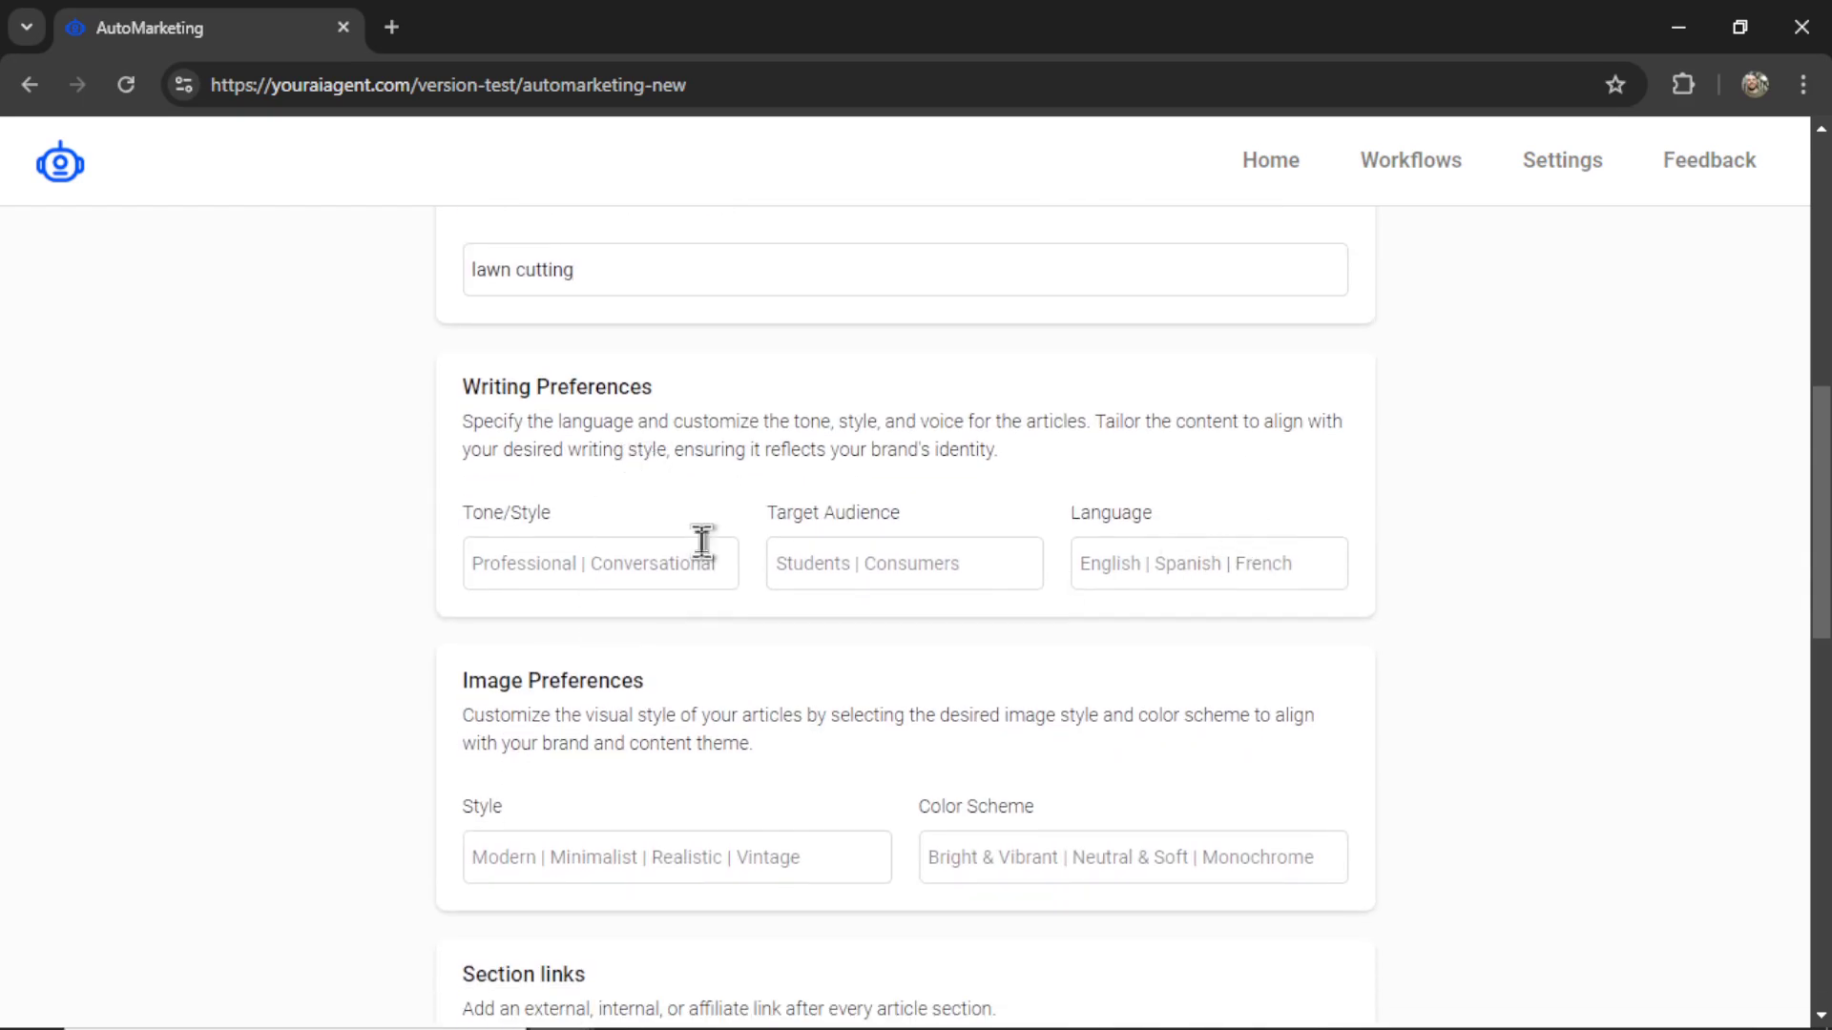
pyautogui.moveTo(870, 565)
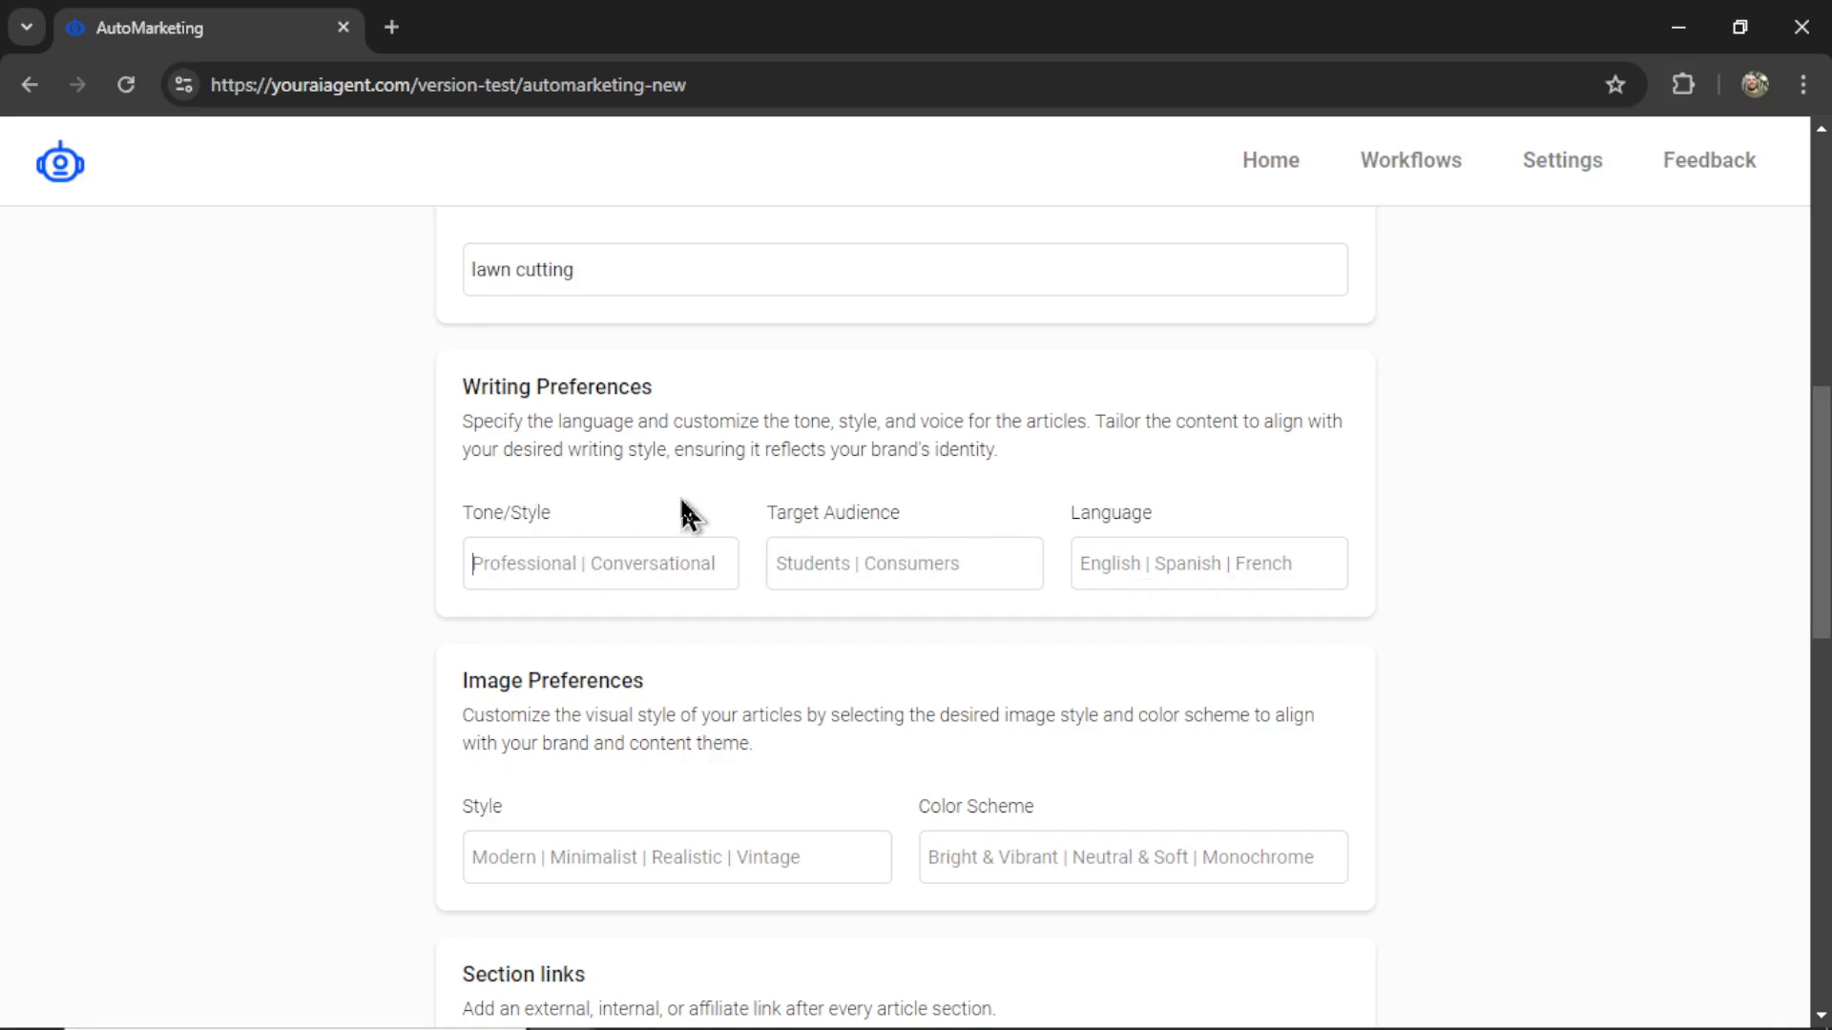
# - Fill writing preferences with tone 'Witty', audience 'Home Owners' and language 'English'
pyautogui.write('Wit')
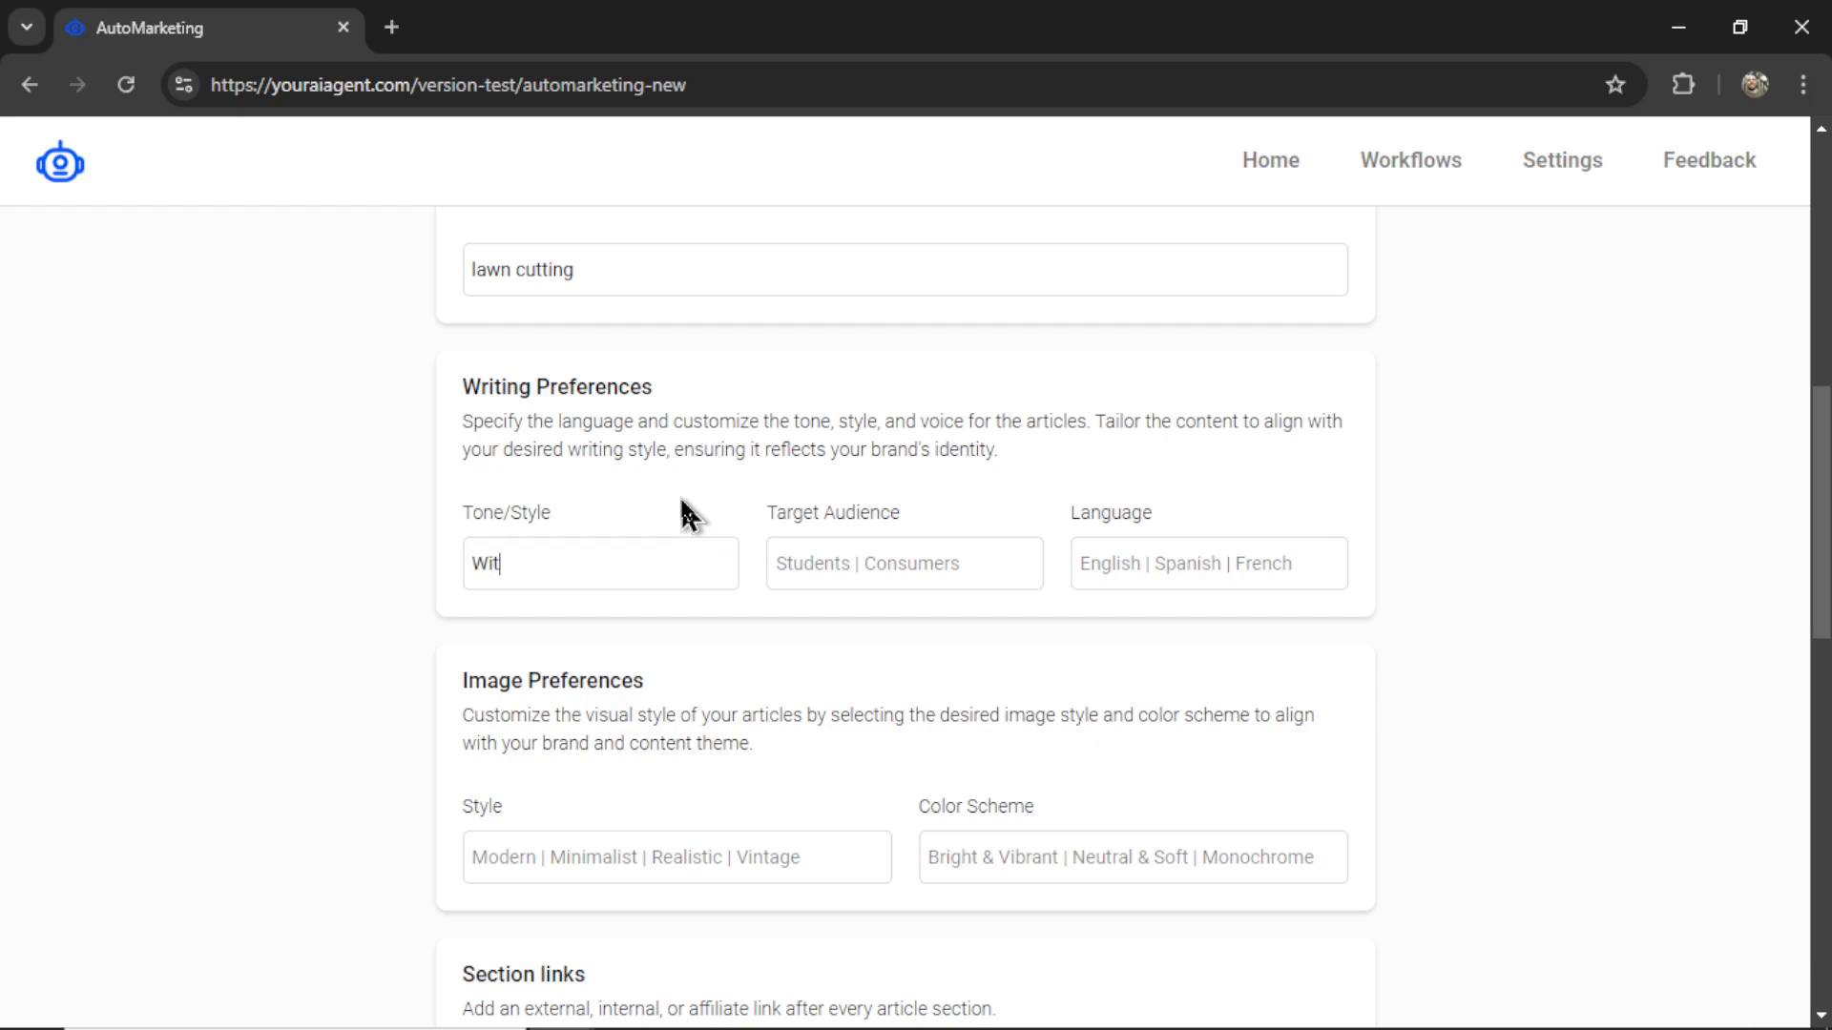
pyautogui.write('ty')
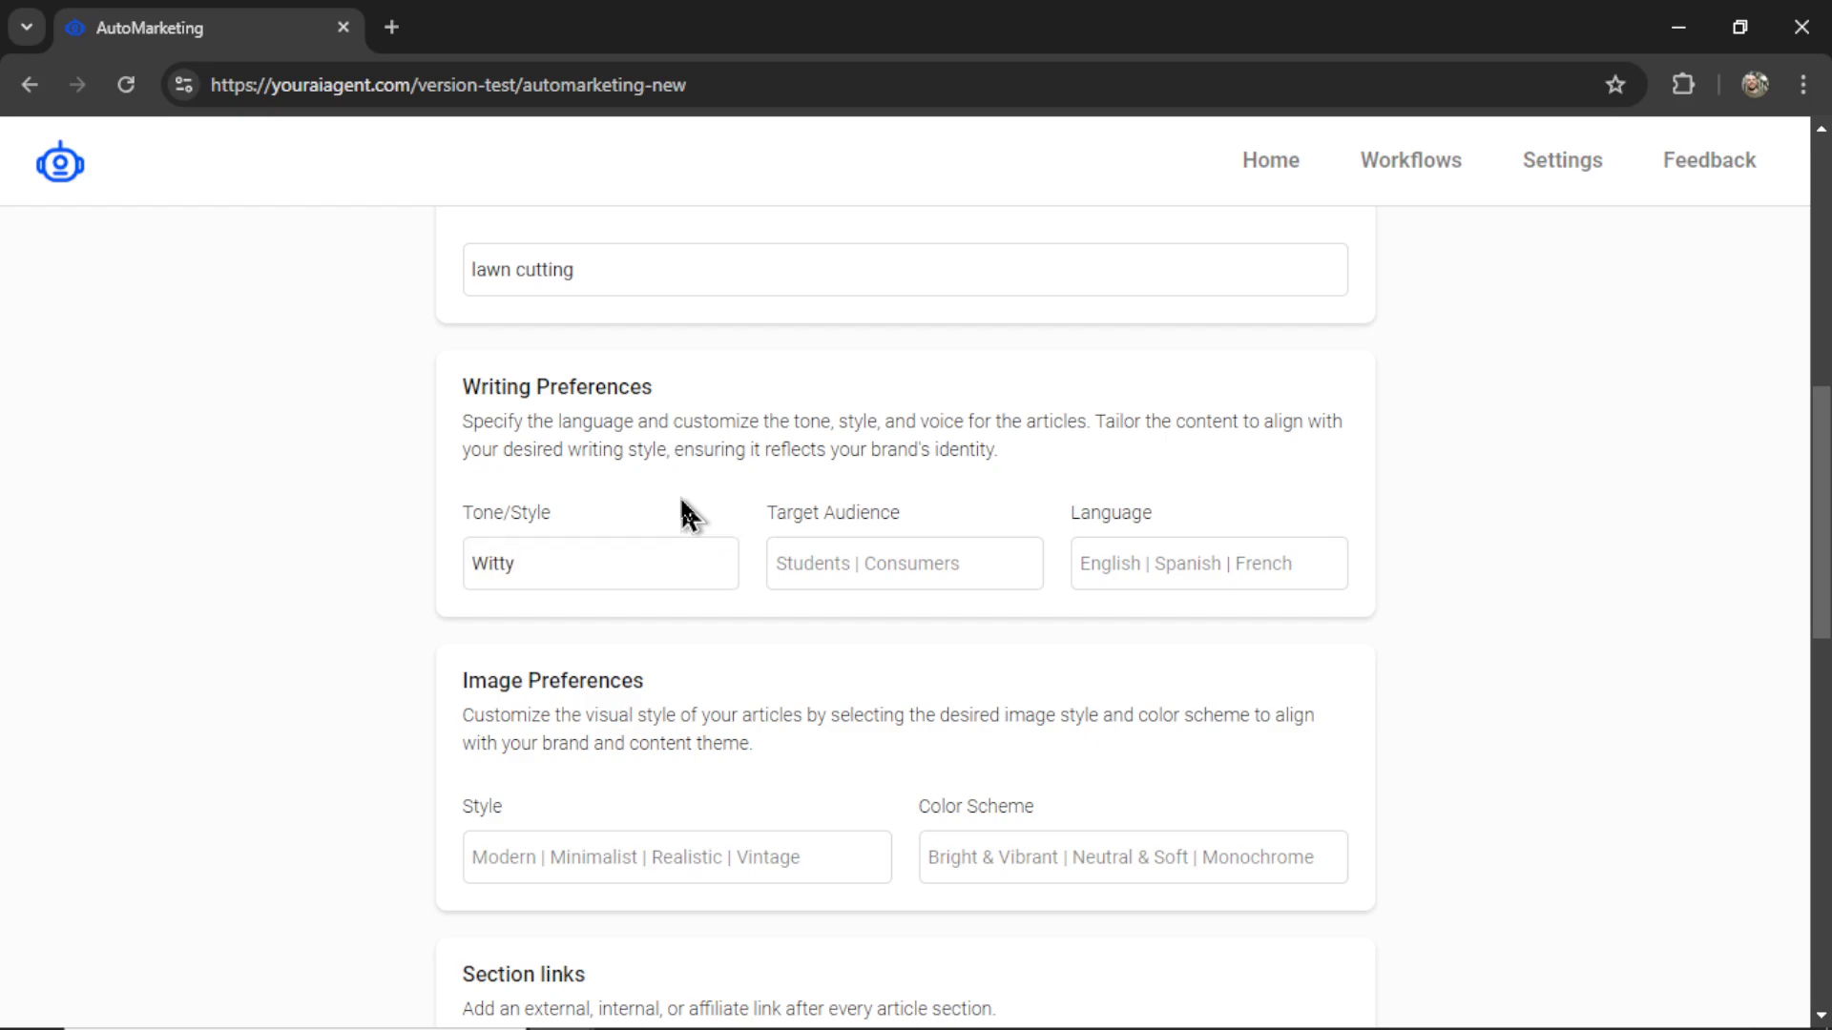
pyautogui.write('Home Owners')
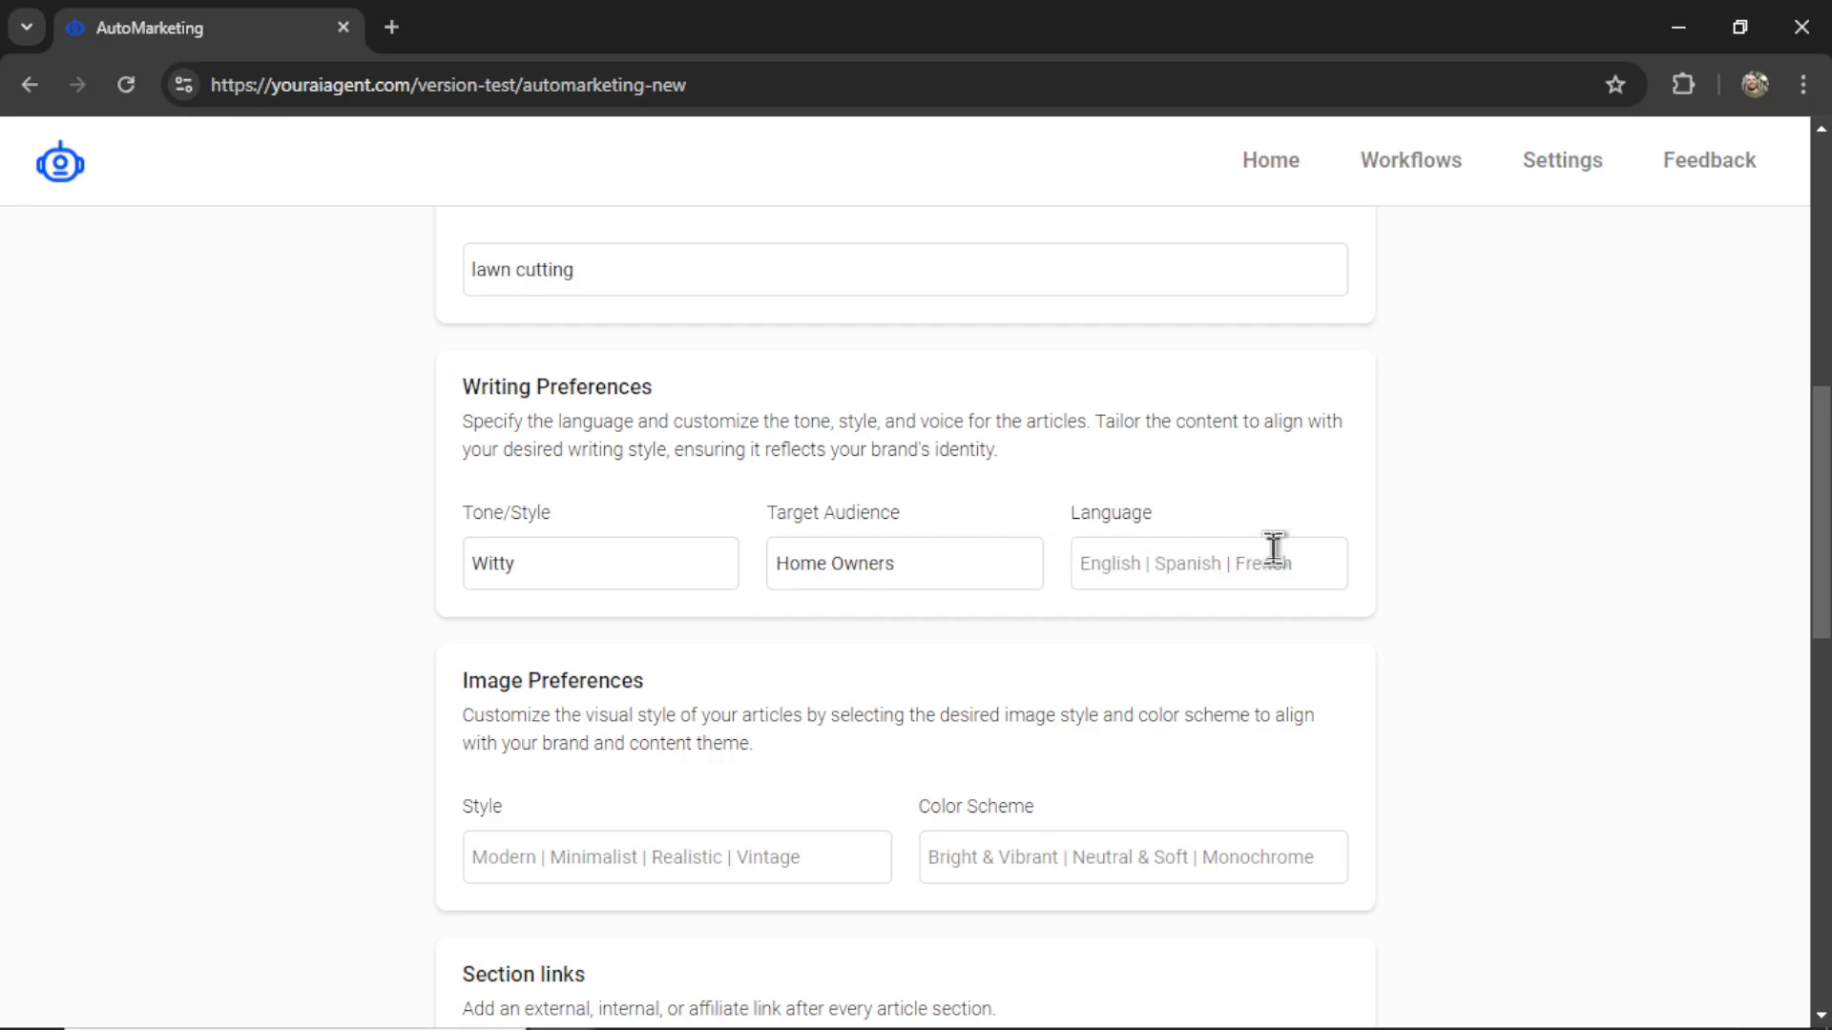
pyautogui.write('Englis')
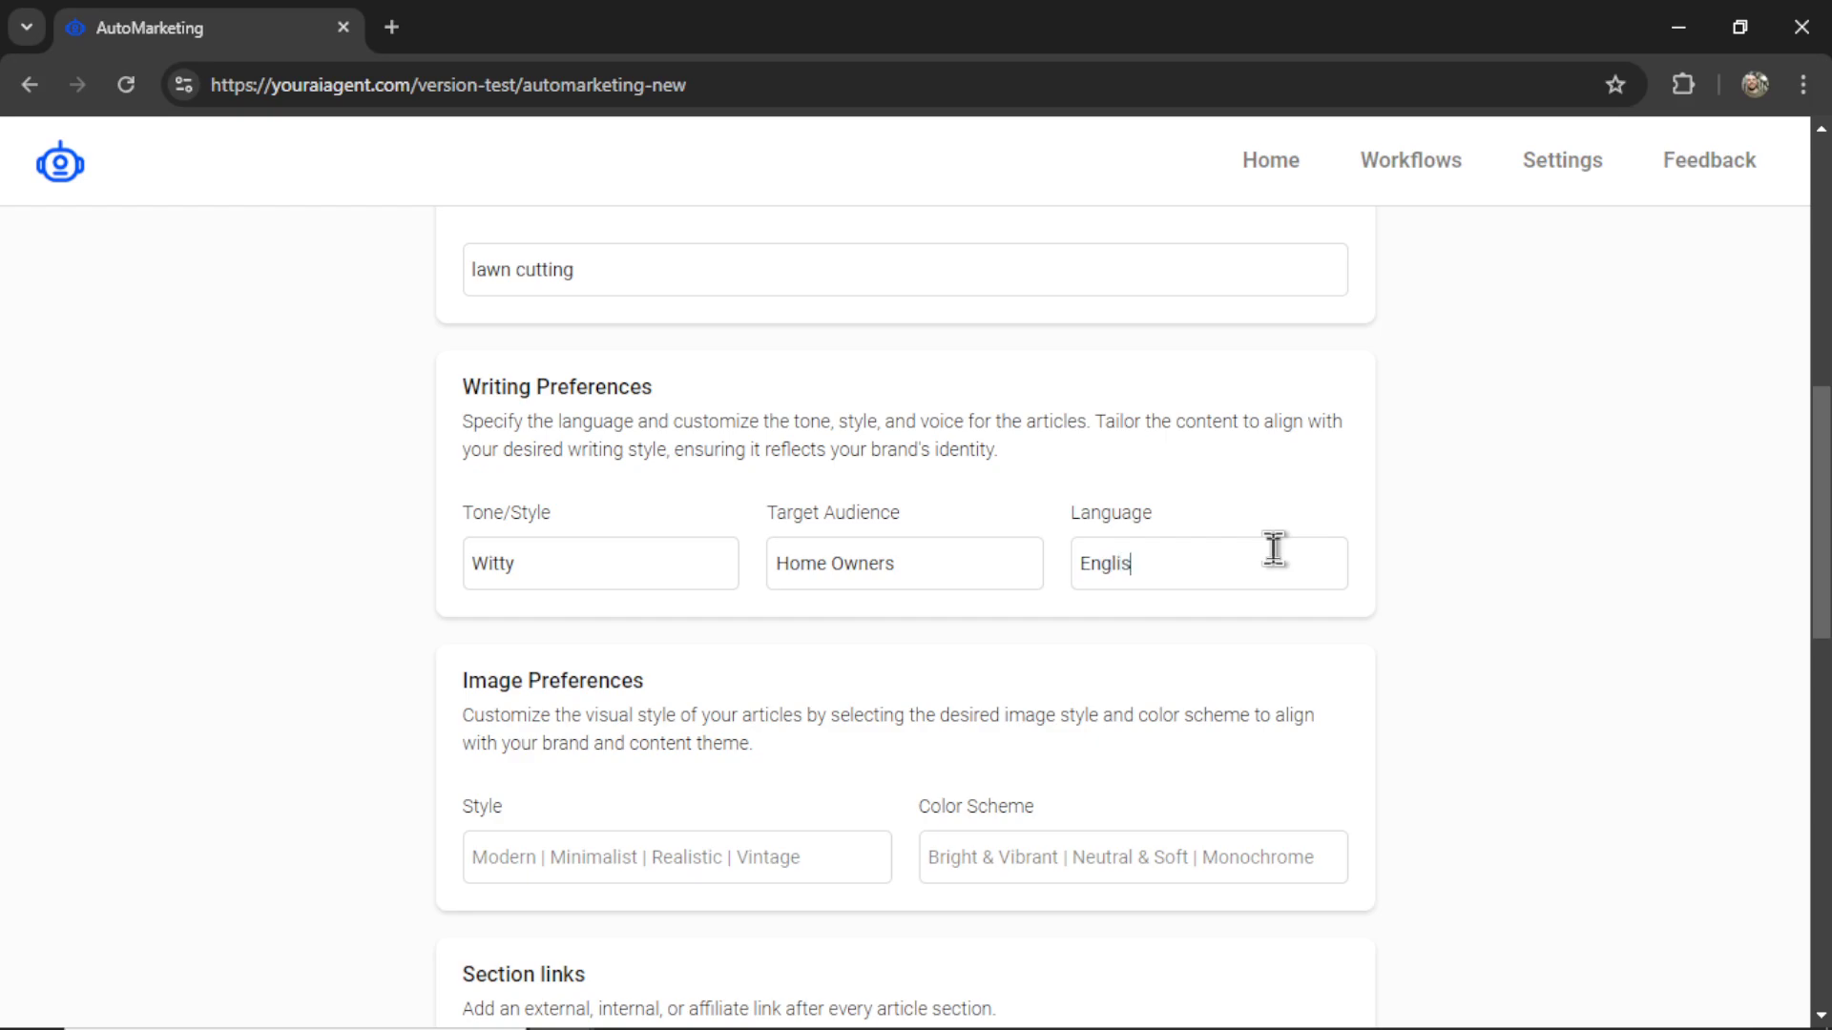
pyautogui.scroll(-3)
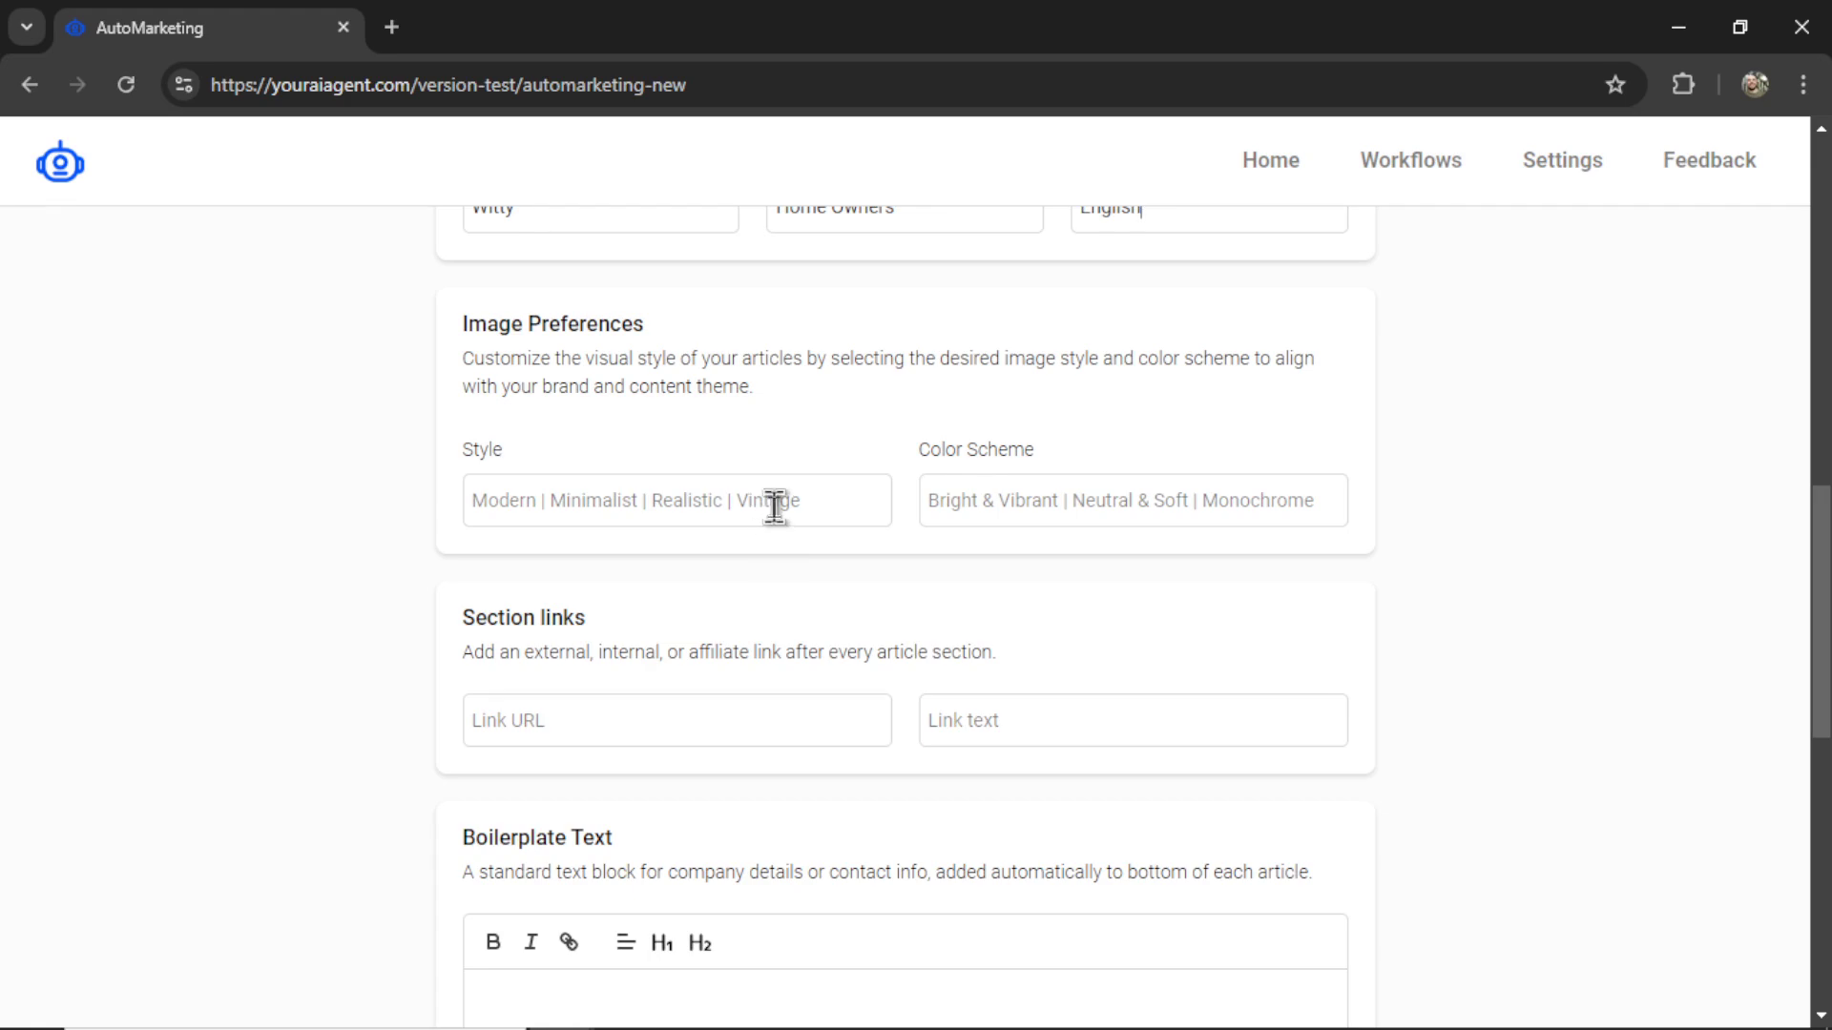
# - Set image style 'Vintage' and colour scheme 'Use a lot of red'
pyautogui.write('Vintage')
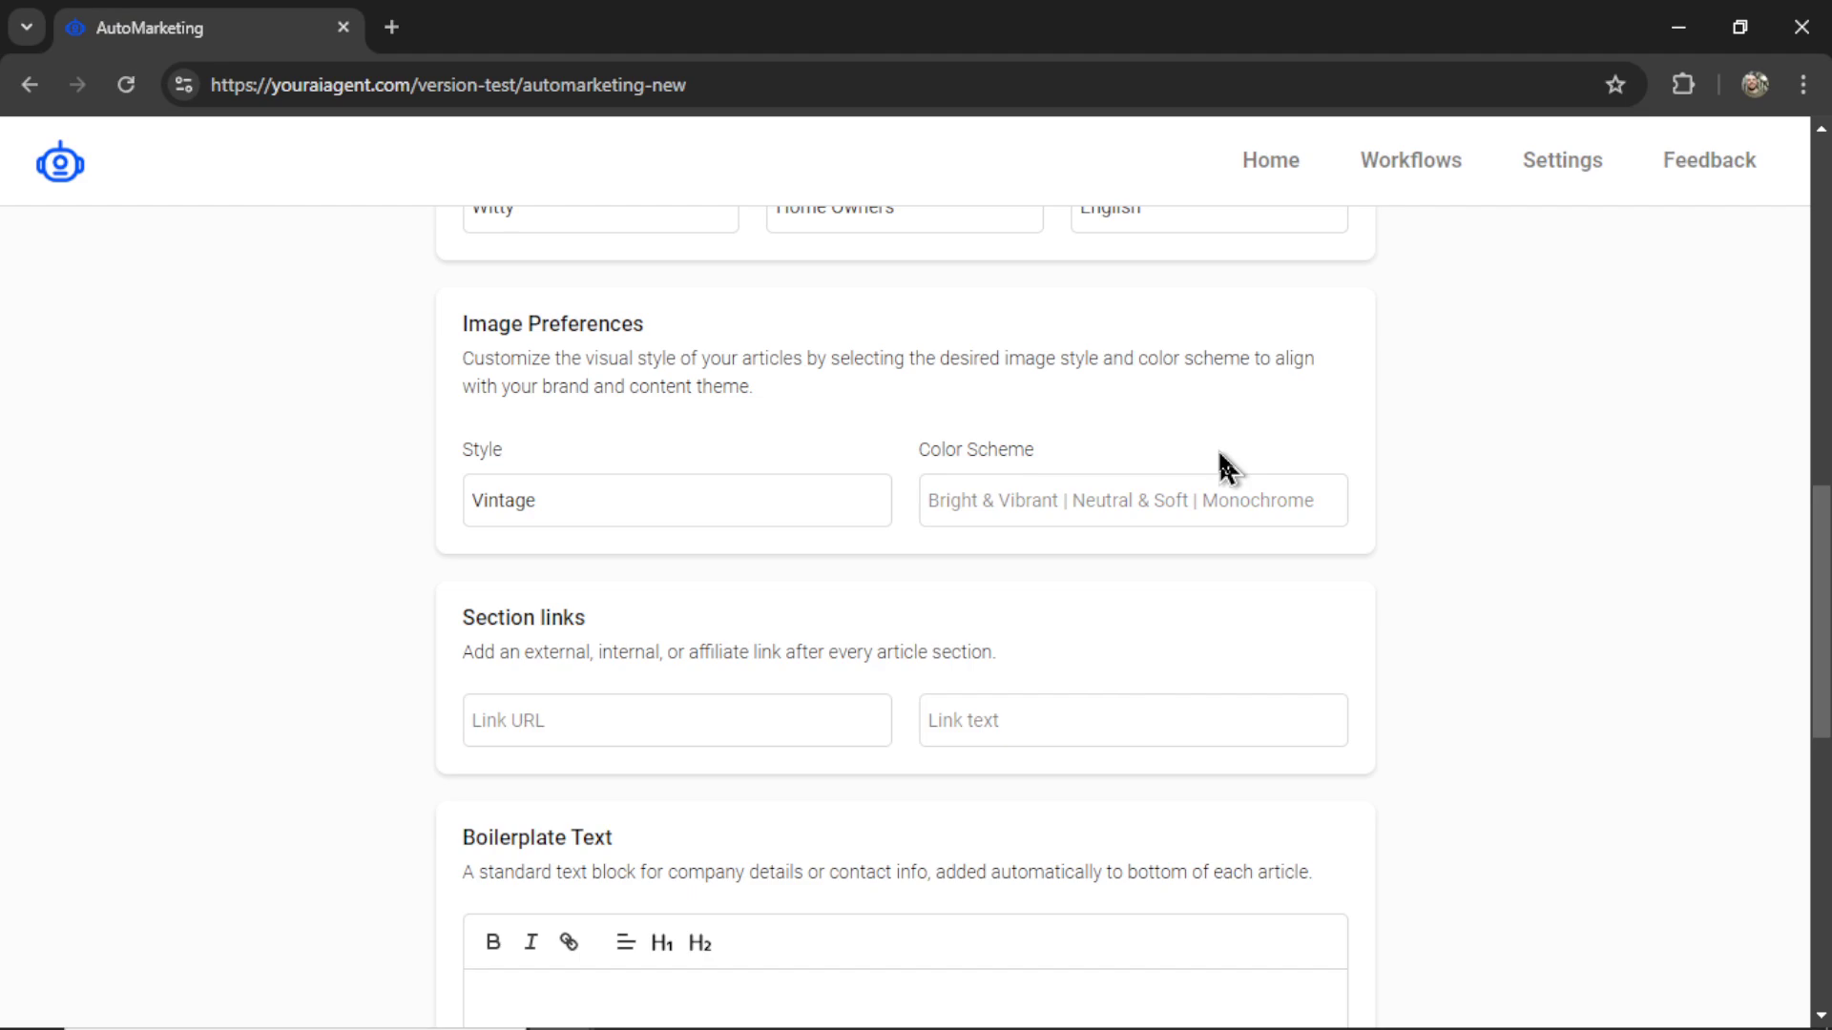
pyautogui.click(1131, 500)
pyautogui.write('Use a lot o')
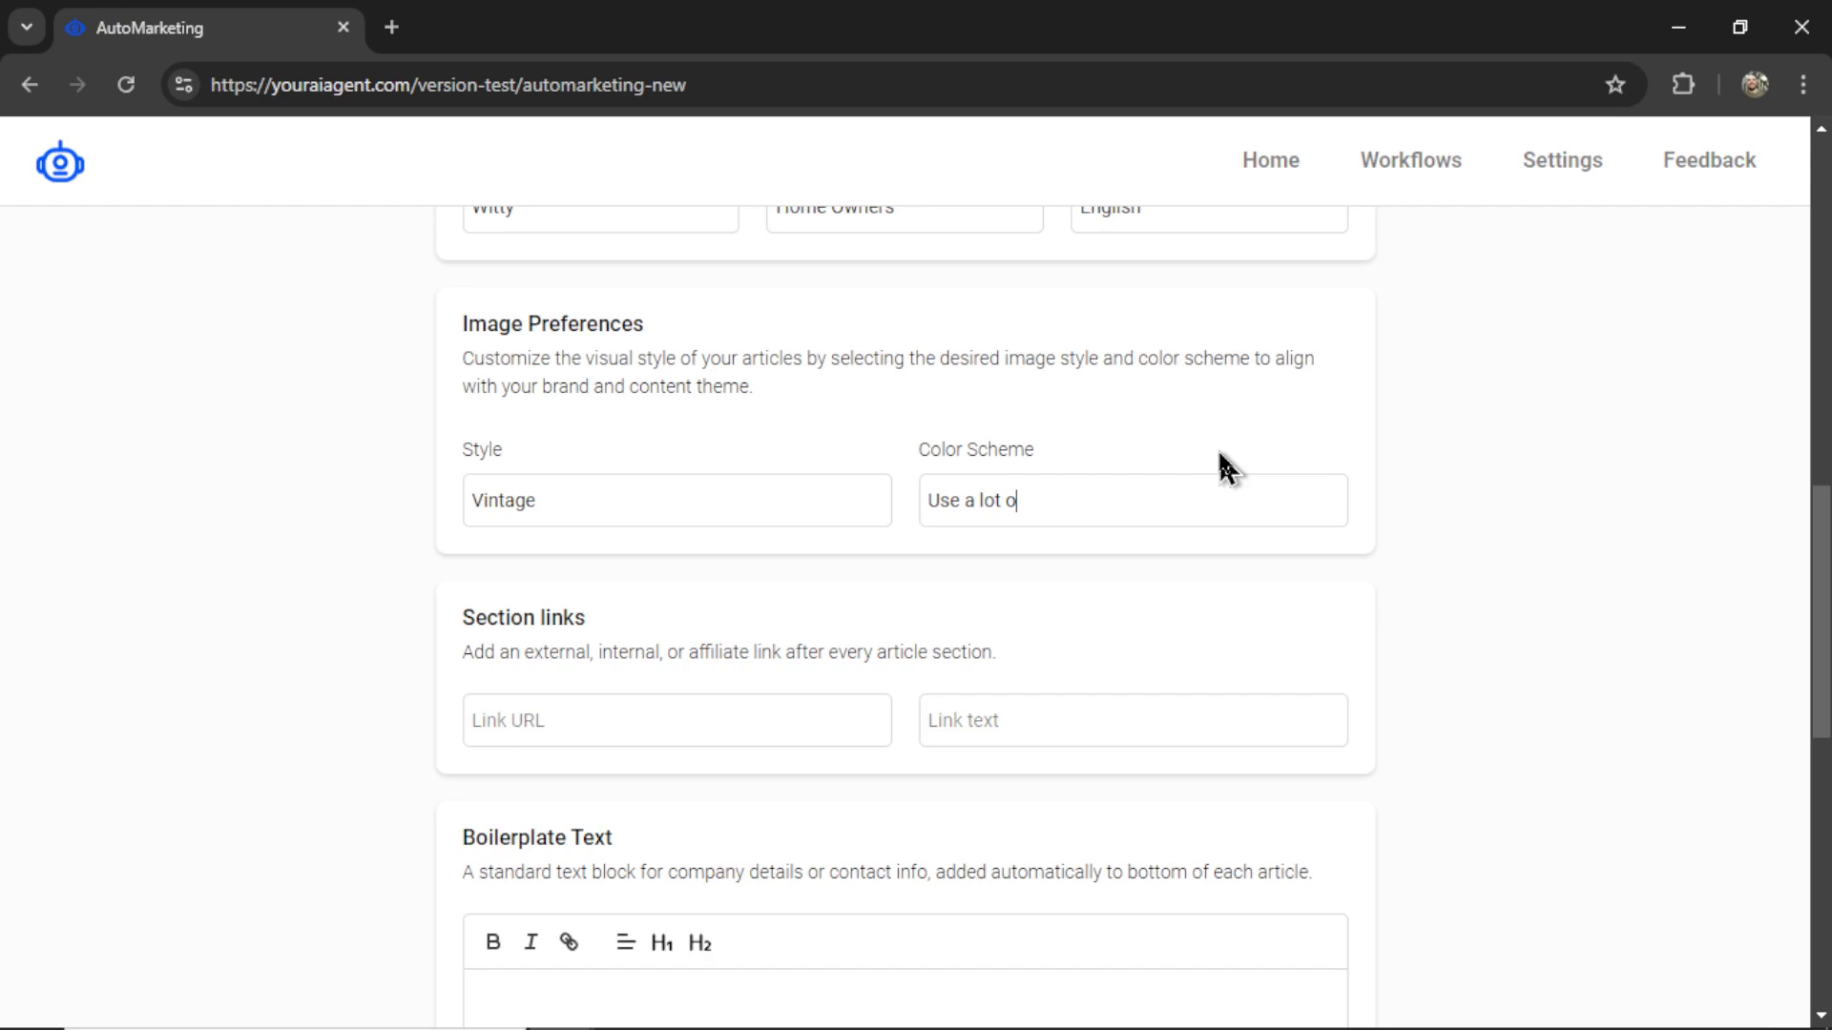
pyautogui.write('f red')
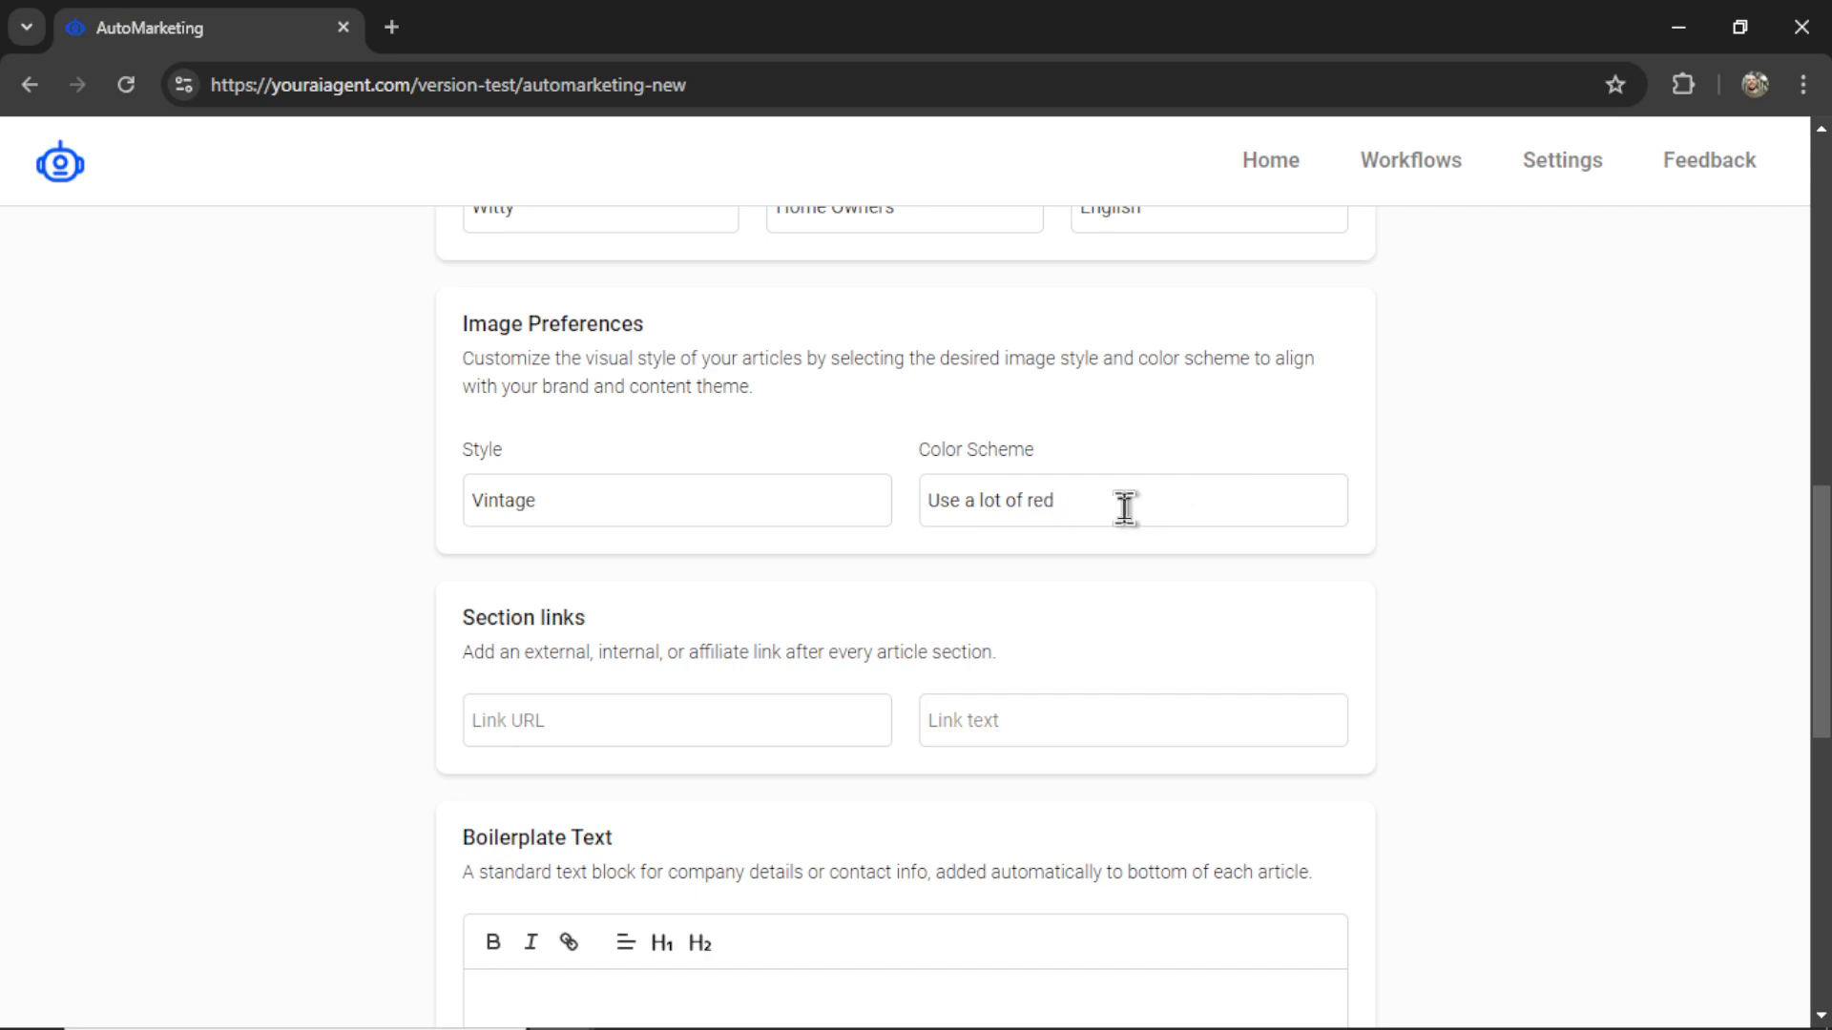
pyautogui.scroll(-3)
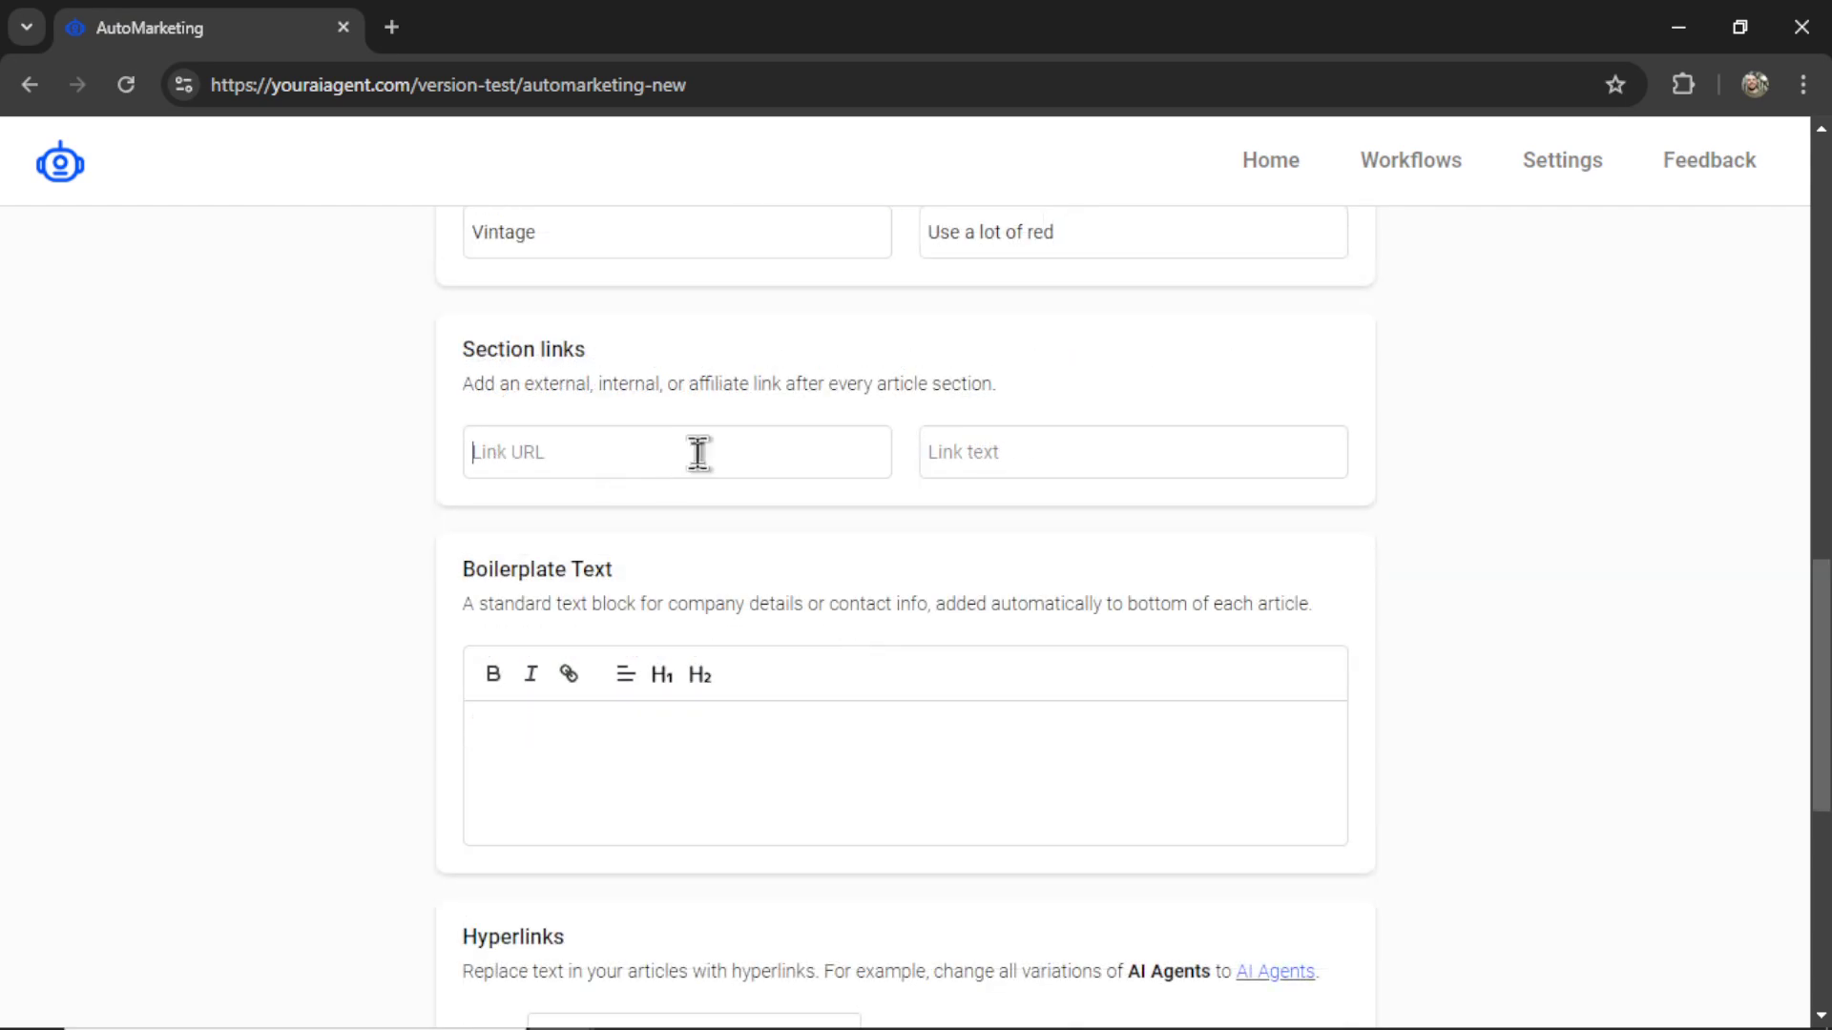
pyautogui.moveTo(576, 424)
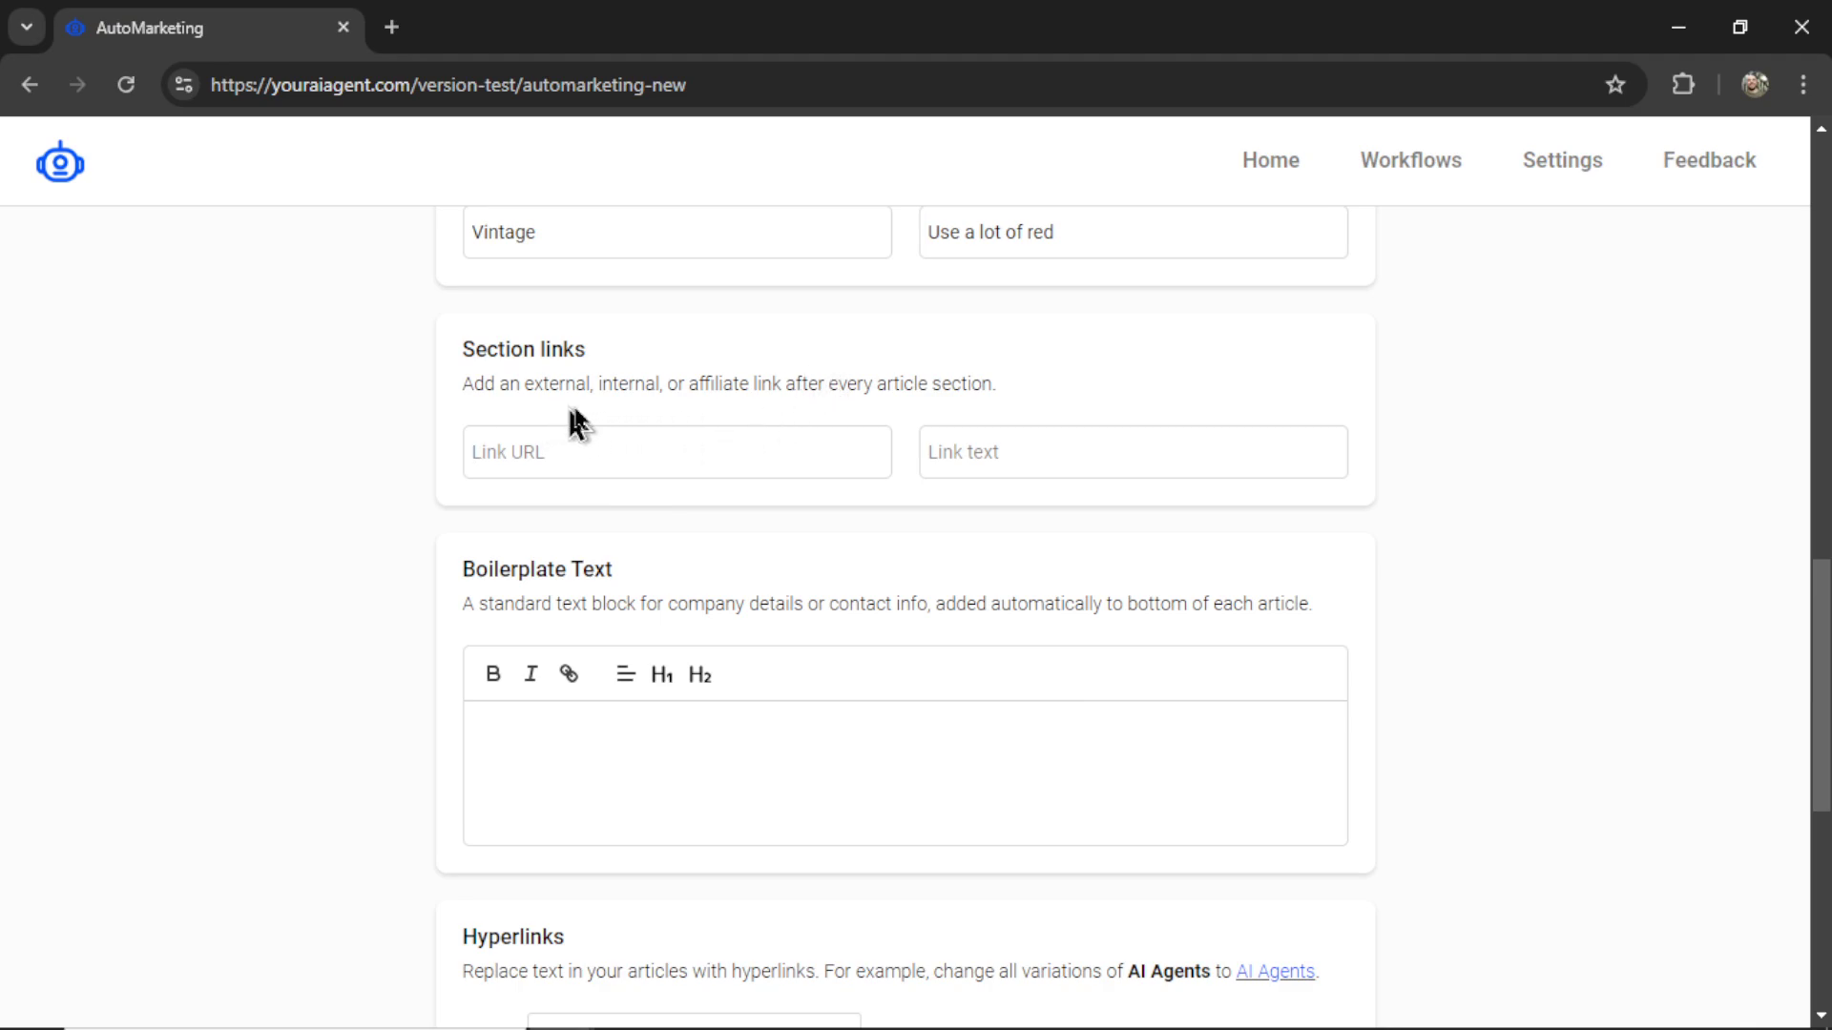
pyautogui.moveTo(819, 420)
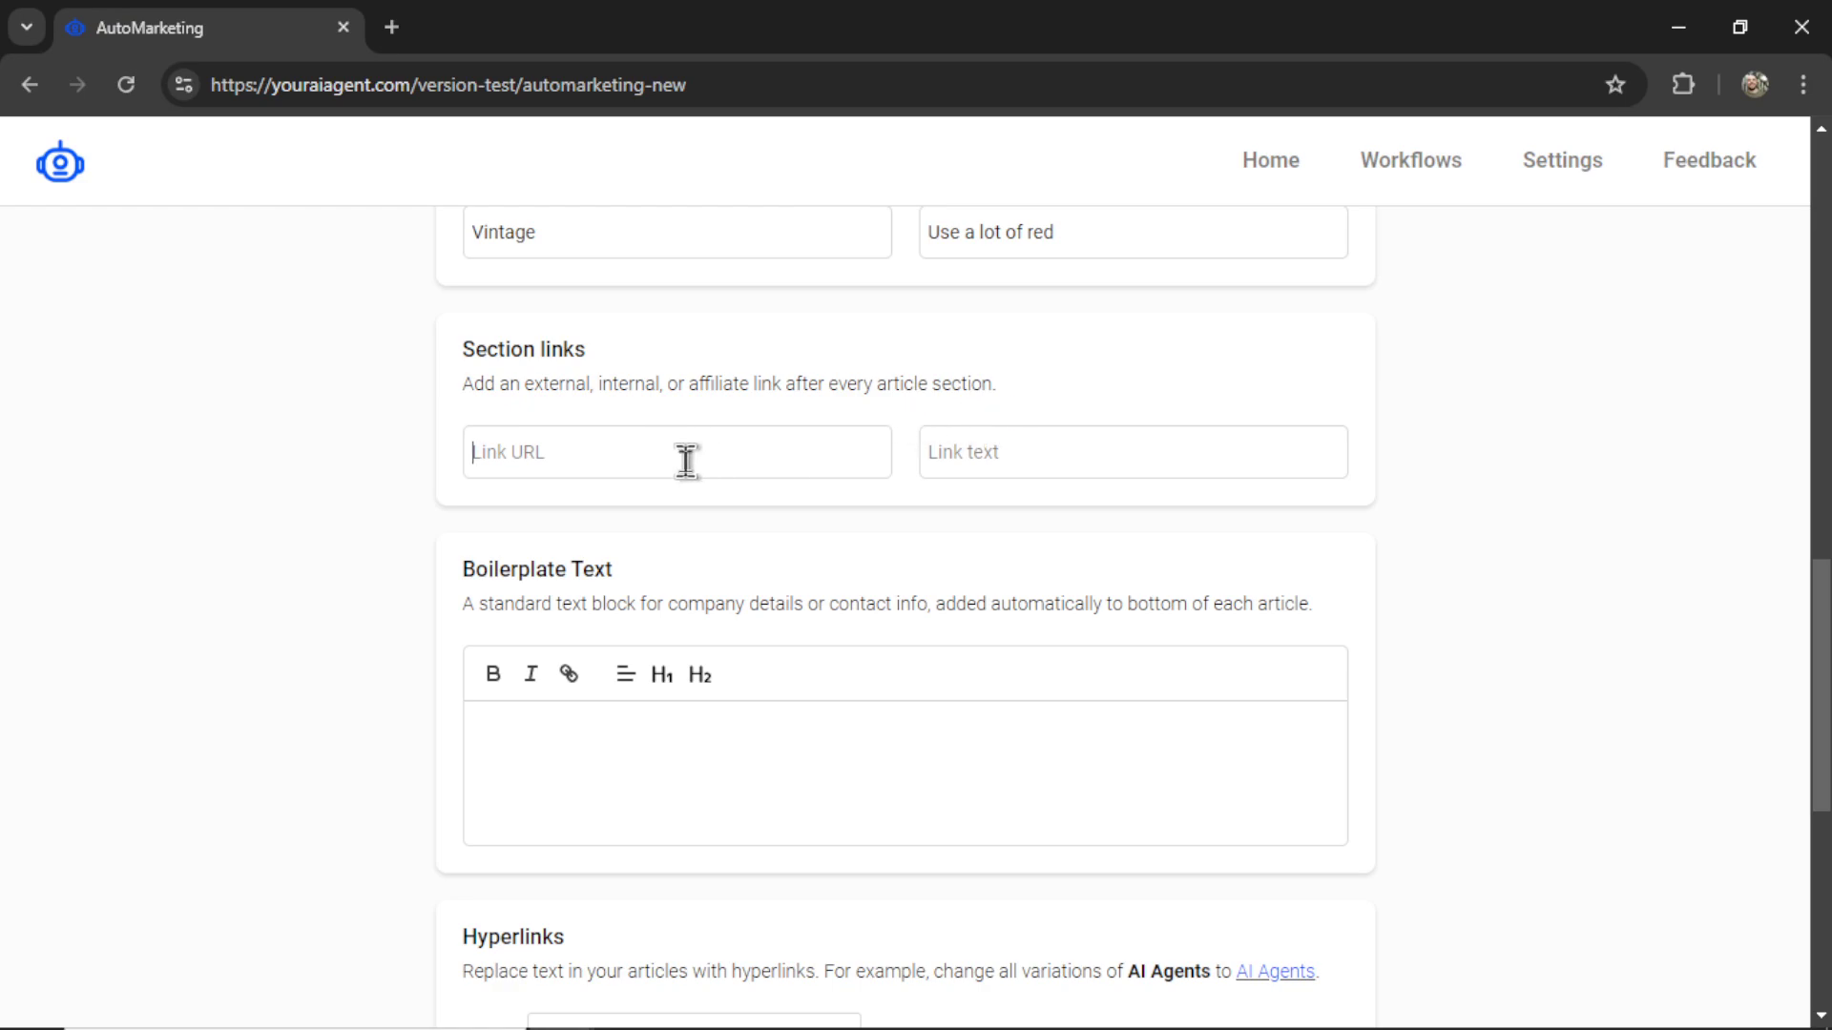
pyautogui.write('https://lawncutterstoday.com')
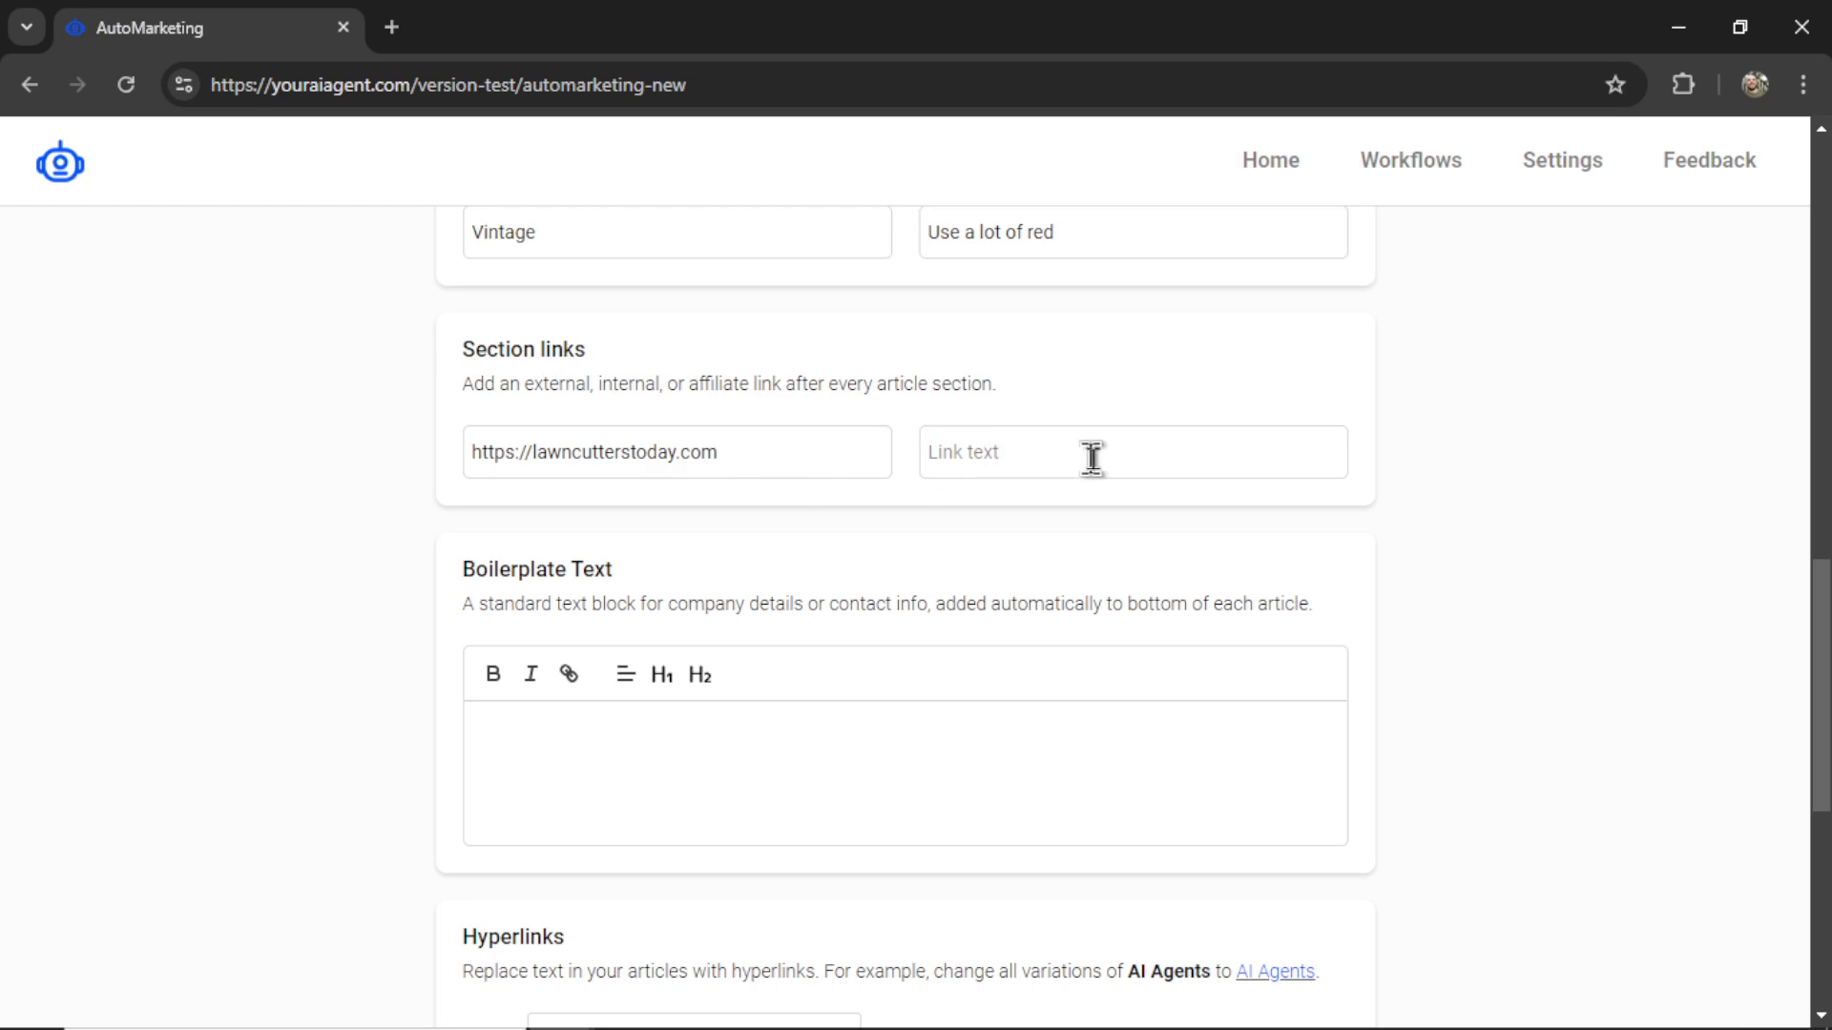
pyautogui.write('Get a FREE quote')
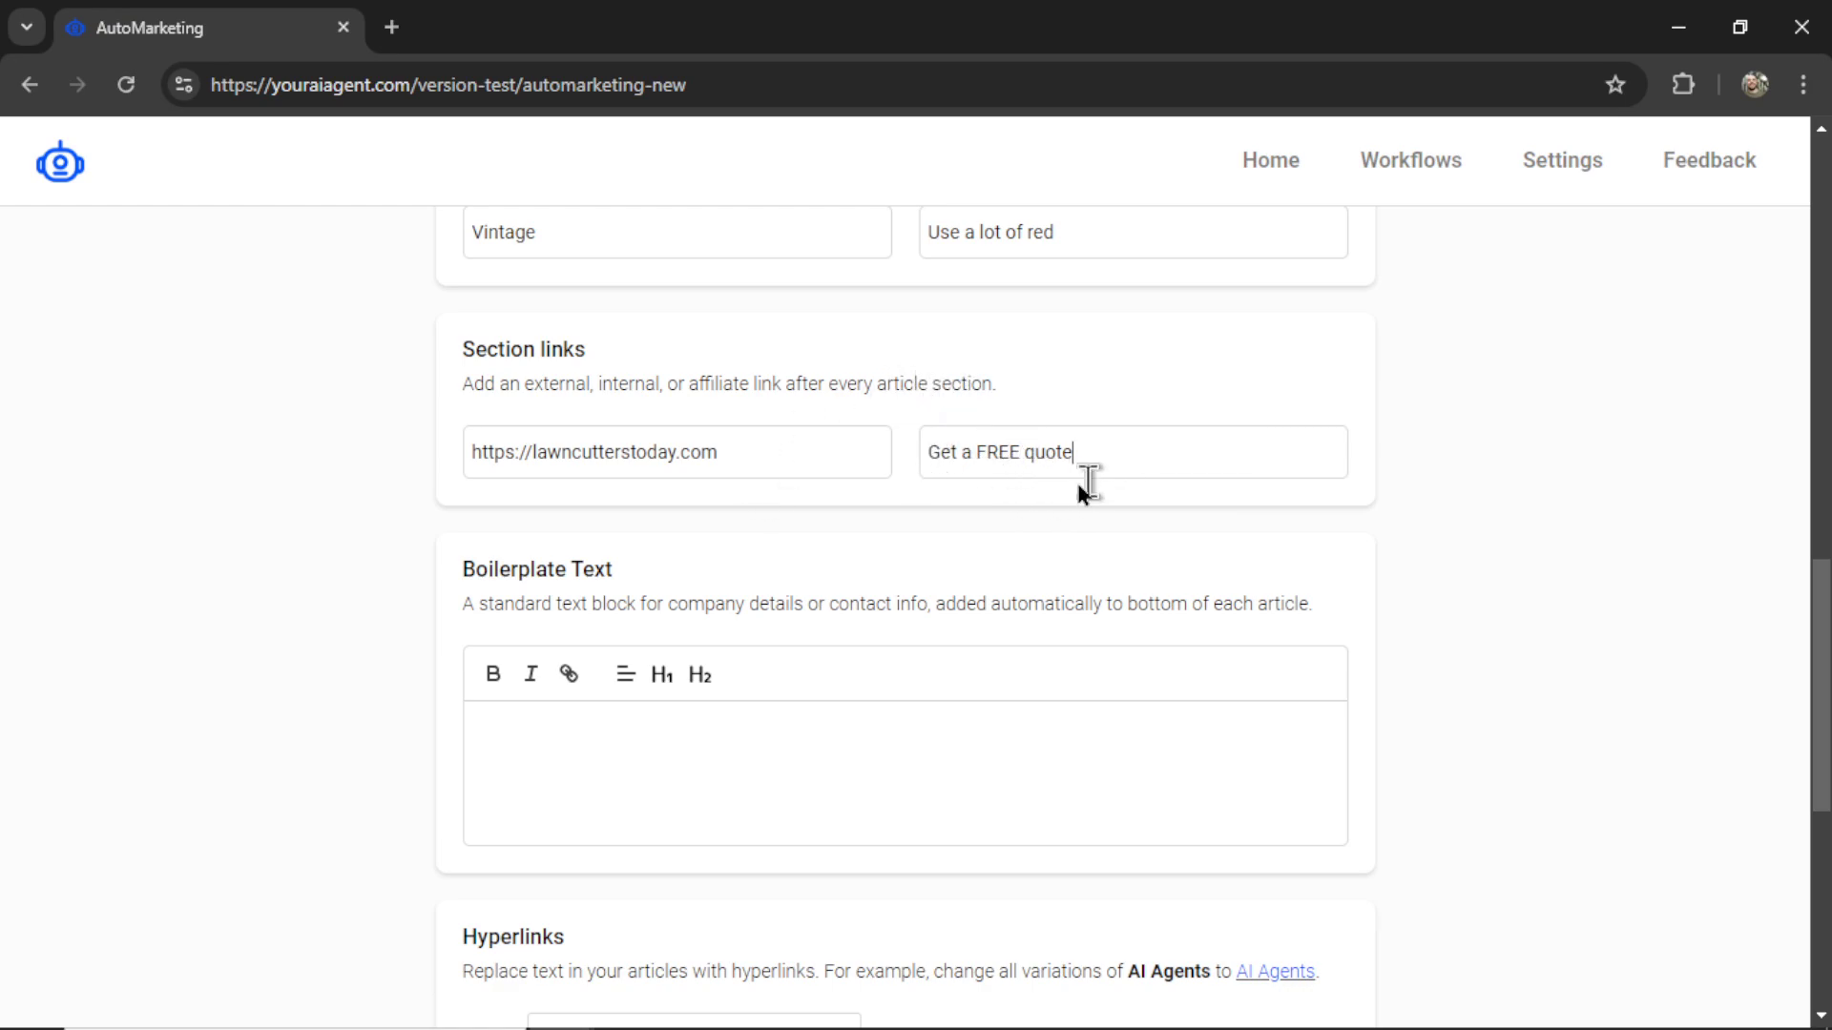
pyautogui.doubleClick(998, 454)
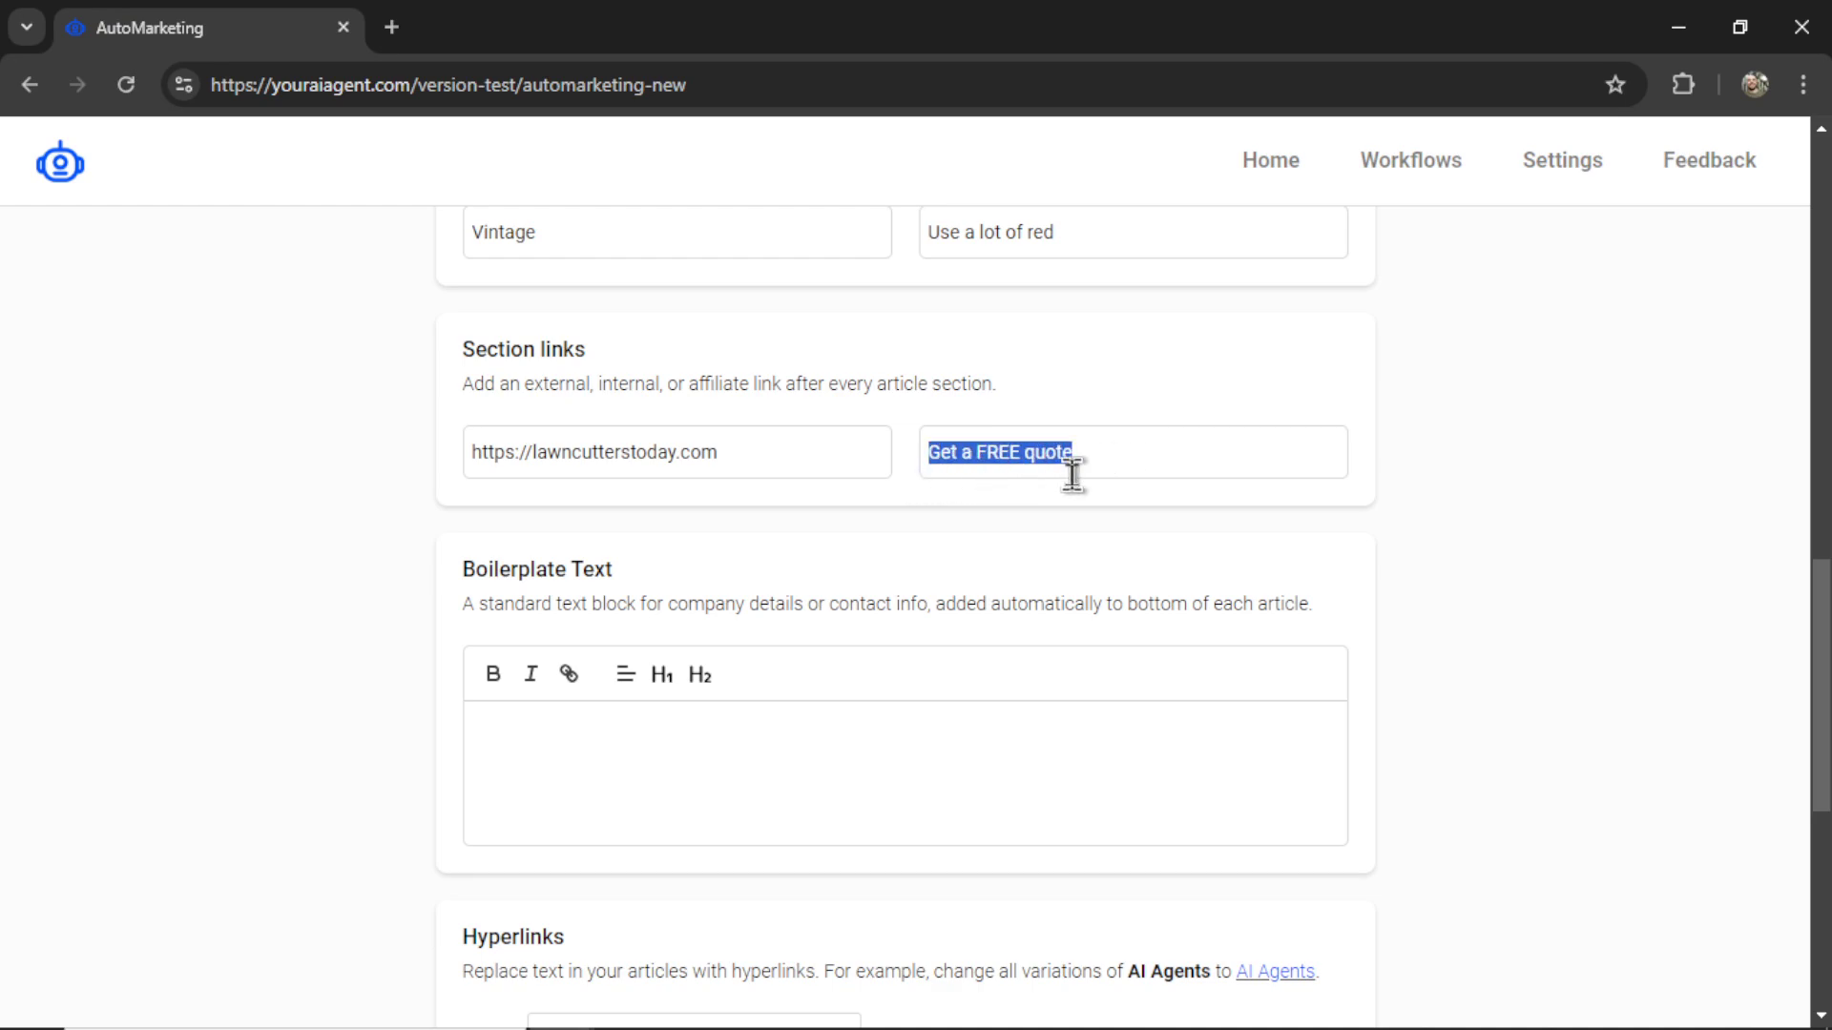
pyautogui.click(675, 452)
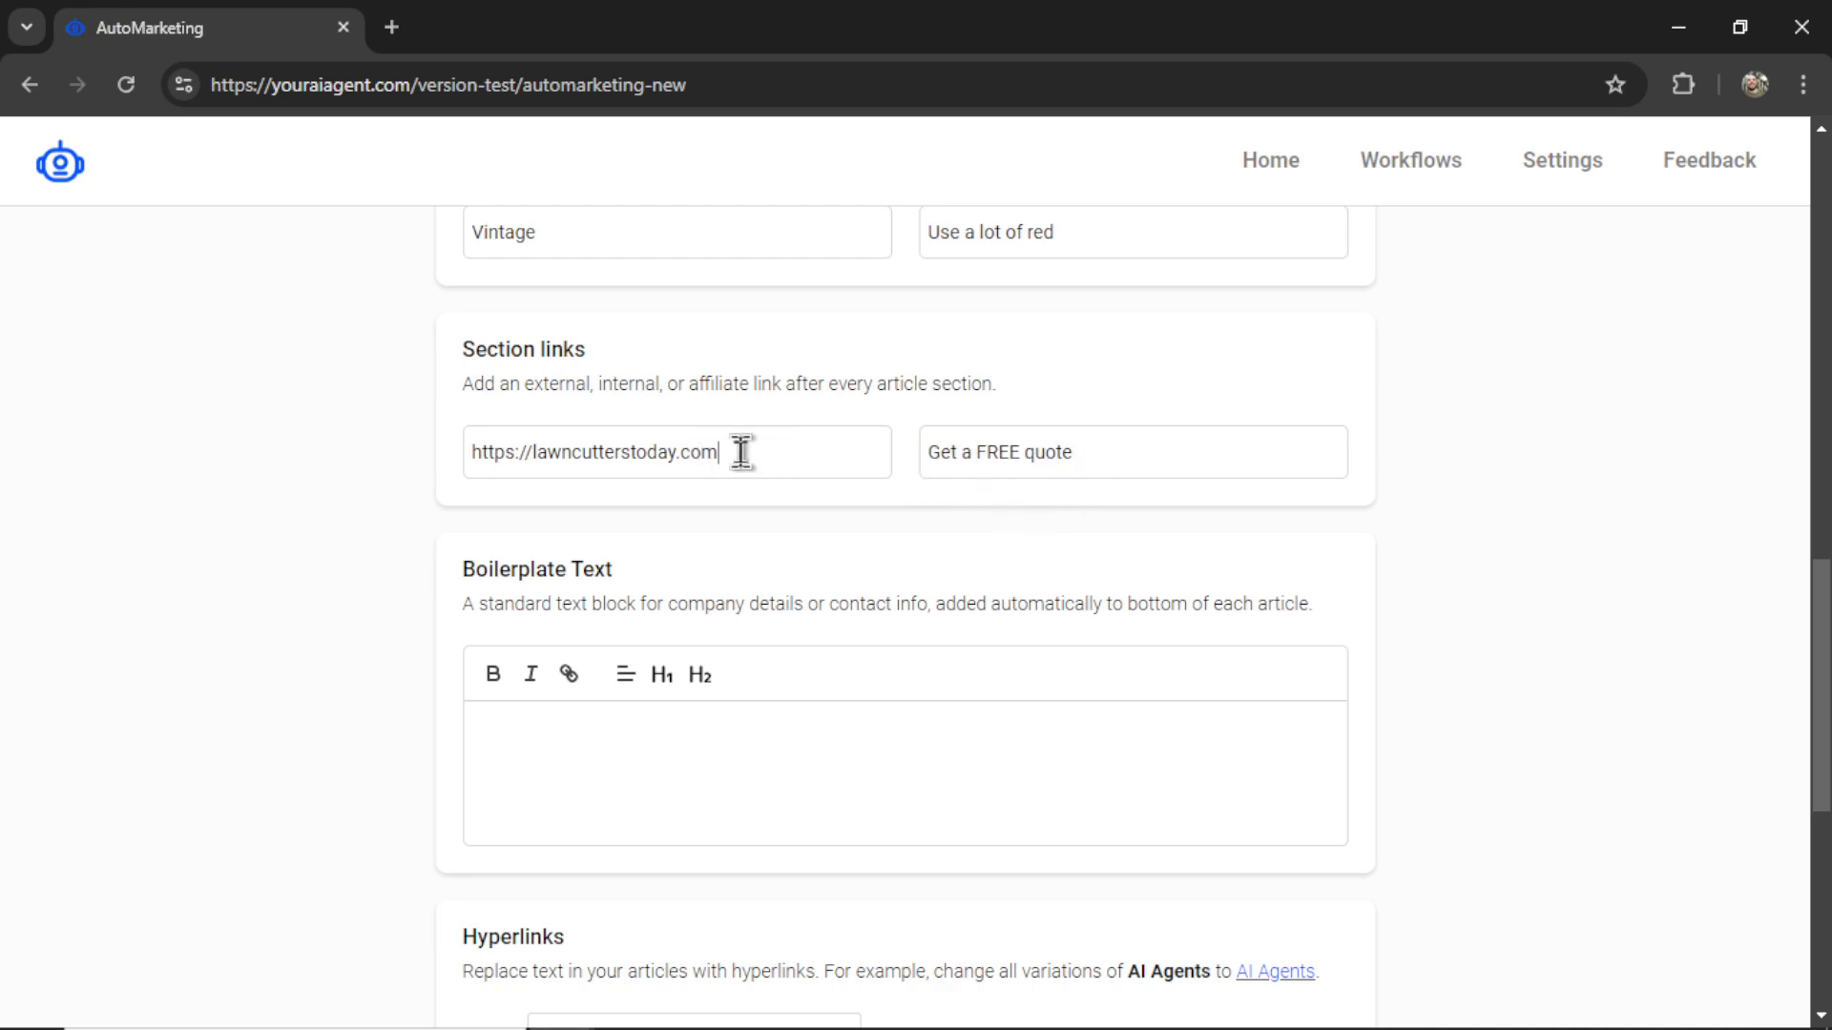
pyautogui.scroll(-3)
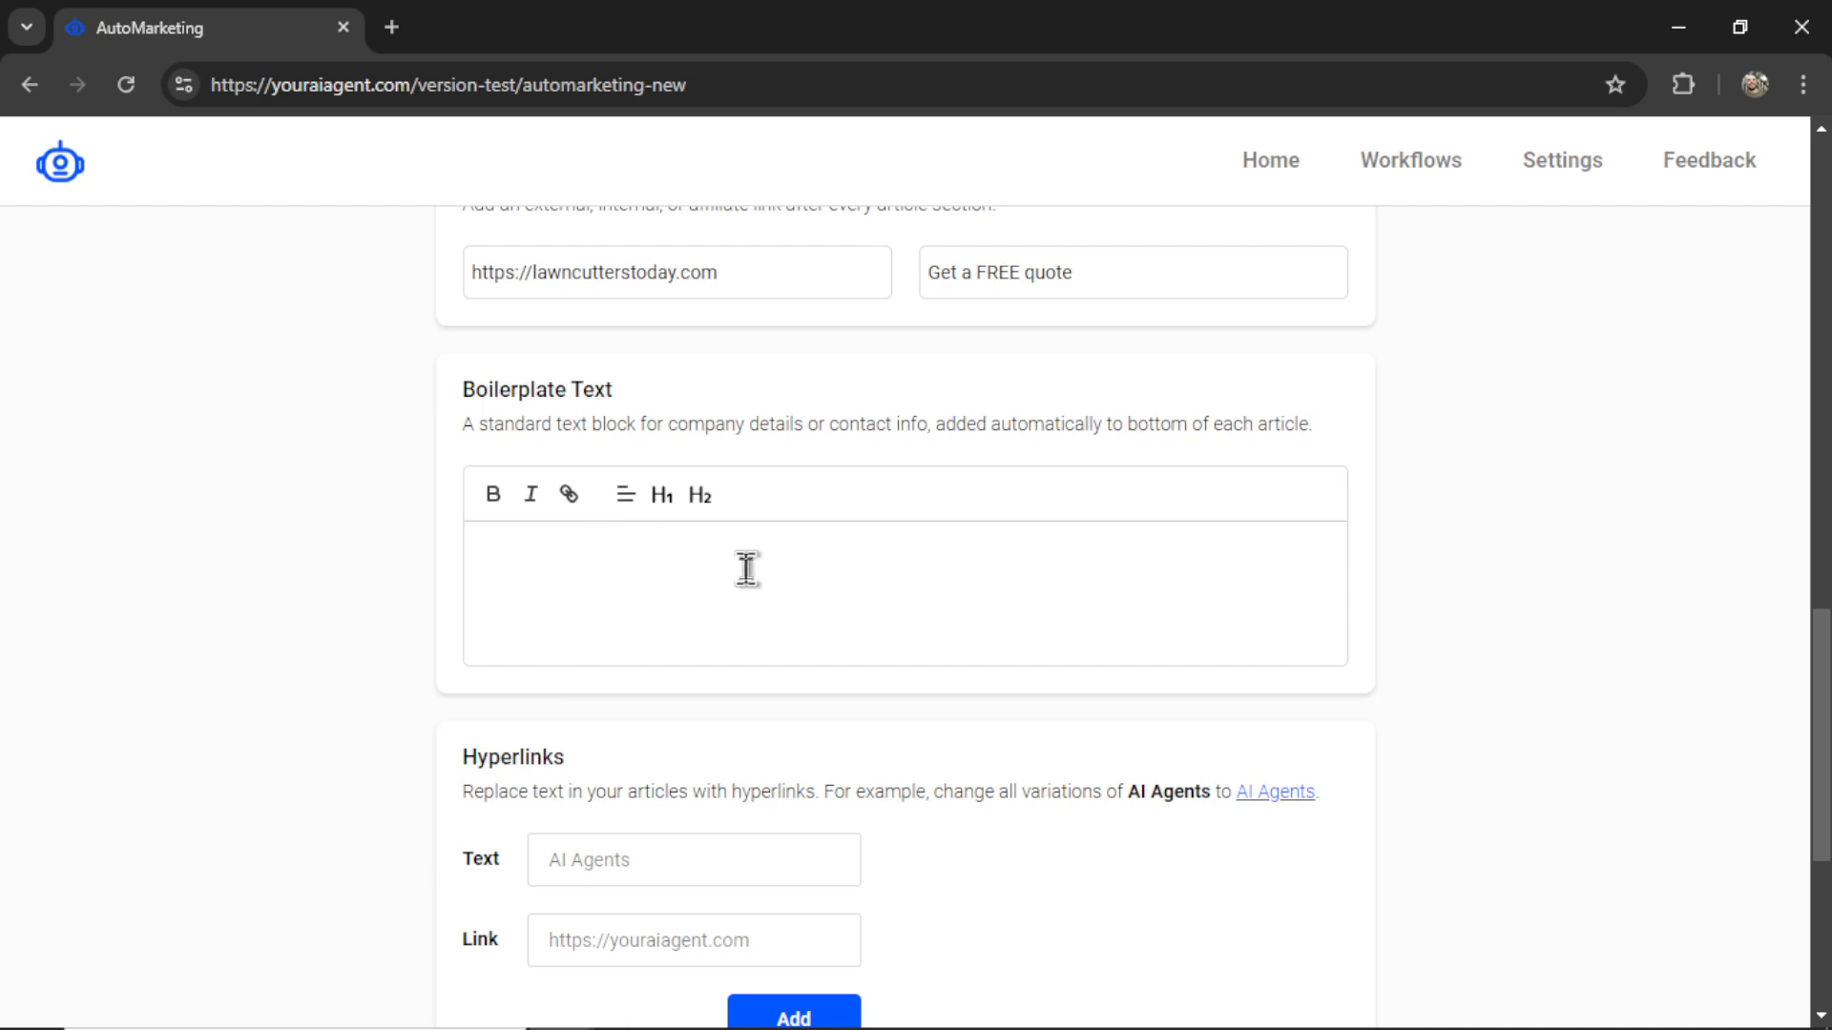
pyautogui.moveTo(736, 571)
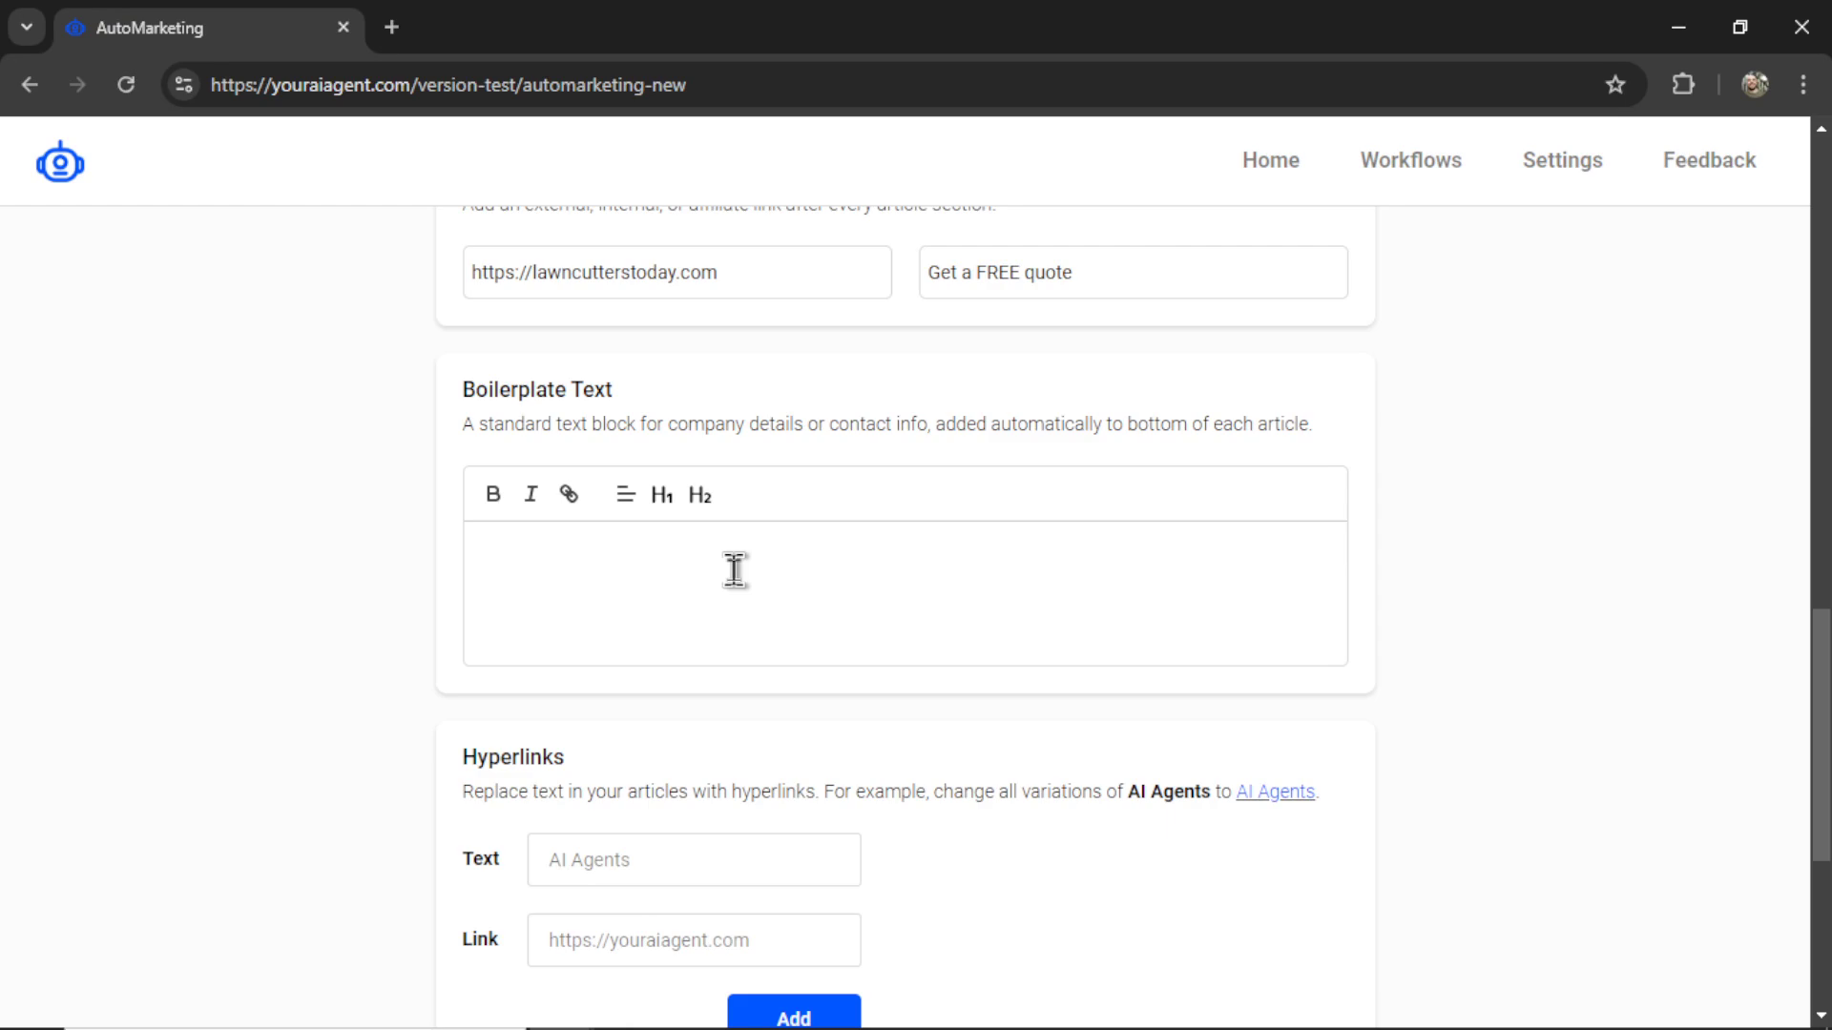
pyautogui.moveTo(763, 565)
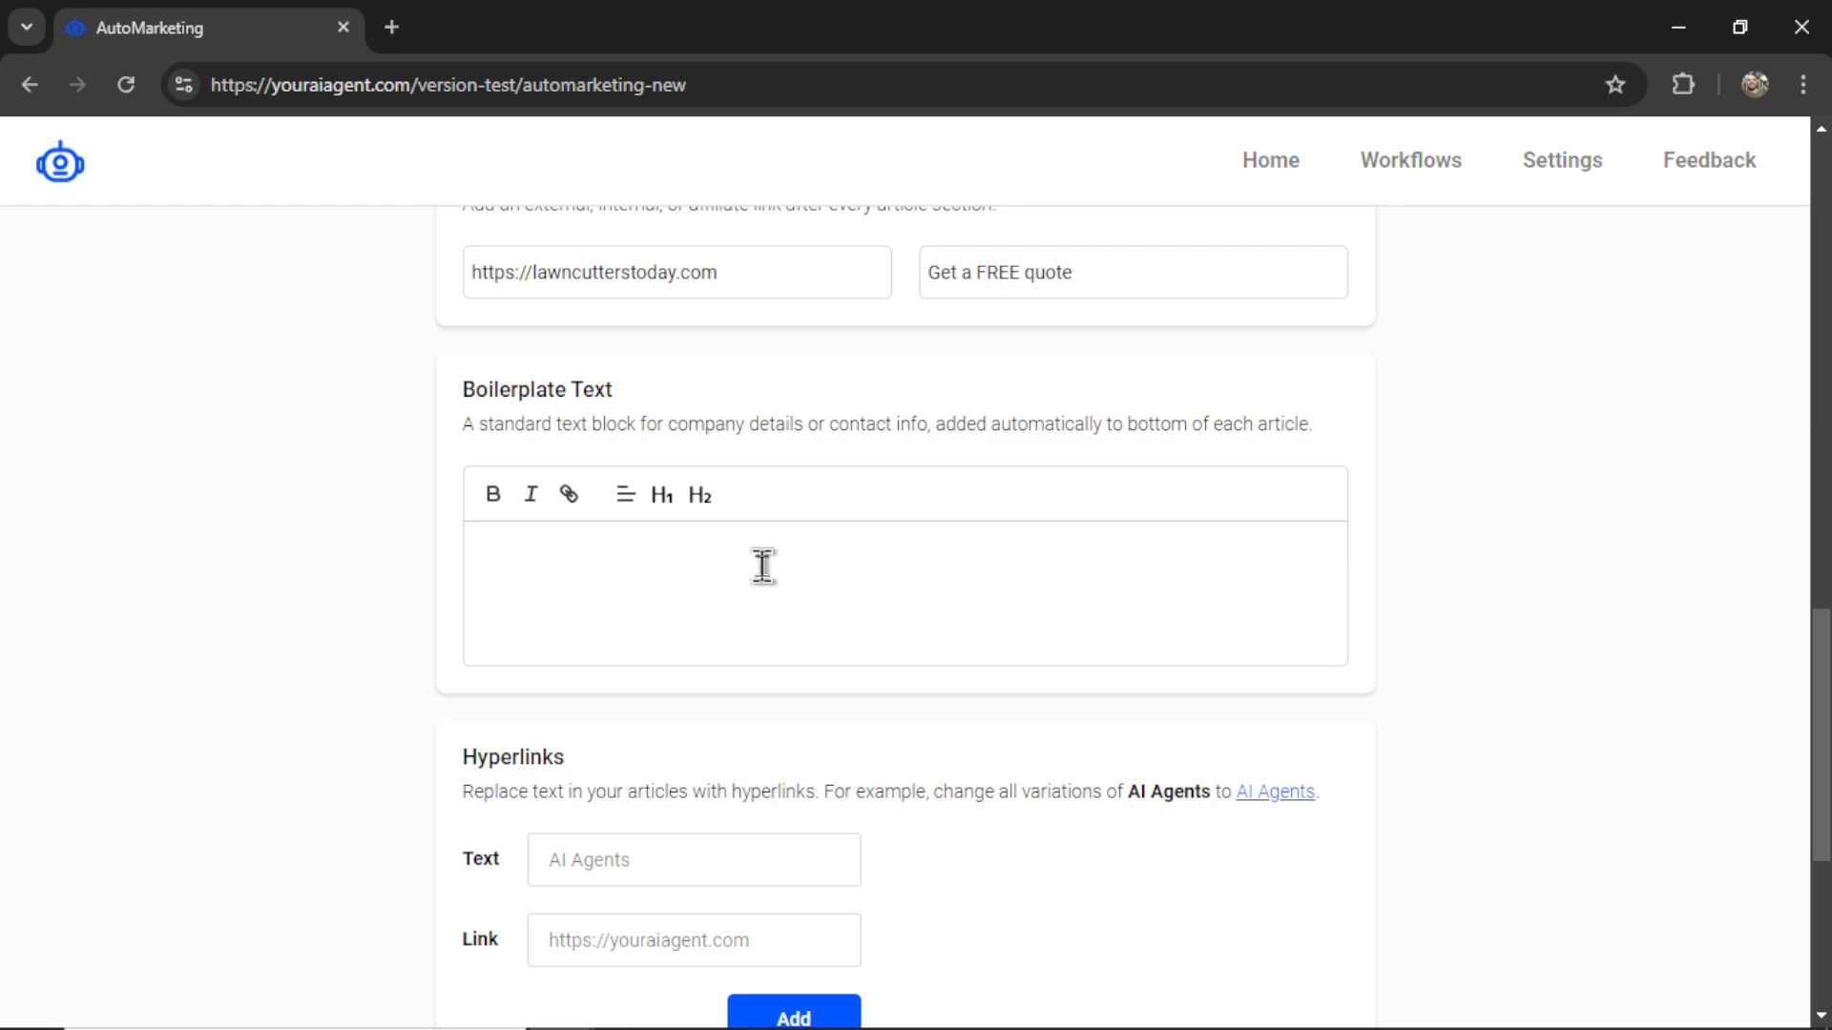
pyautogui.moveTo(792, 562)
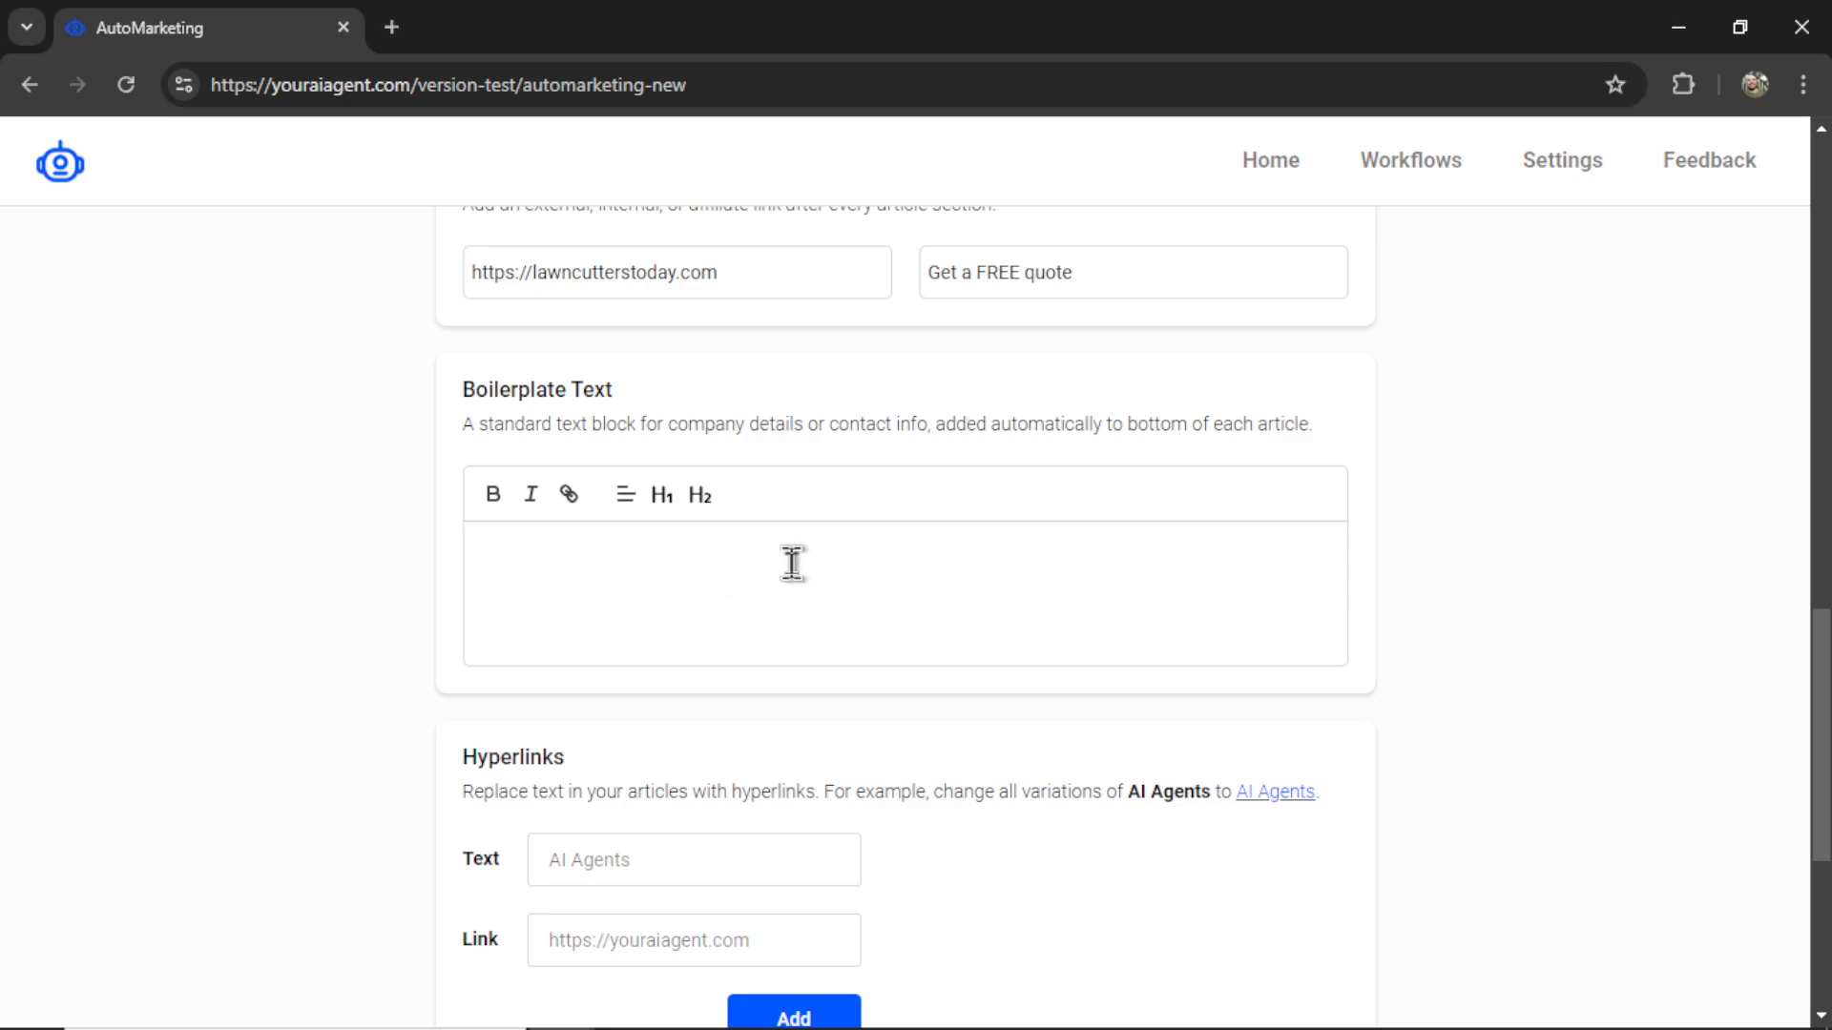
pyautogui.moveTo(732, 573)
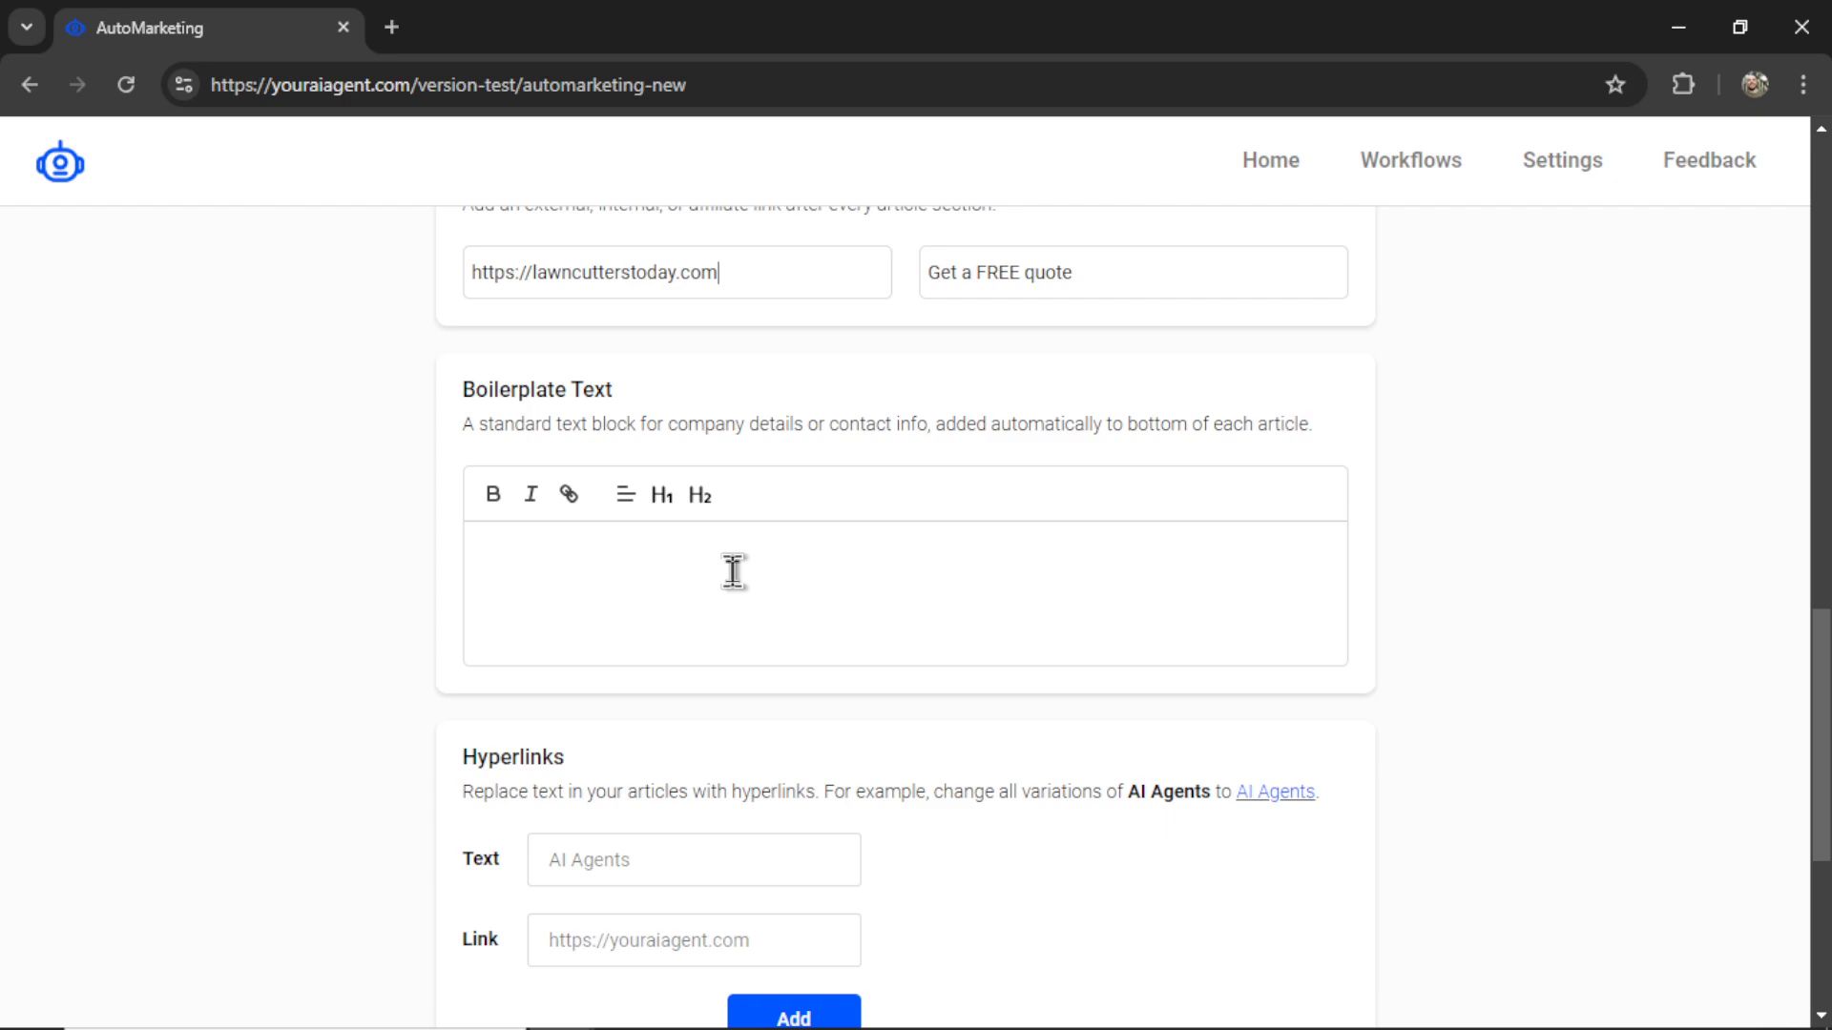
pyautogui.moveTo(719, 594)
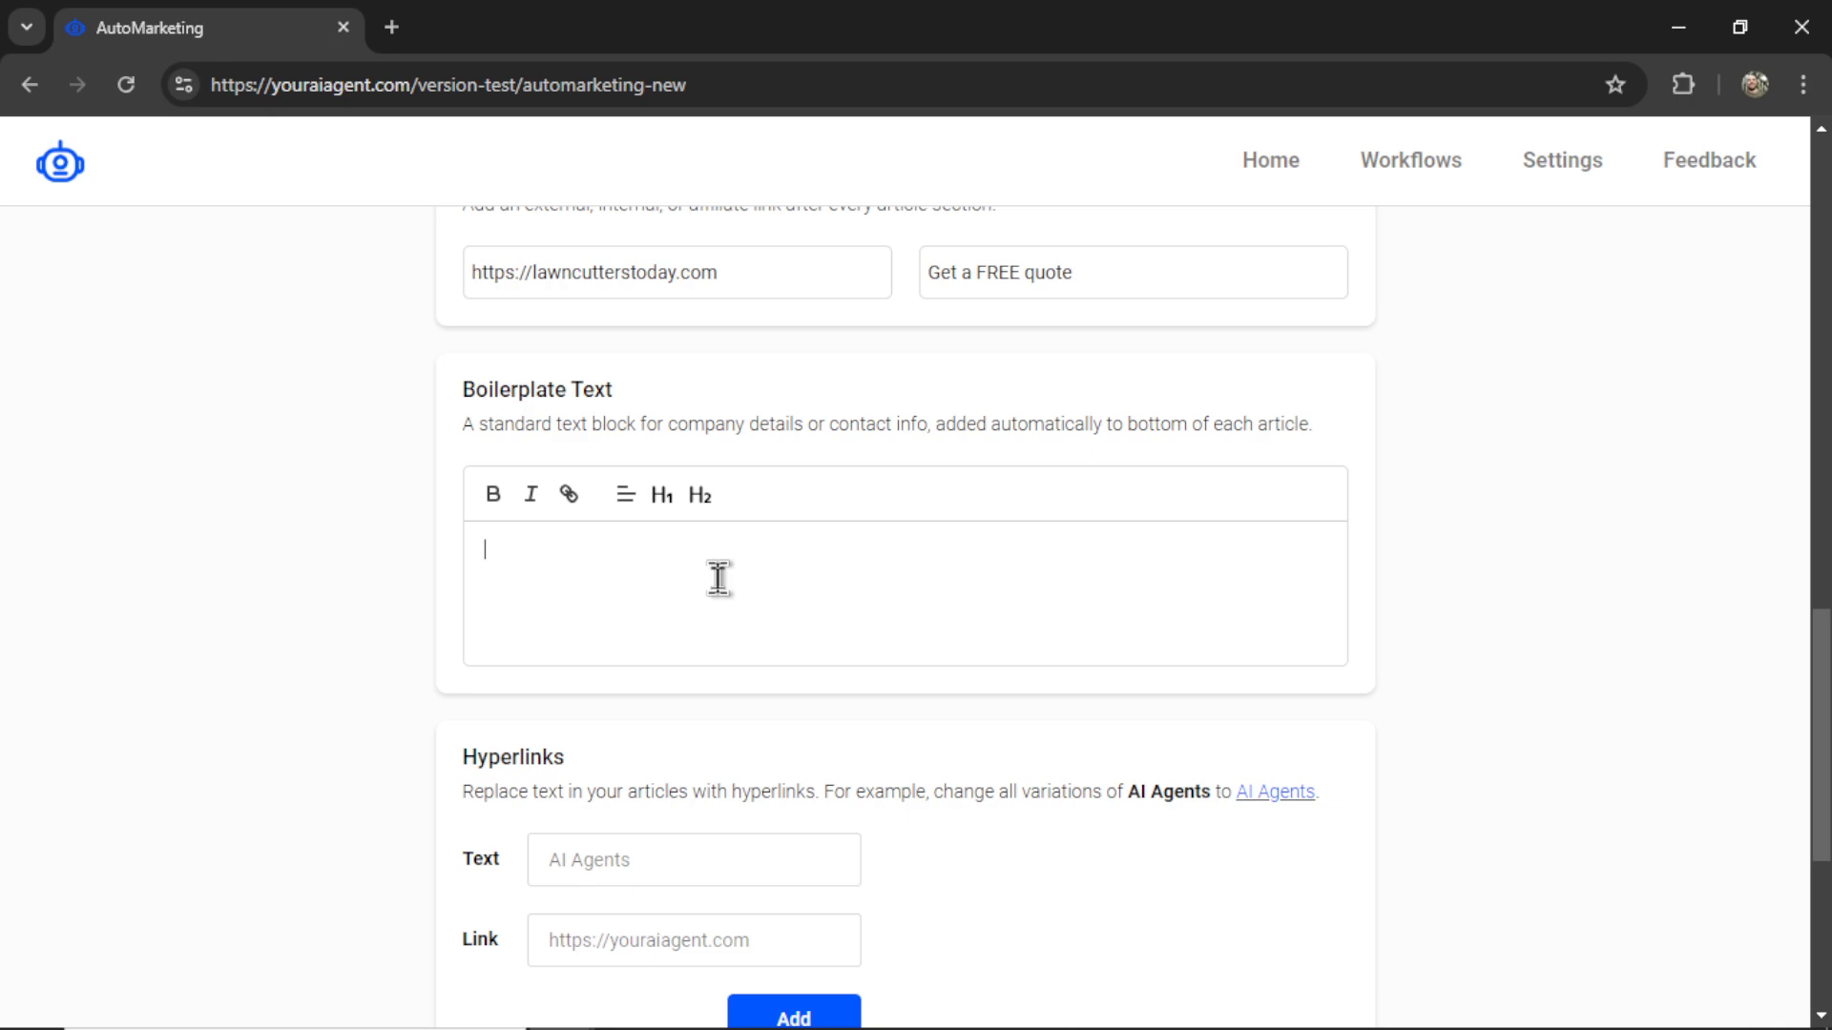
# - Write 'Head on over to LawnCuttersToday for a free quote' and link LawnCuttersToday to the website
pyautogui.write('Head on over to LawnCuttersToday for a free quote')
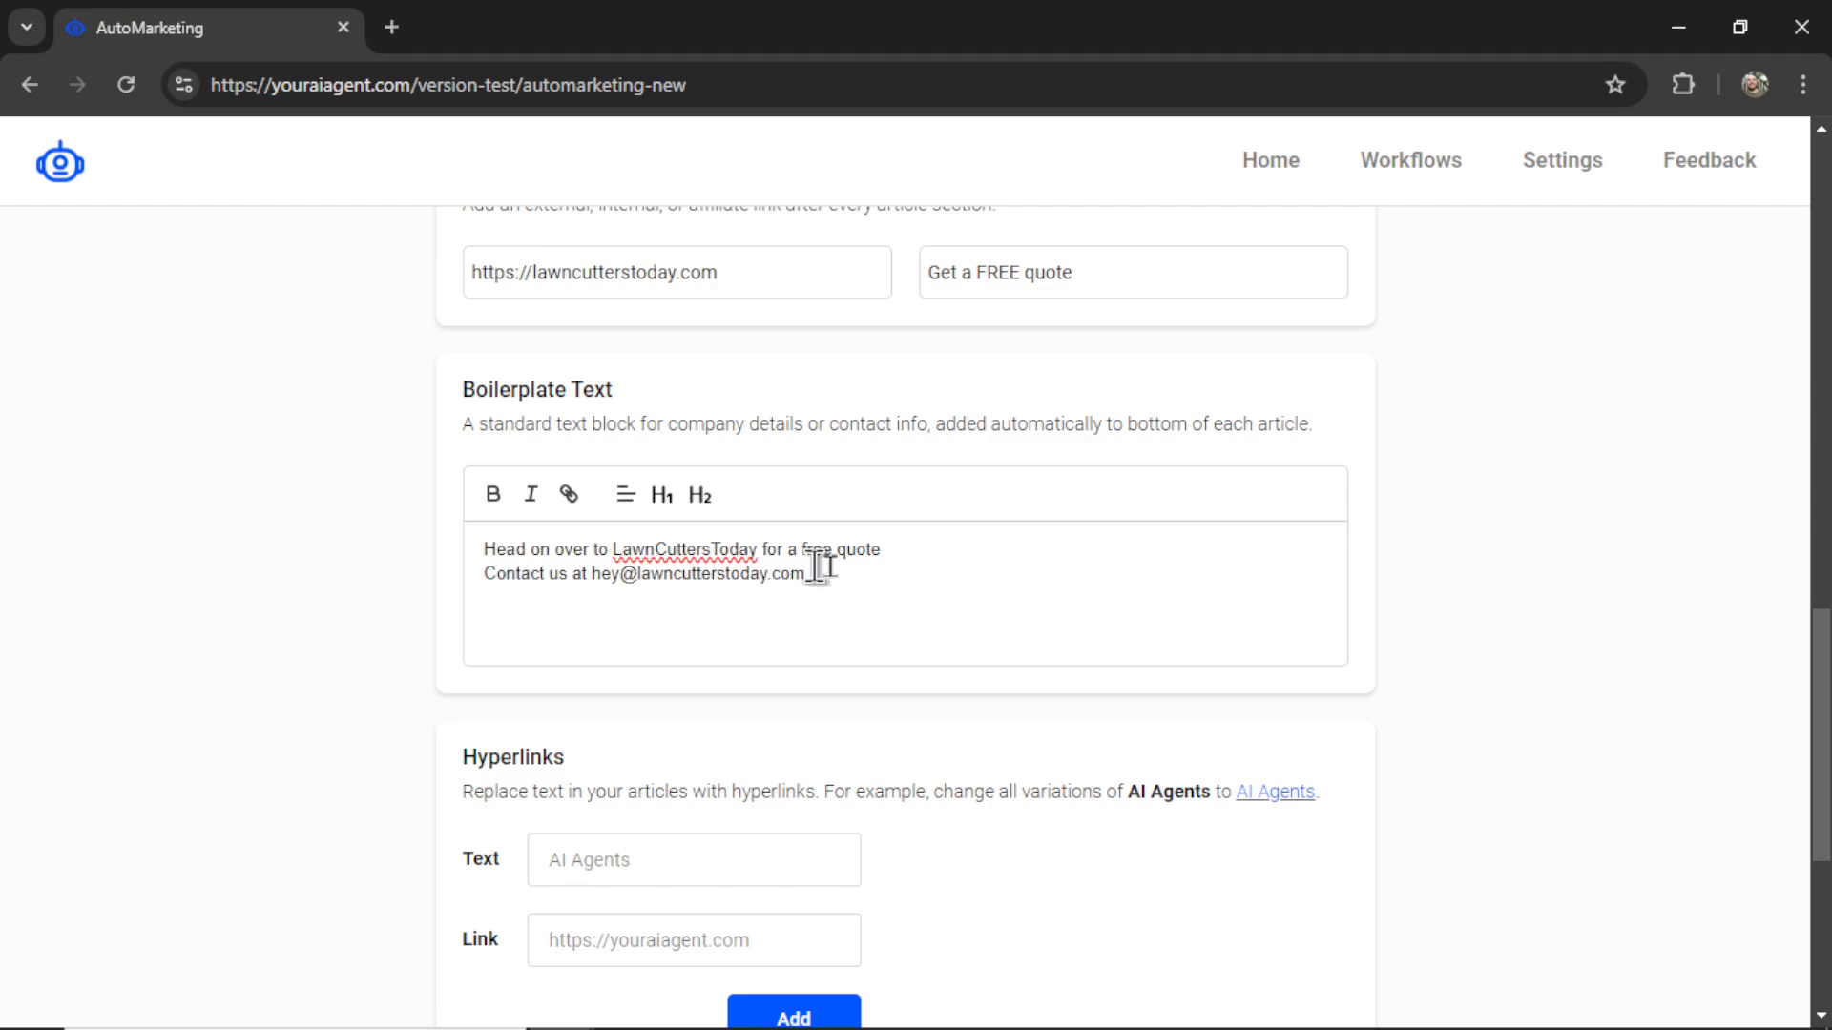
pyautogui.doubleClick(683, 460)
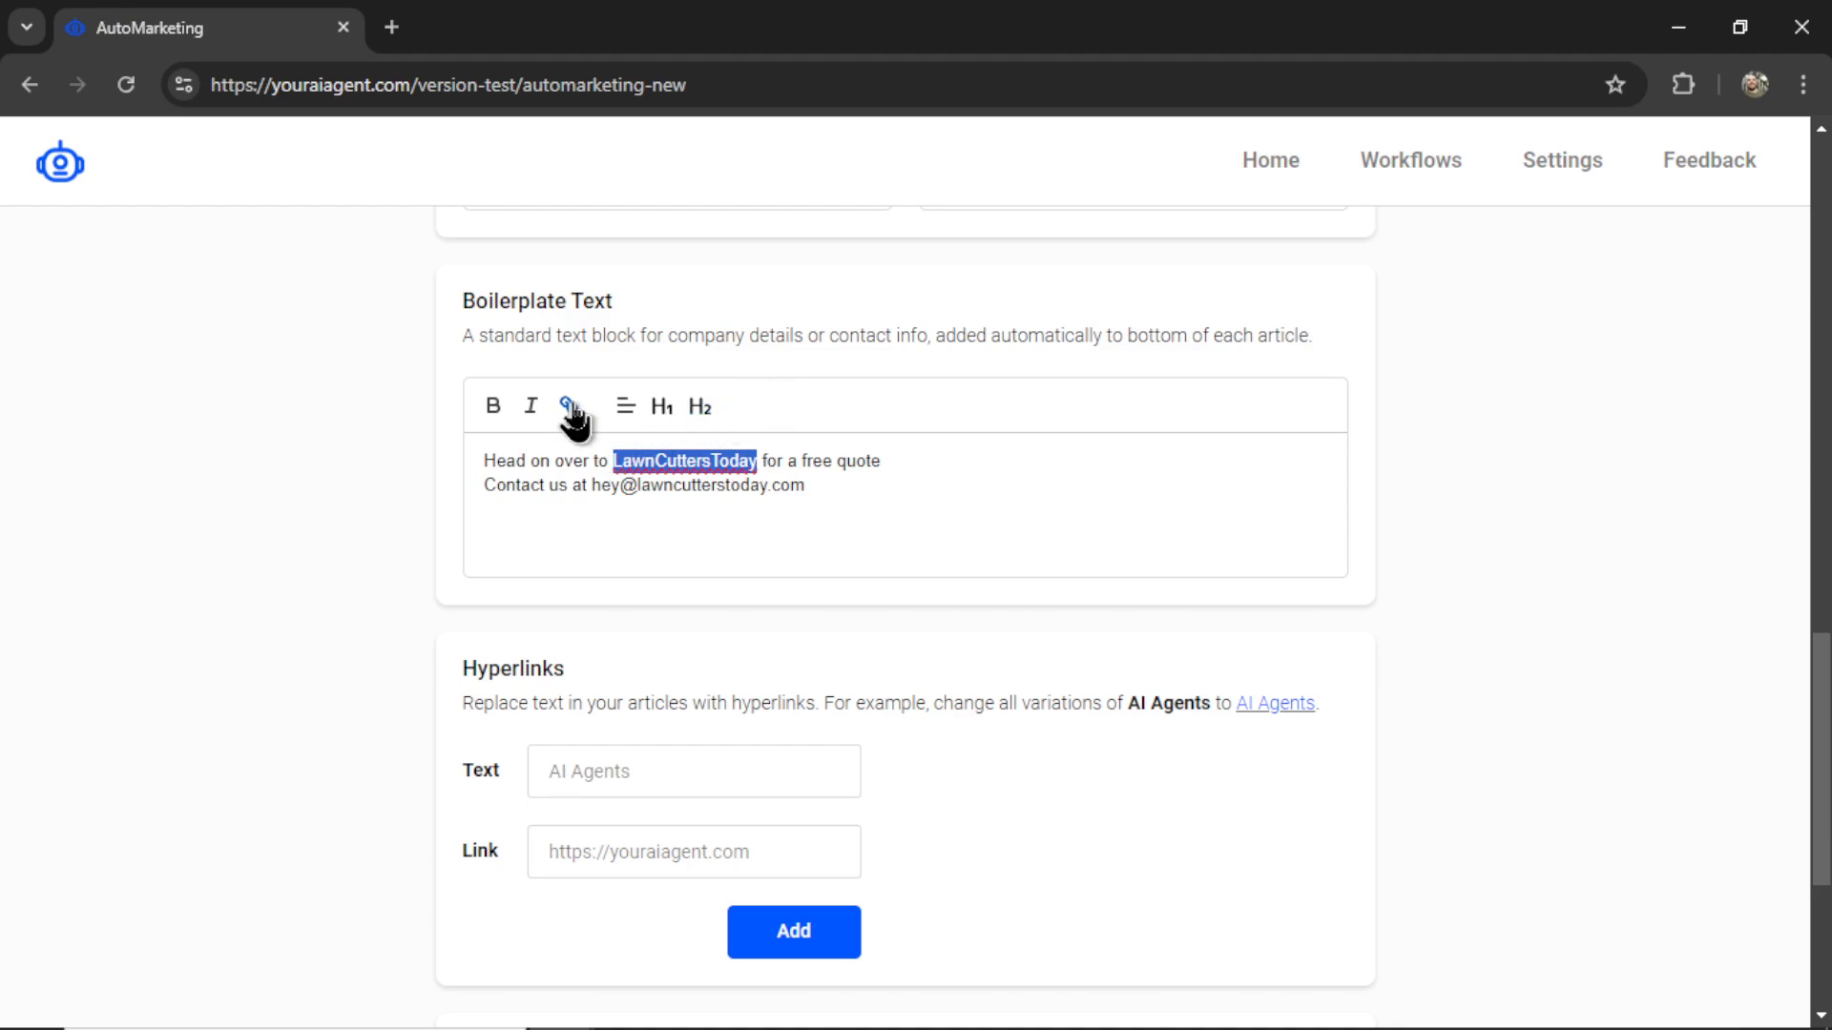
pyautogui.click(569, 407)
pyautogui.write('lawncutterstoday.com')
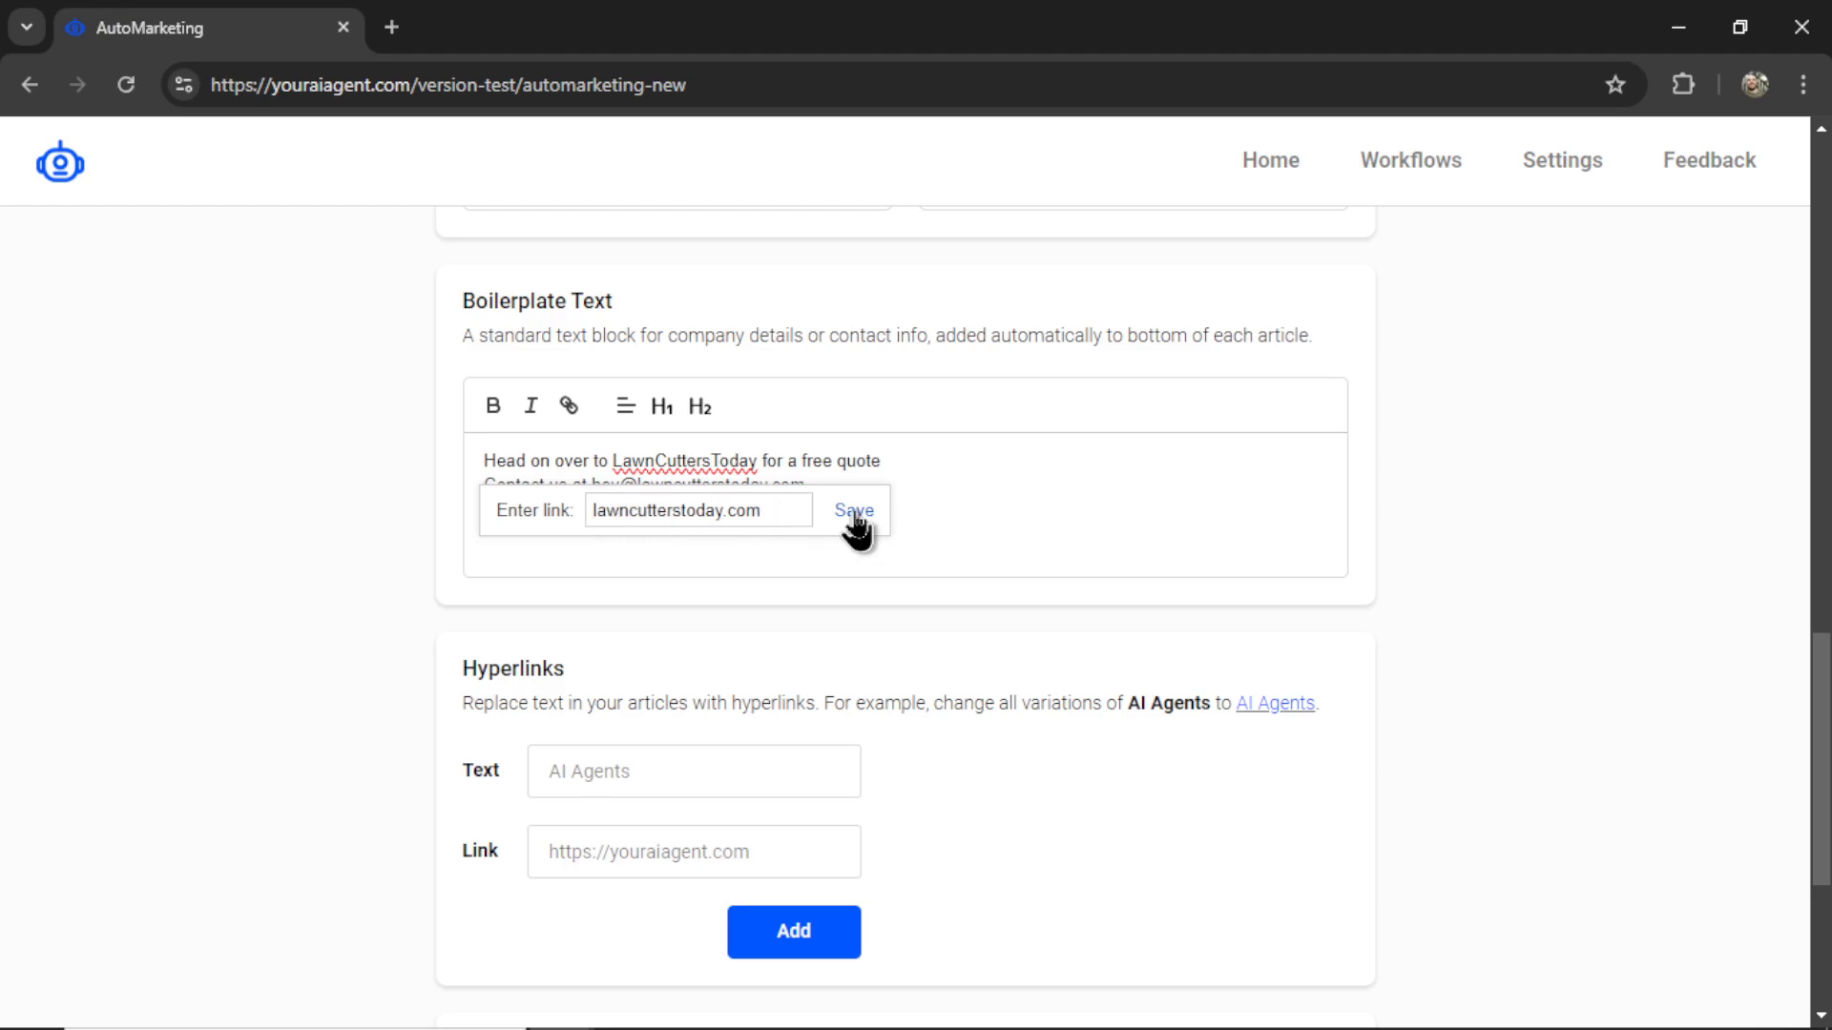
pyautogui.click(853, 512)
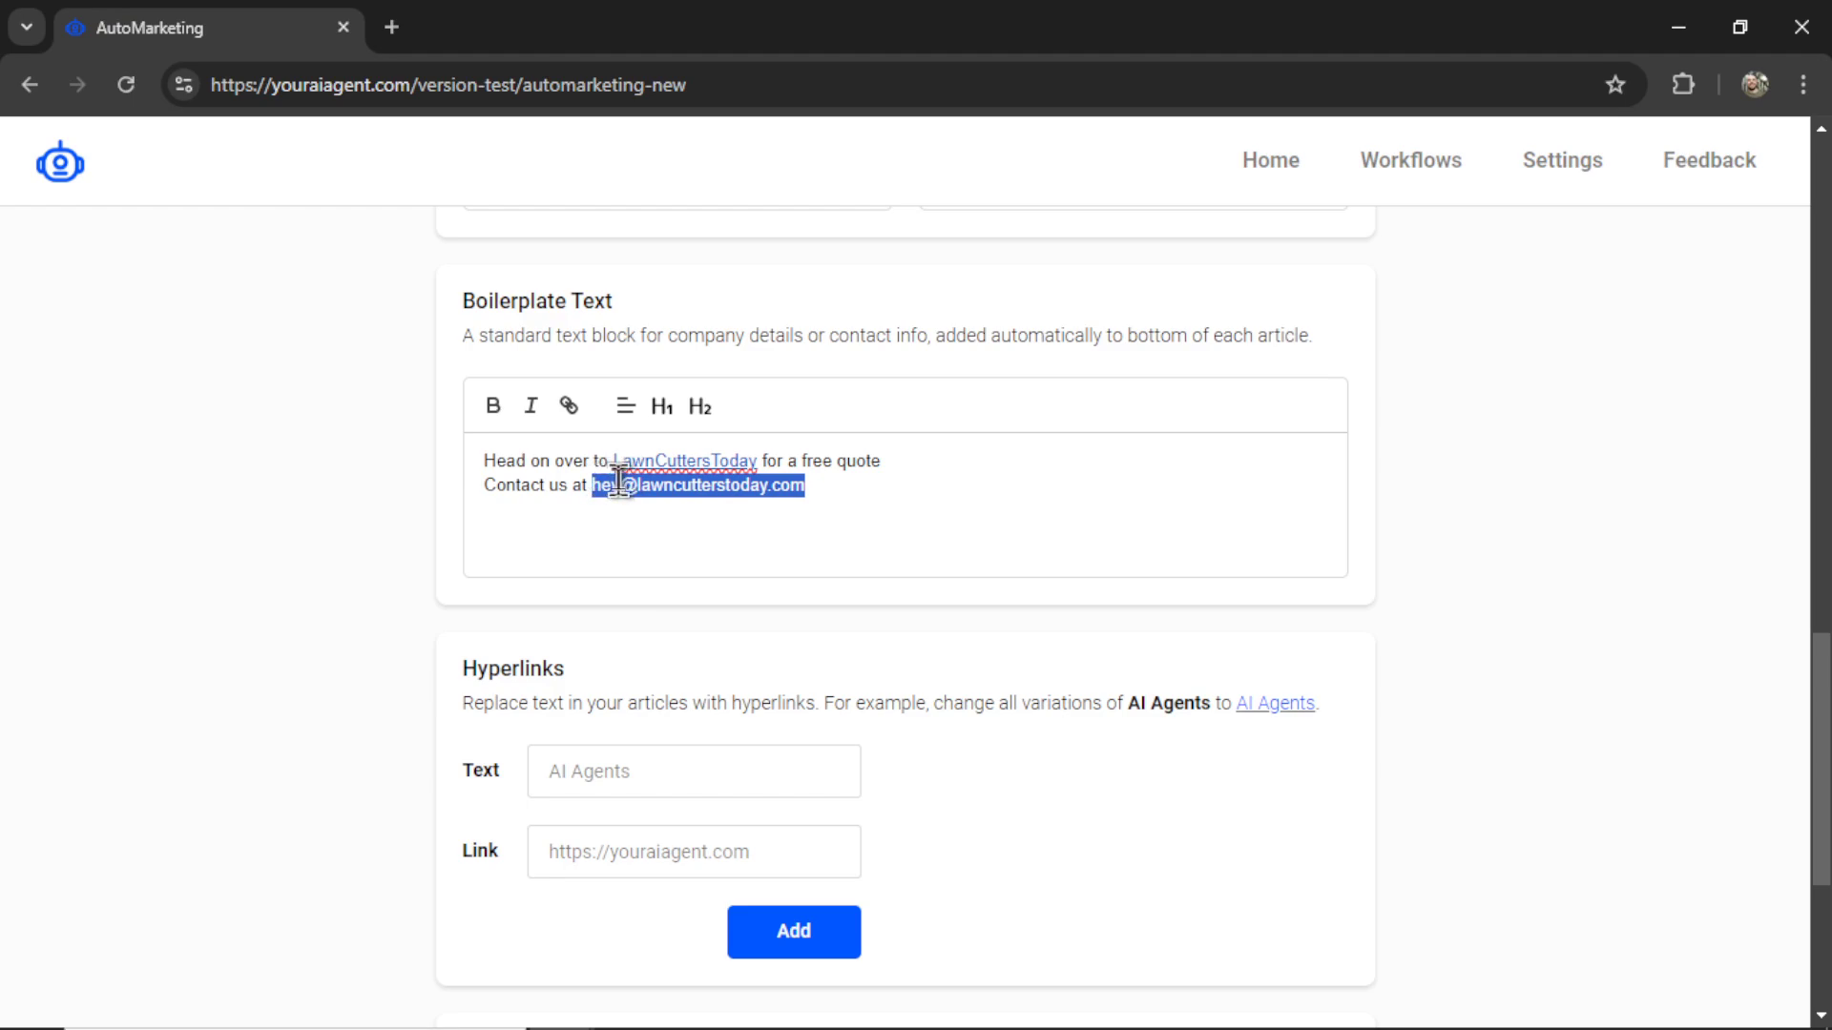
# - Link the contact email address in the boilerplate as a mailto link
pyautogui.click(568, 407)
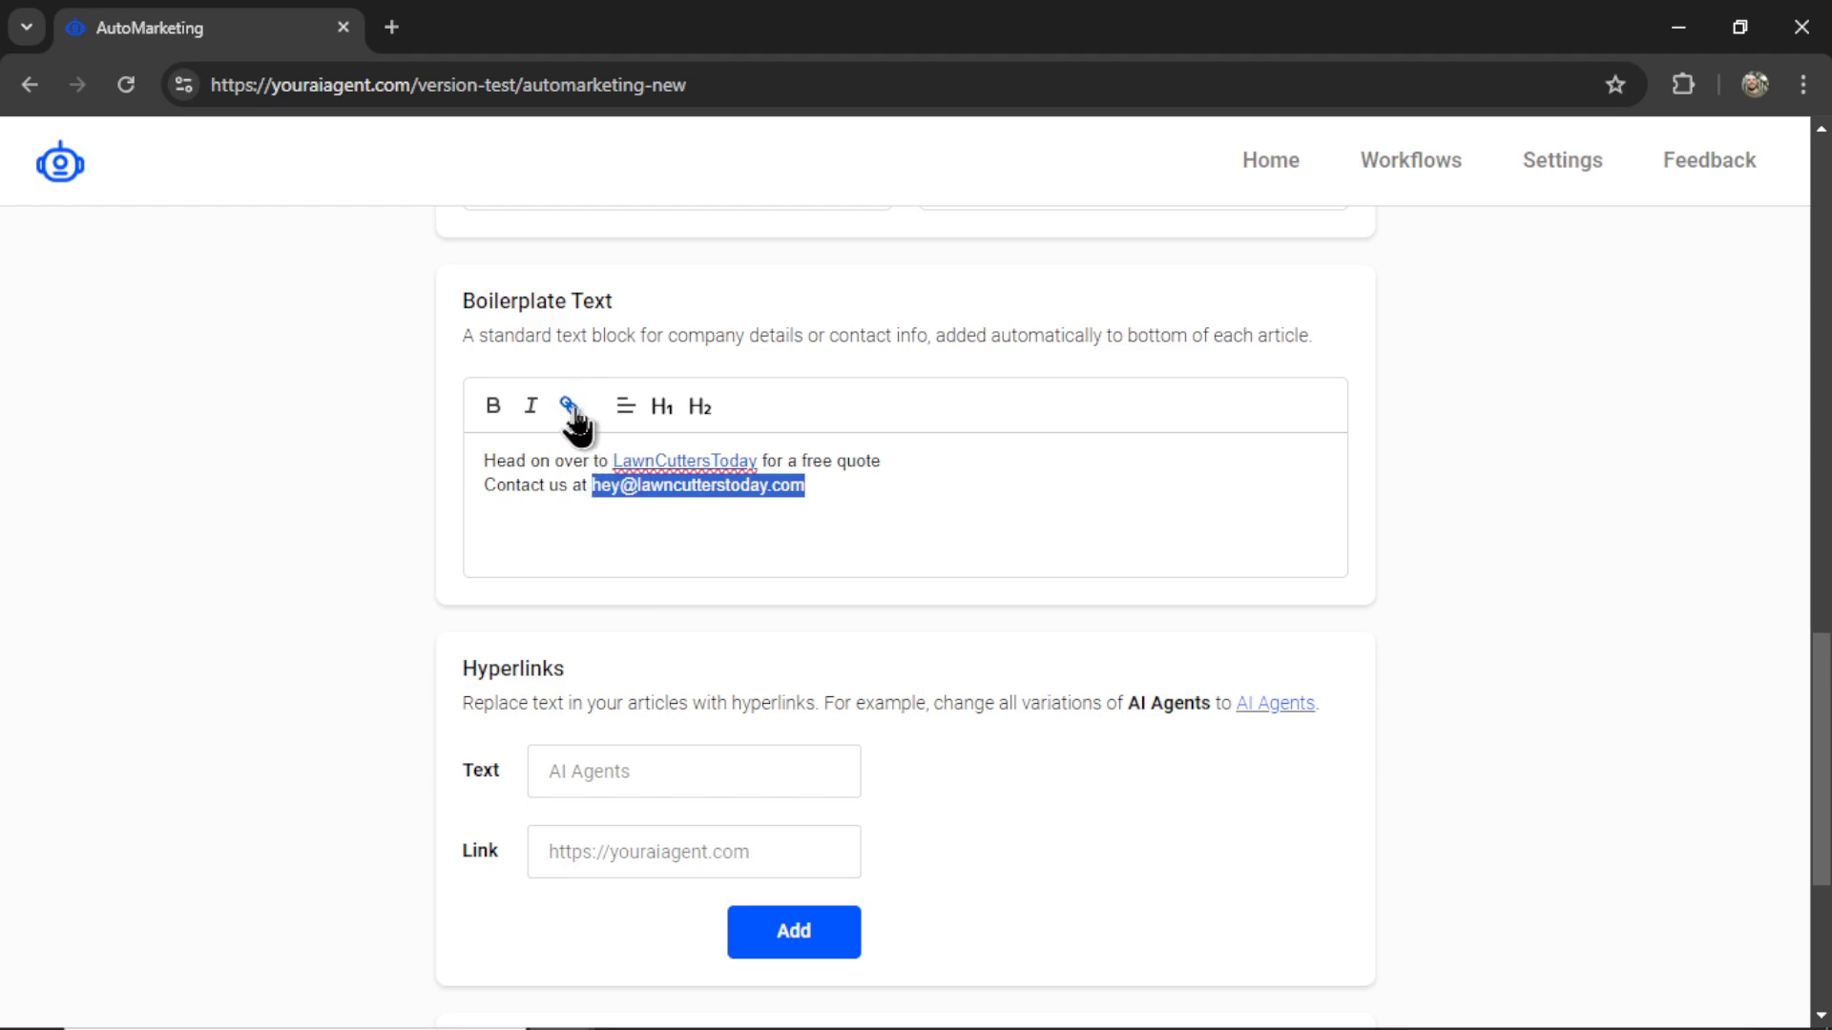
pyautogui.click(568, 407)
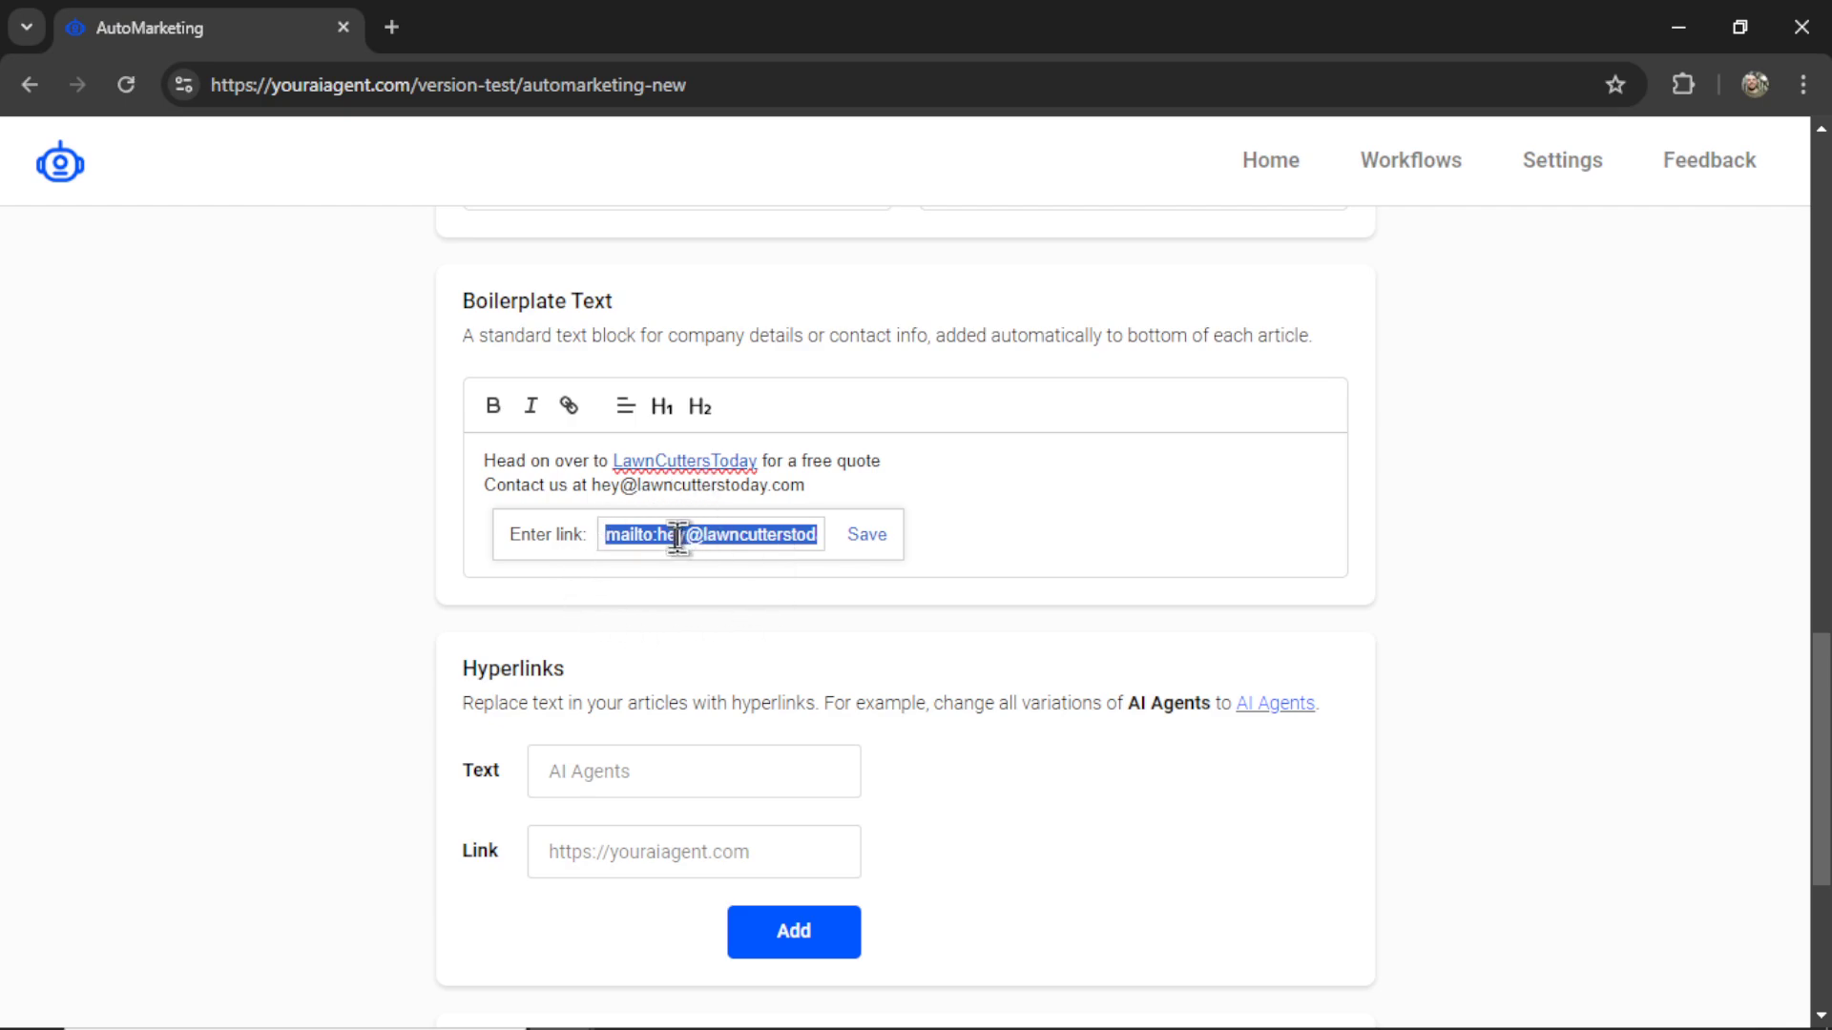
pyautogui.moveTo(748, 548)
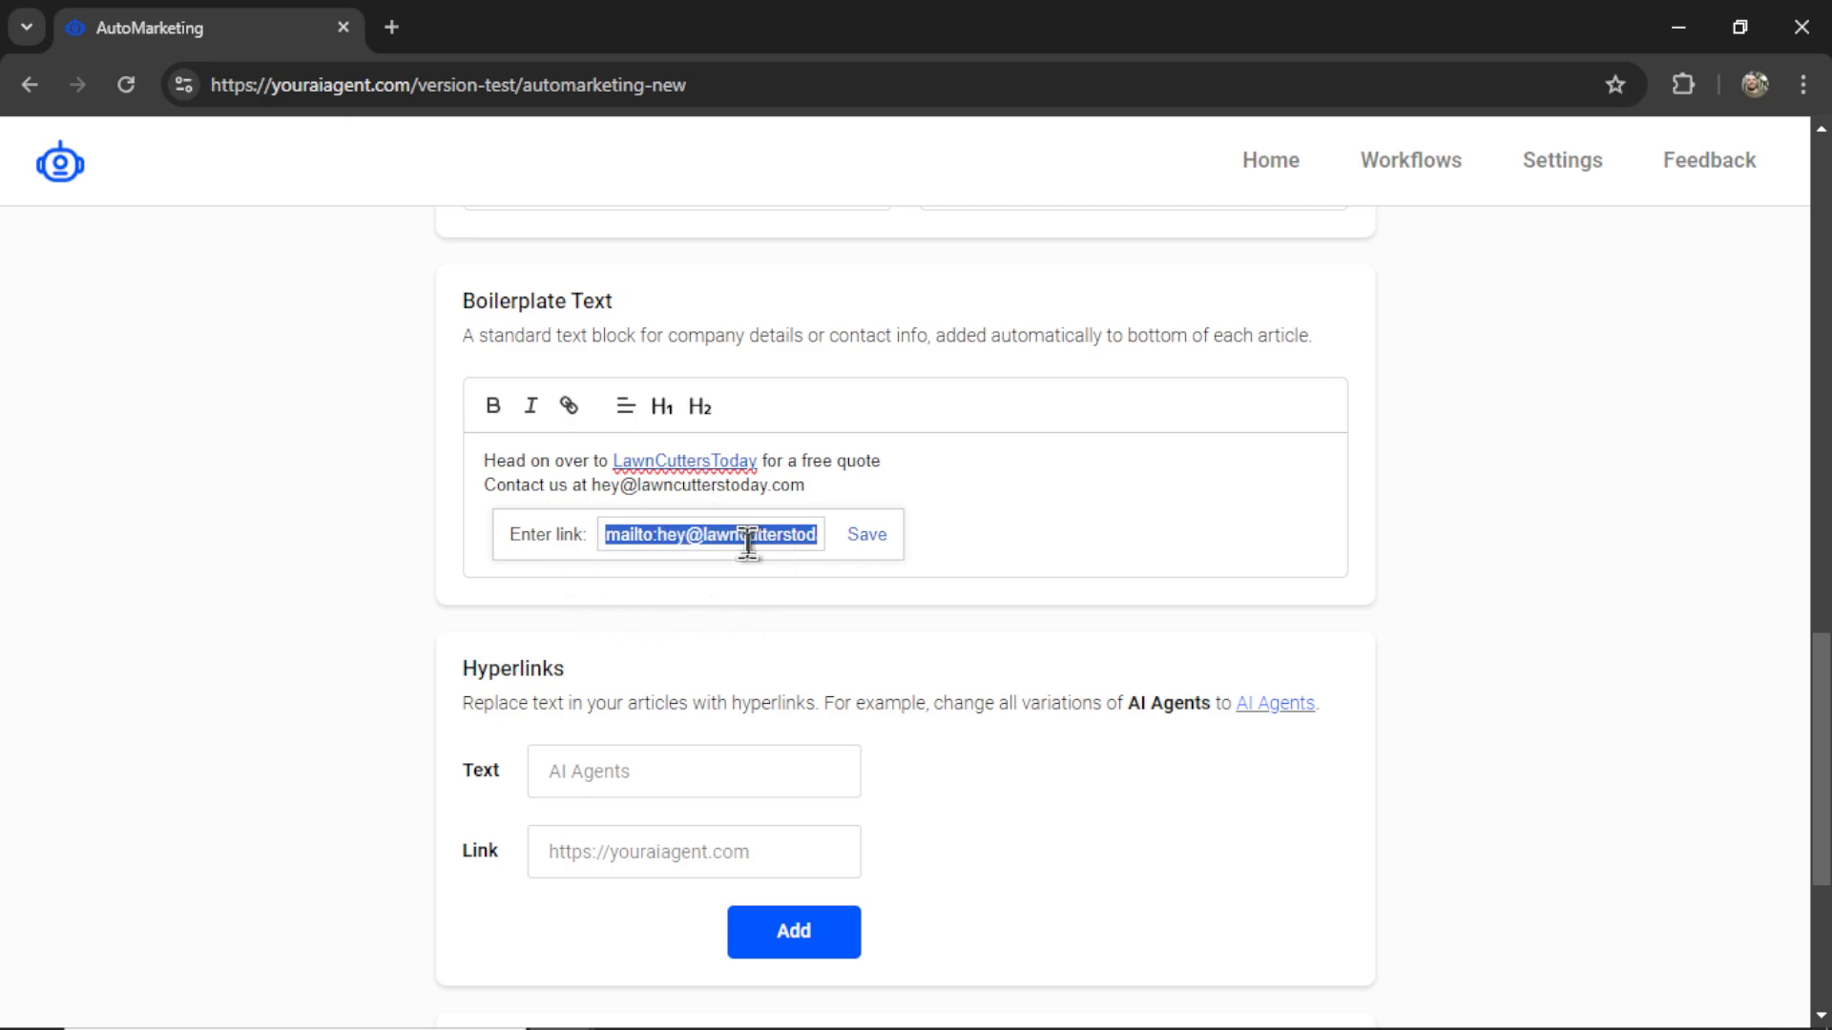
pyautogui.click(867, 534)
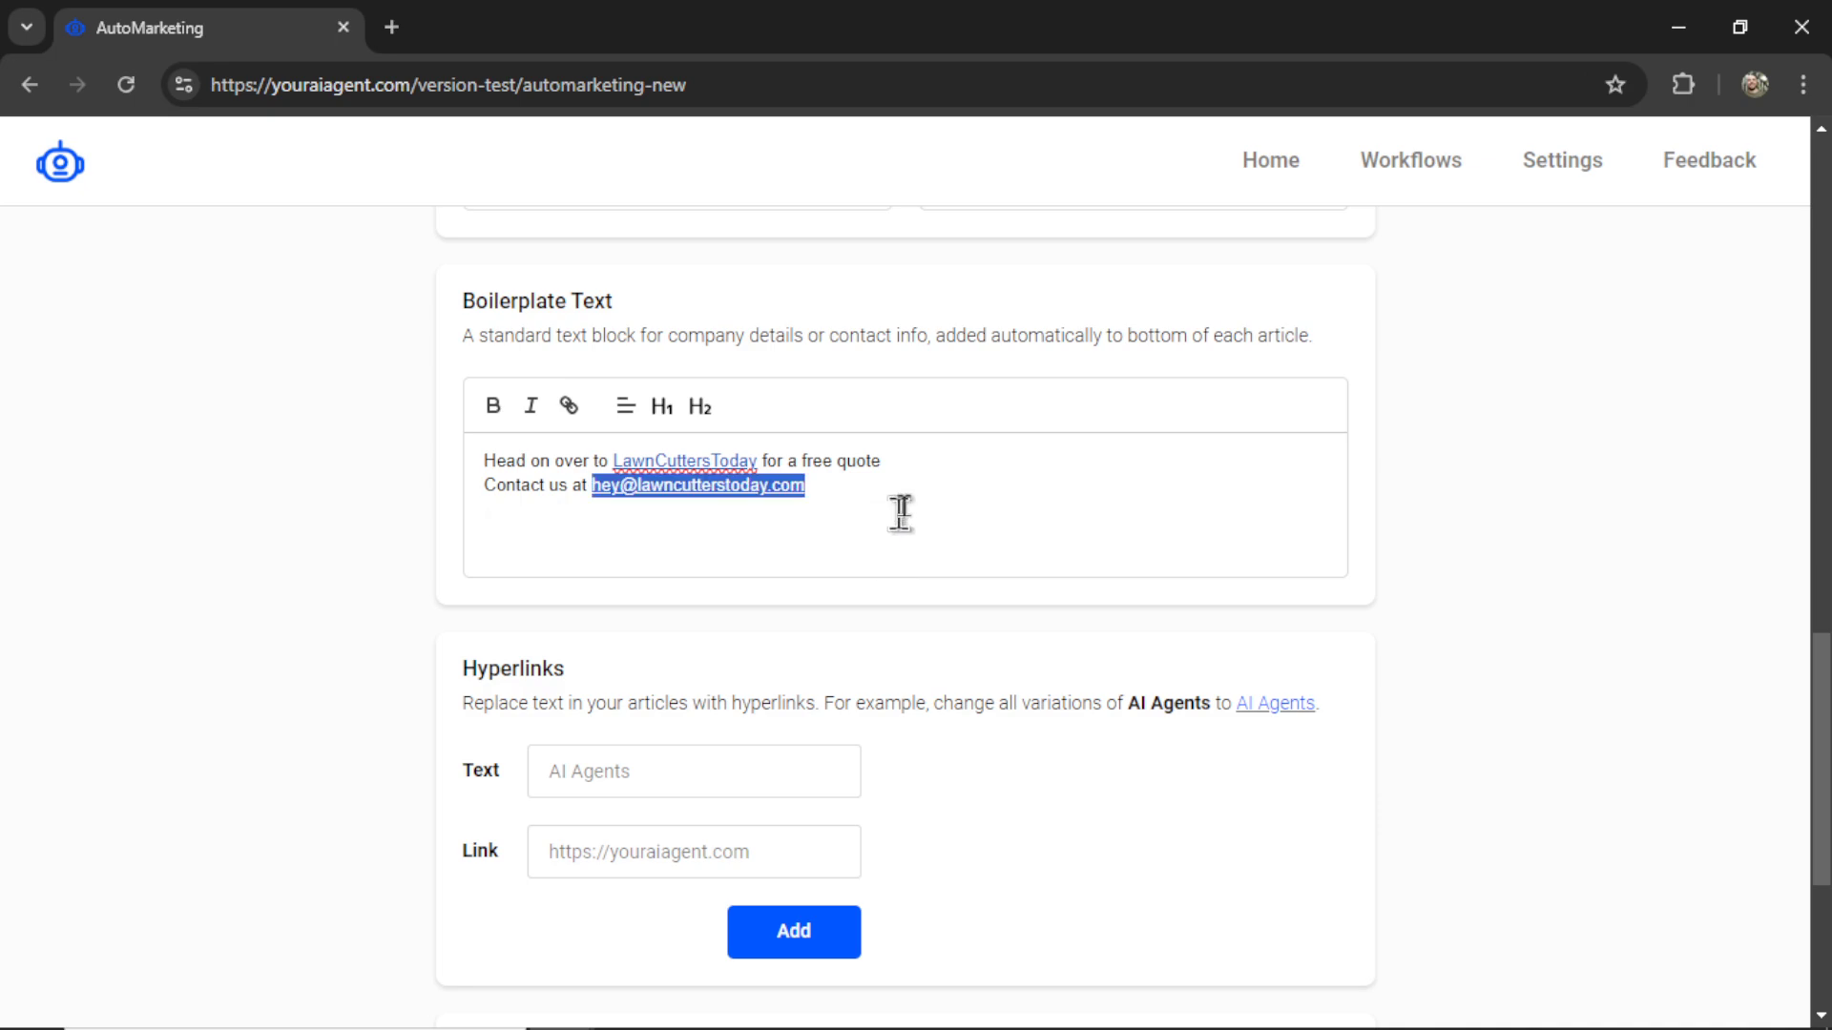
pyautogui.scroll(-3)
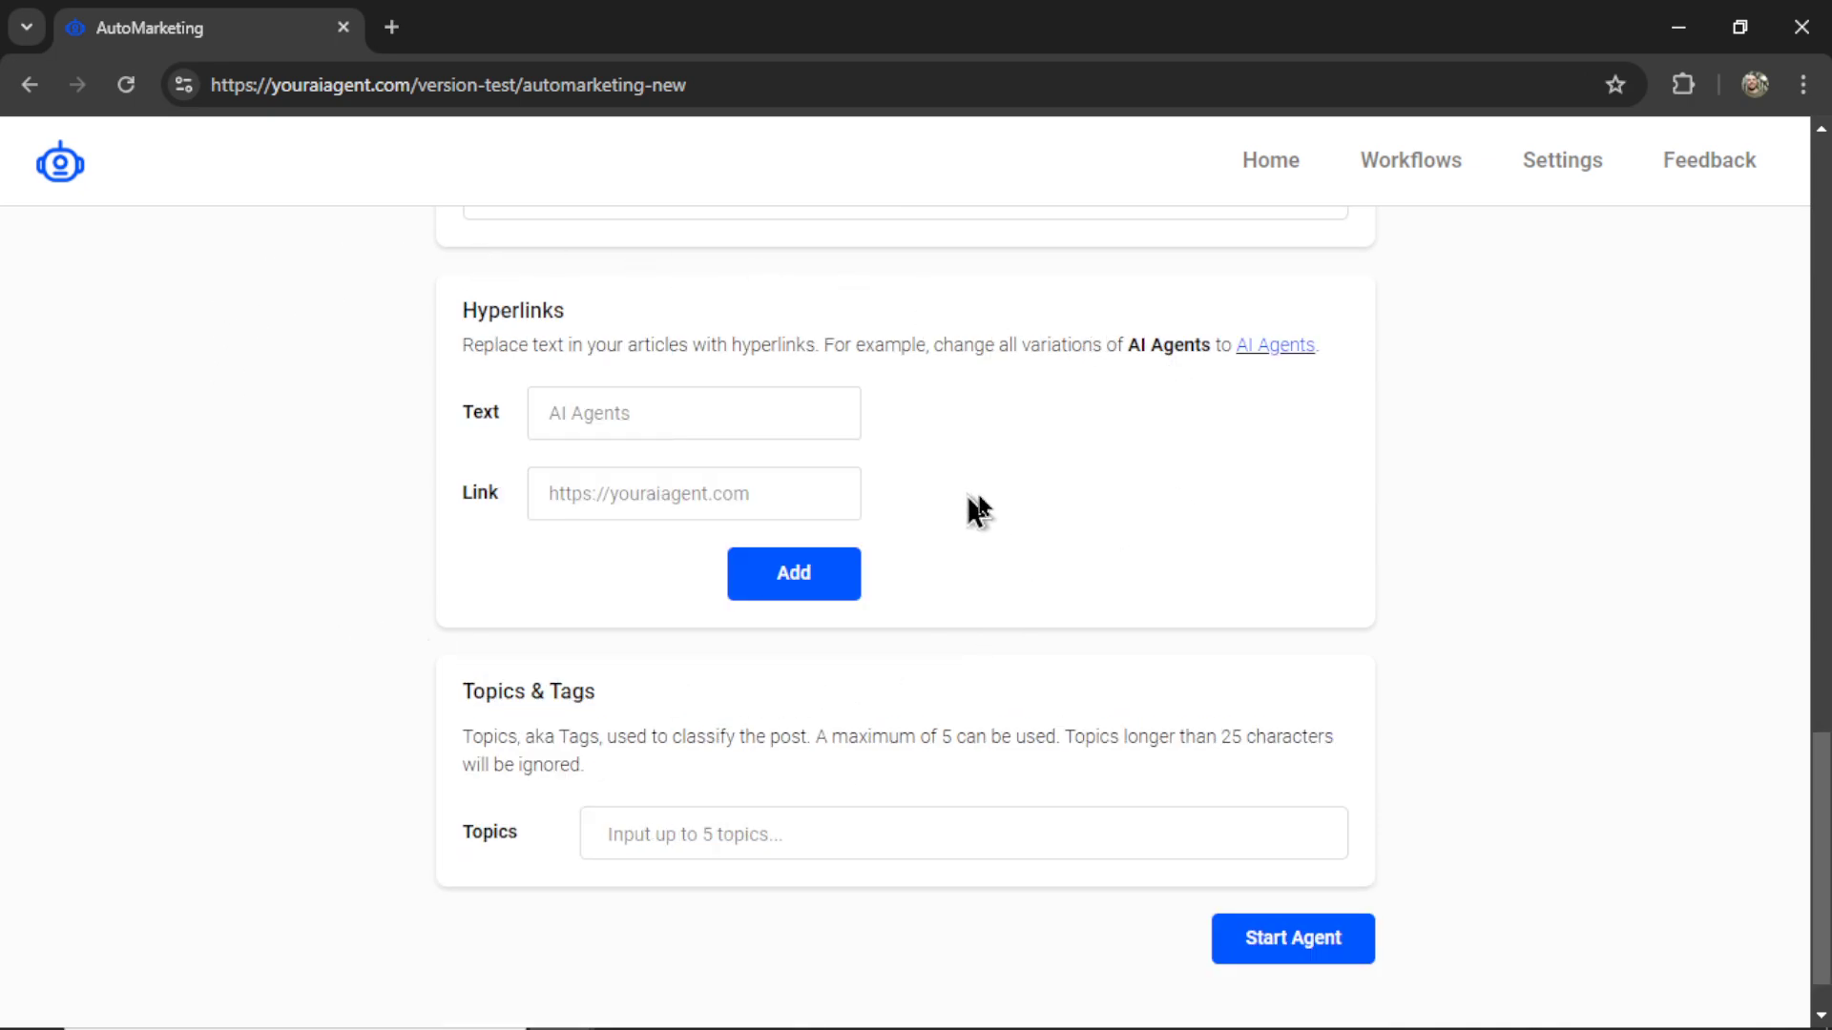
pyautogui.moveTo(1035, 479)
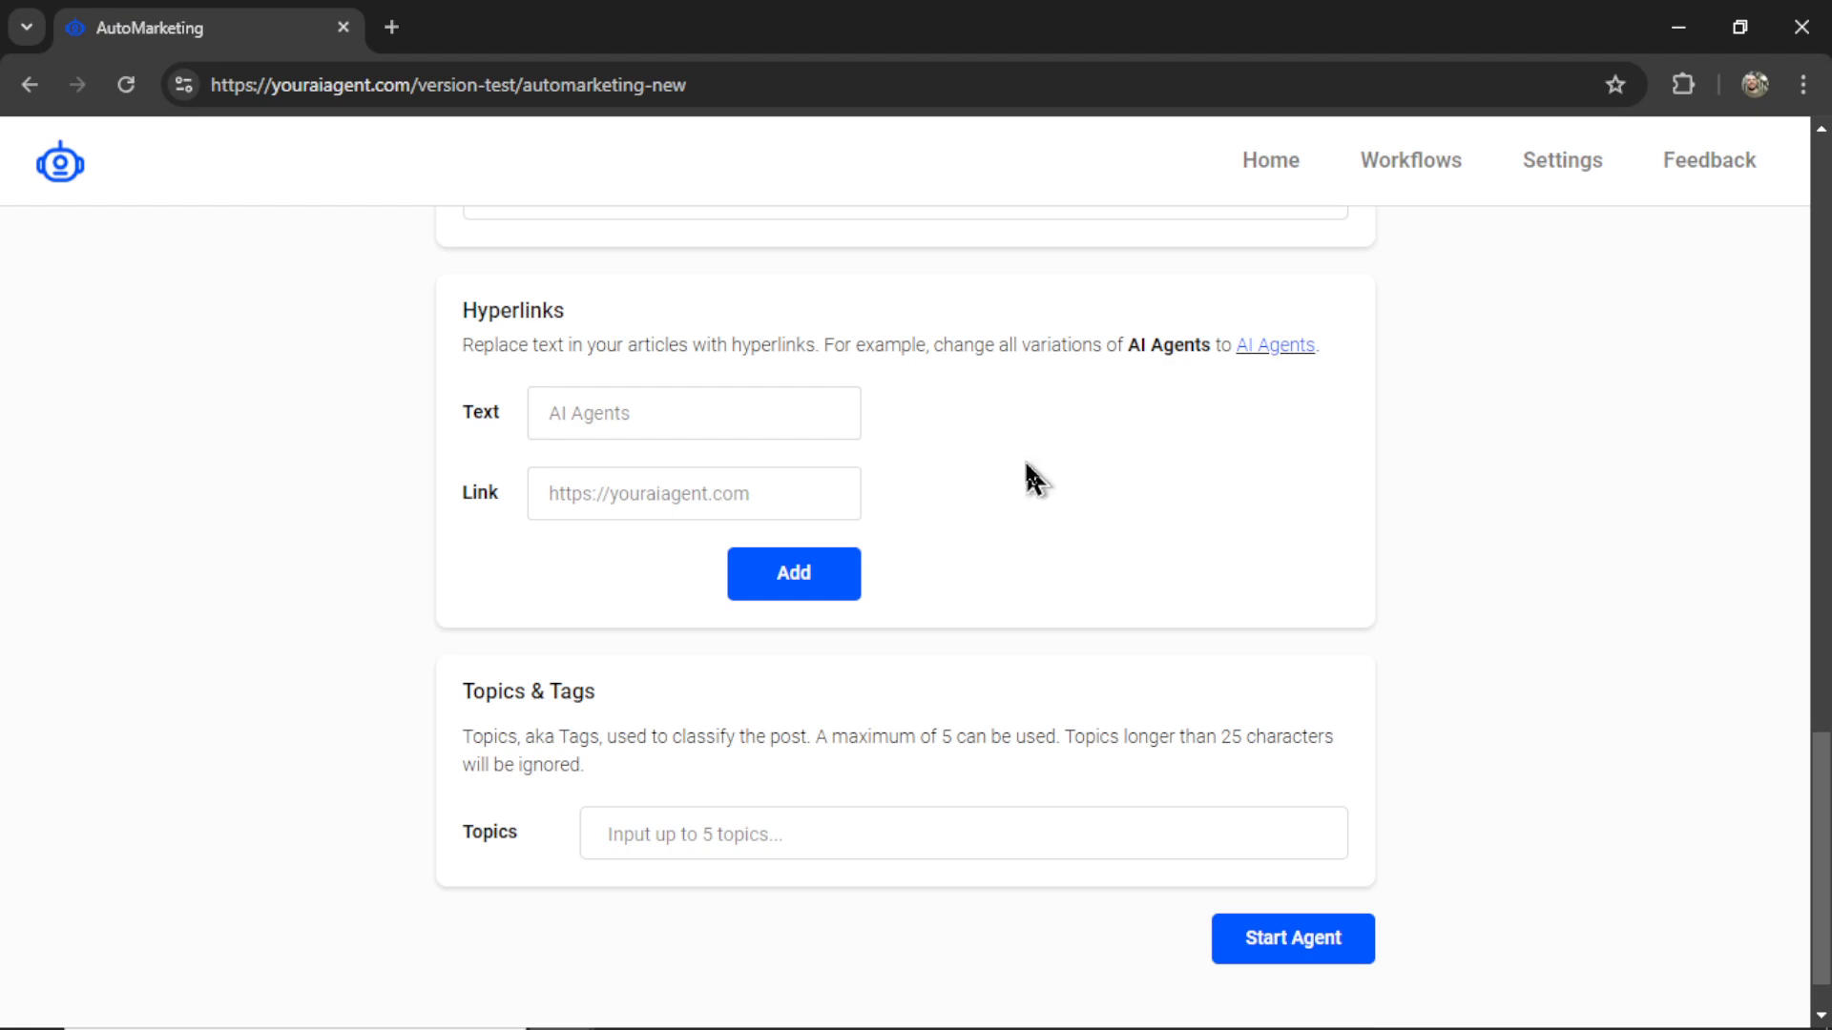
pyautogui.moveTo(954, 485)
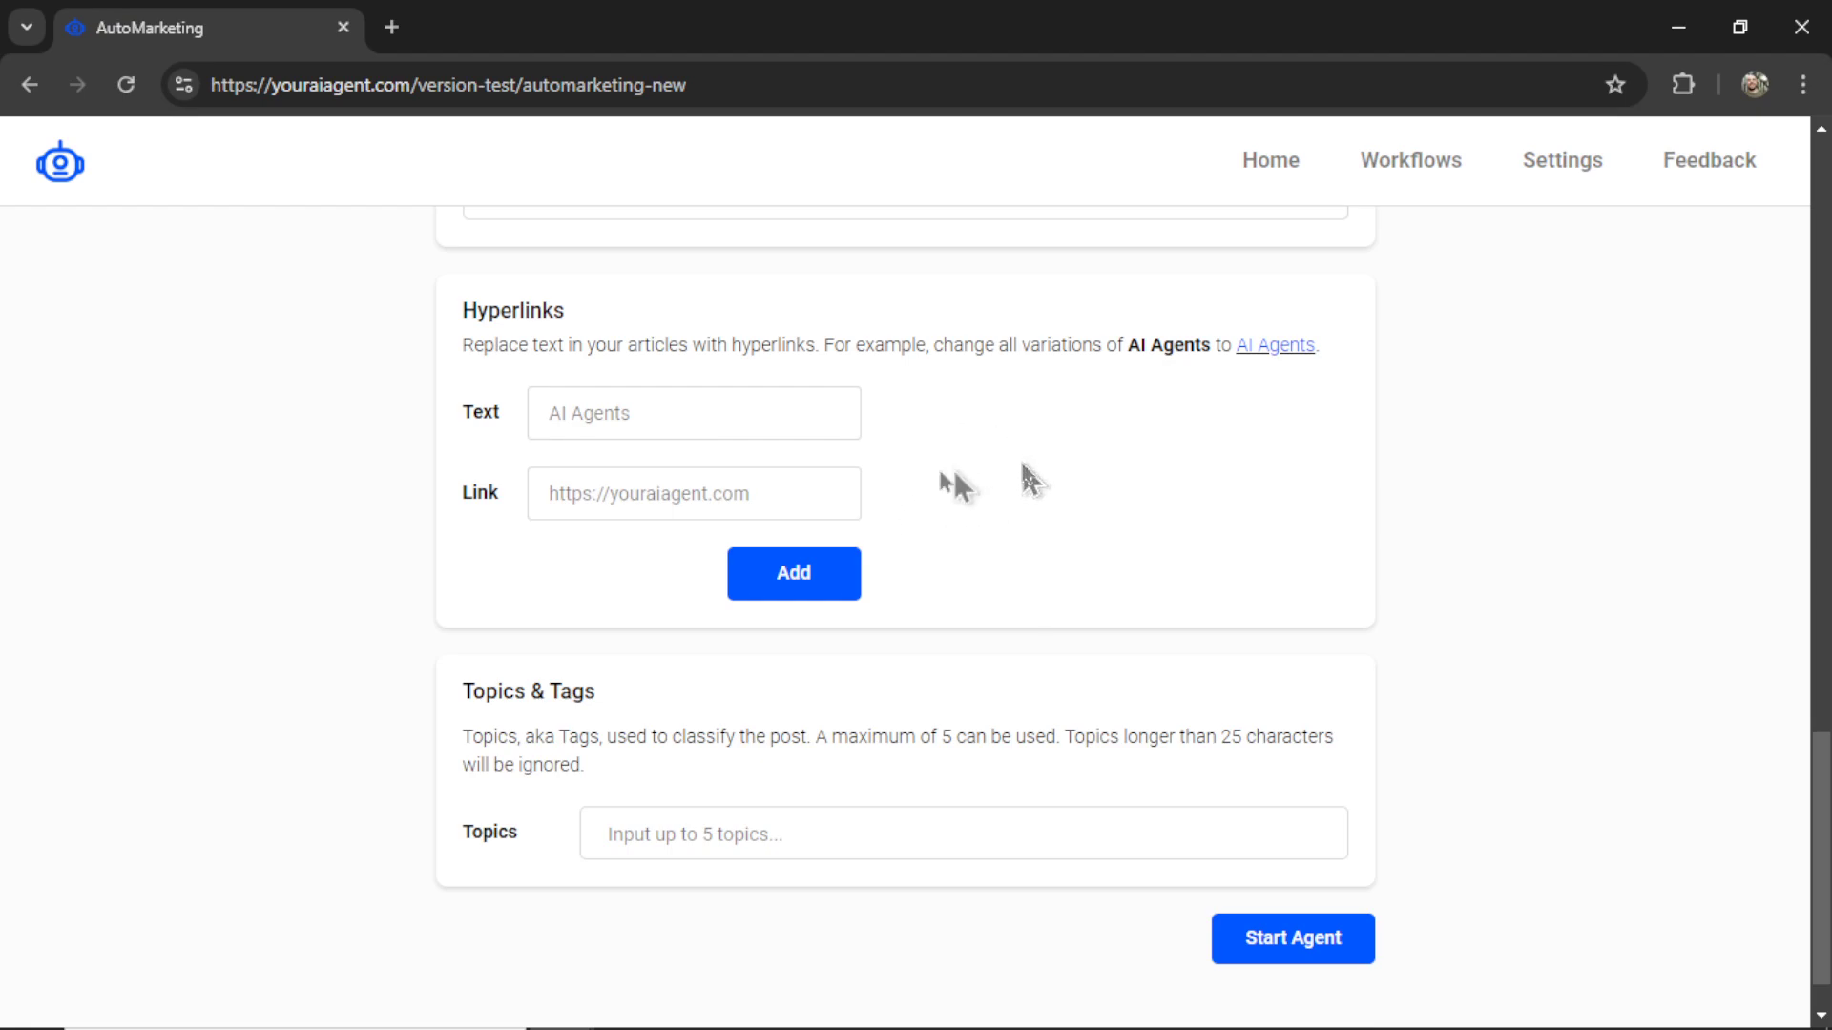
pyautogui.moveTo(651, 413)
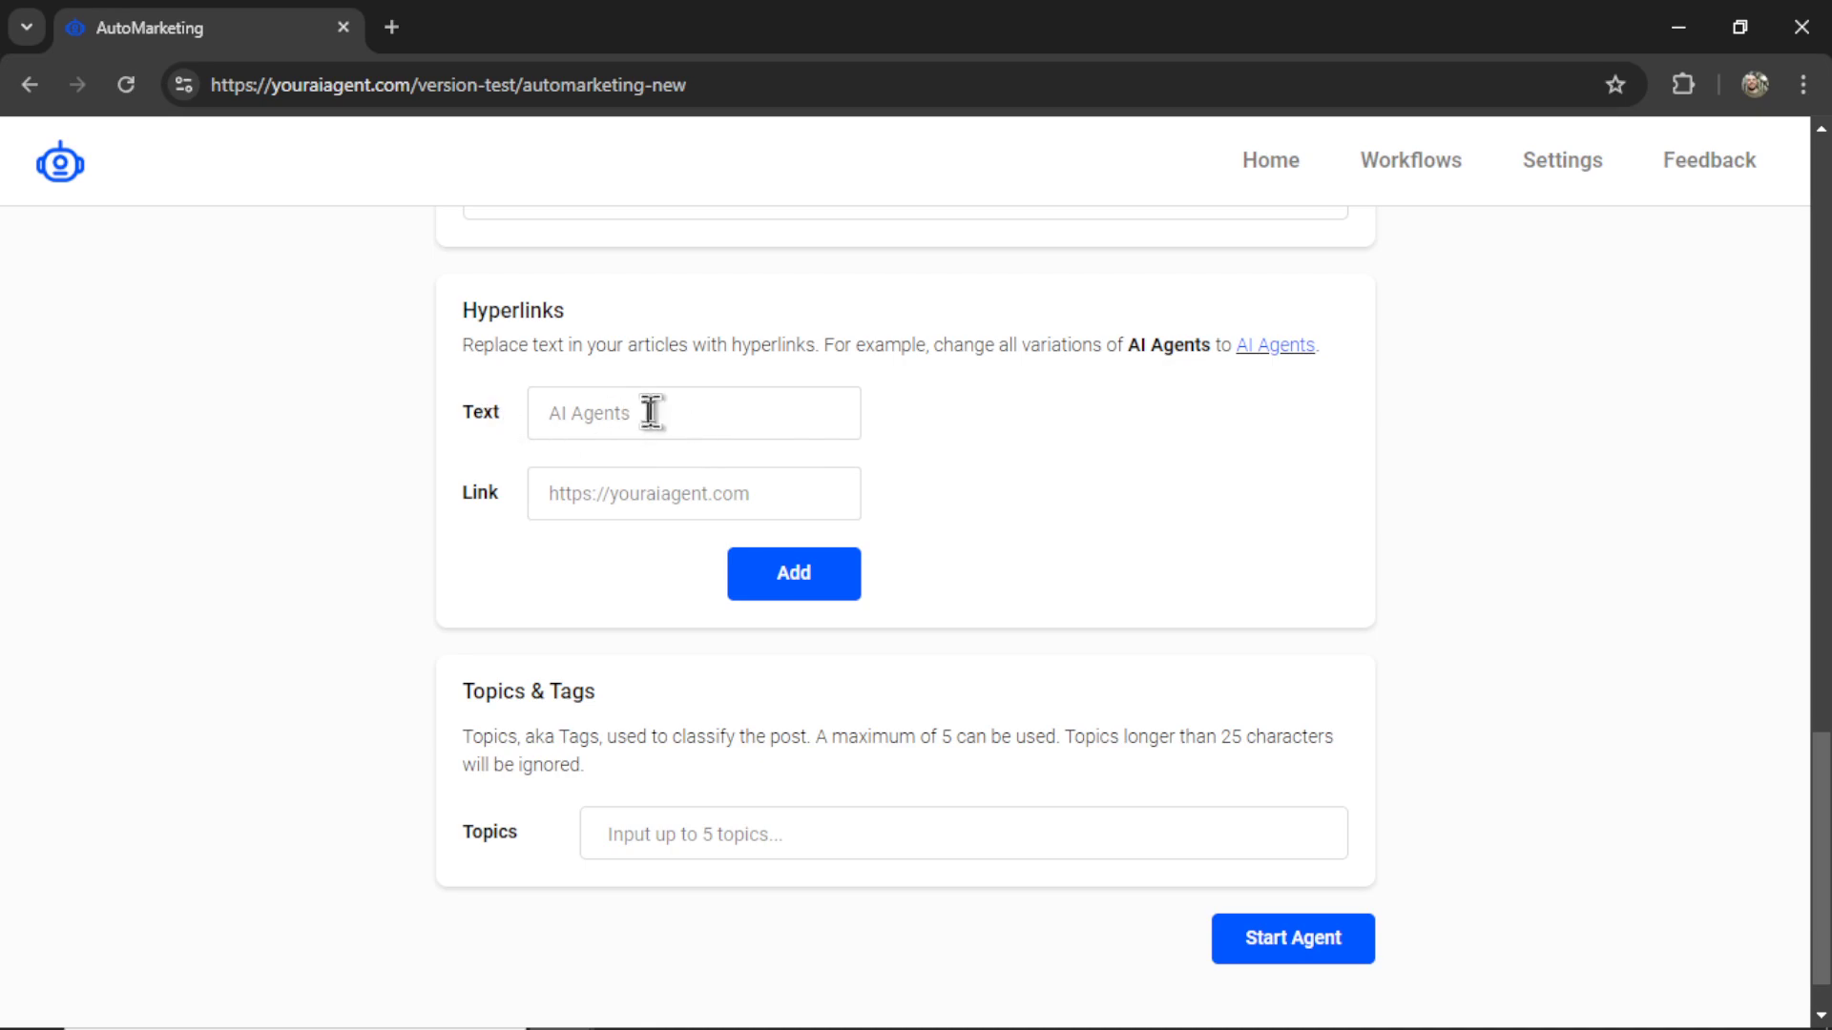
pyautogui.moveTo(687, 414)
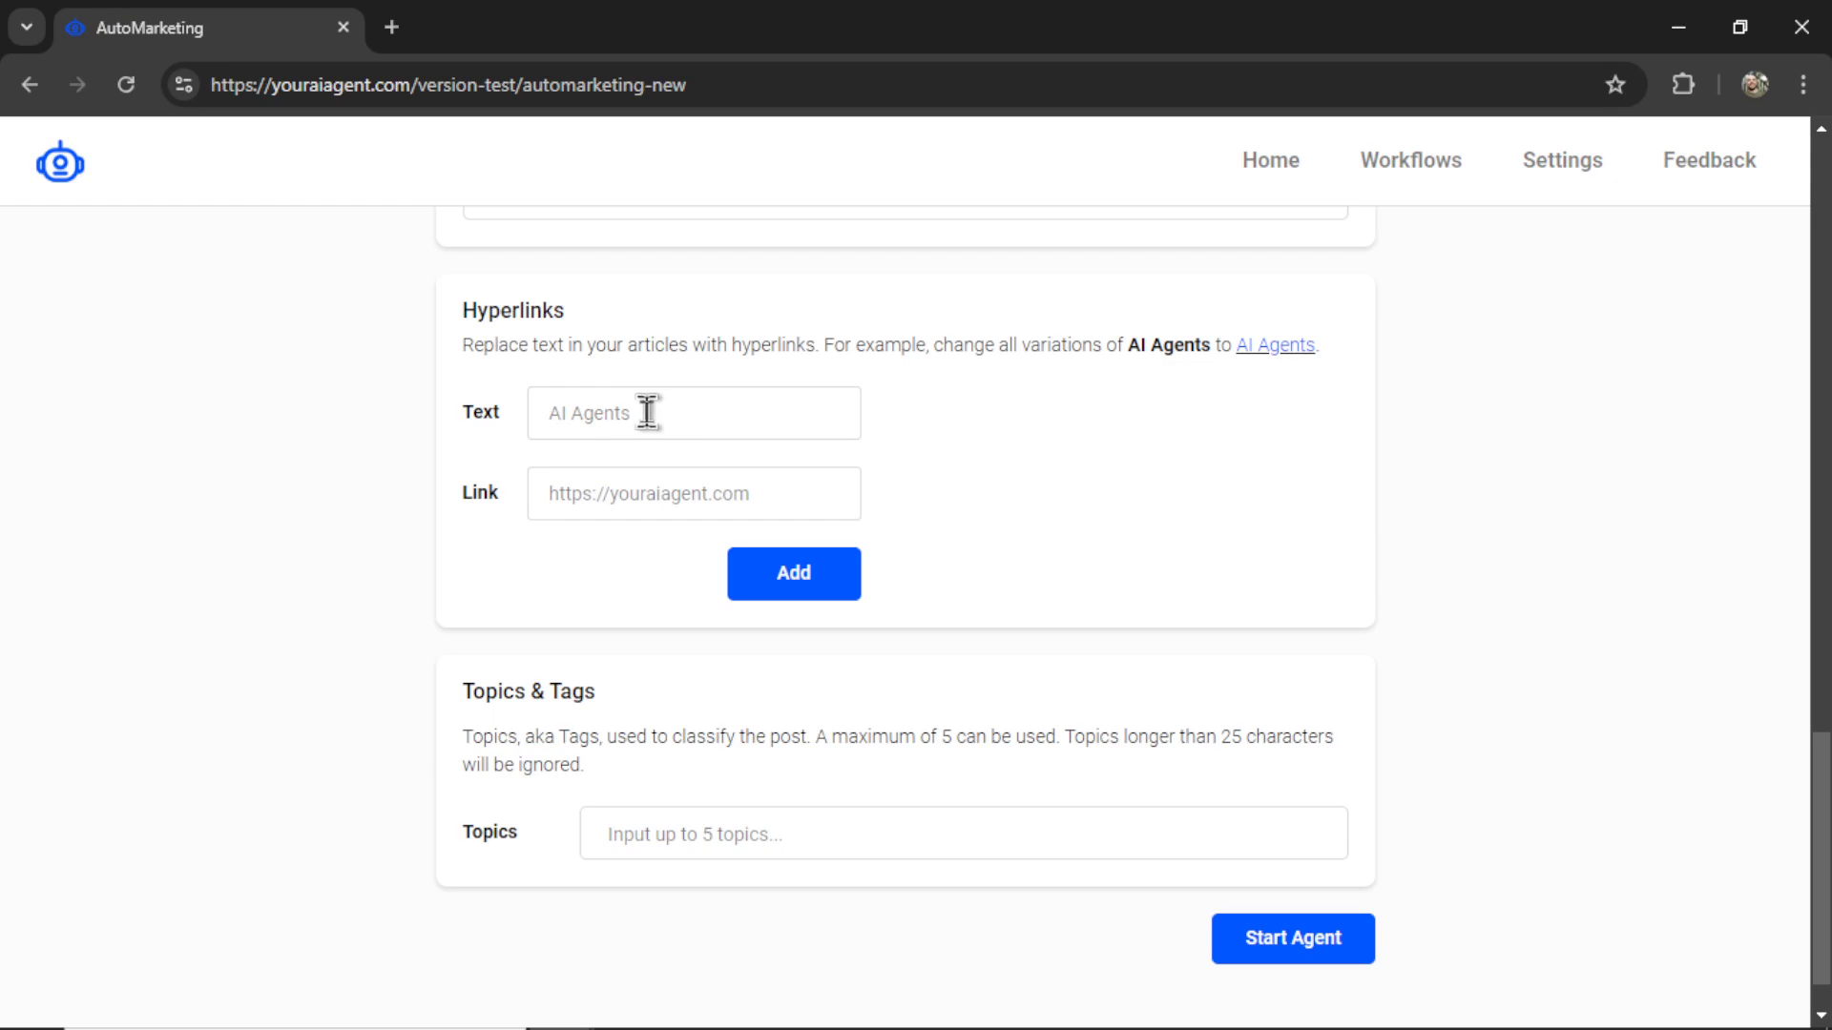
pyautogui.moveTo(788, 493)
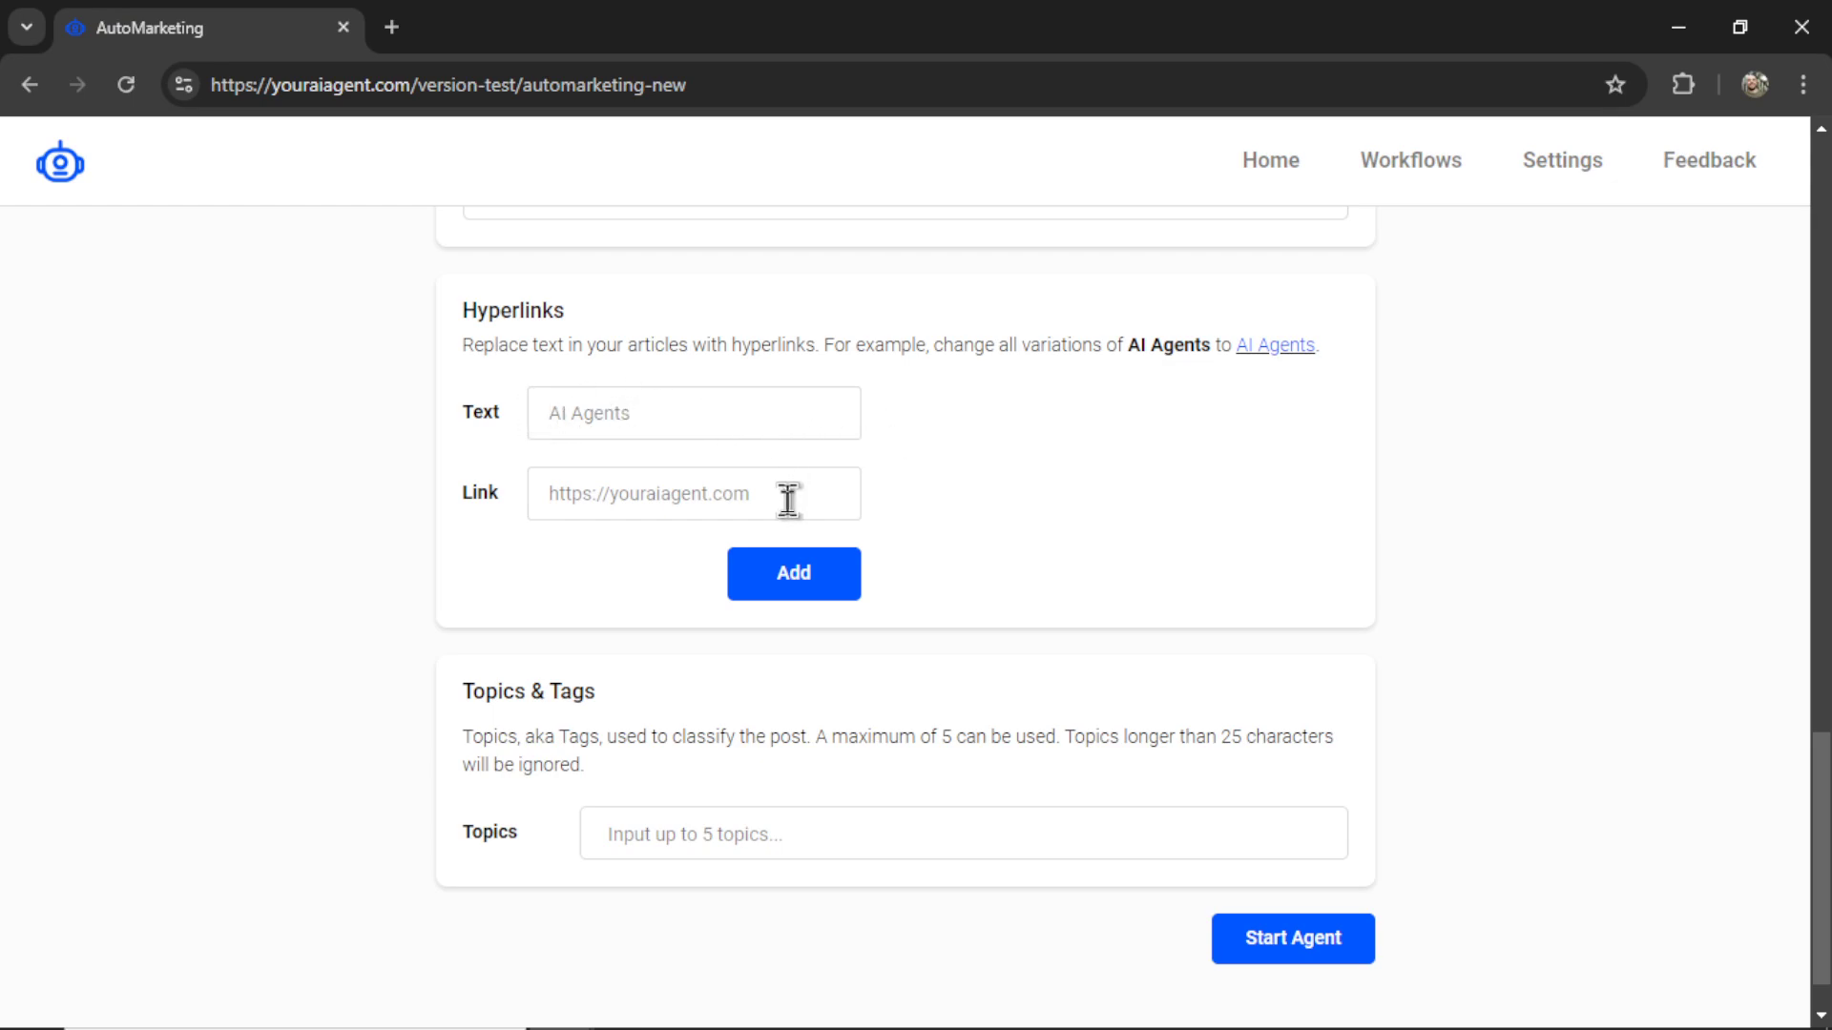
pyautogui.moveTo(597, 426)
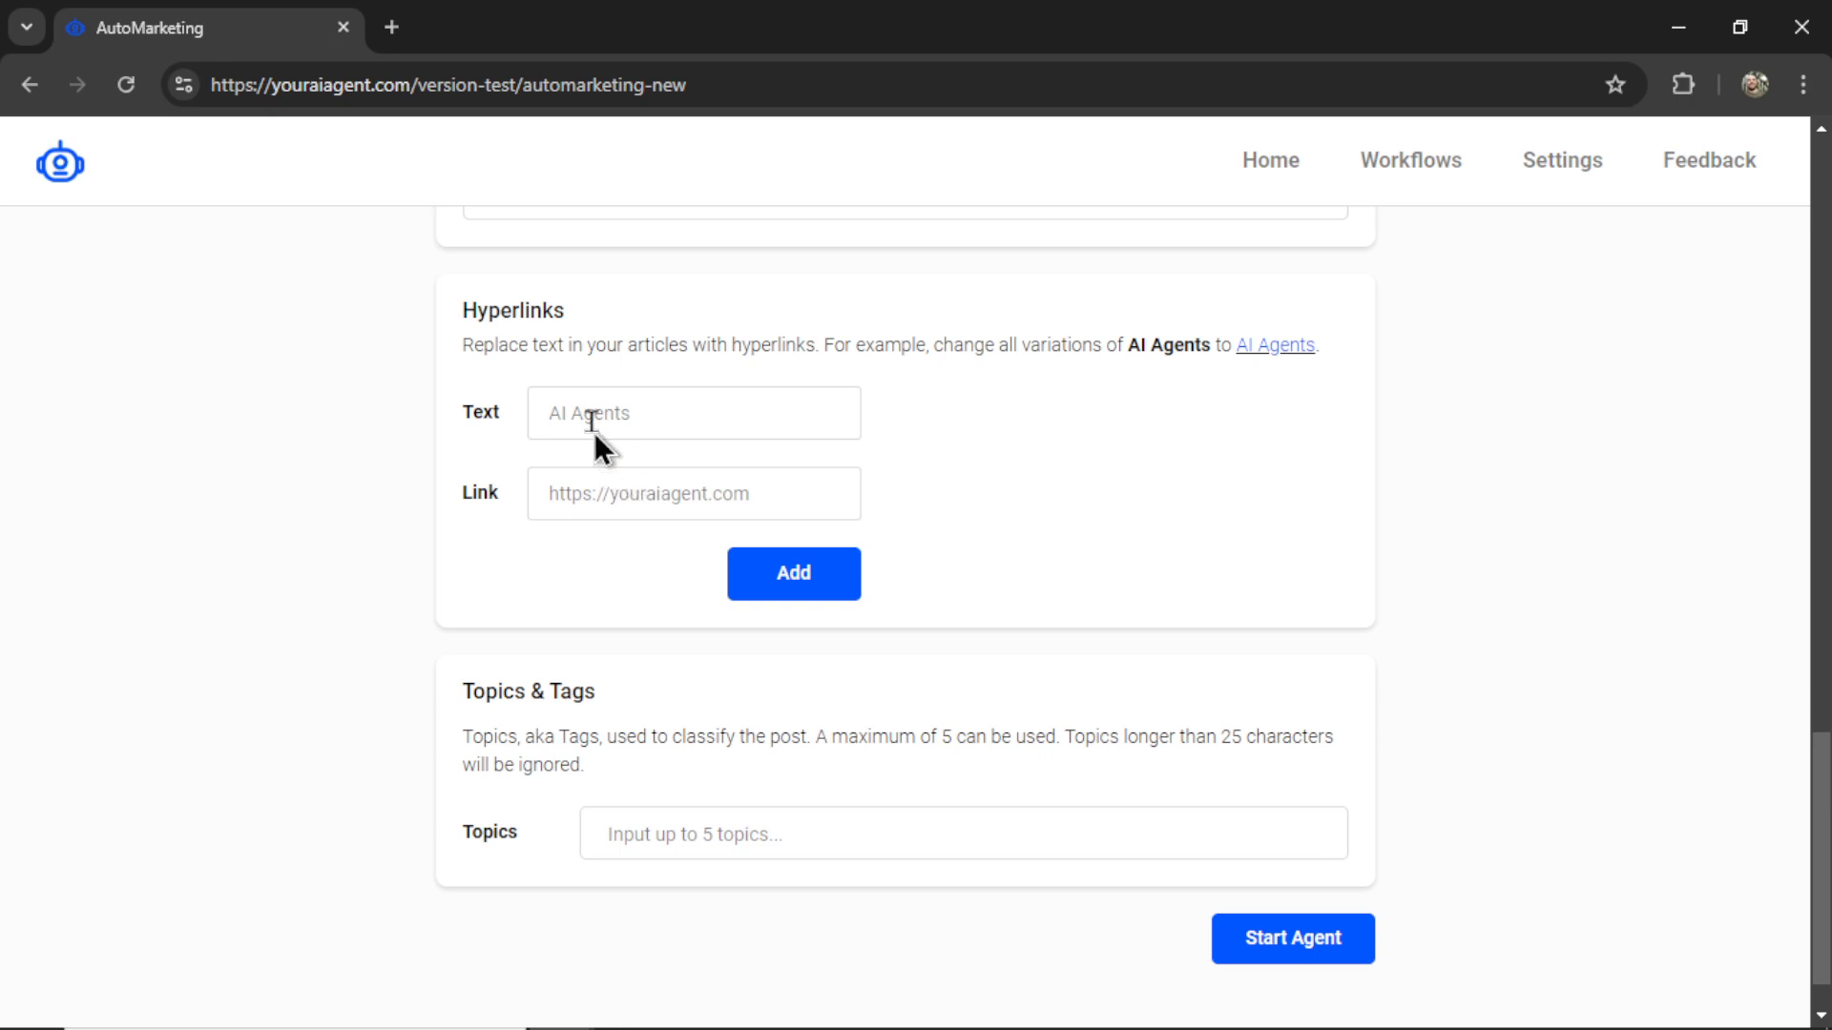
pyautogui.moveTo(854, 476)
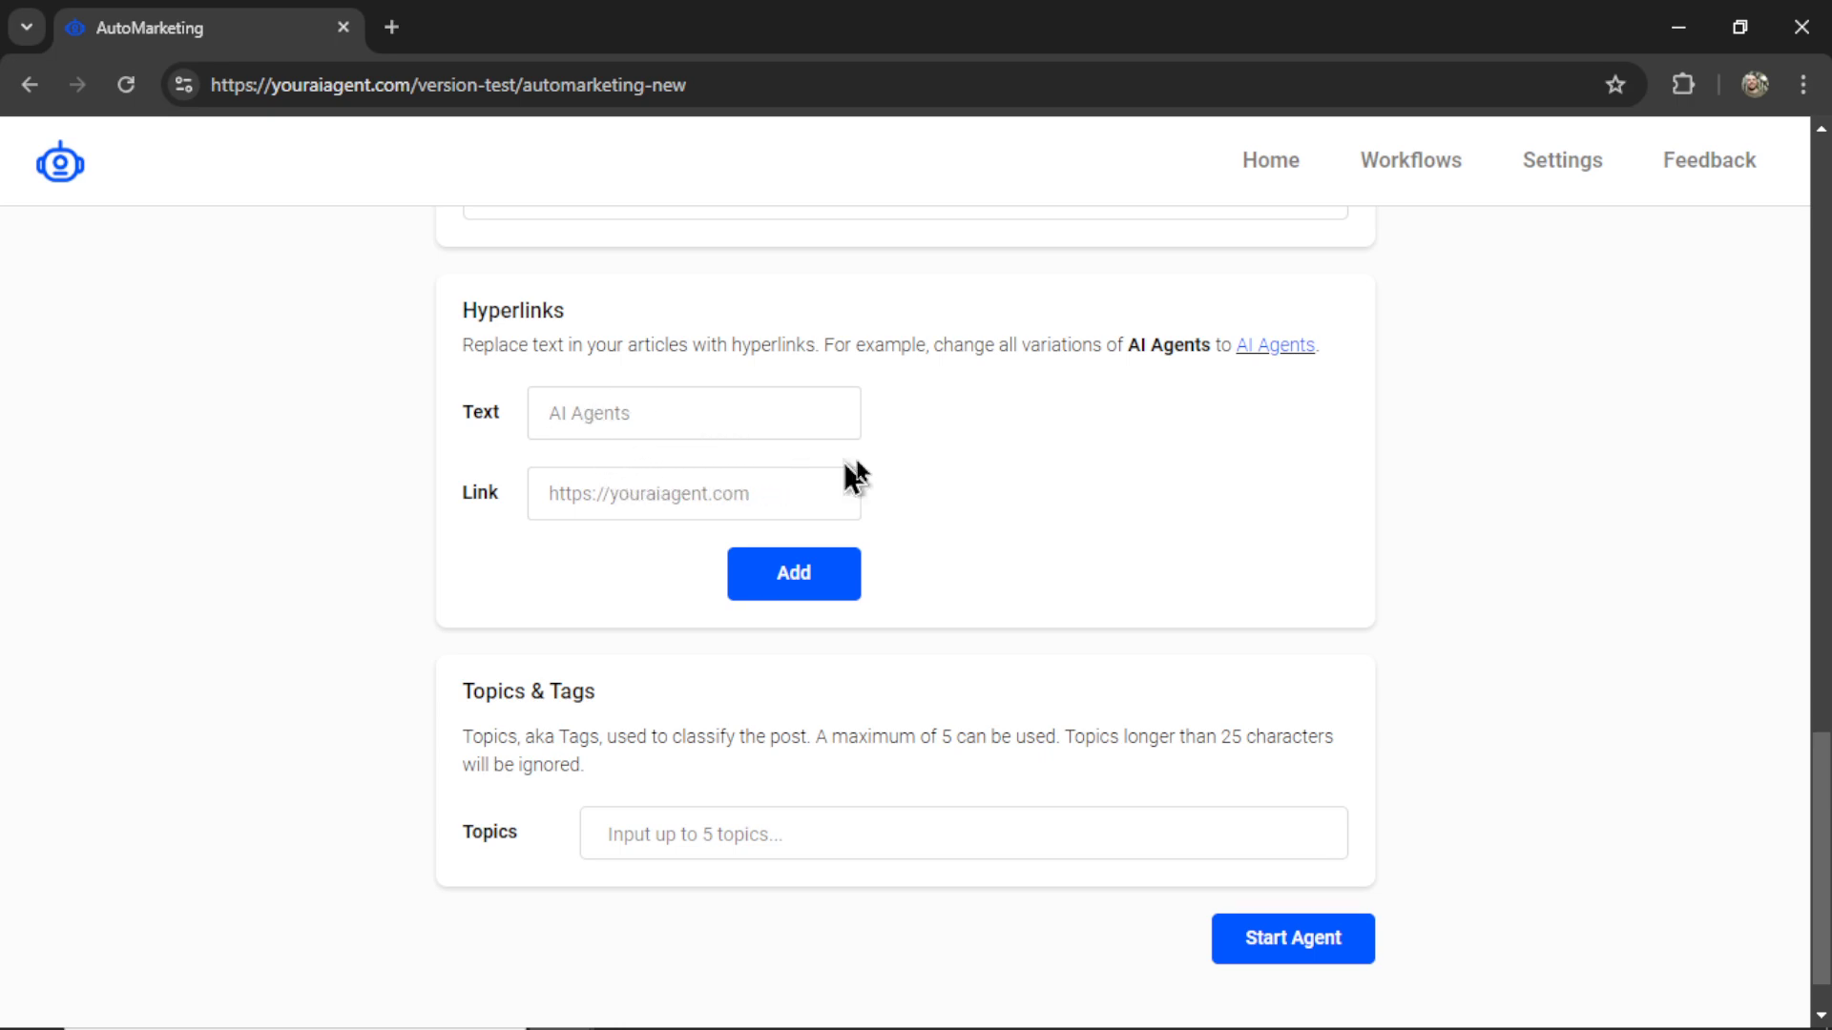
pyautogui.moveTo(853, 433)
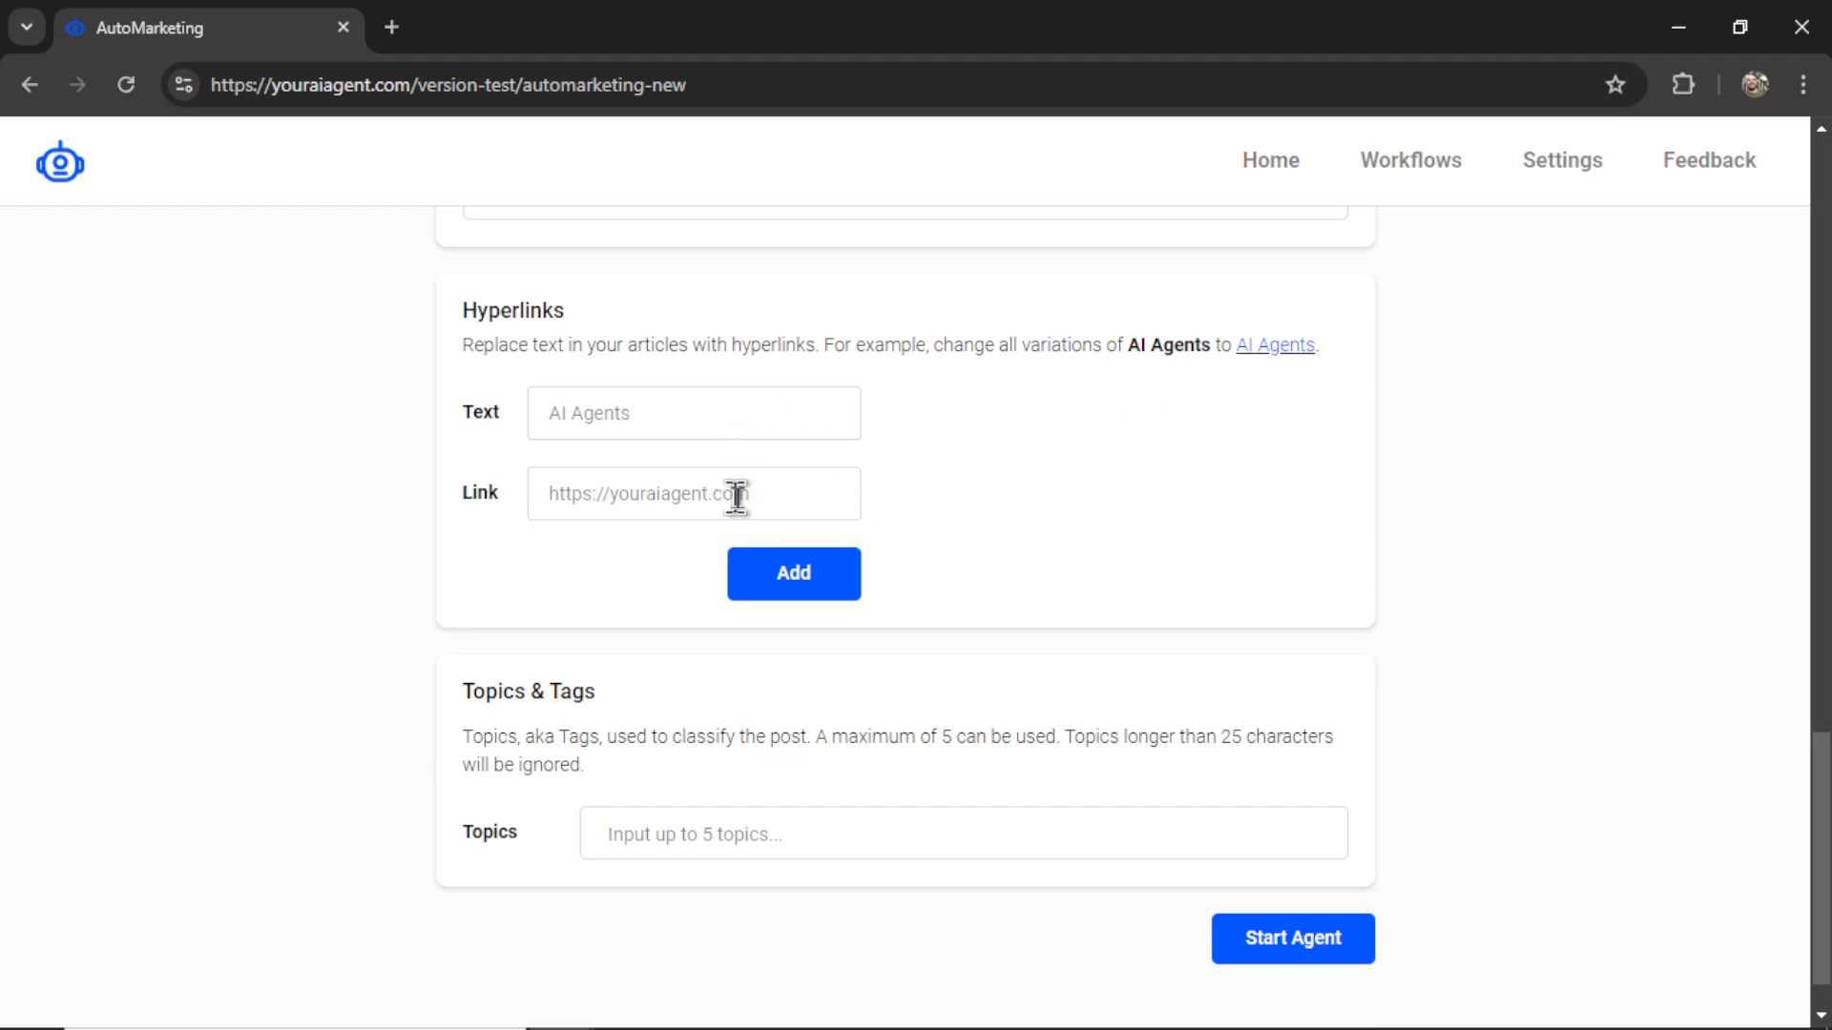
pyautogui.moveTo(752, 498)
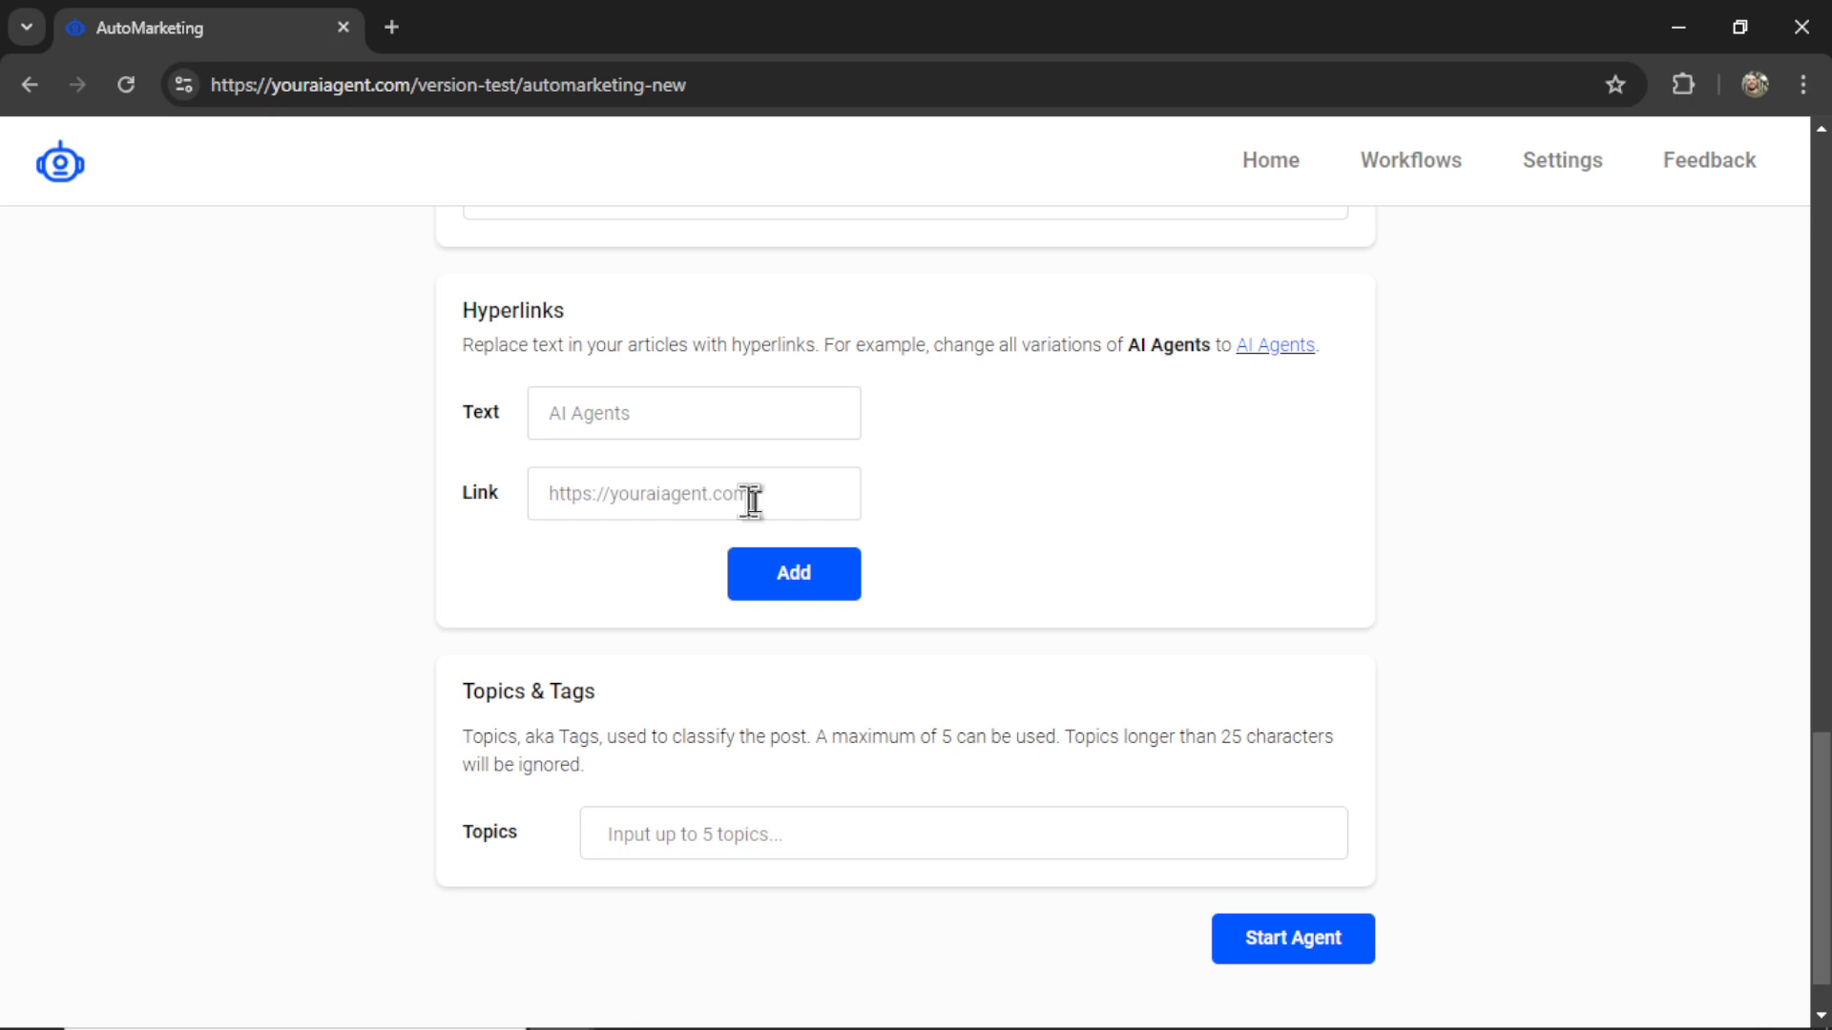
pyautogui.moveTo(1143, 351)
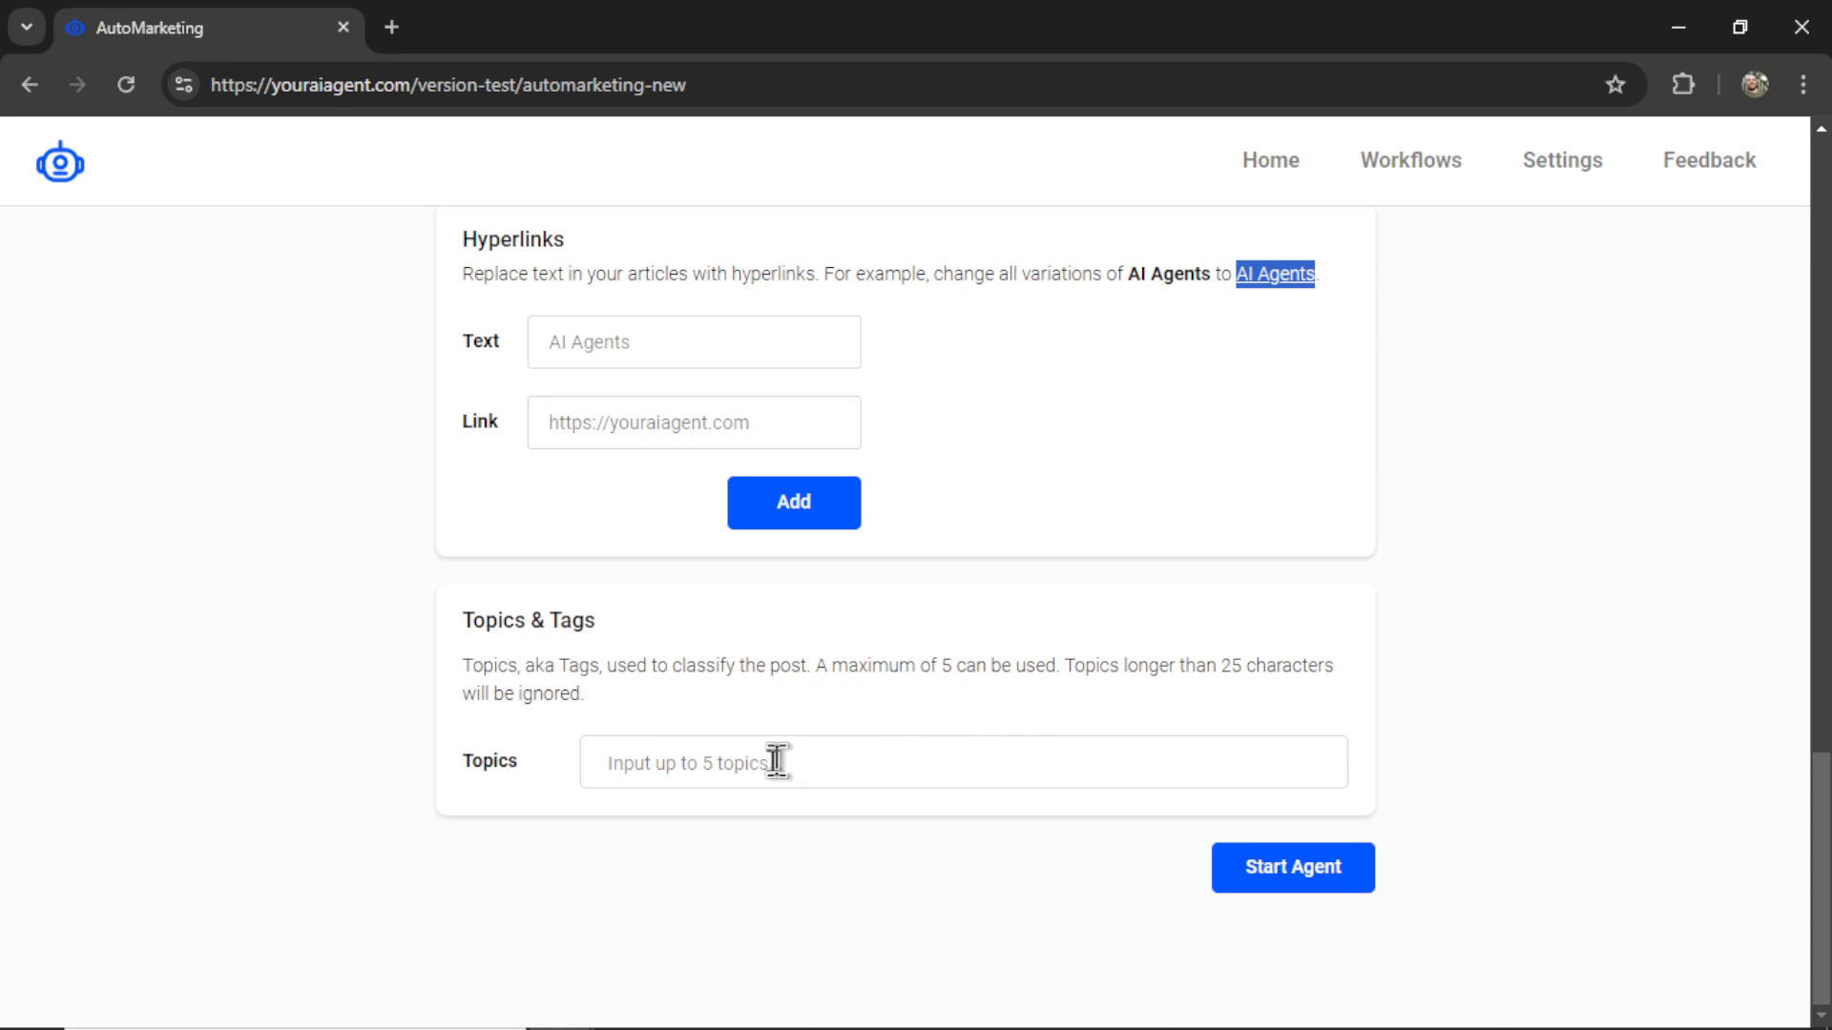
pyautogui.moveTo(781, 767)
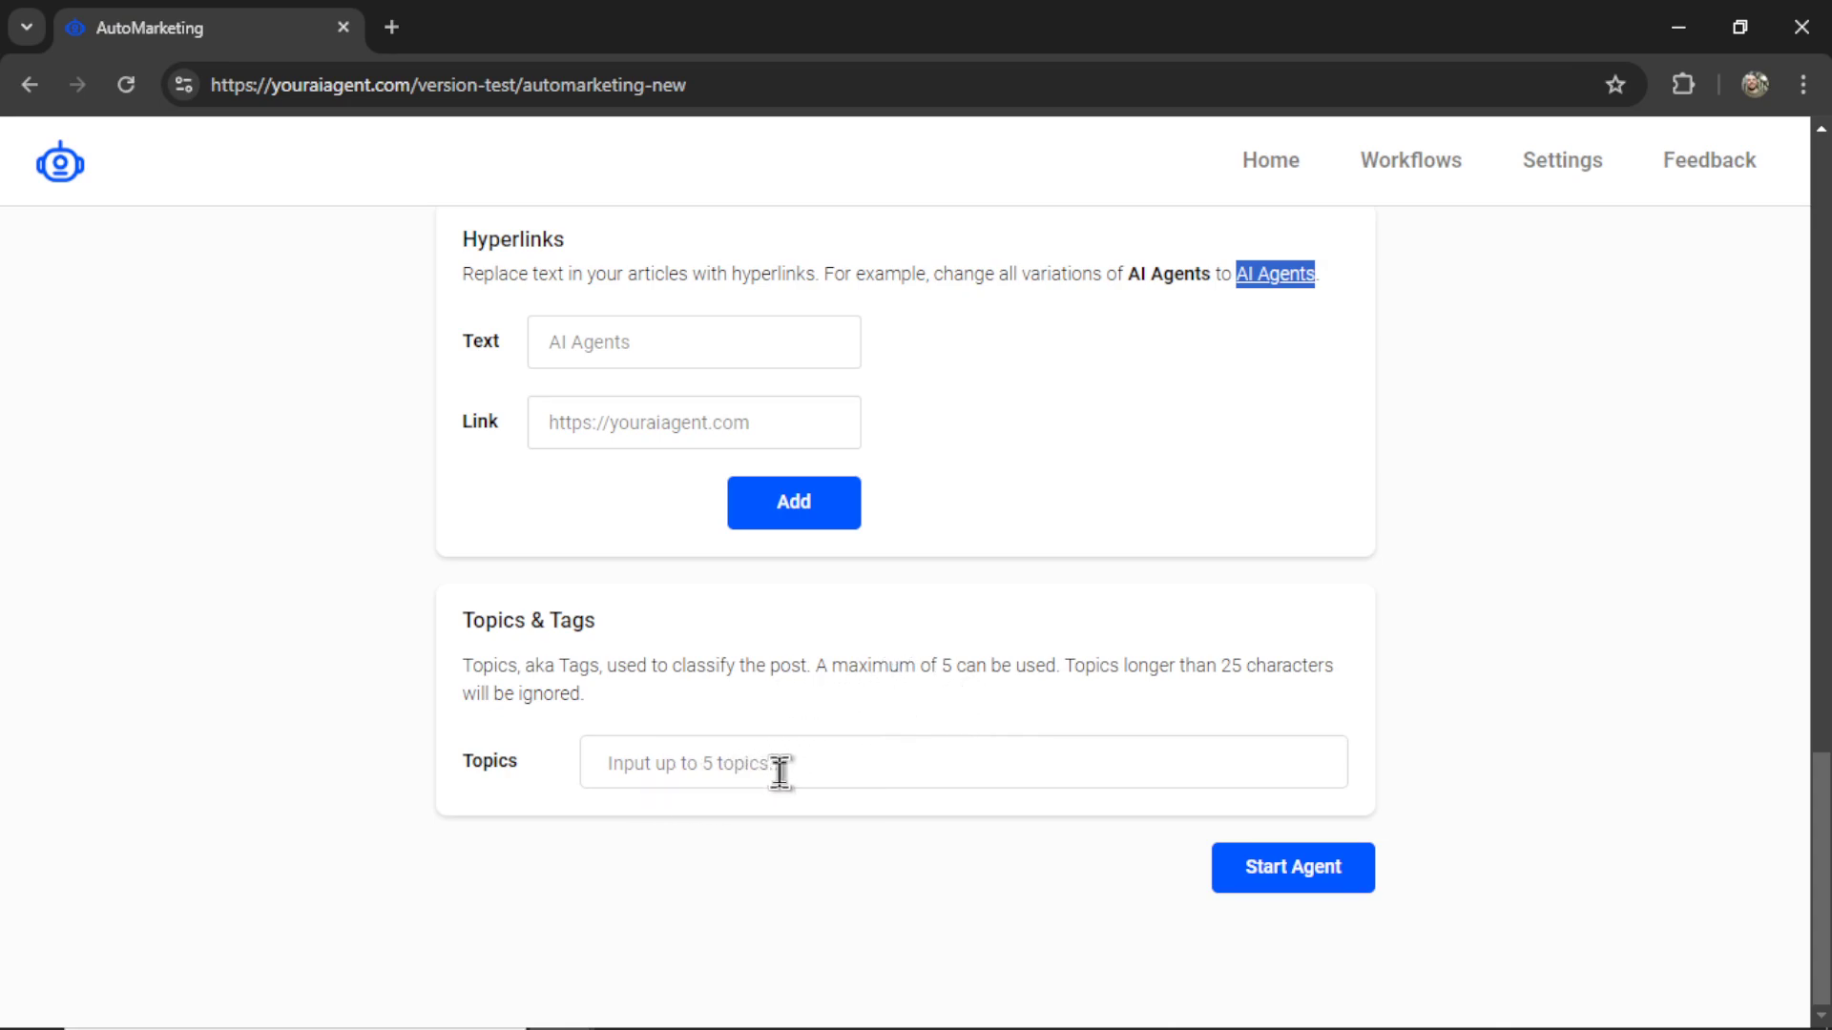
pyautogui.moveTo(776, 769)
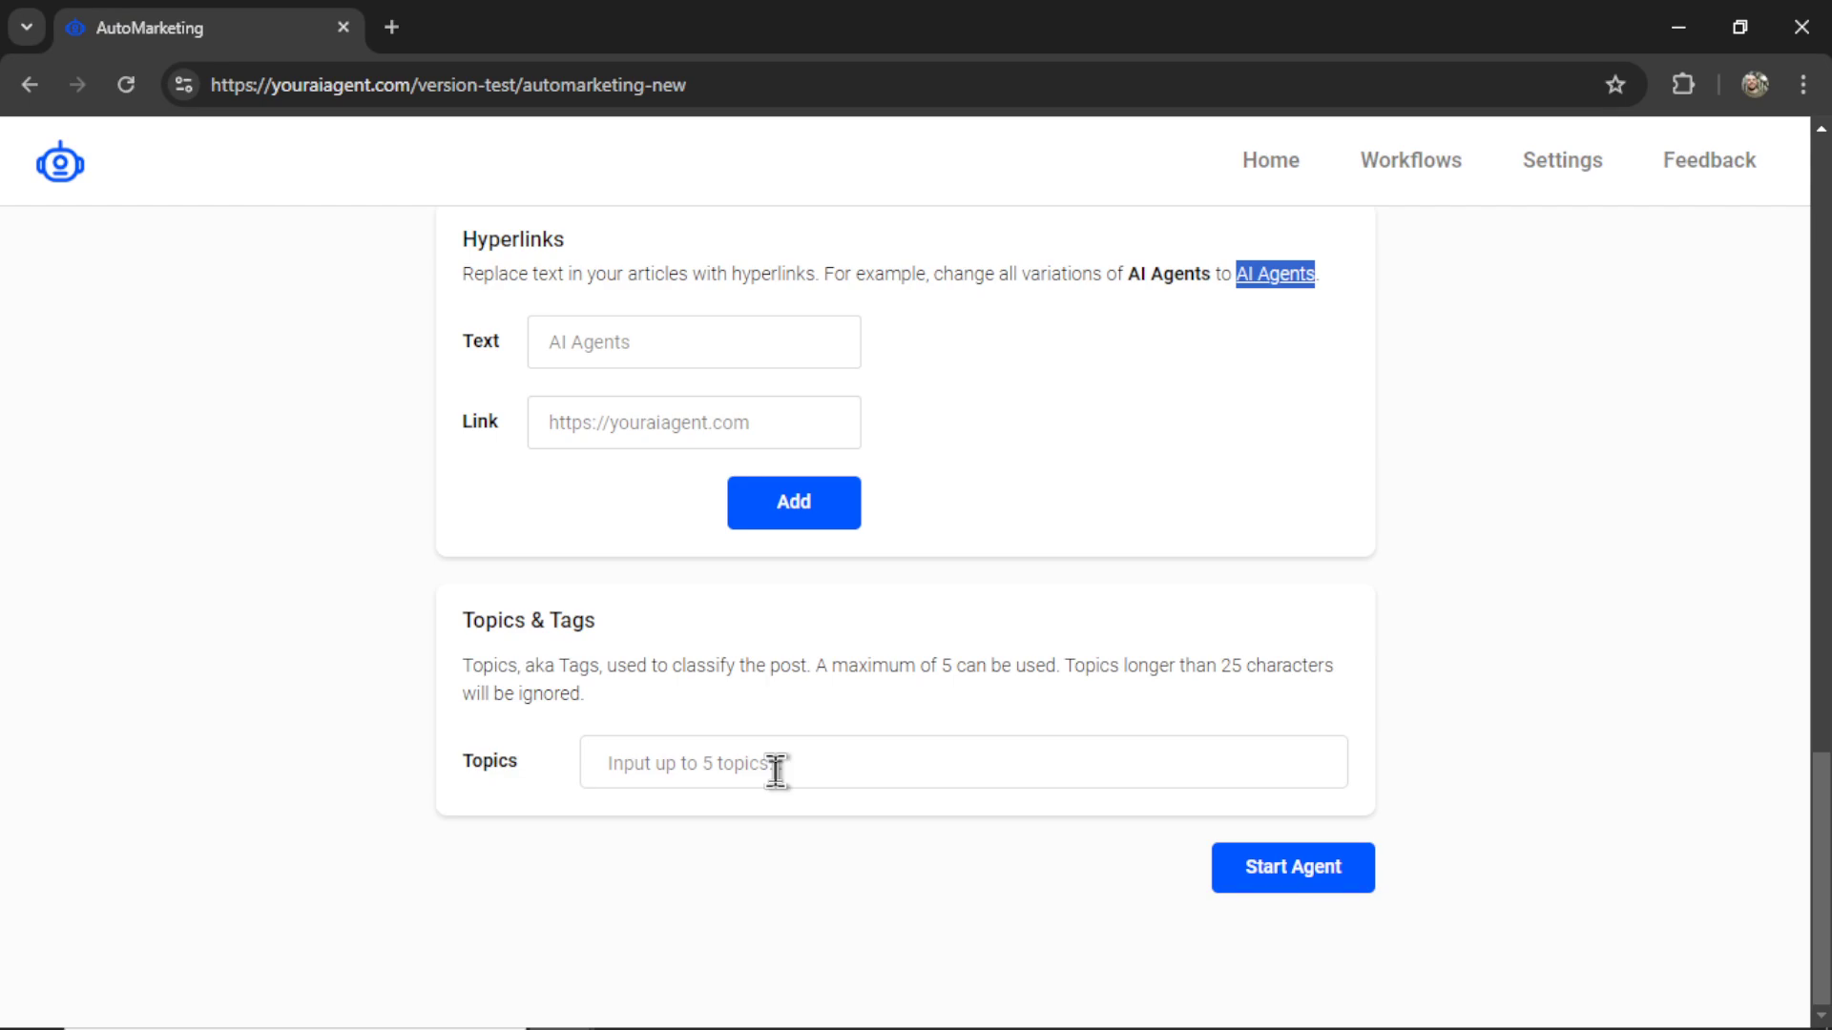
# - Add the topic tags lawn cutting, lawn maintenance, mowers and yardwork to the post
pyautogui.write('lawn cutting')
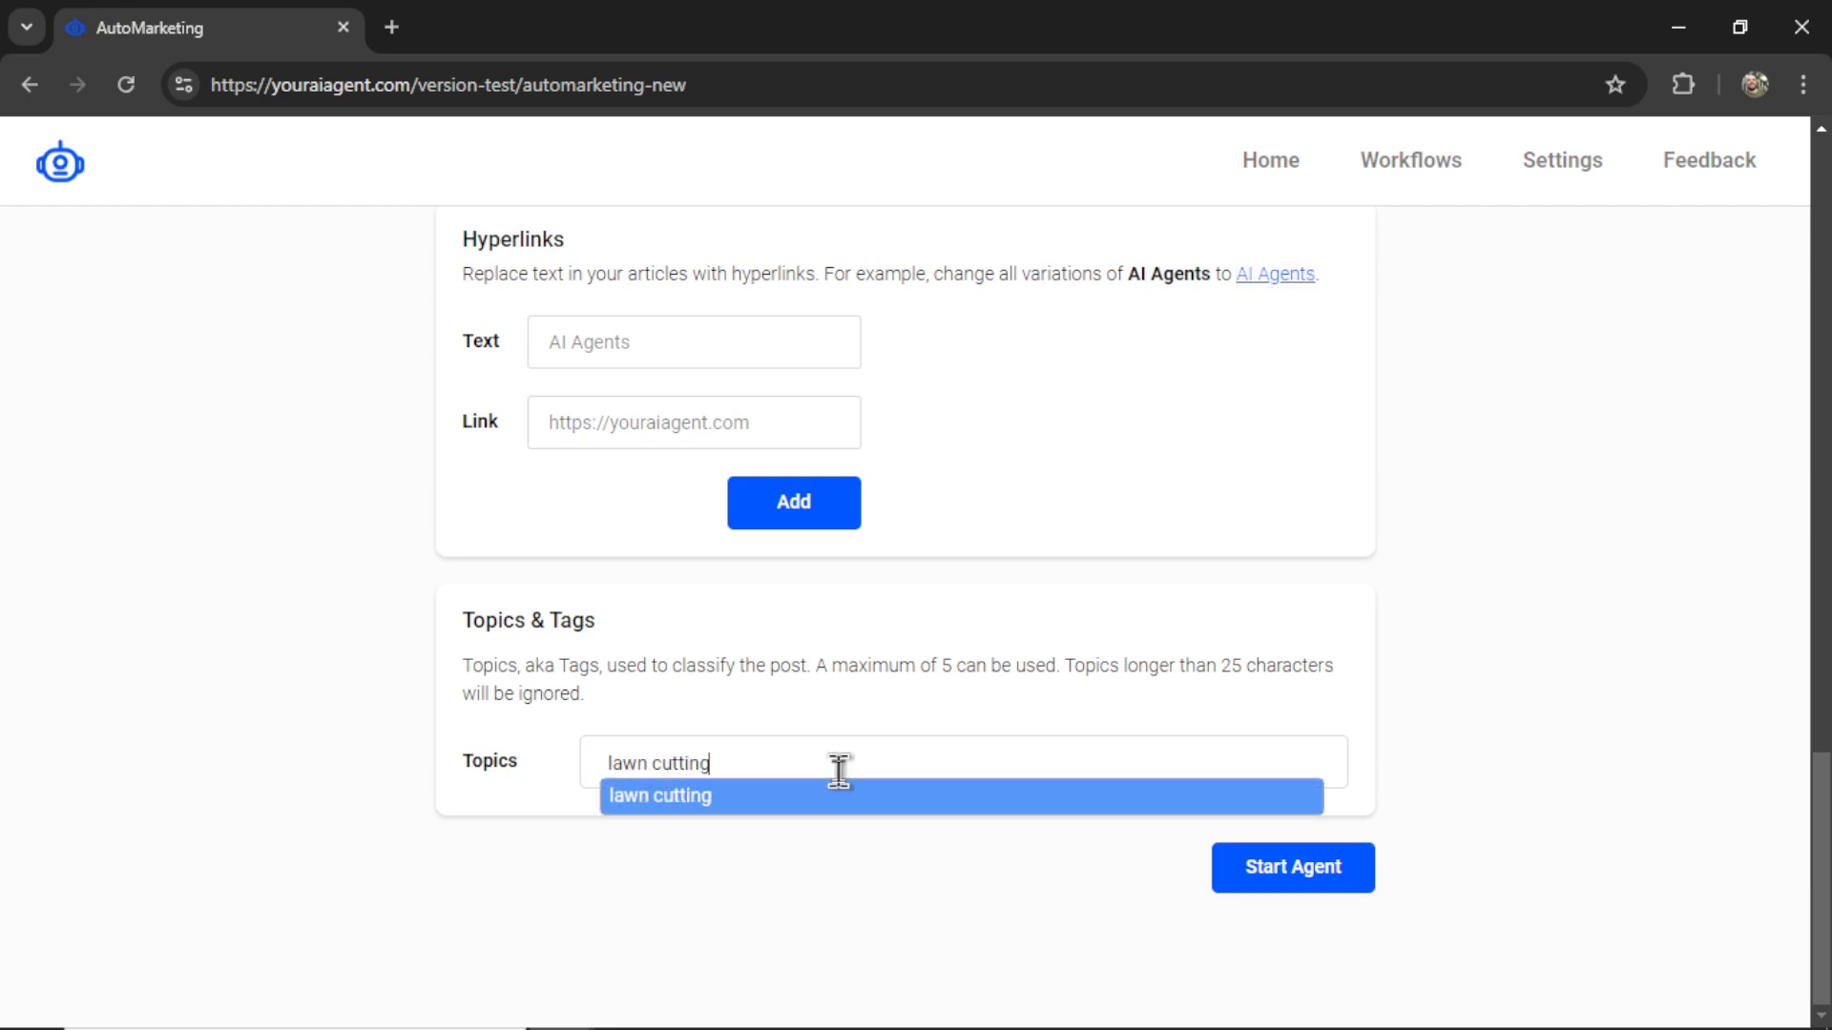
pyautogui.write('lawn maintenance ×grass')
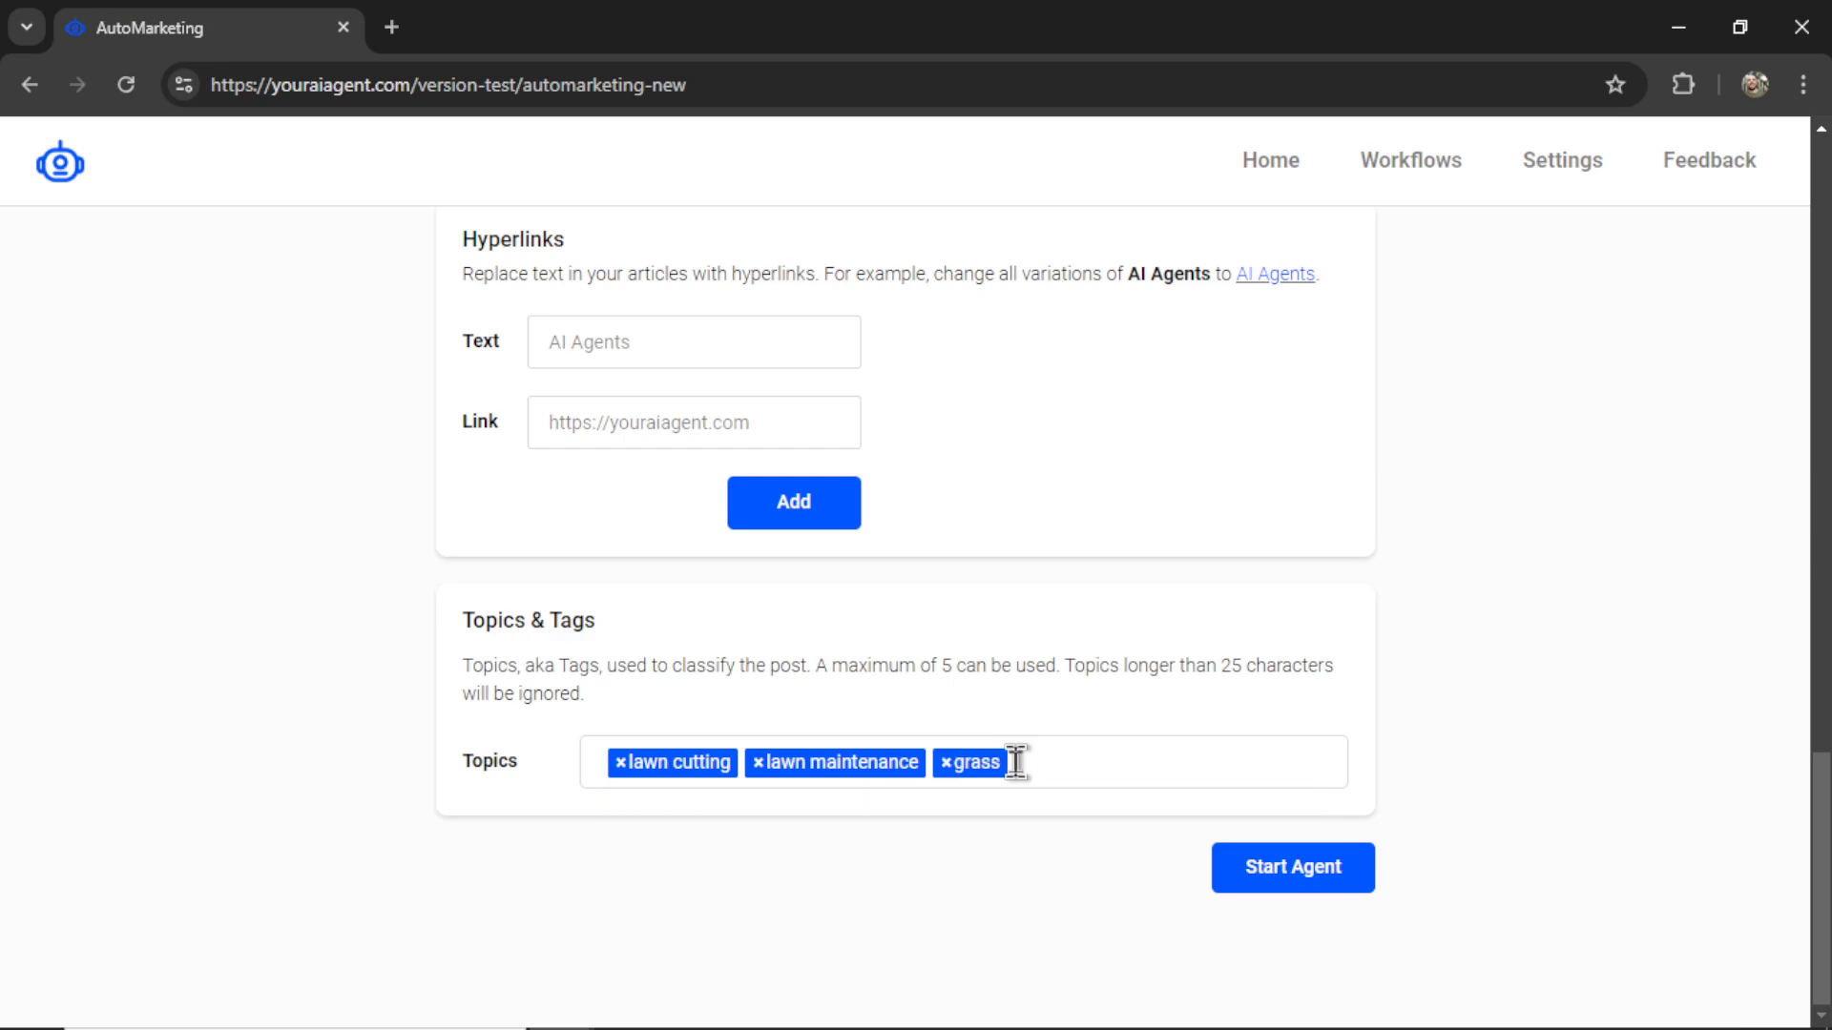
pyautogui.write('mowers')
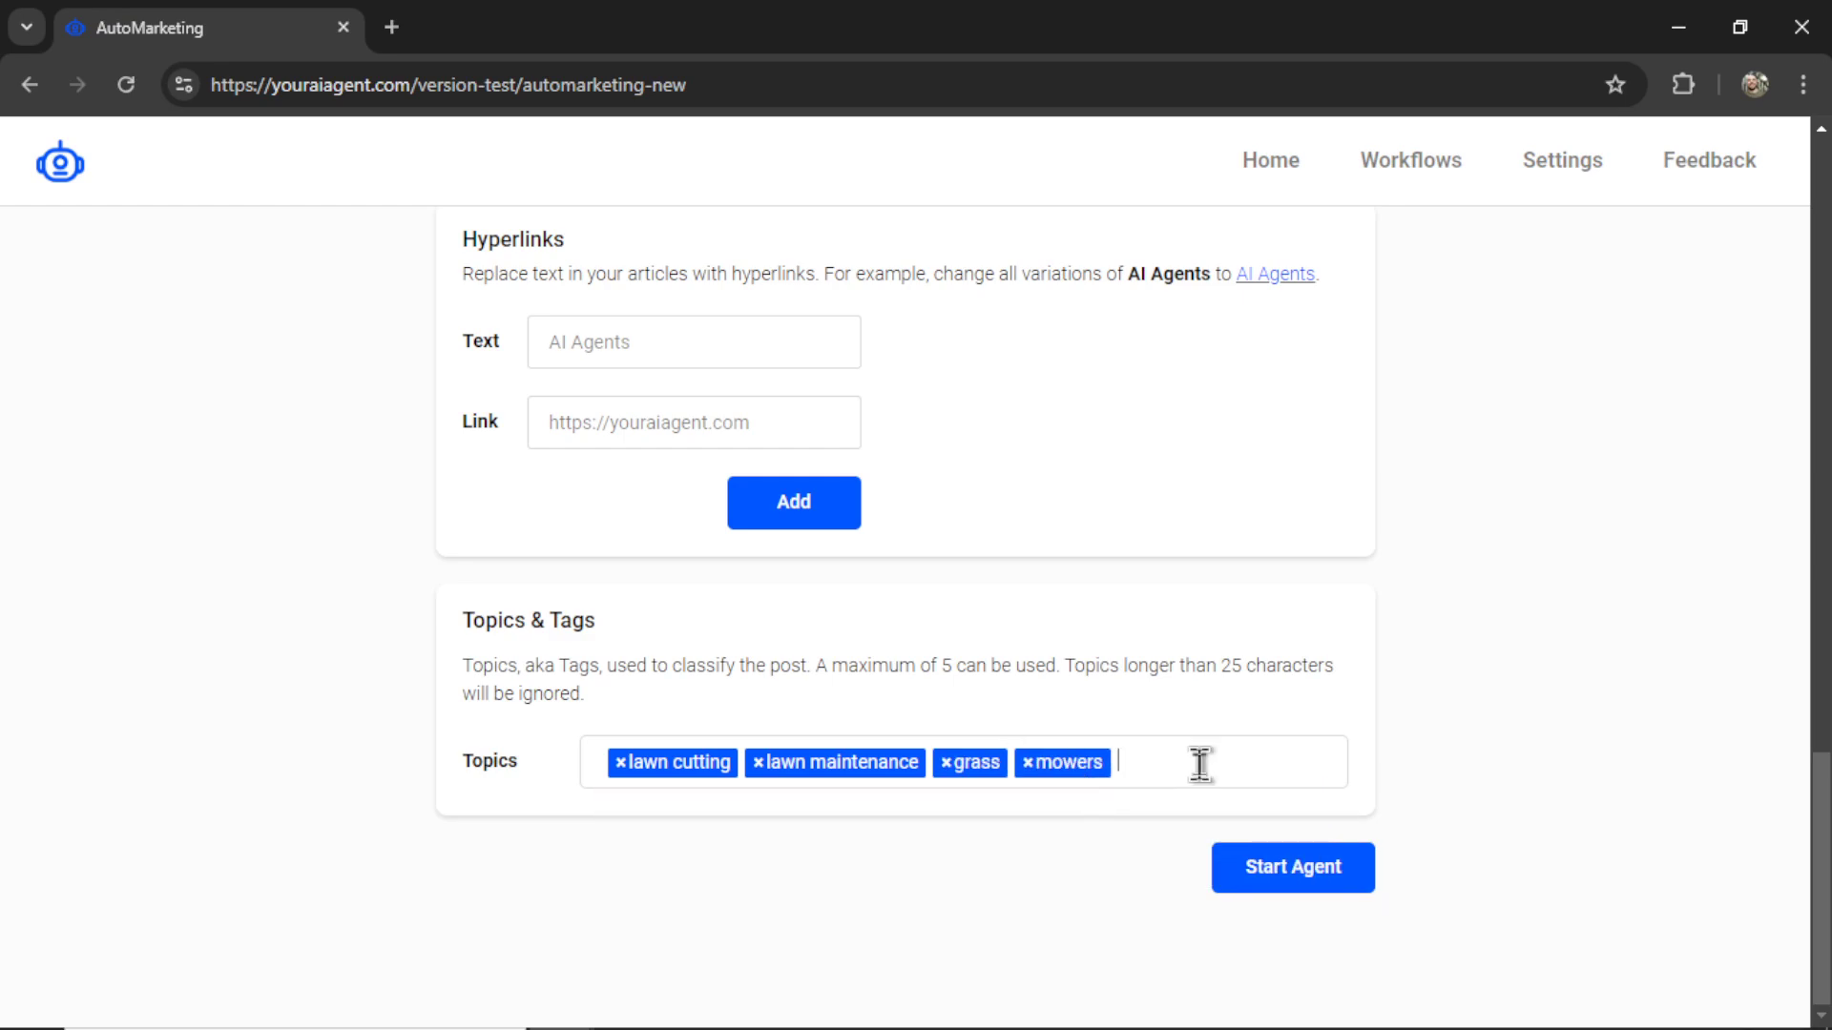
pyautogui.write('yardwork')
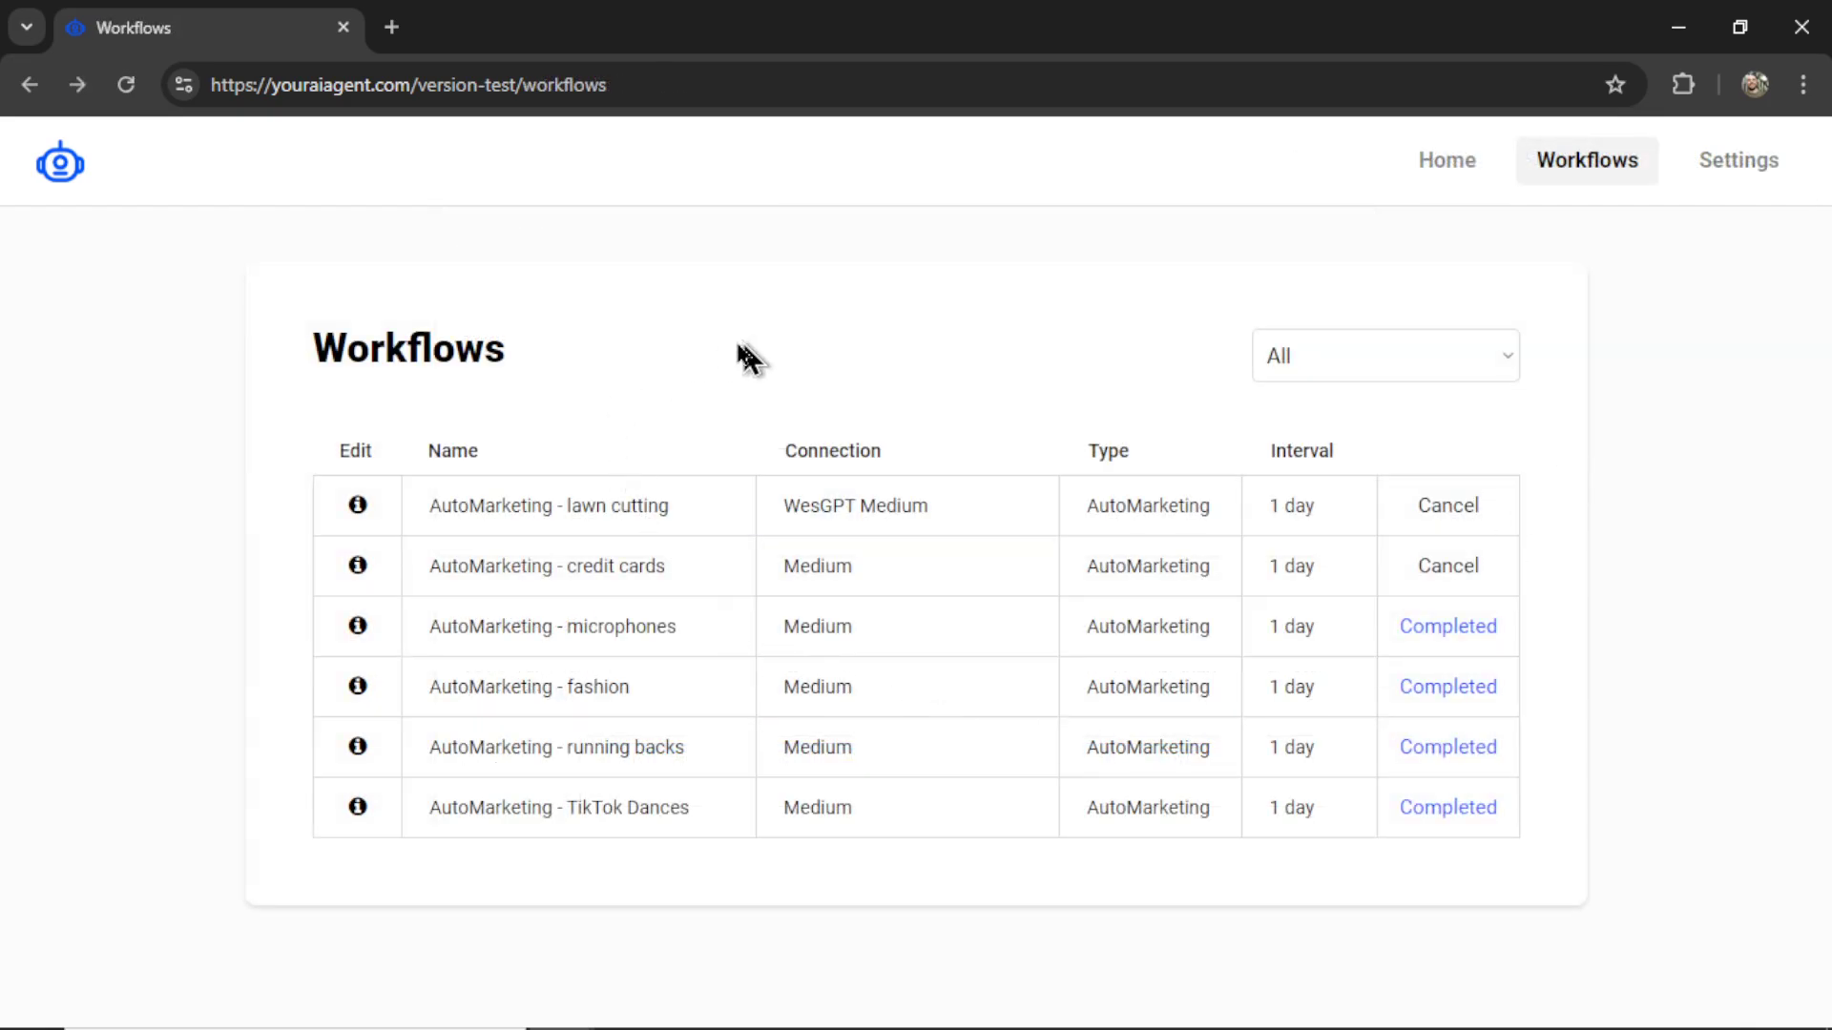
pyautogui.moveTo(1447, 506)
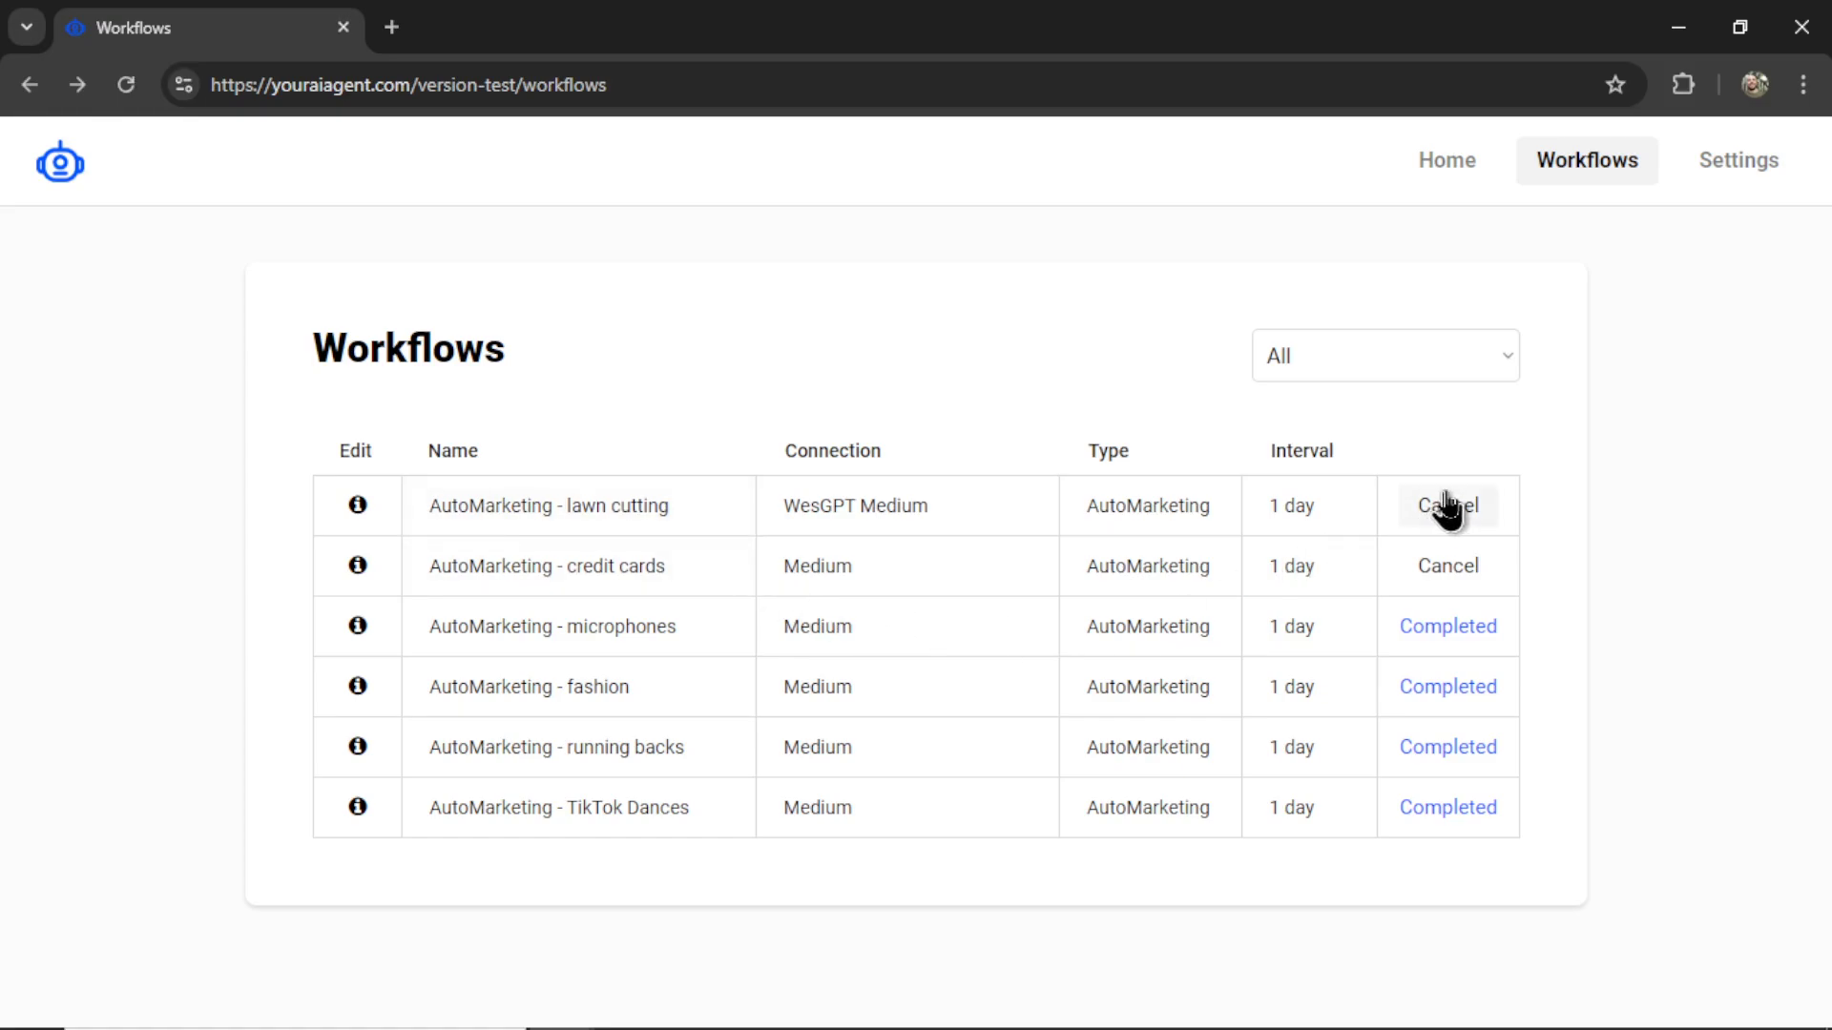
pyautogui.moveTo(1321, 517)
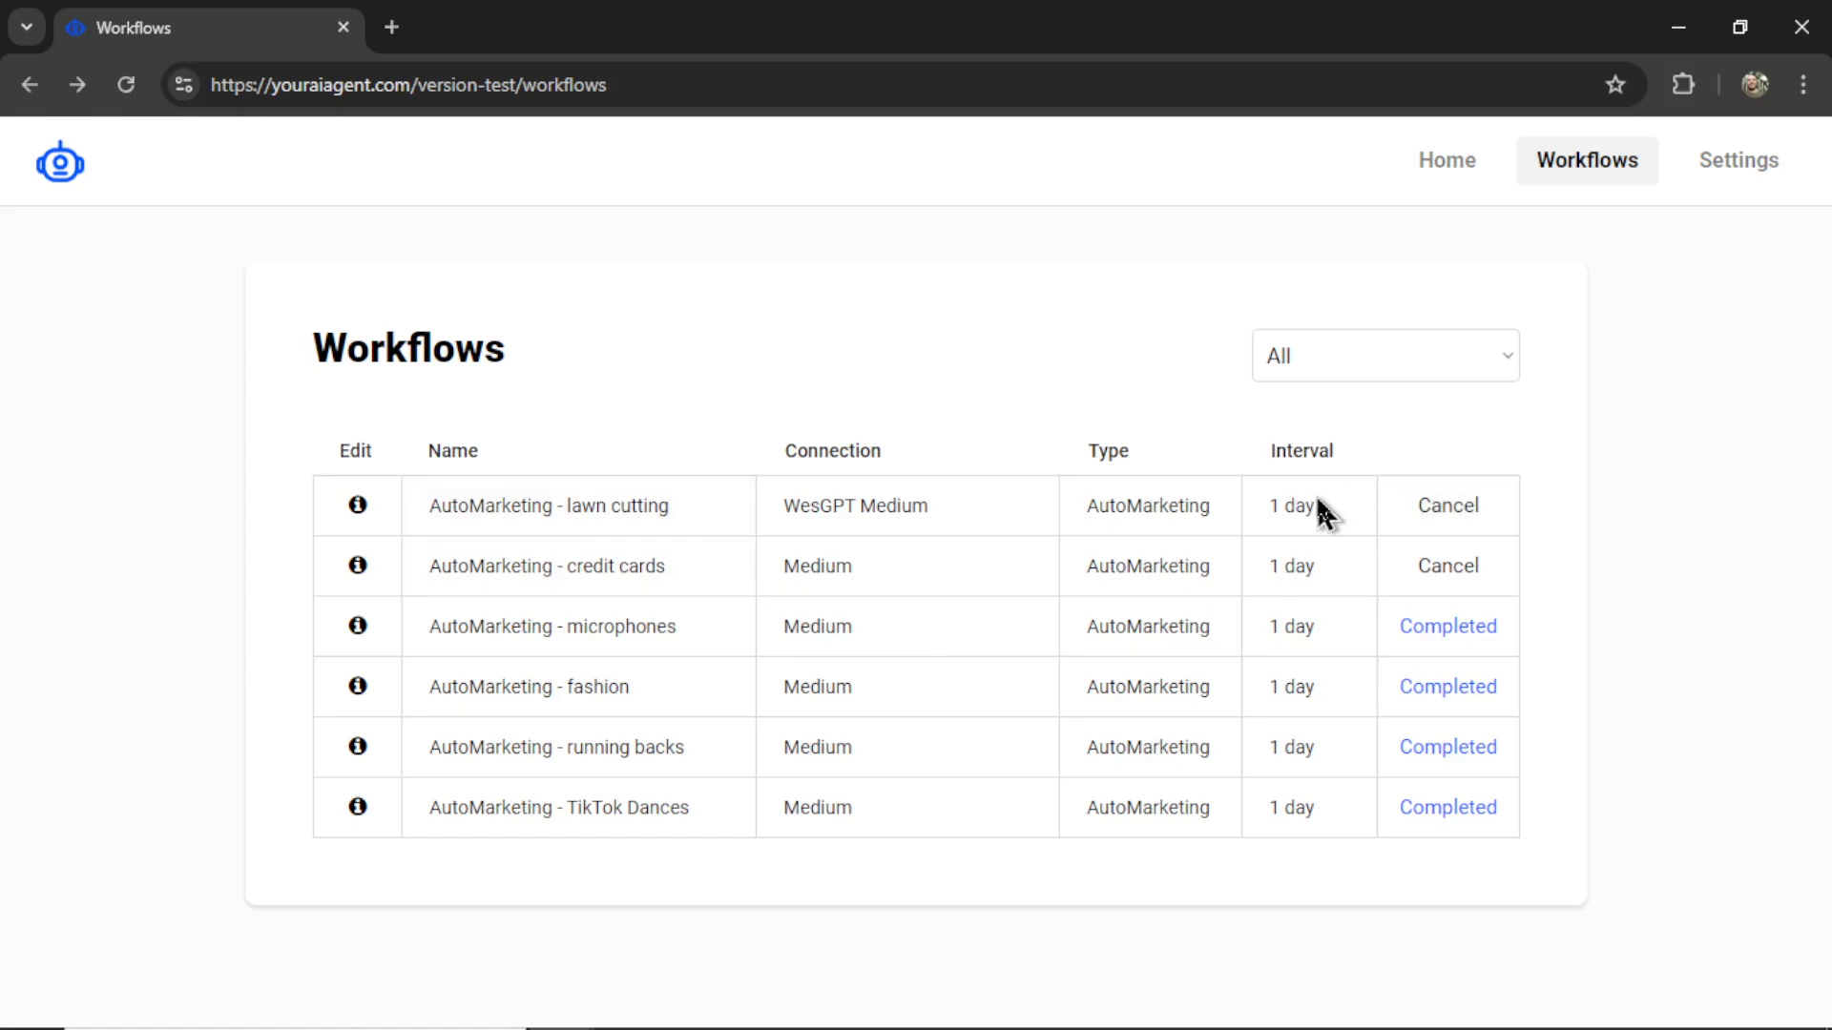
pyautogui.moveTo(981, 527)
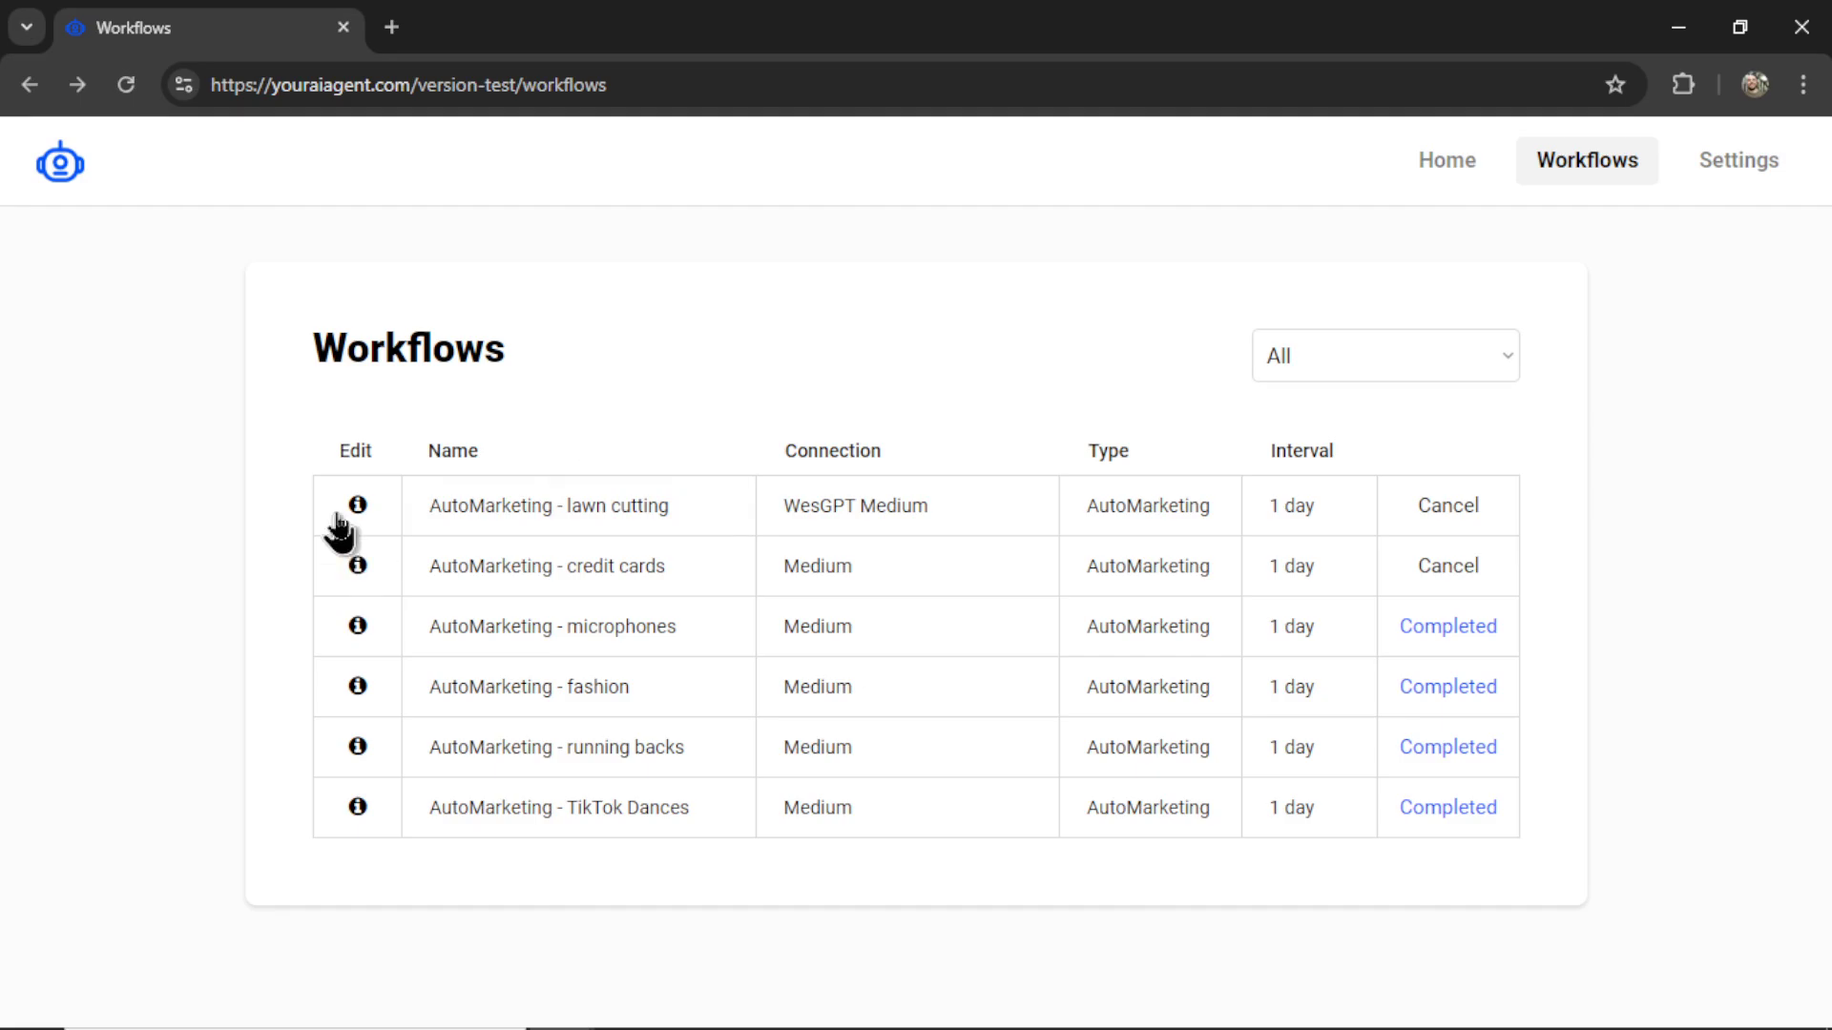
pyautogui.click(357, 505)
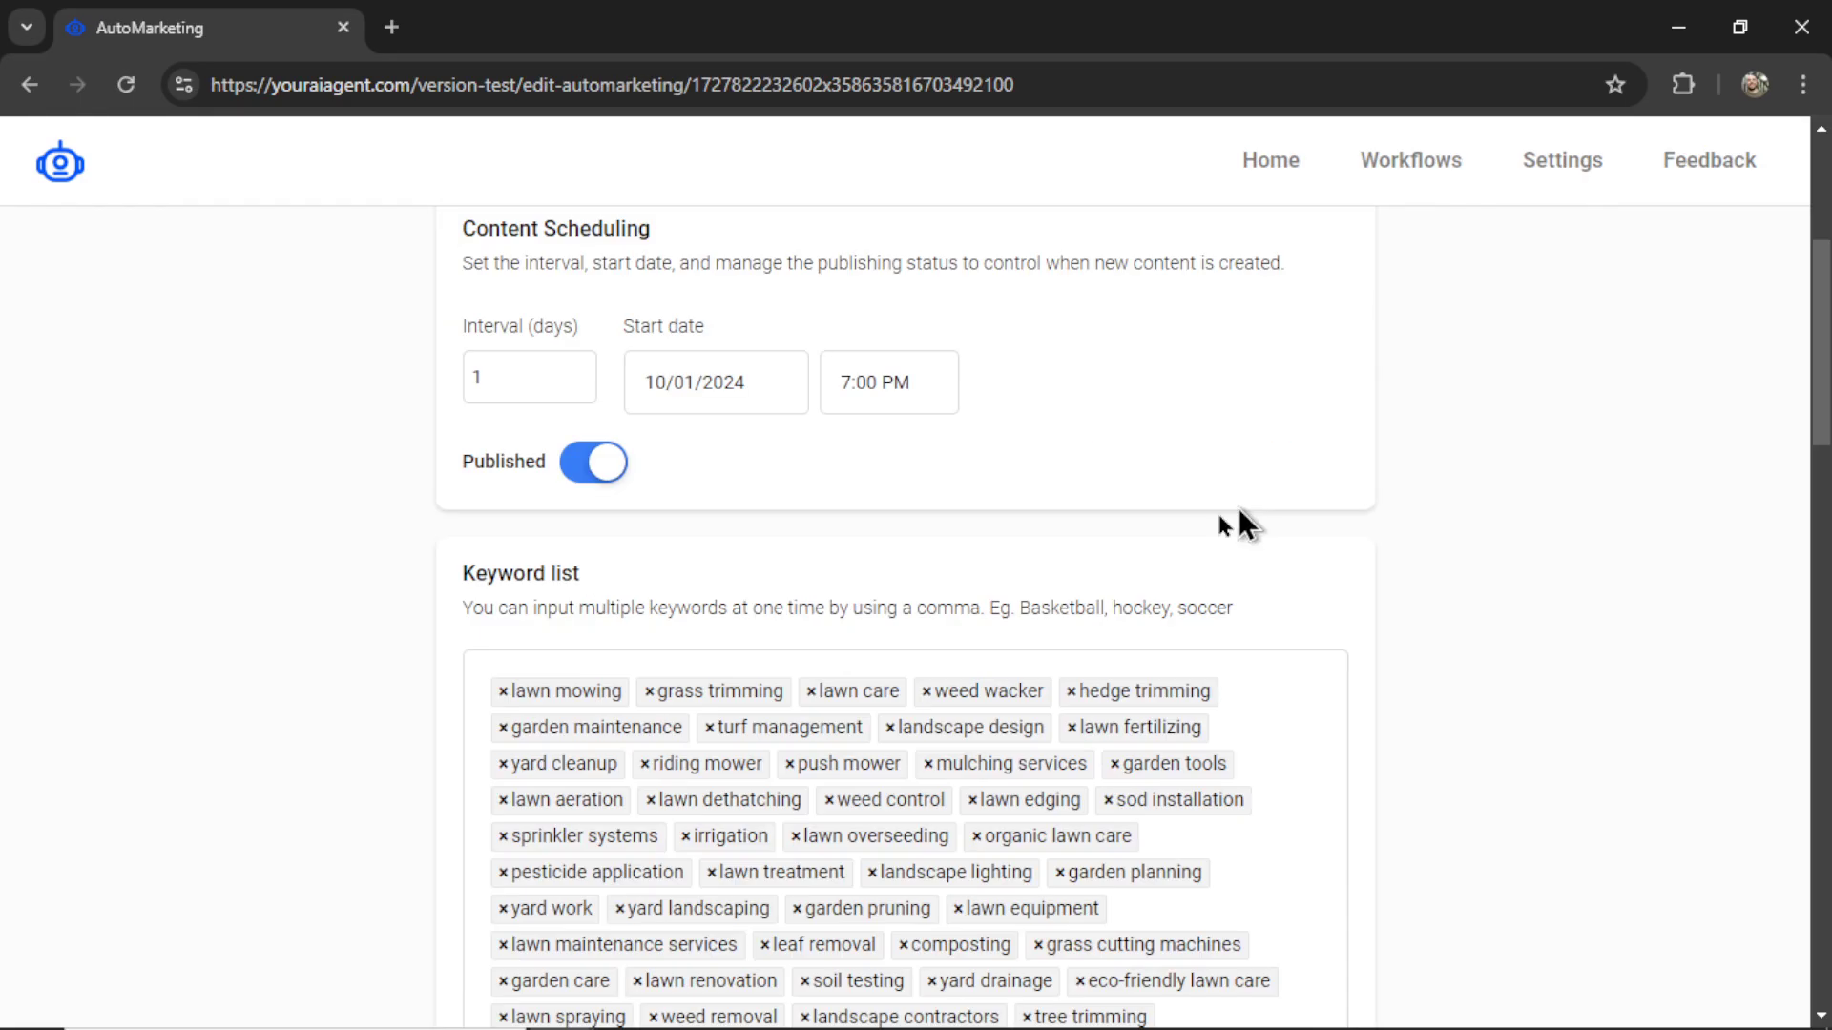
pyautogui.scroll(-3)
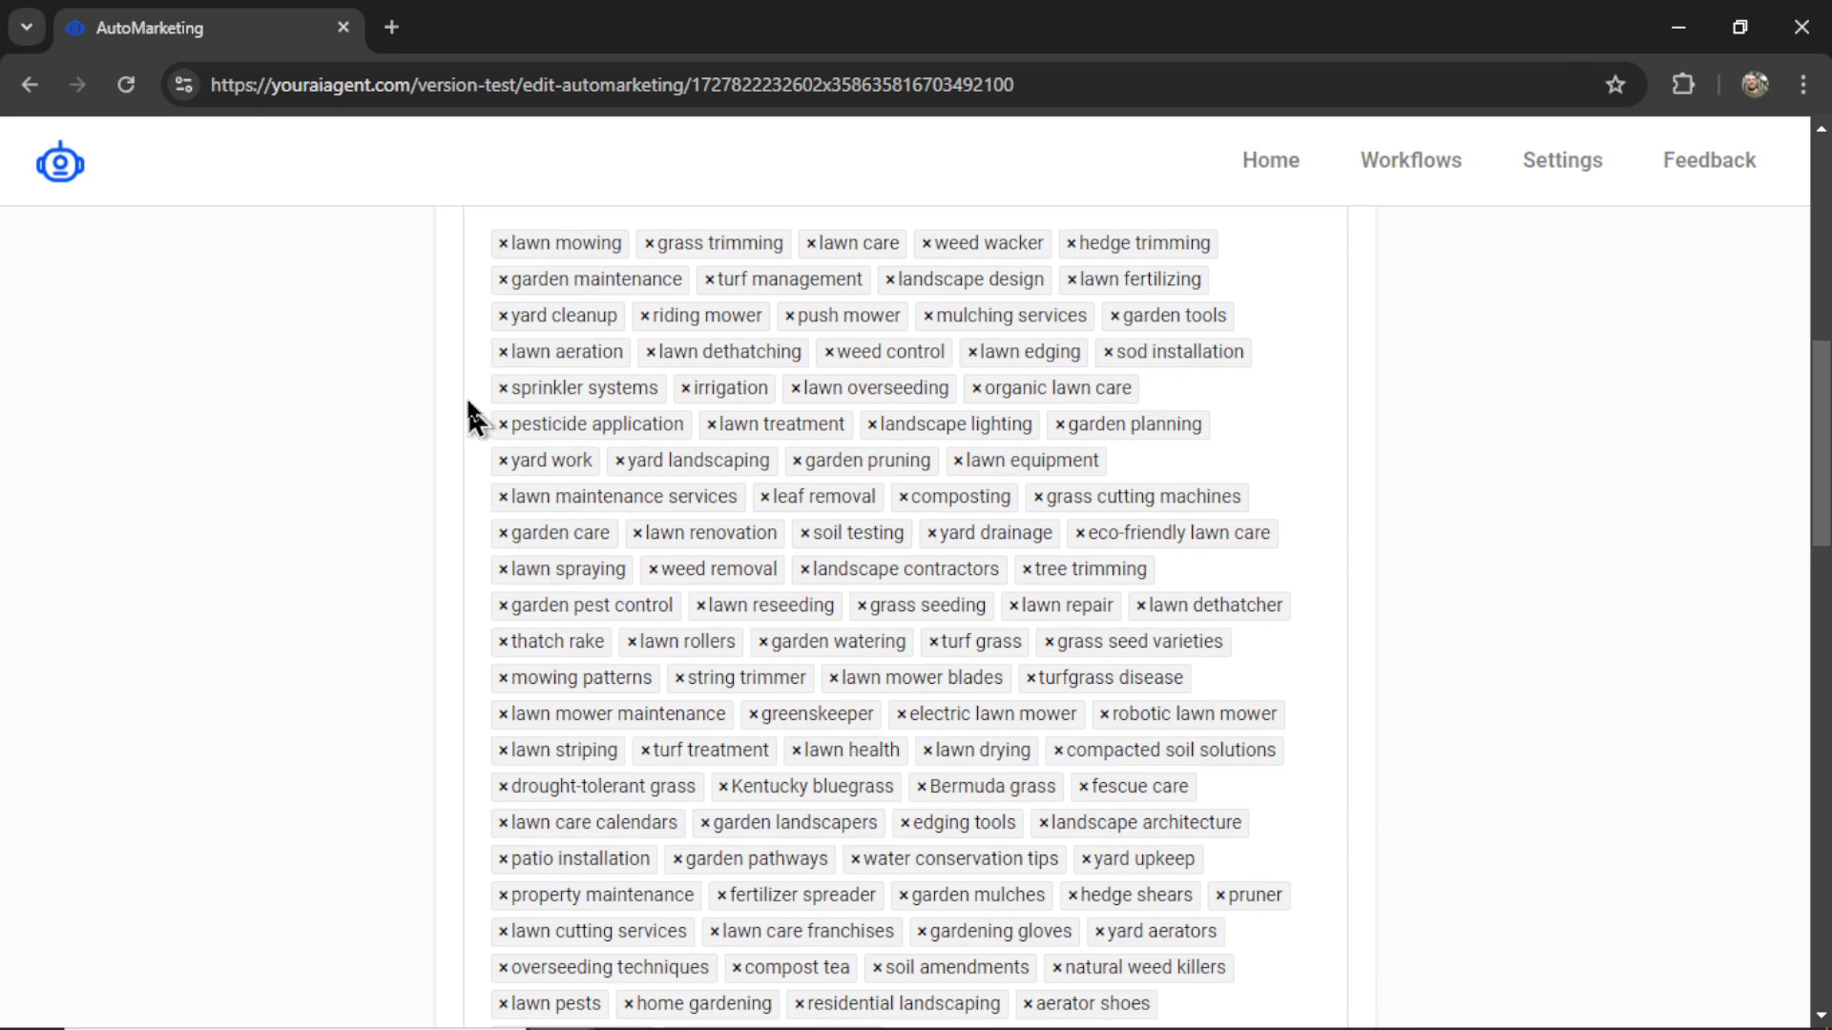
pyautogui.scroll(-3)
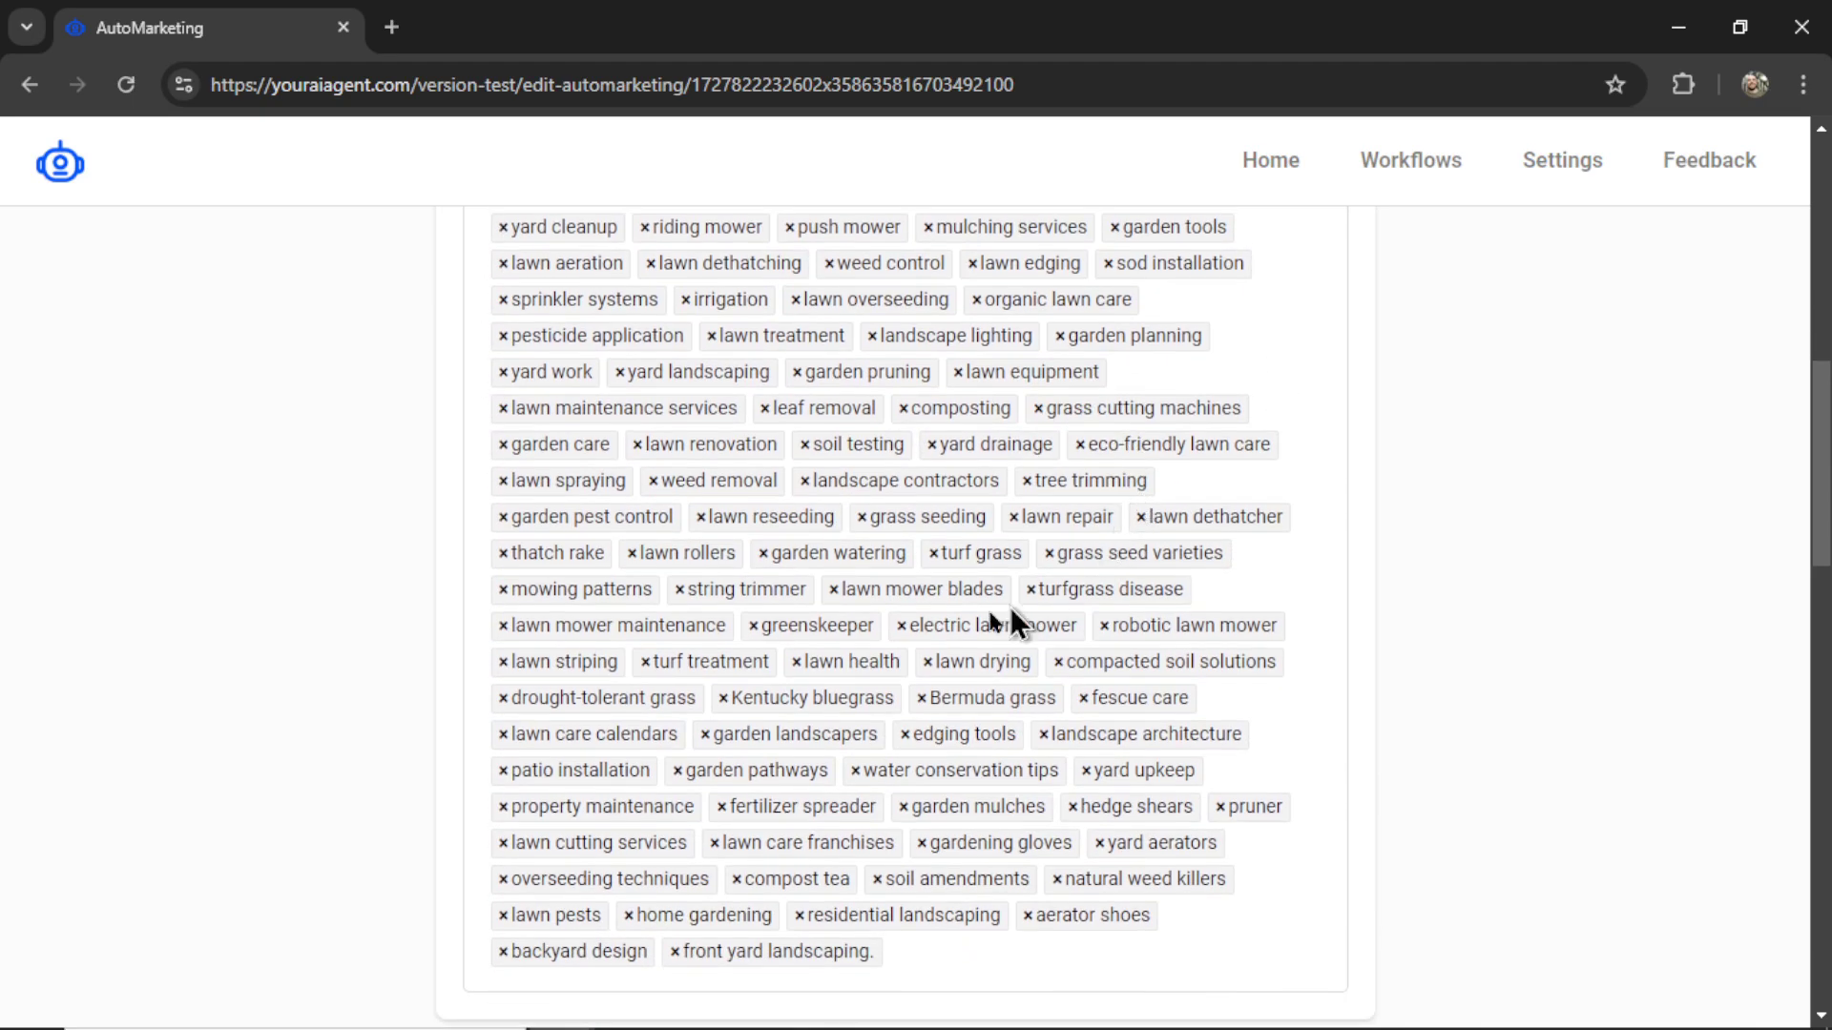
pyautogui.moveTo(1074, 356)
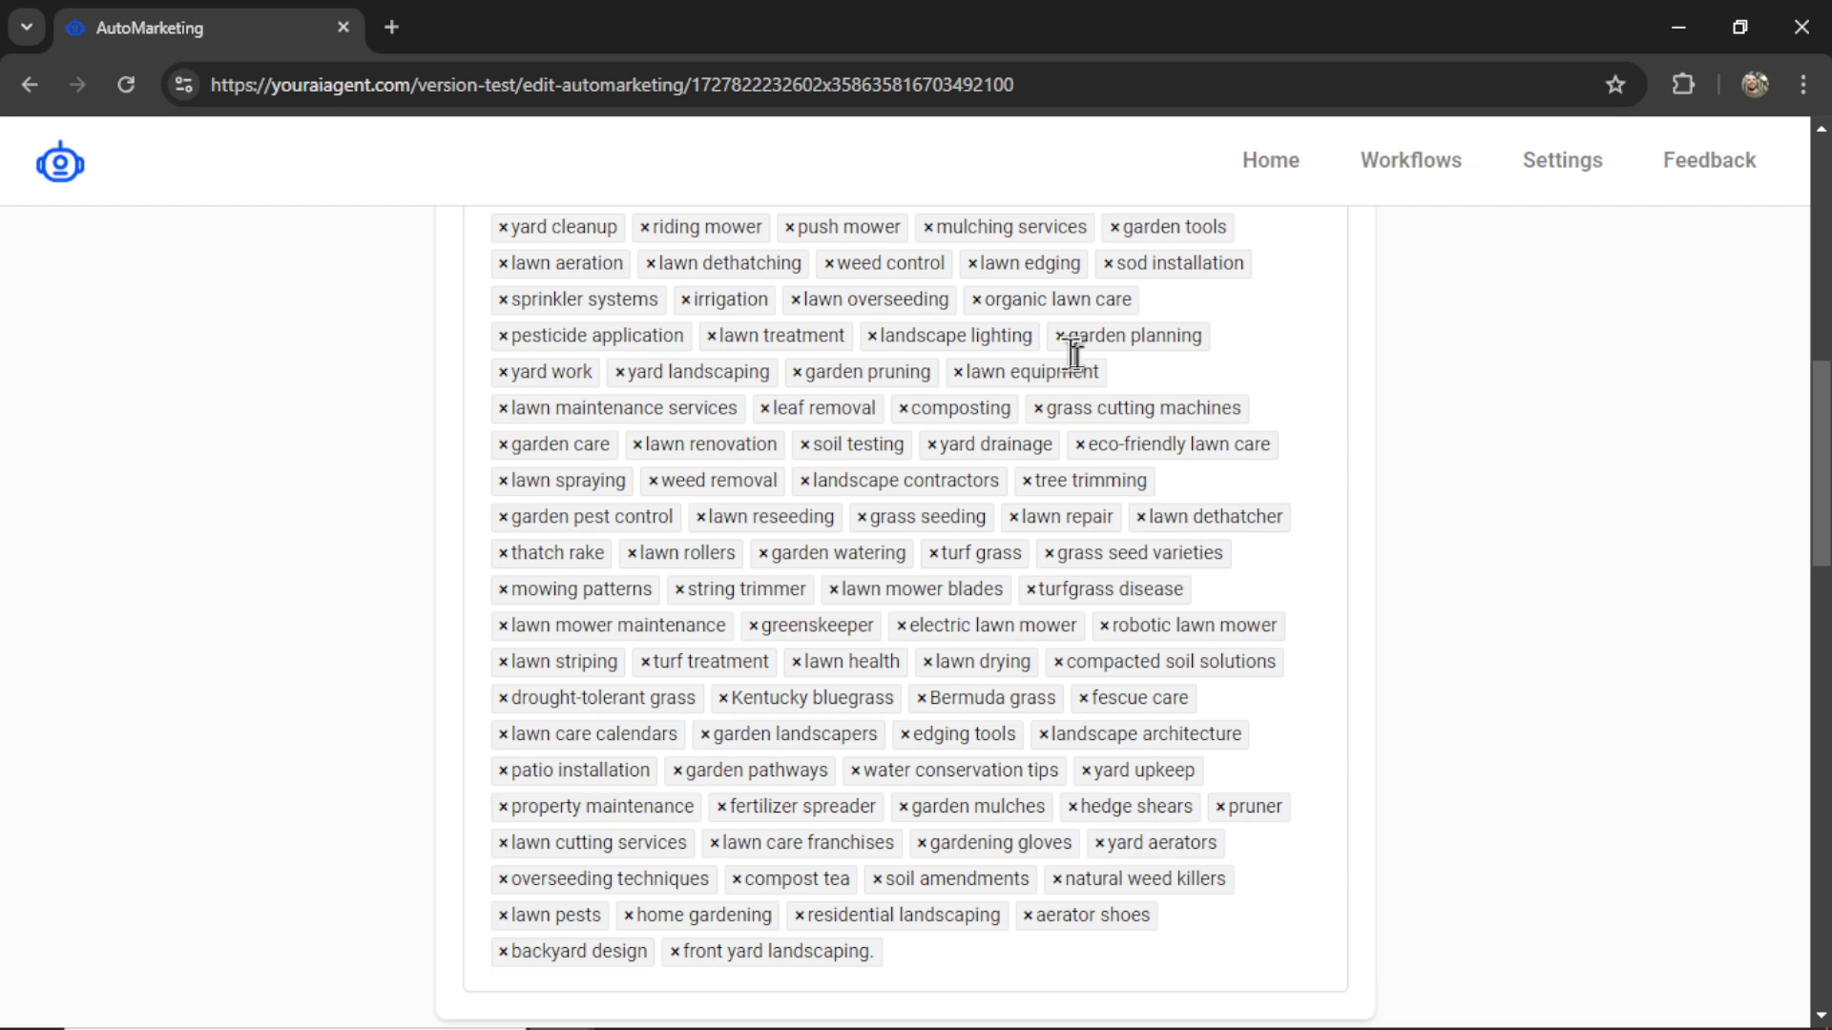
pyautogui.moveTo(1225, 532)
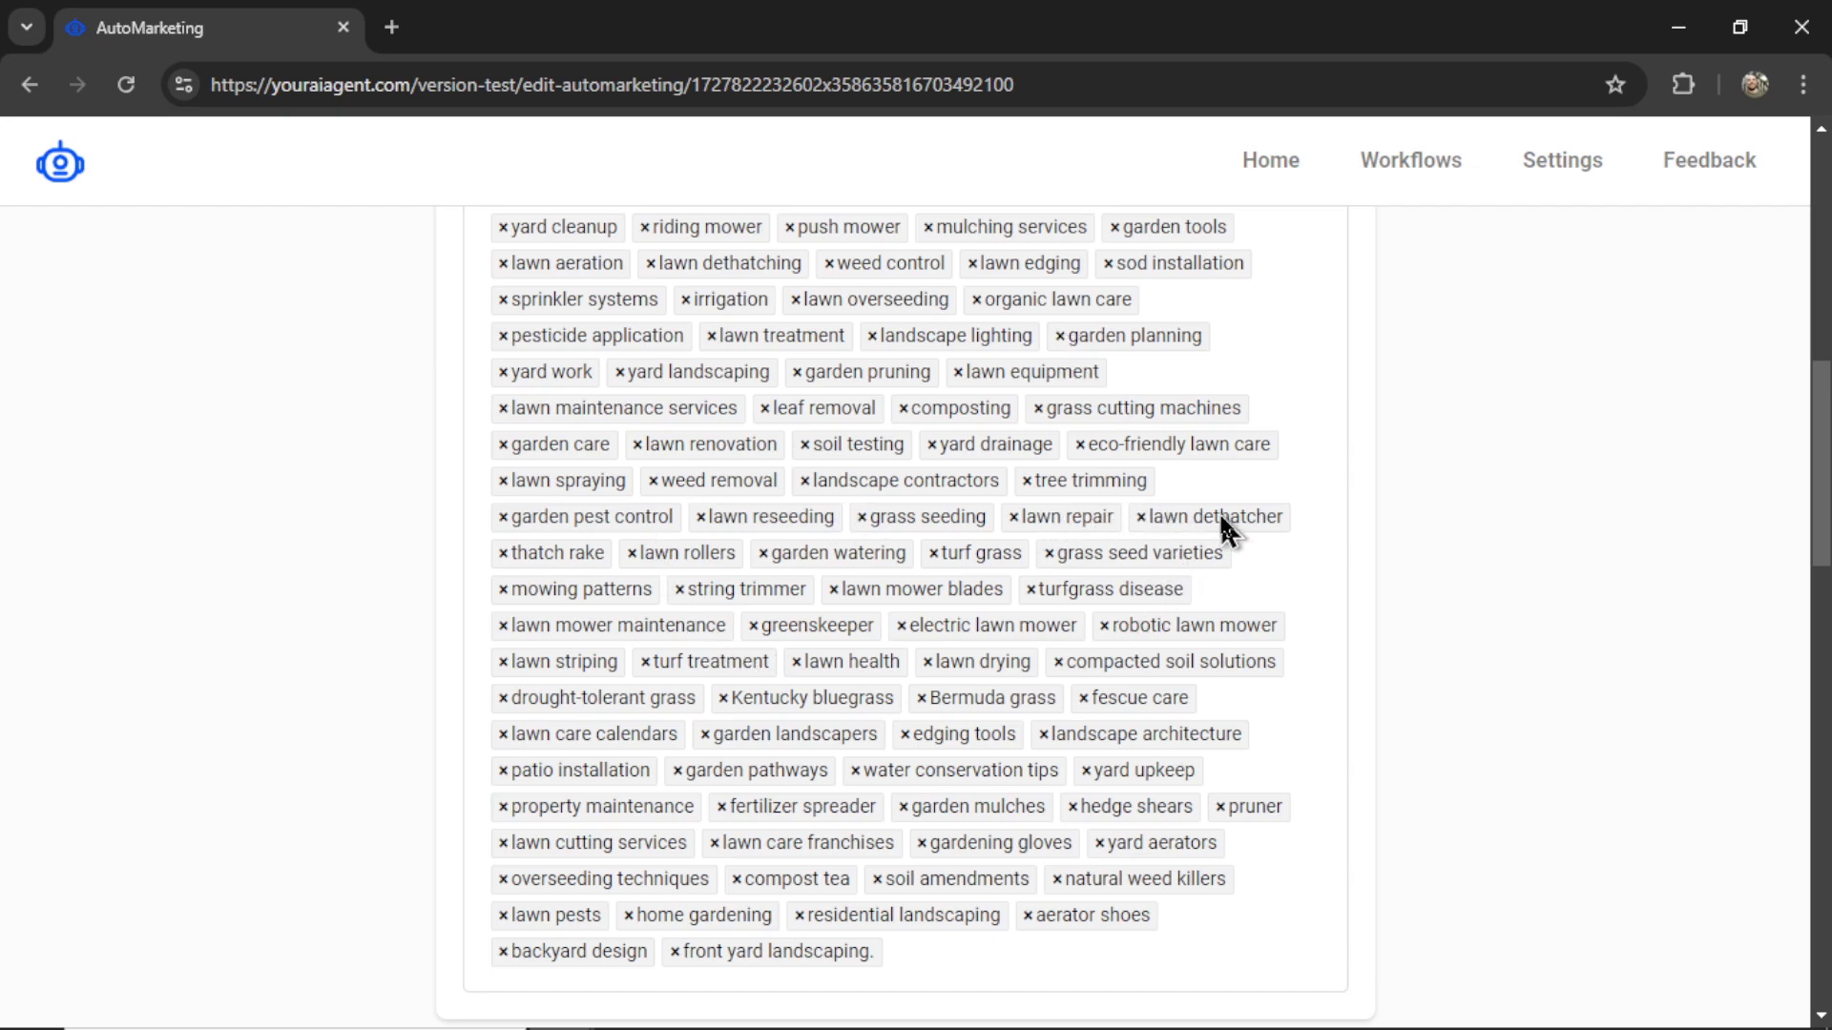
pyautogui.scroll(-3)
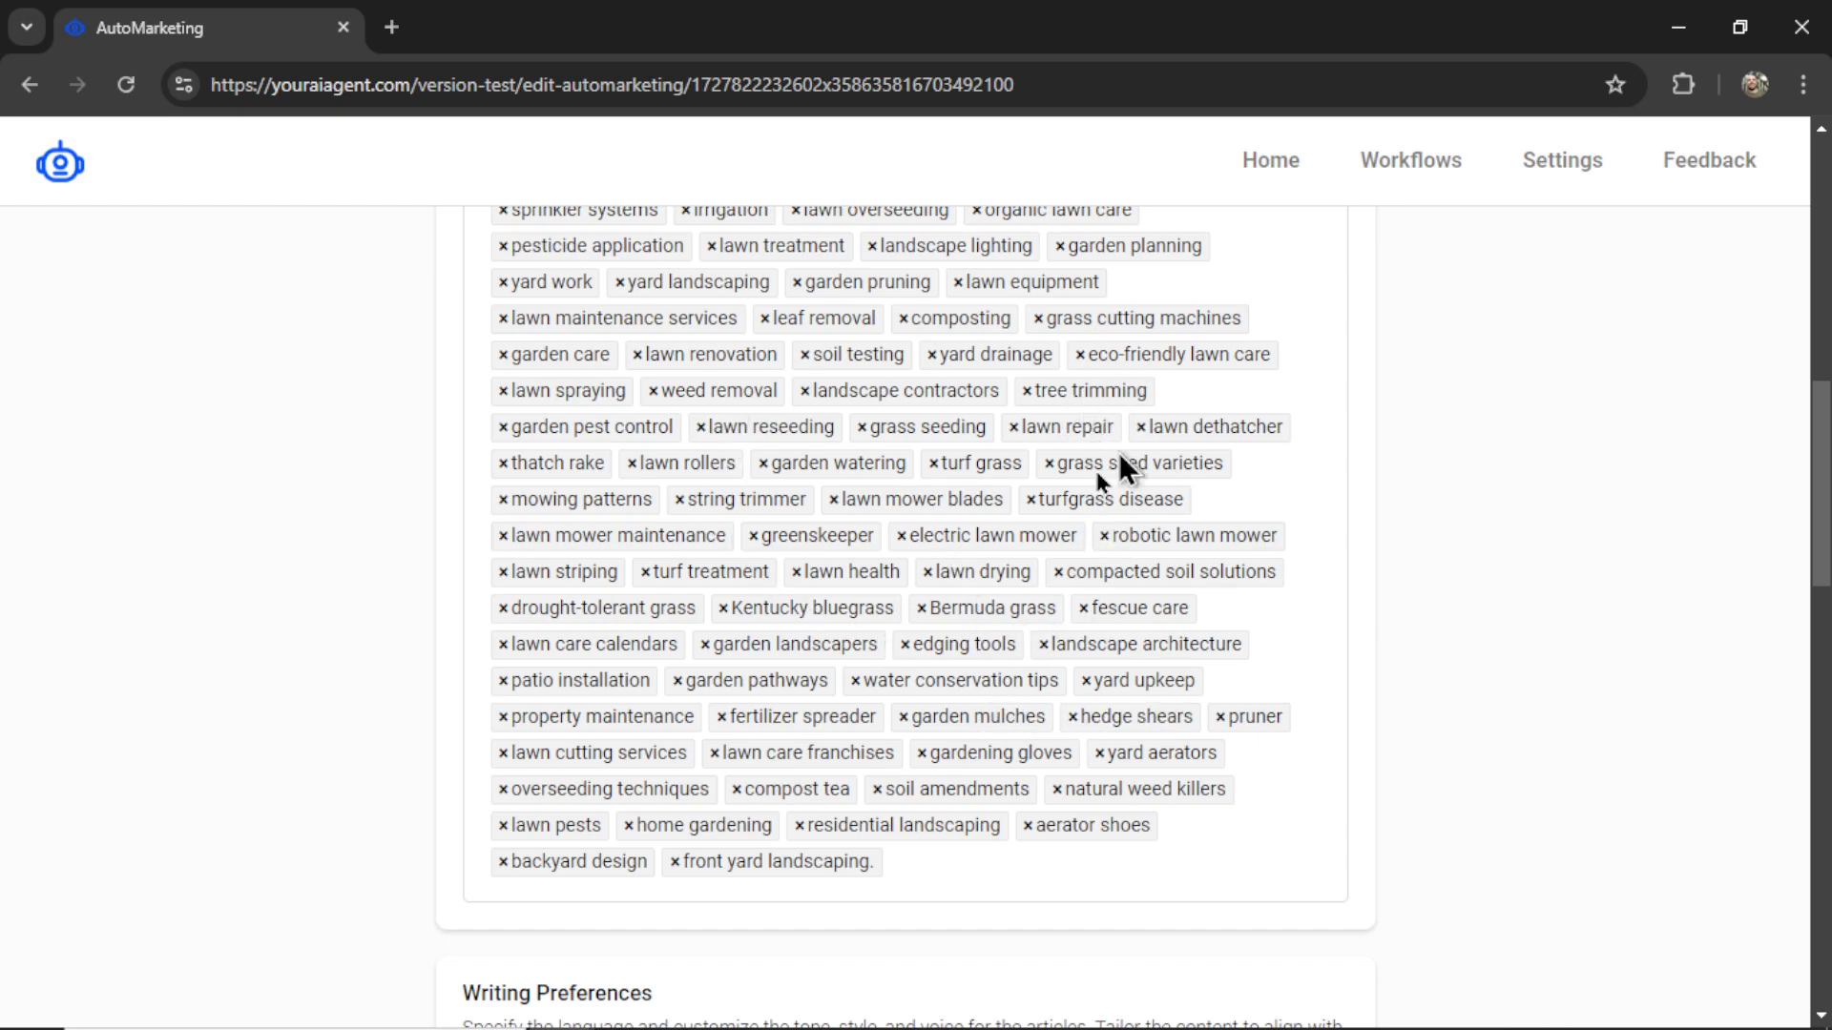
pyautogui.scroll(-3)
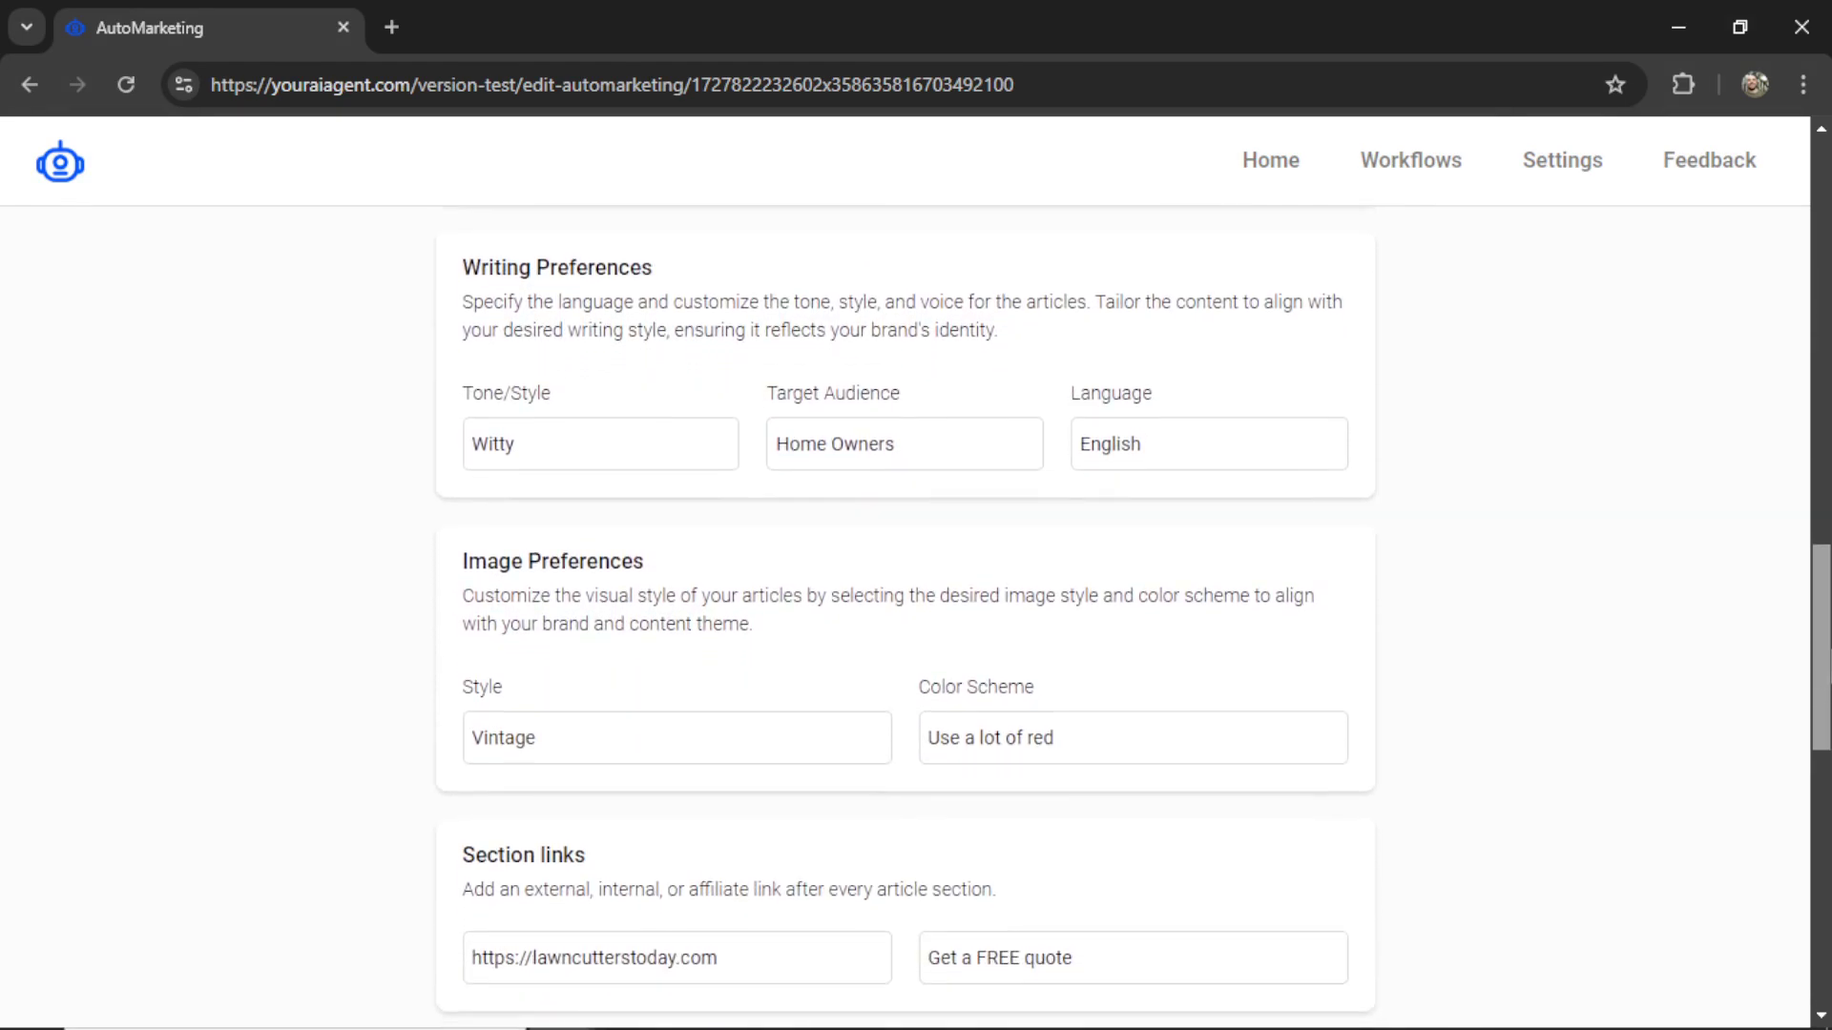
pyautogui.scroll(-3)
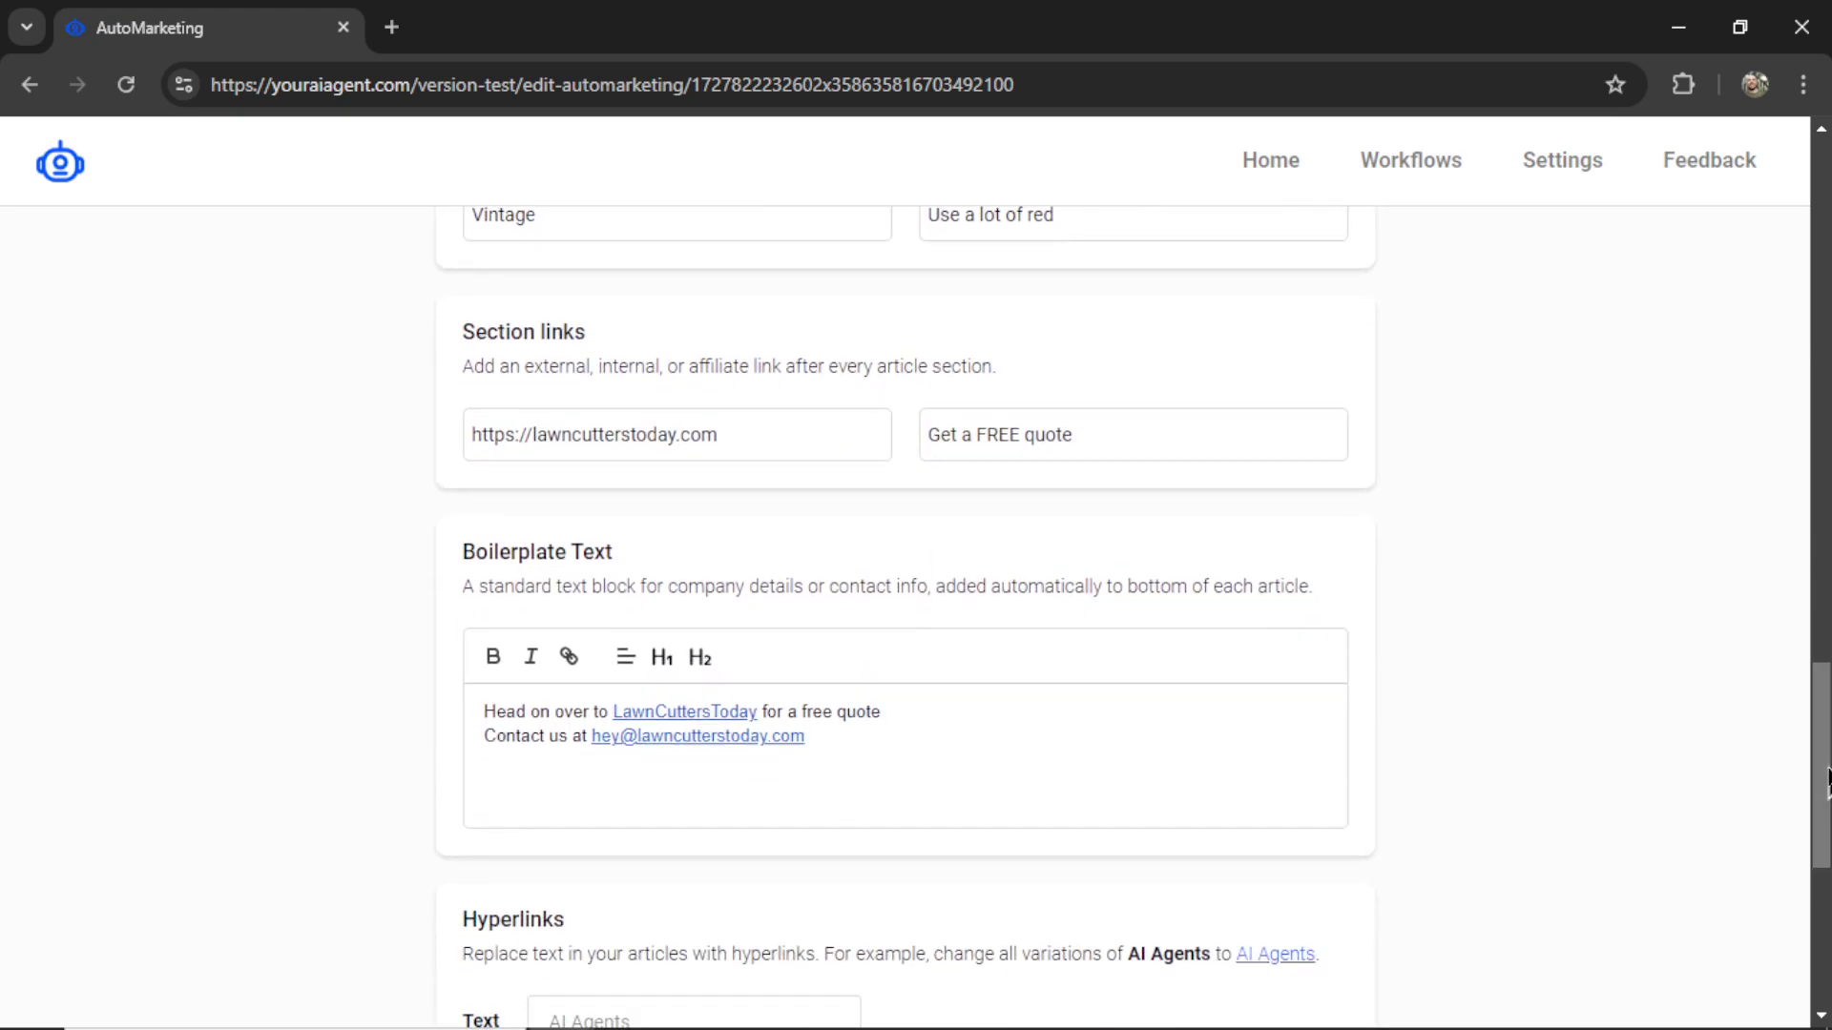
pyautogui.moveTo(1535, 660)
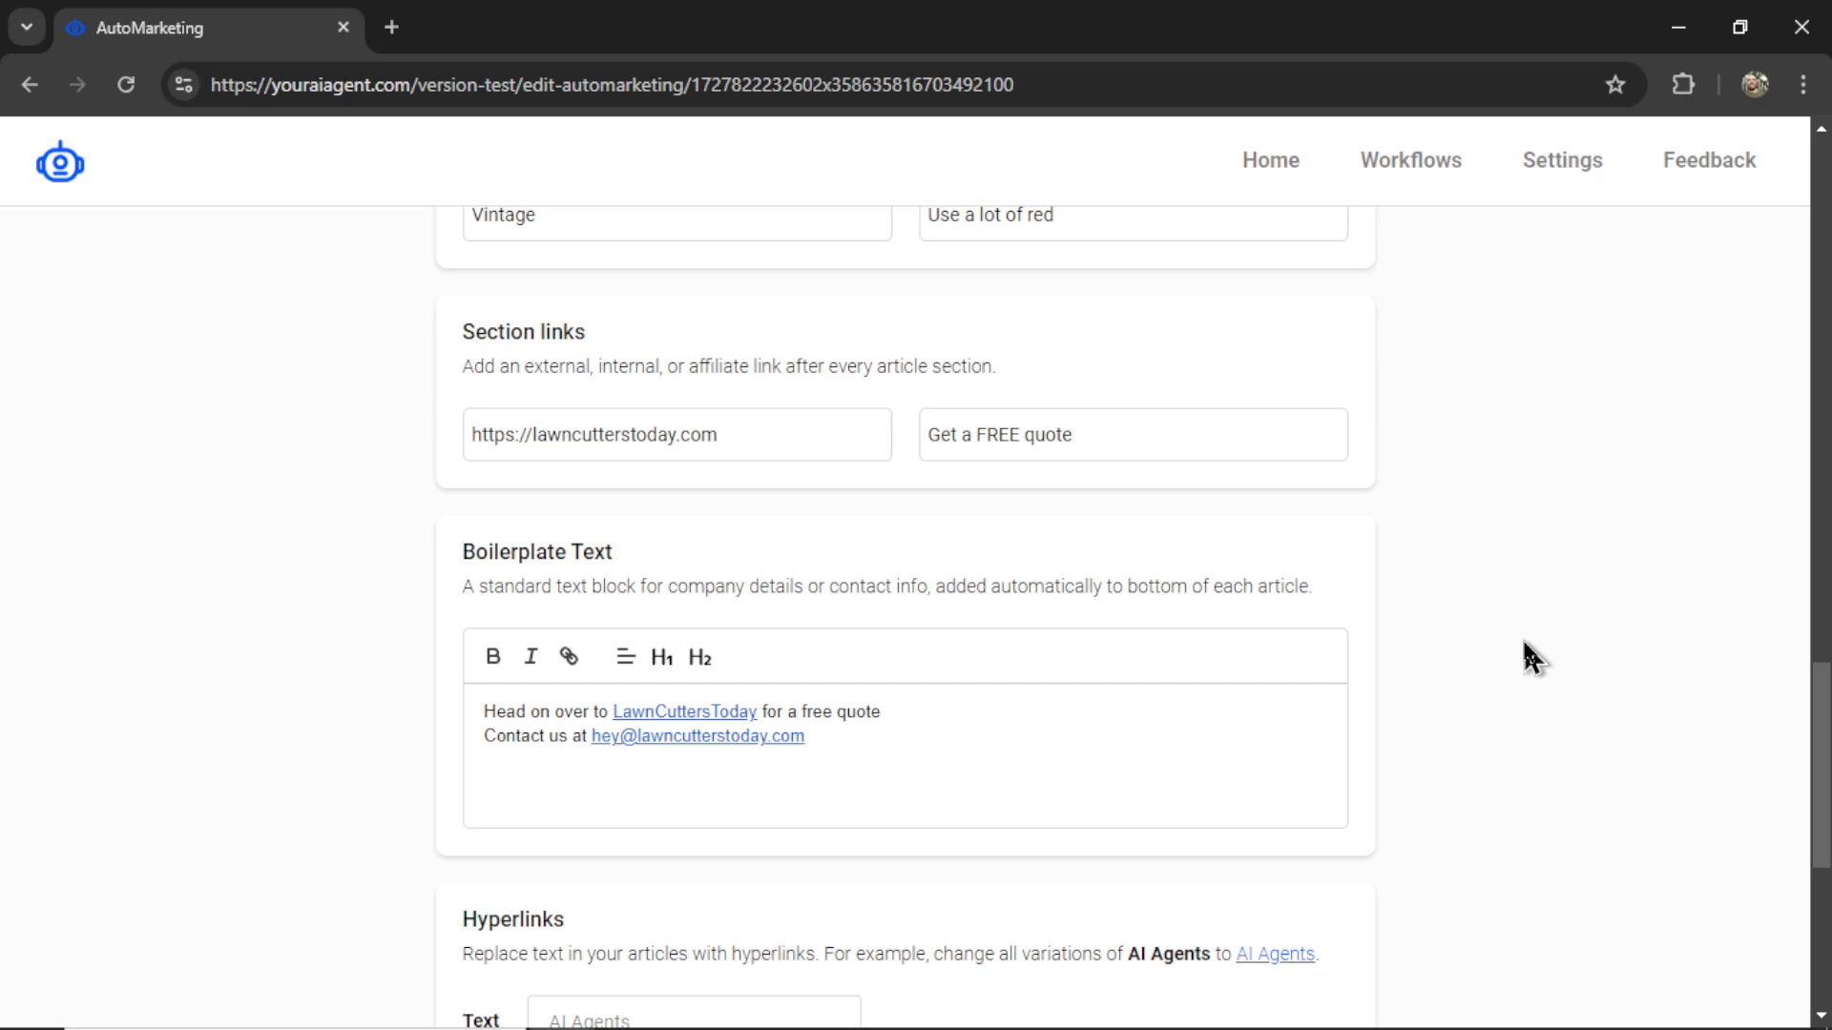
pyautogui.moveTo(1219, 698)
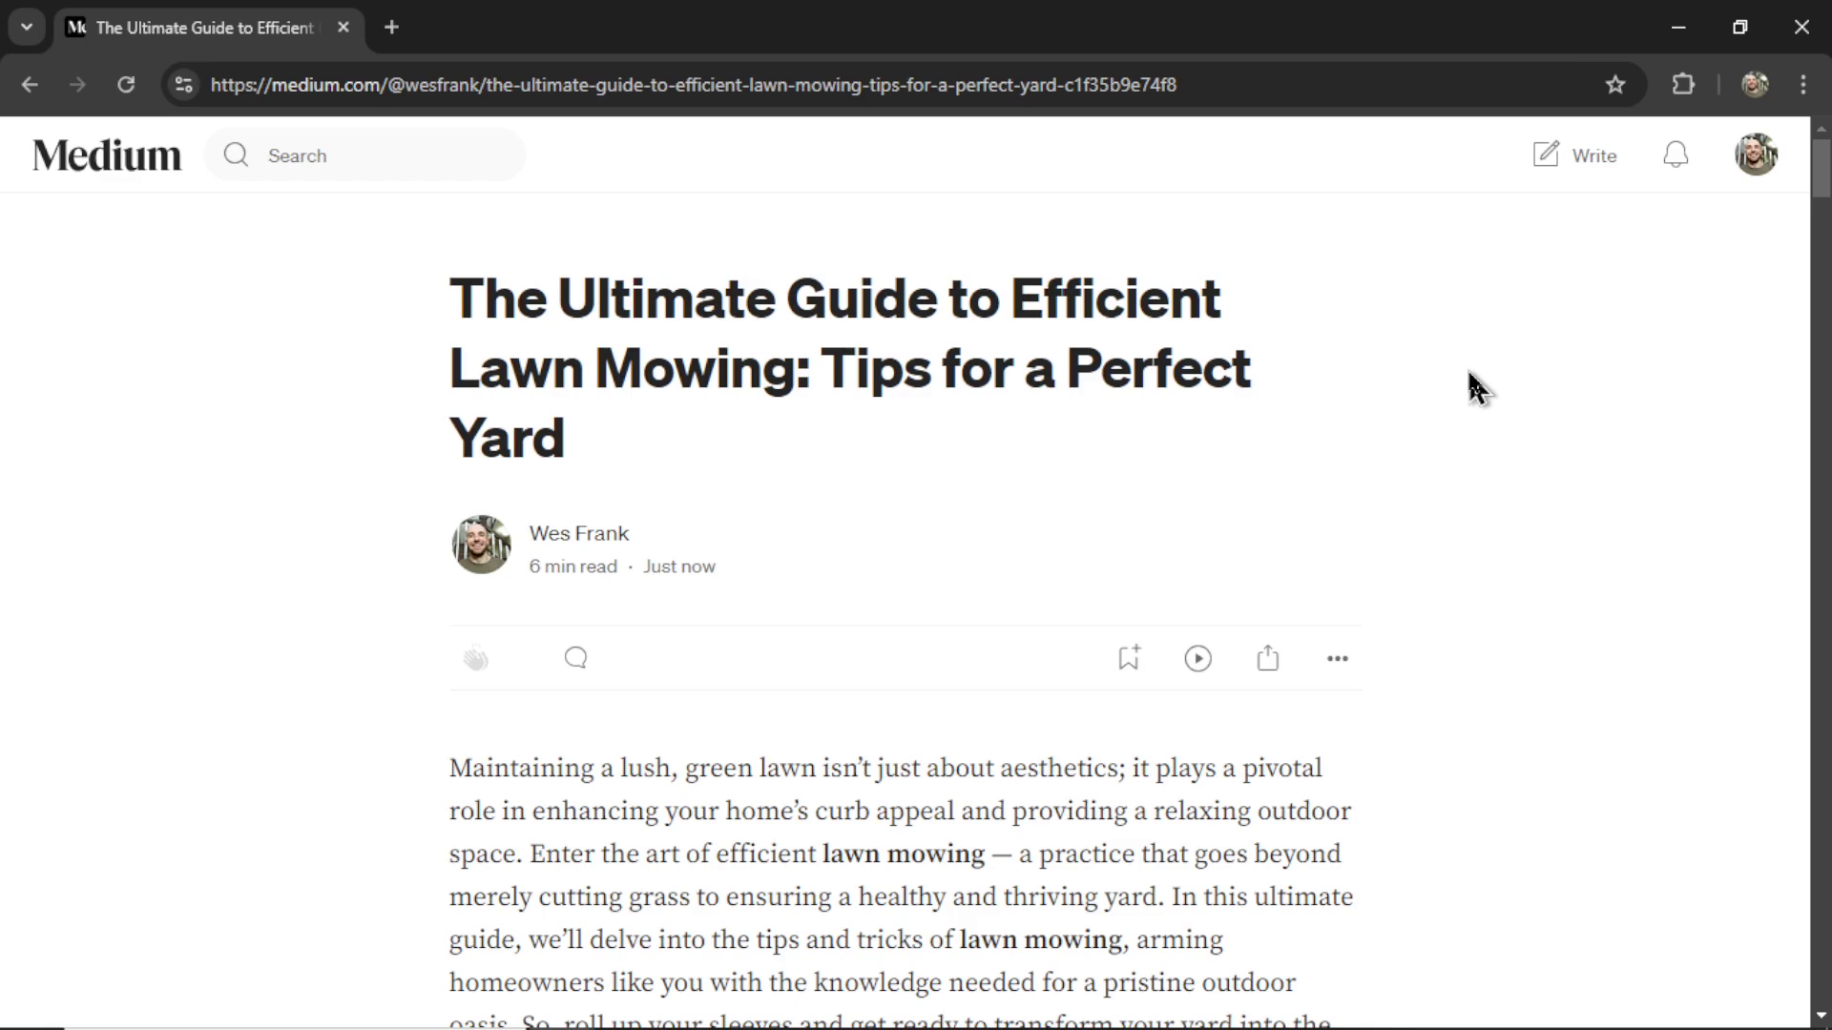
# - Scroll through the published lawn mowing guide past the mower image, Key Takeaways and free-quote link
pyautogui.scroll(-3)
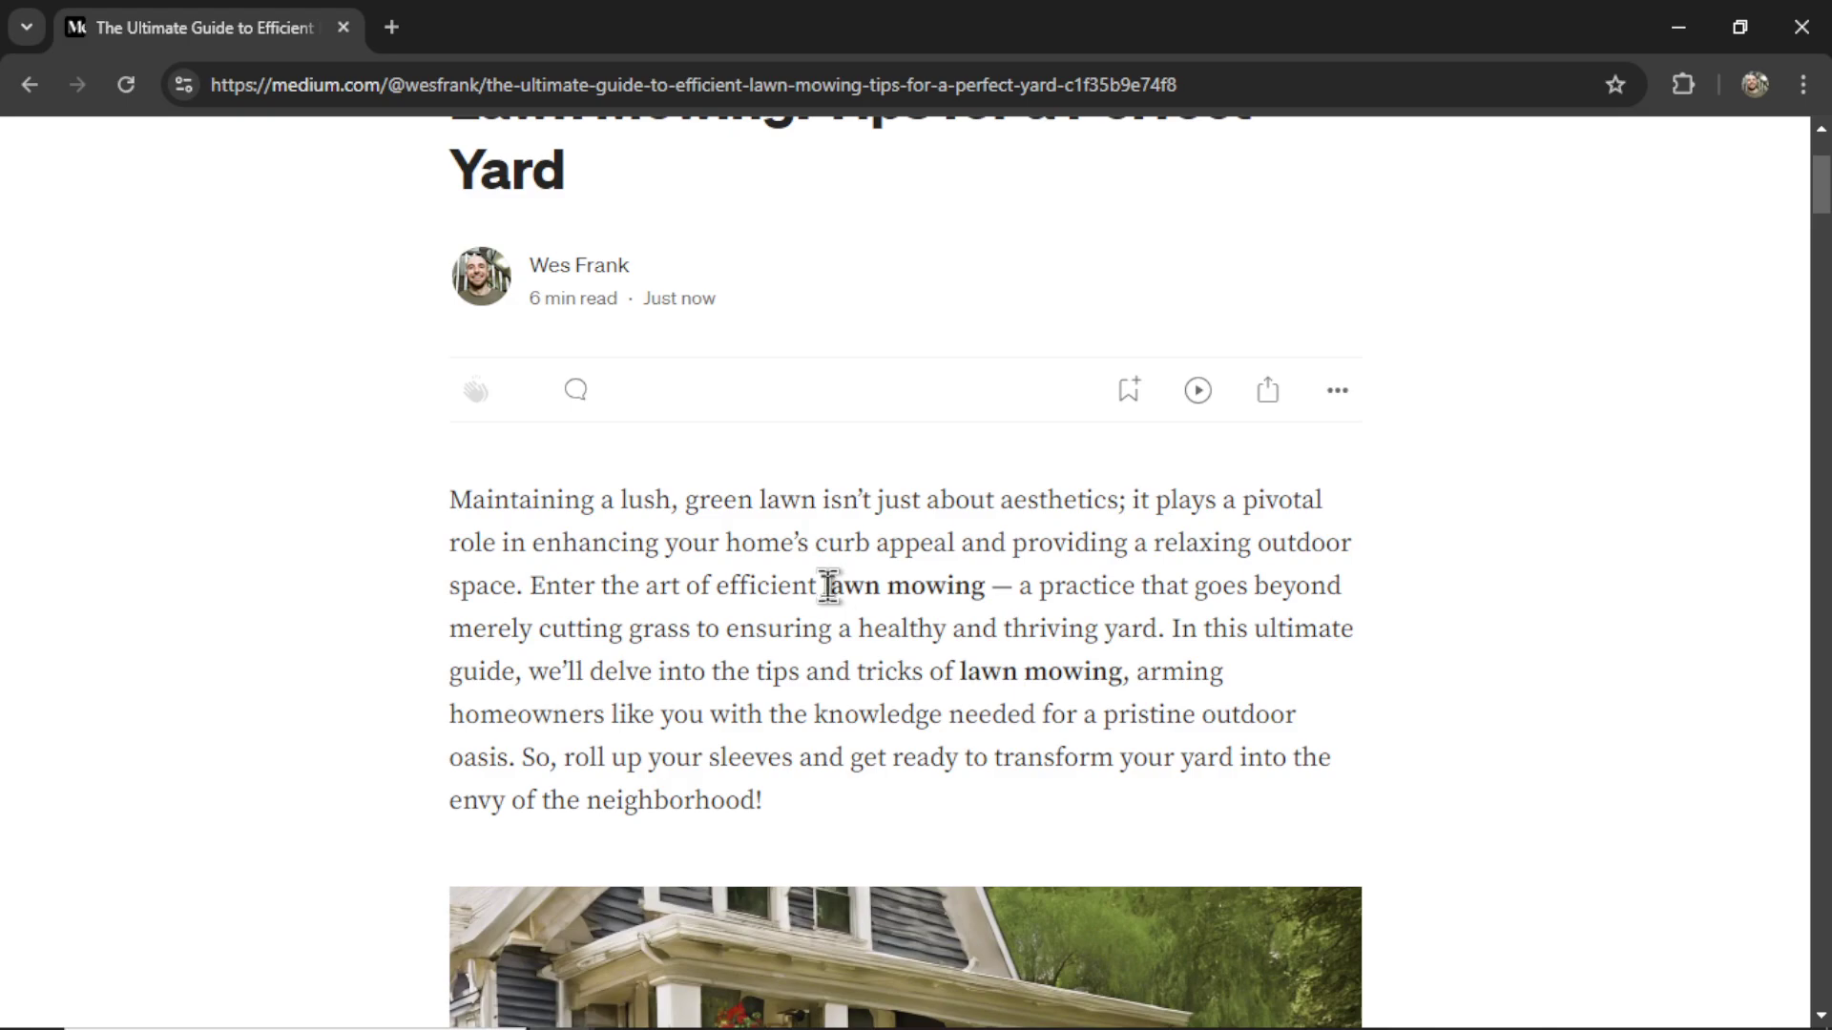
pyautogui.moveTo(1126, 605)
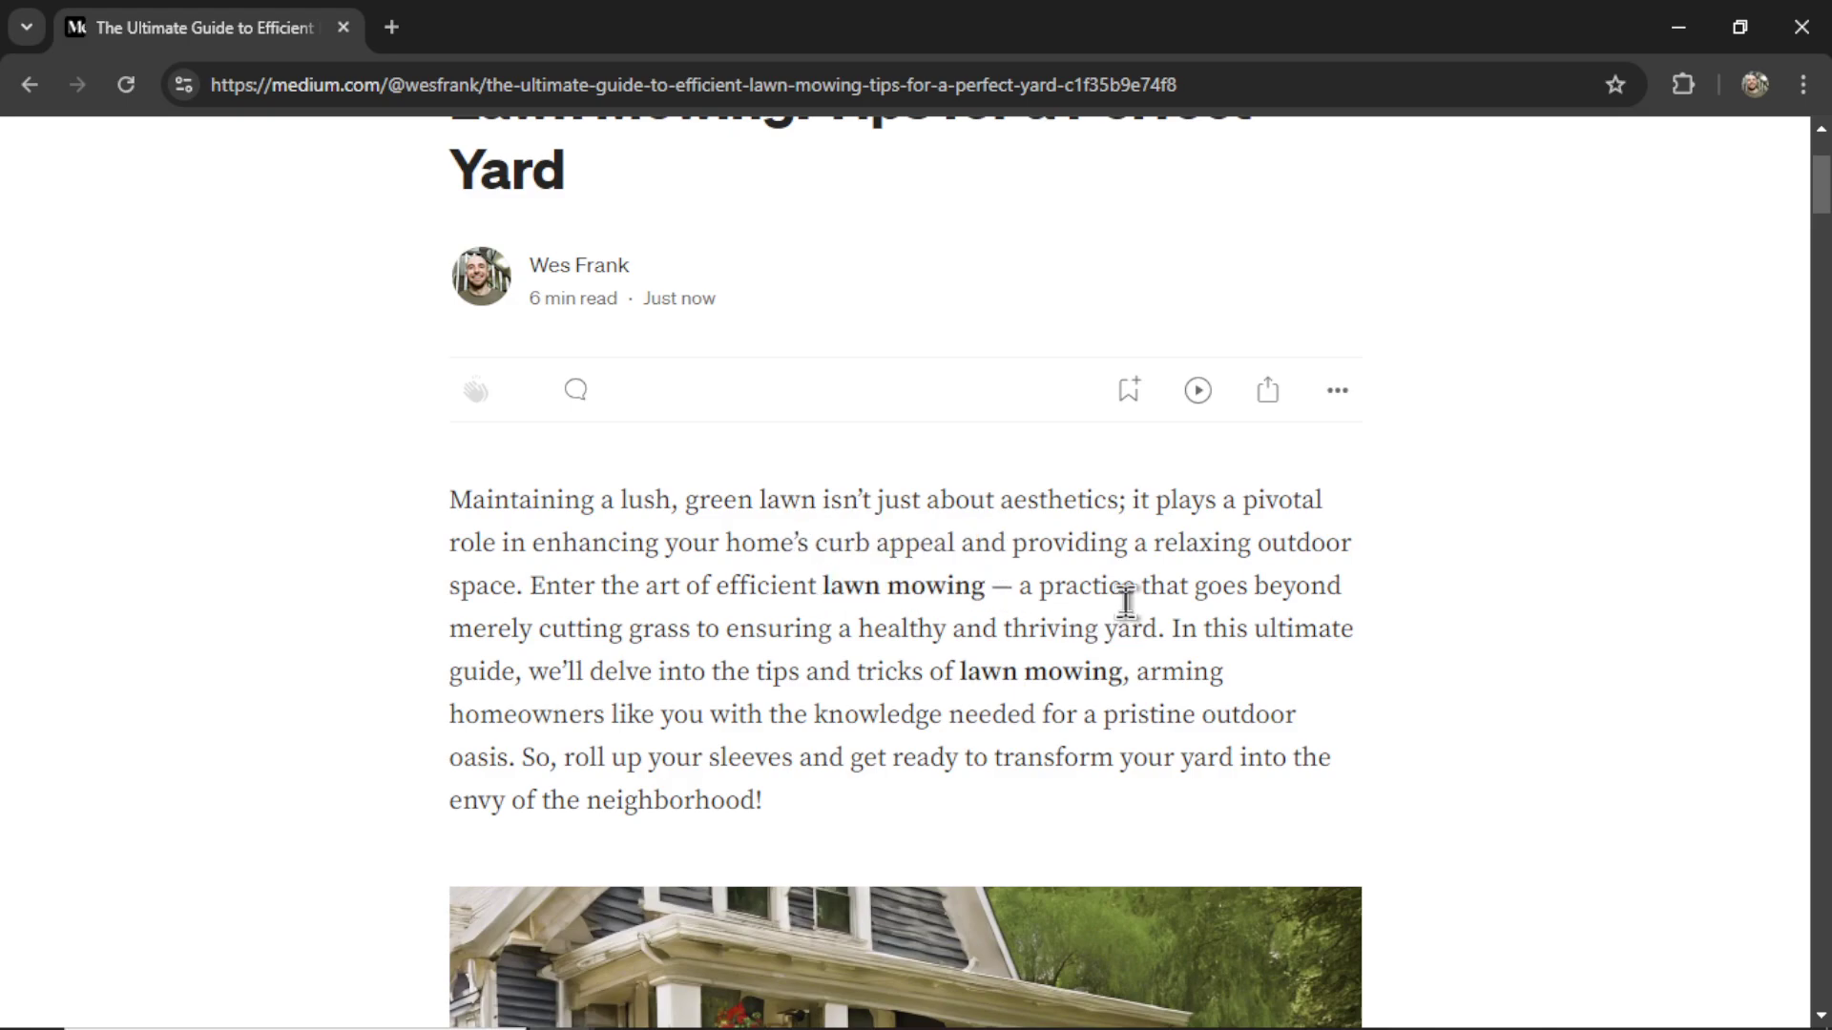
pyautogui.scroll(-3)
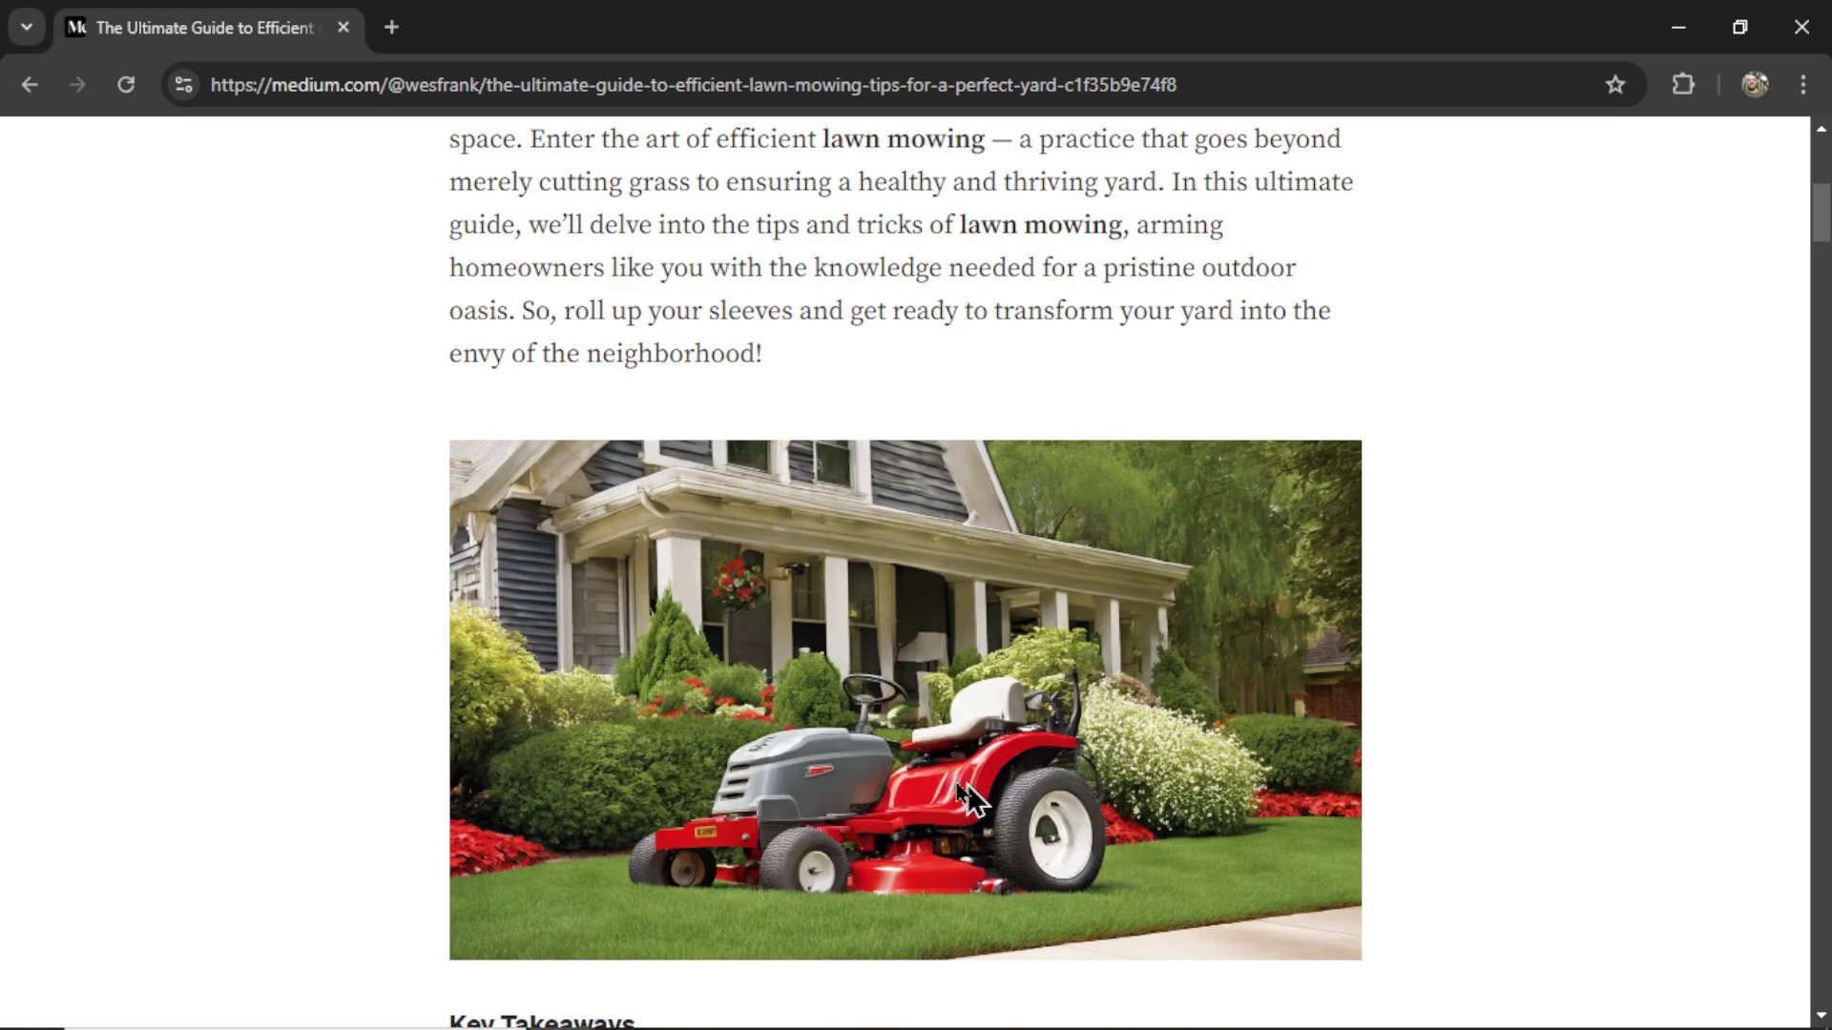
pyautogui.scroll(-3)
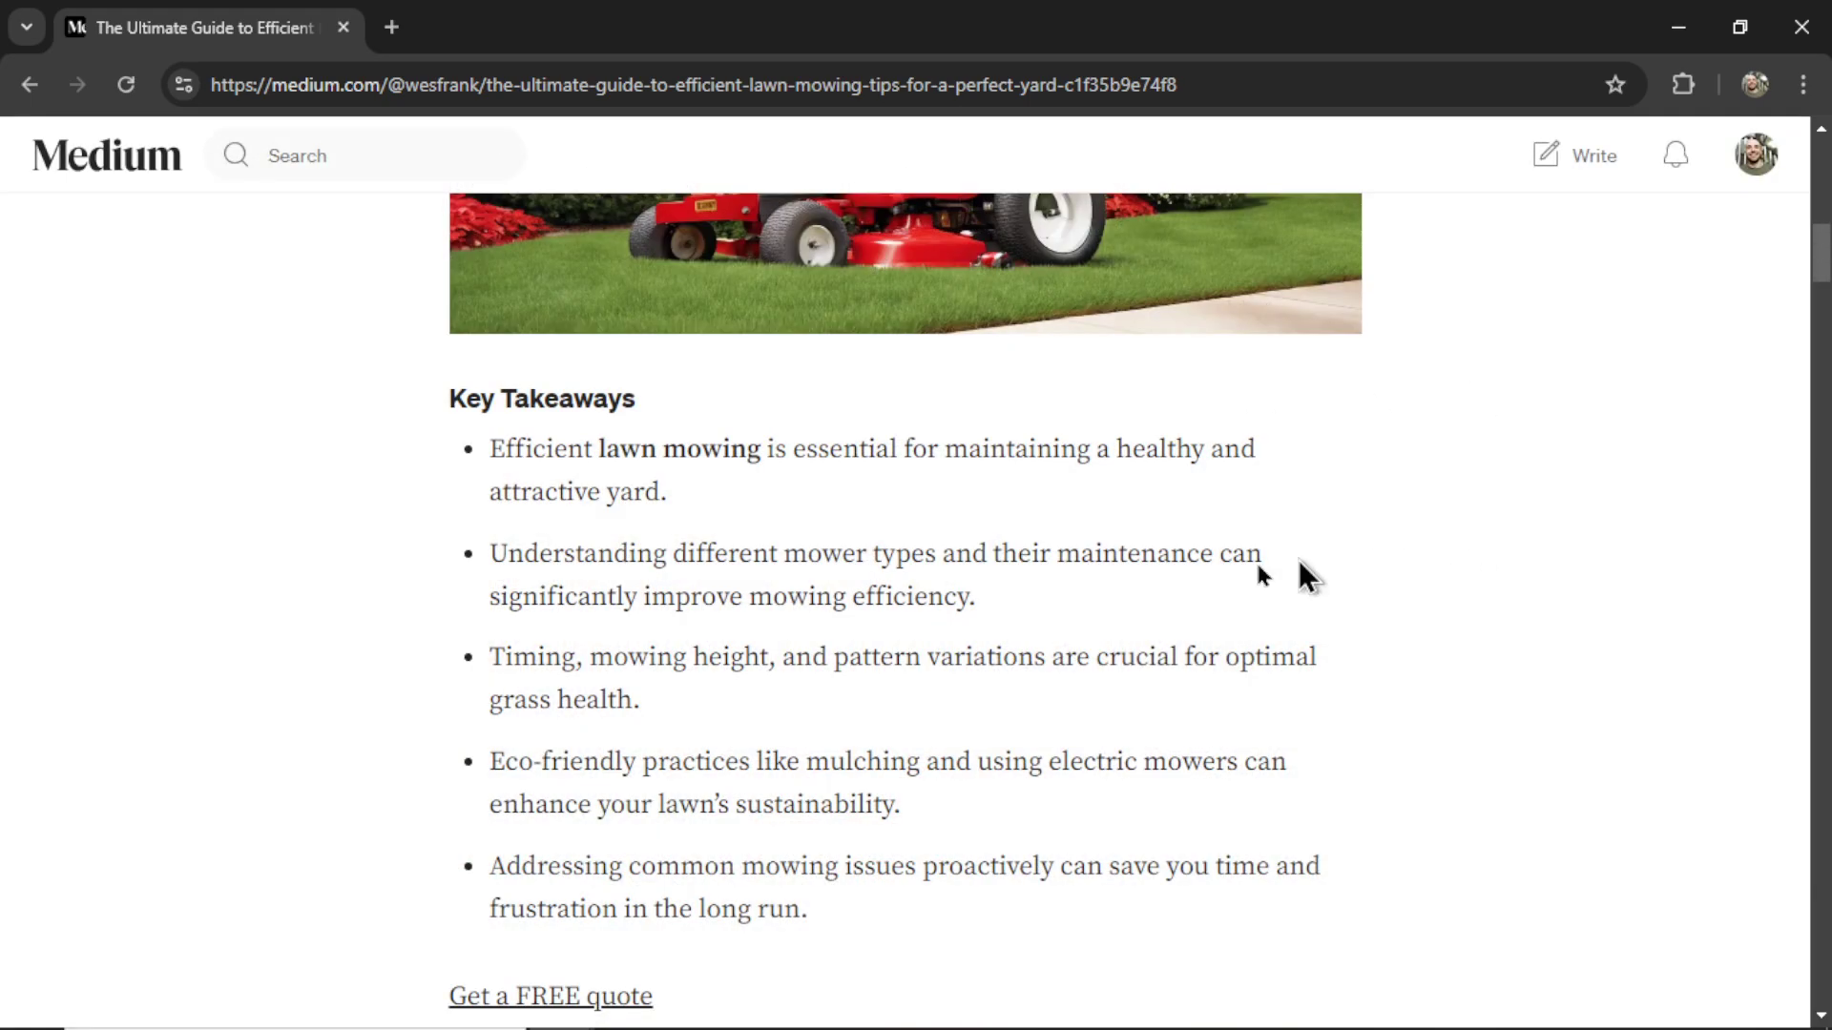
pyautogui.moveTo(914, 758)
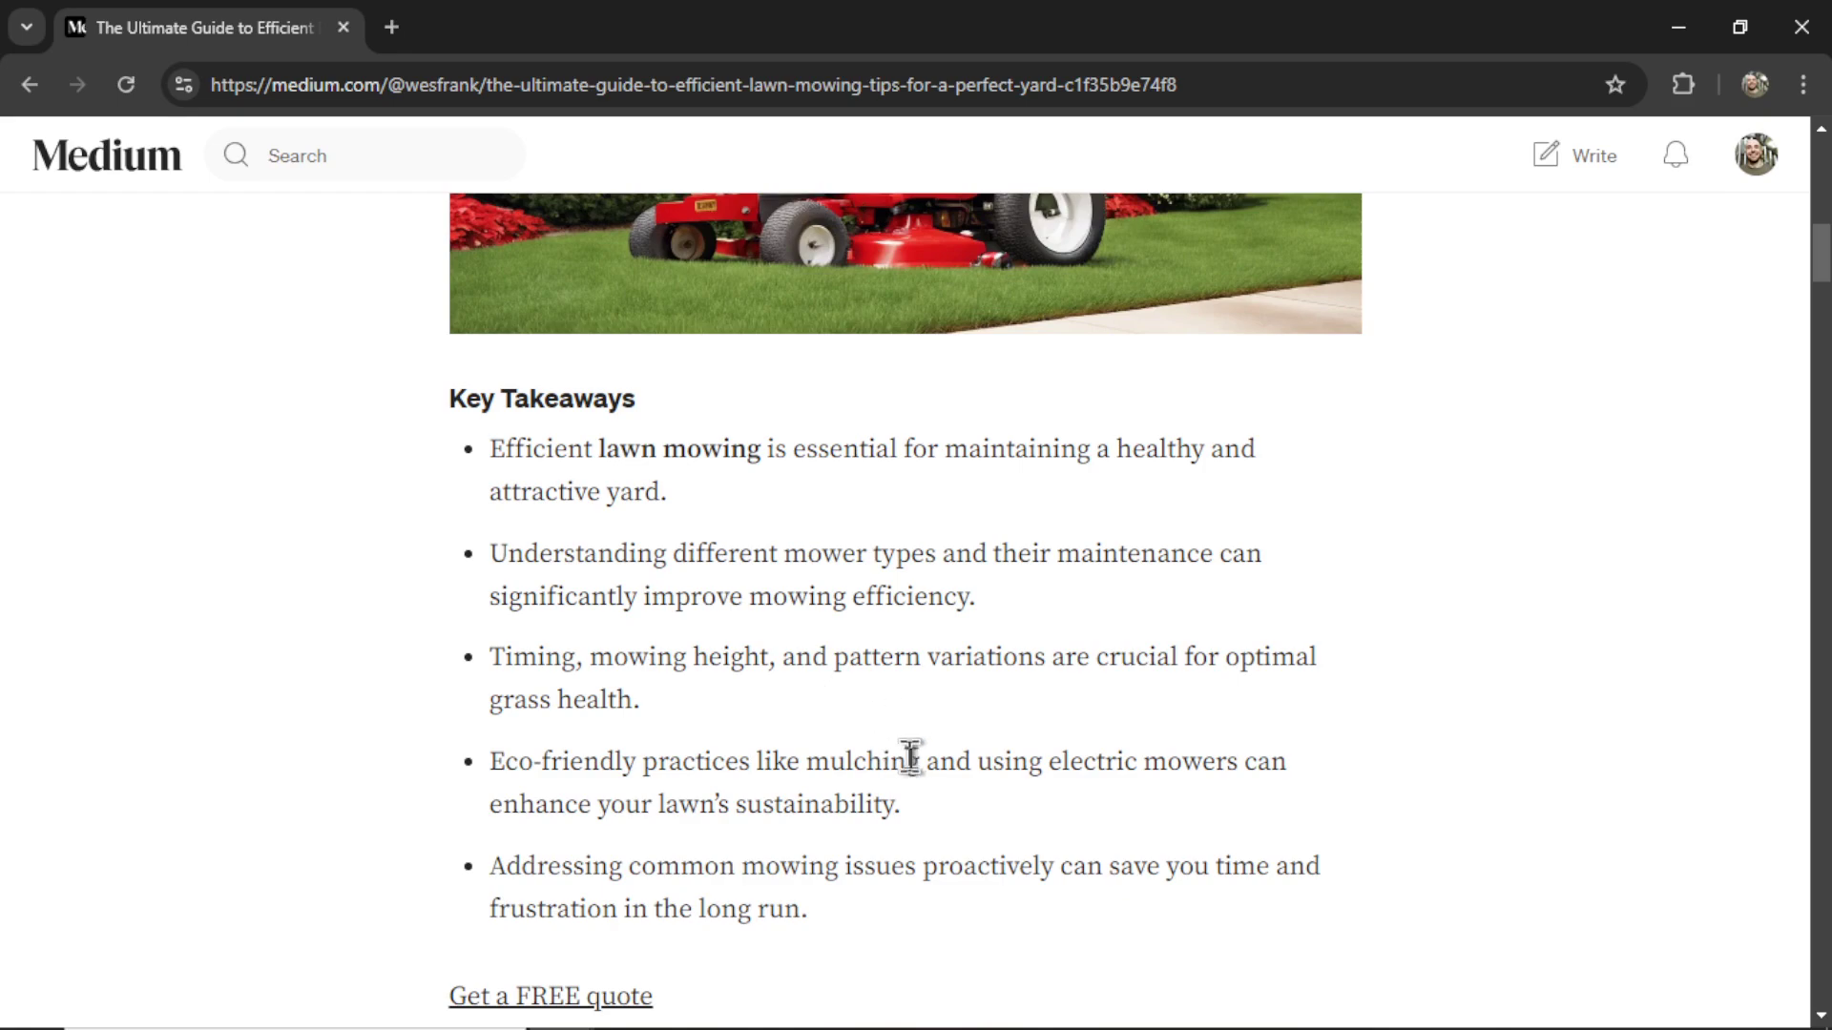
pyautogui.moveTo(1402, 609)
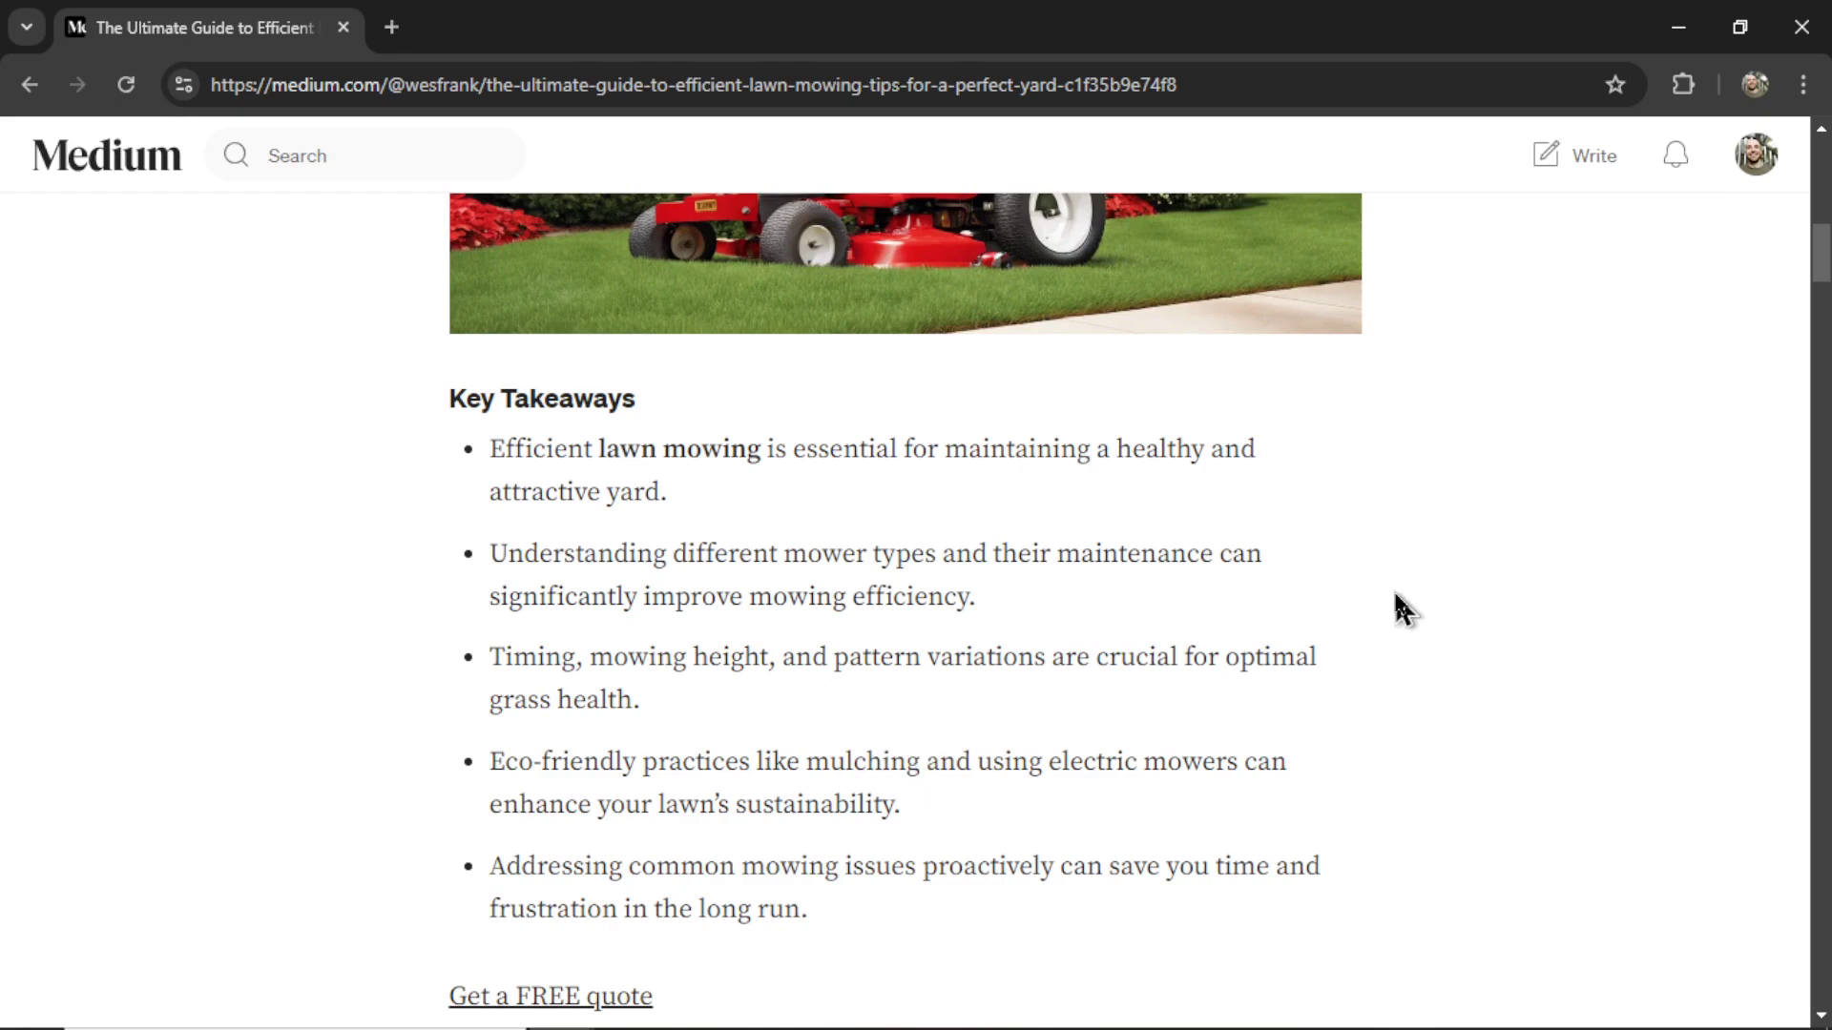
pyautogui.scroll(-3)
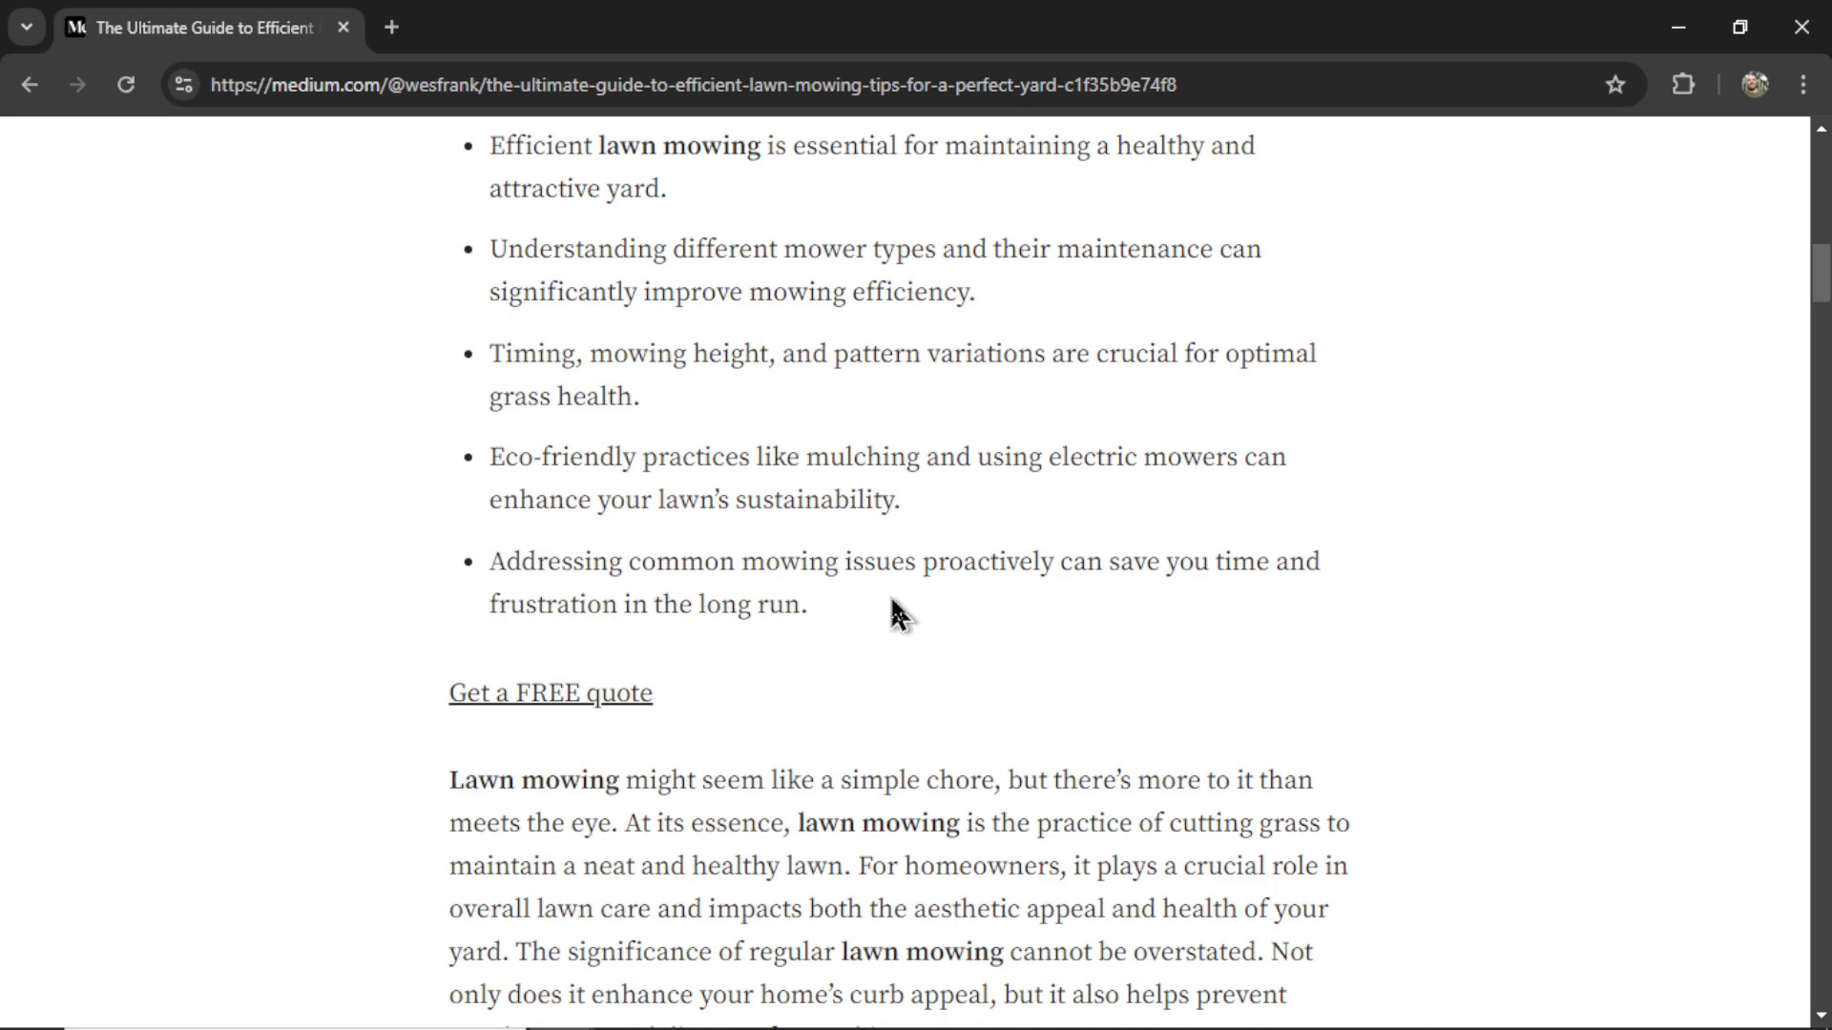
pyautogui.moveTo(725, 721)
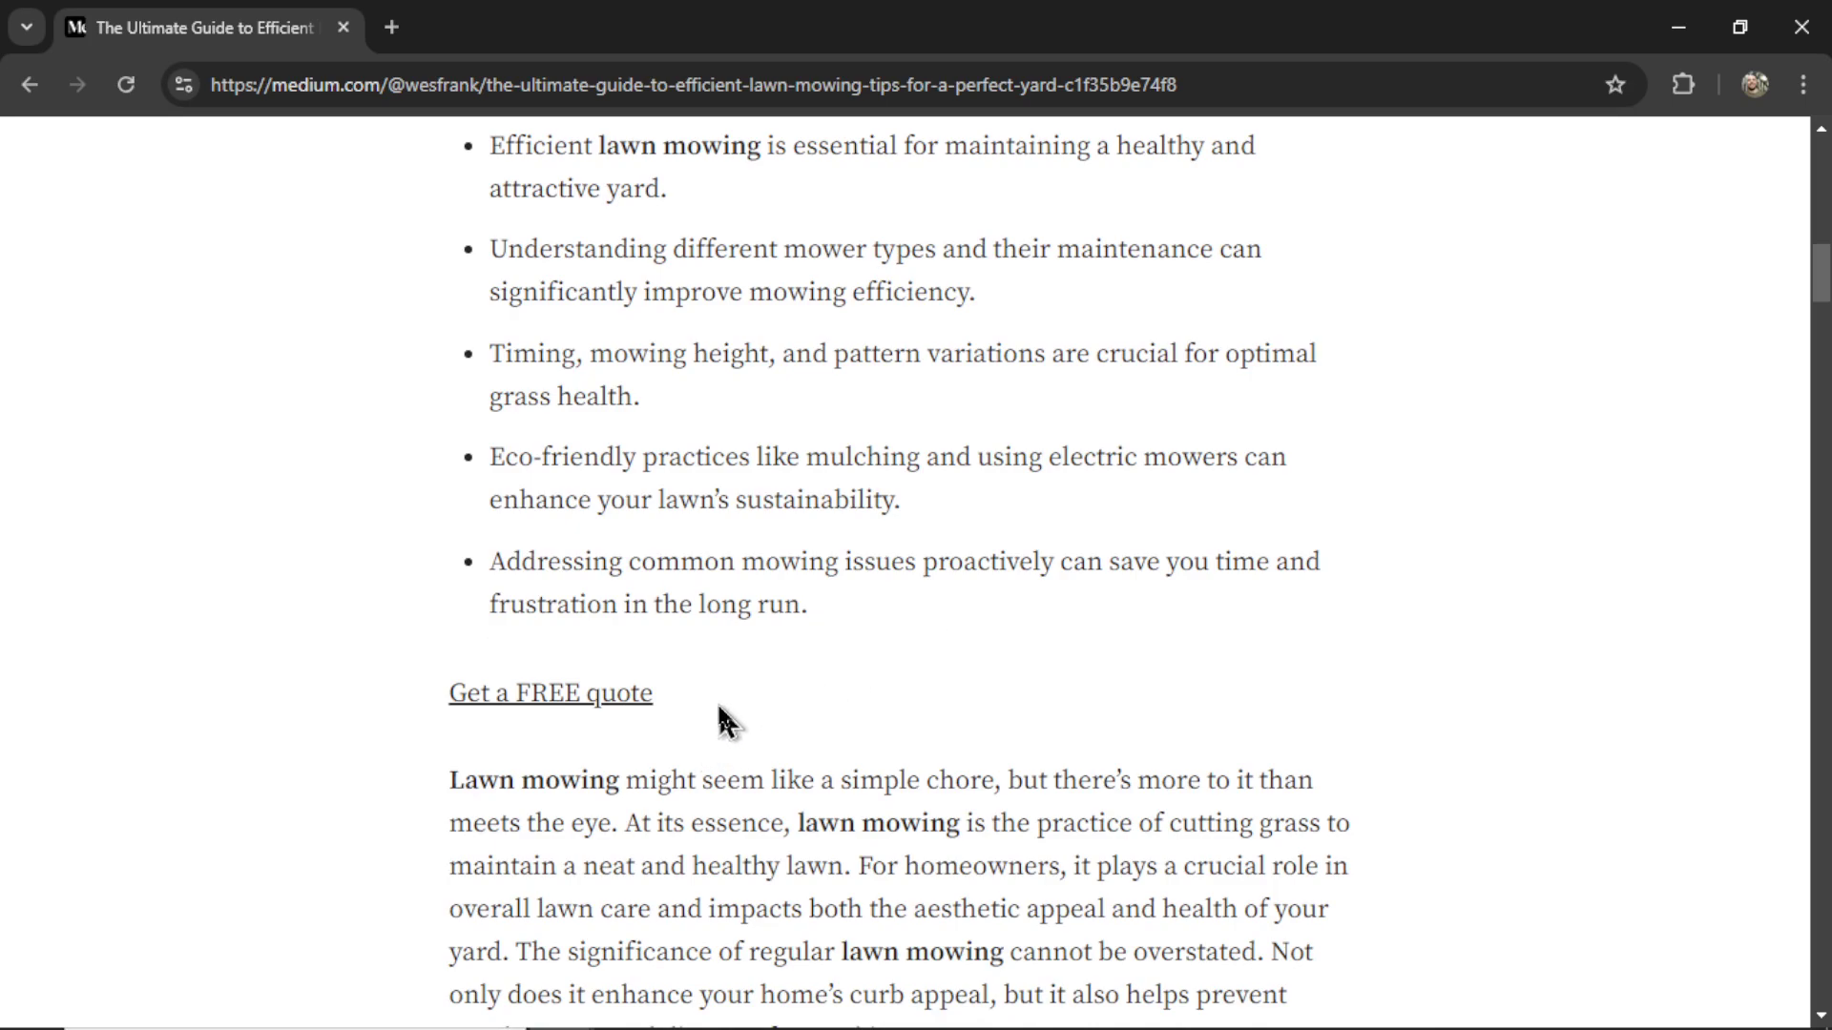
pyautogui.moveTo(1073, 579)
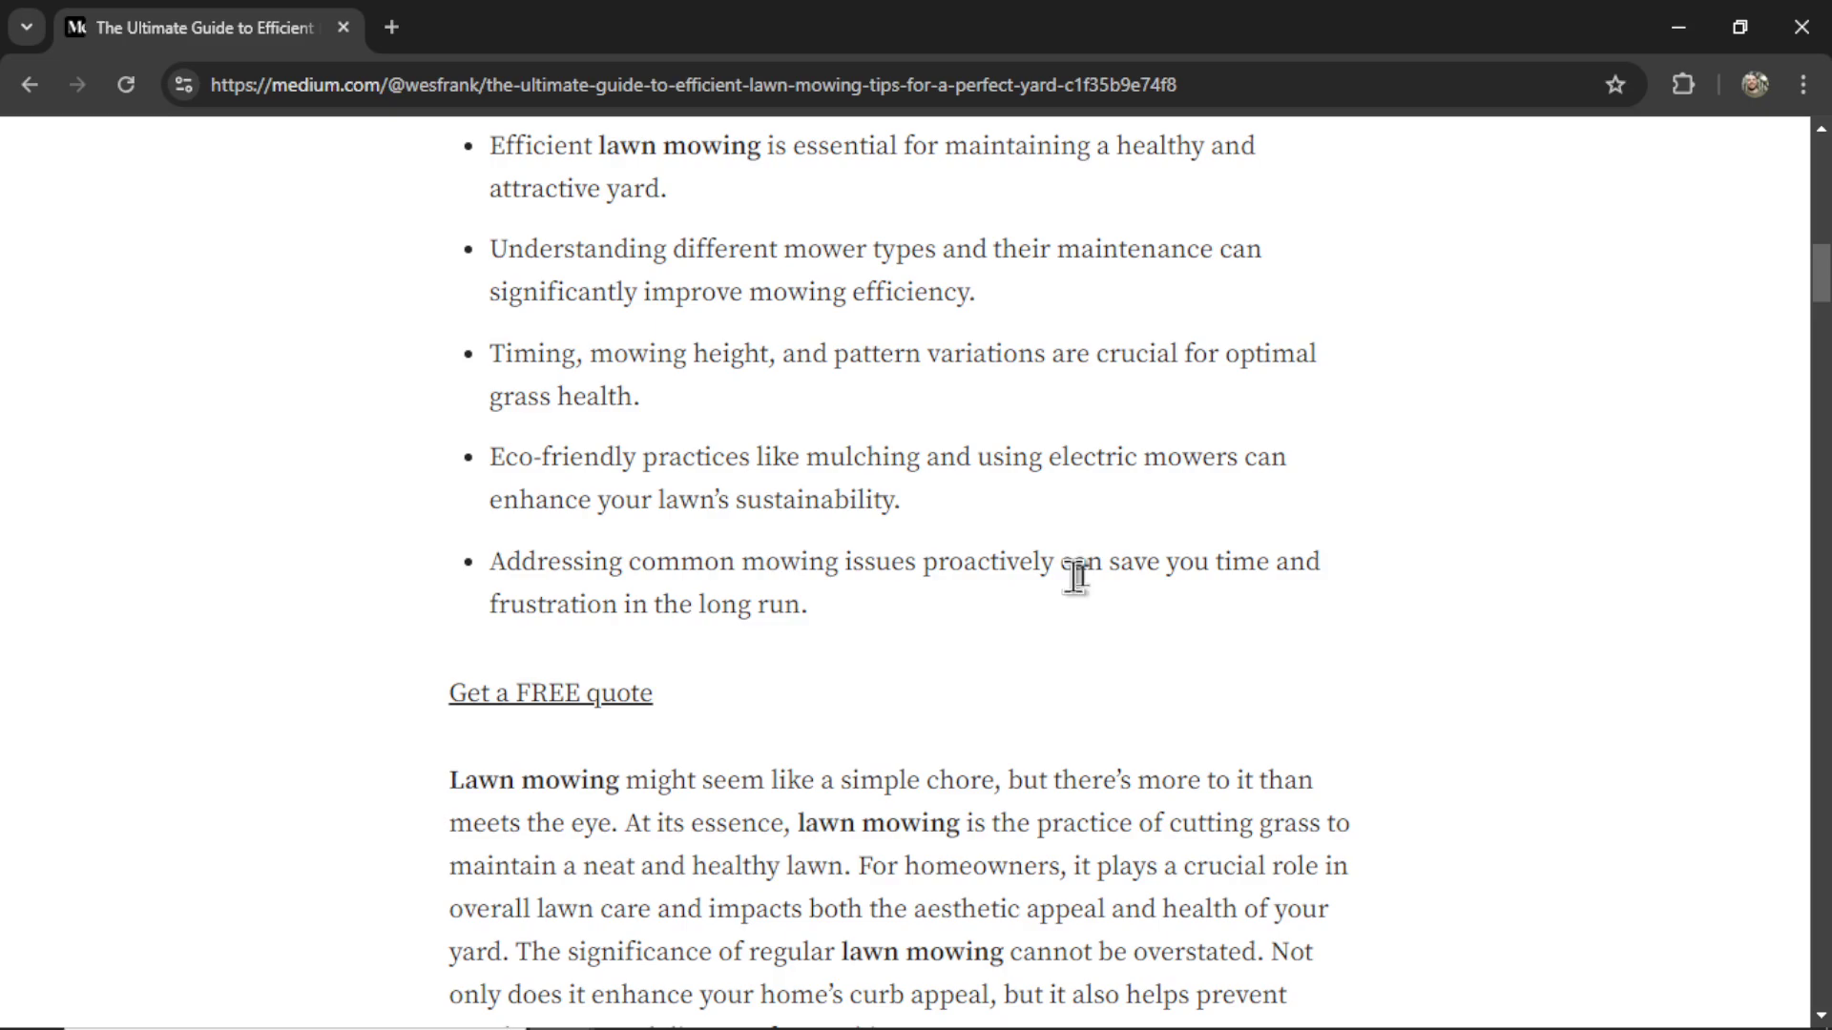
pyautogui.scroll(-3)
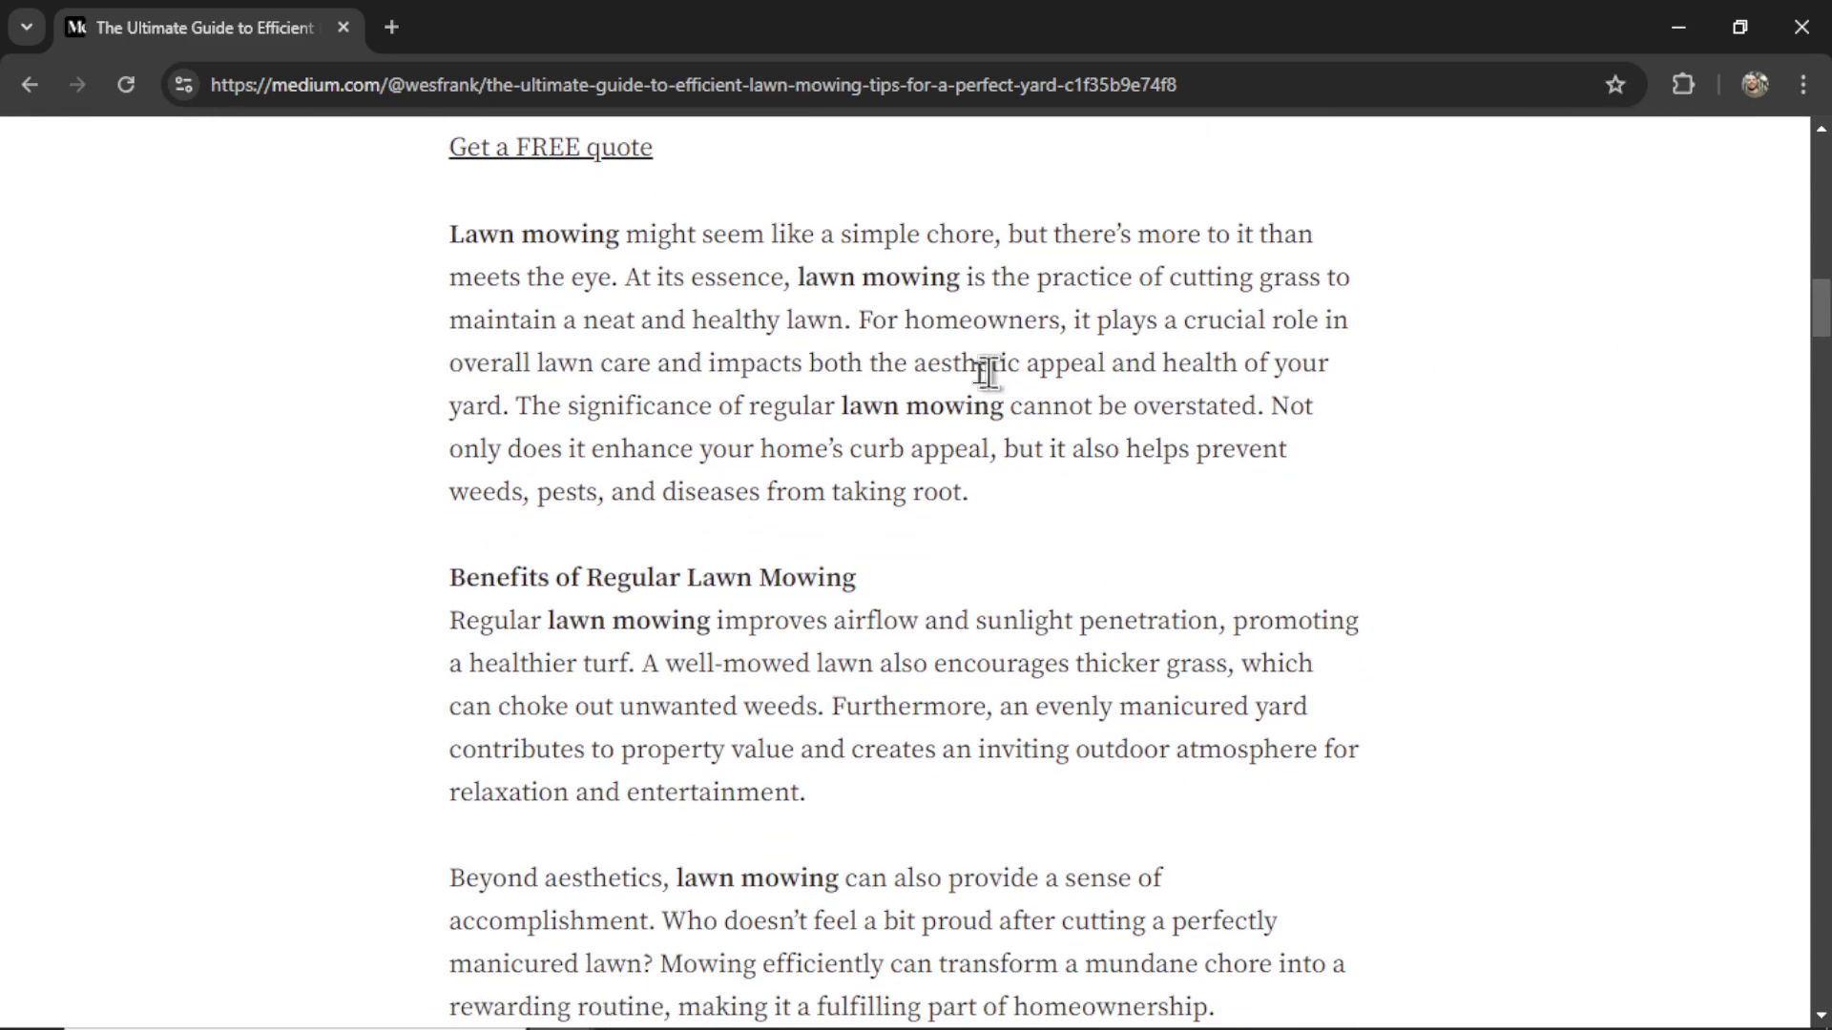
# - Select the bold 'Lawn mowing' phrase and bring the article into the Medium editor
pyautogui.doubleClick(876, 277)
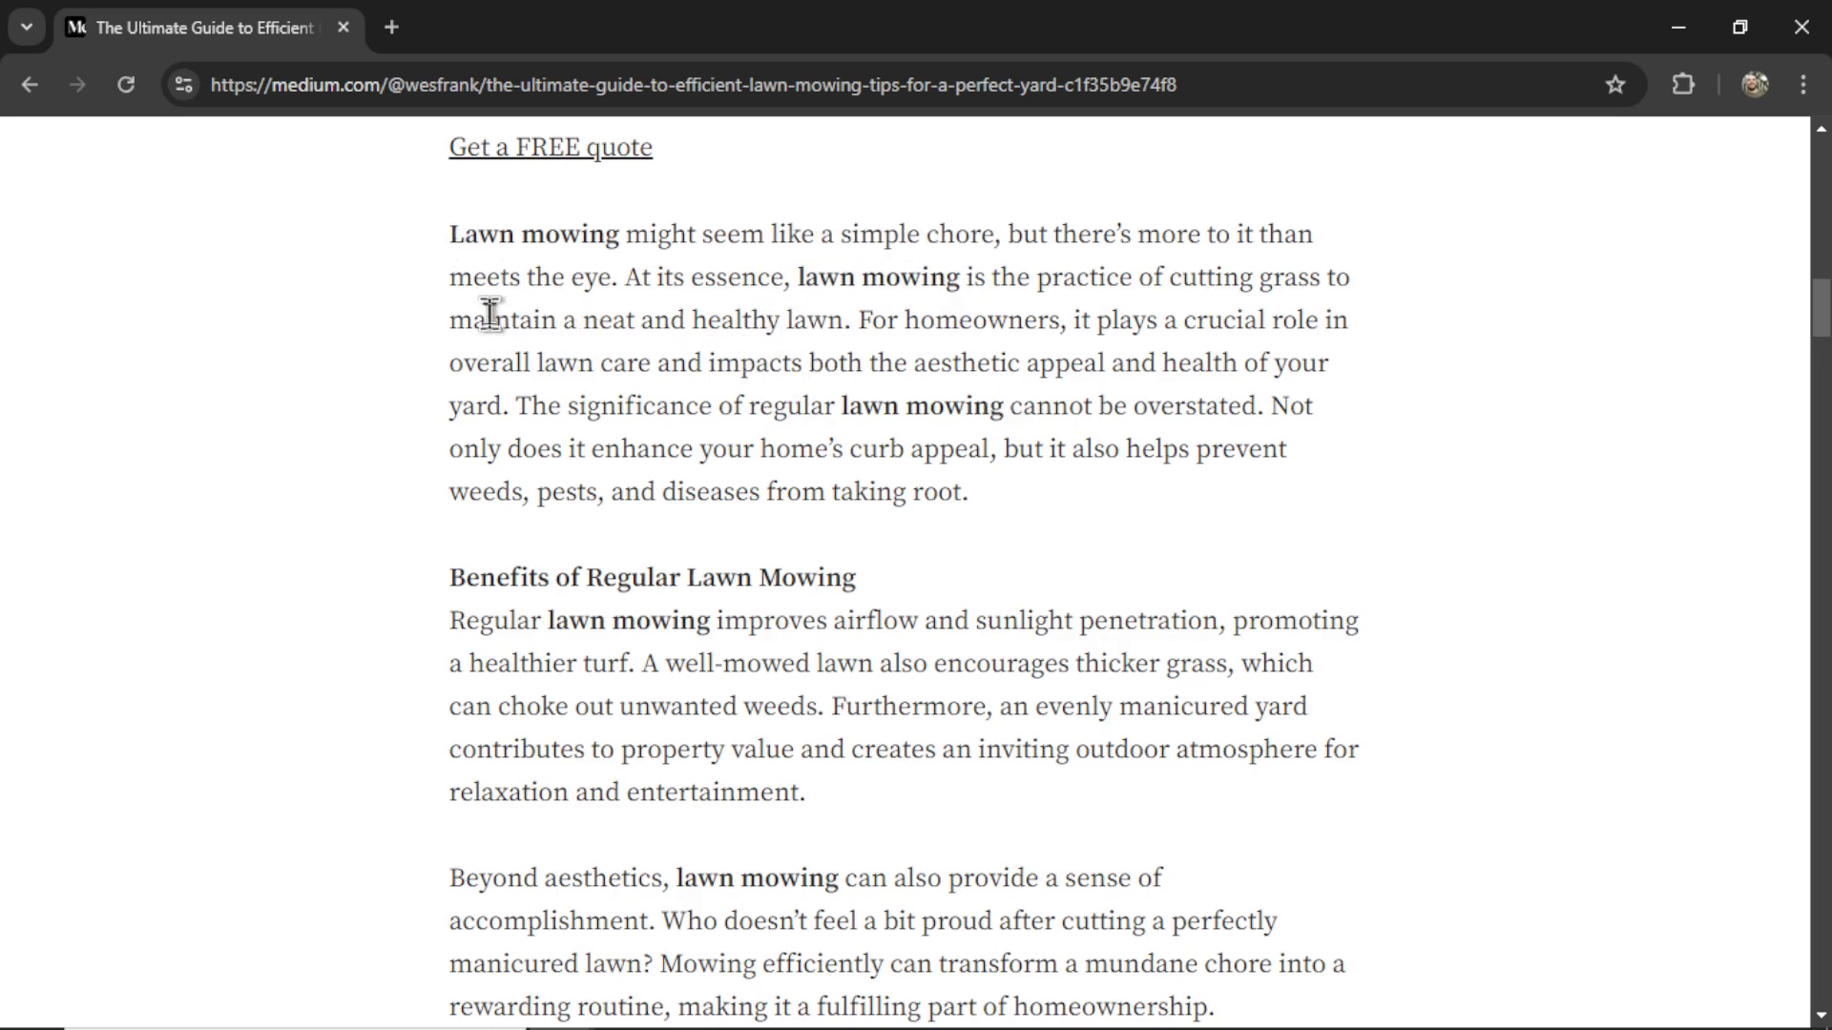
pyautogui.moveTo(1043, 444)
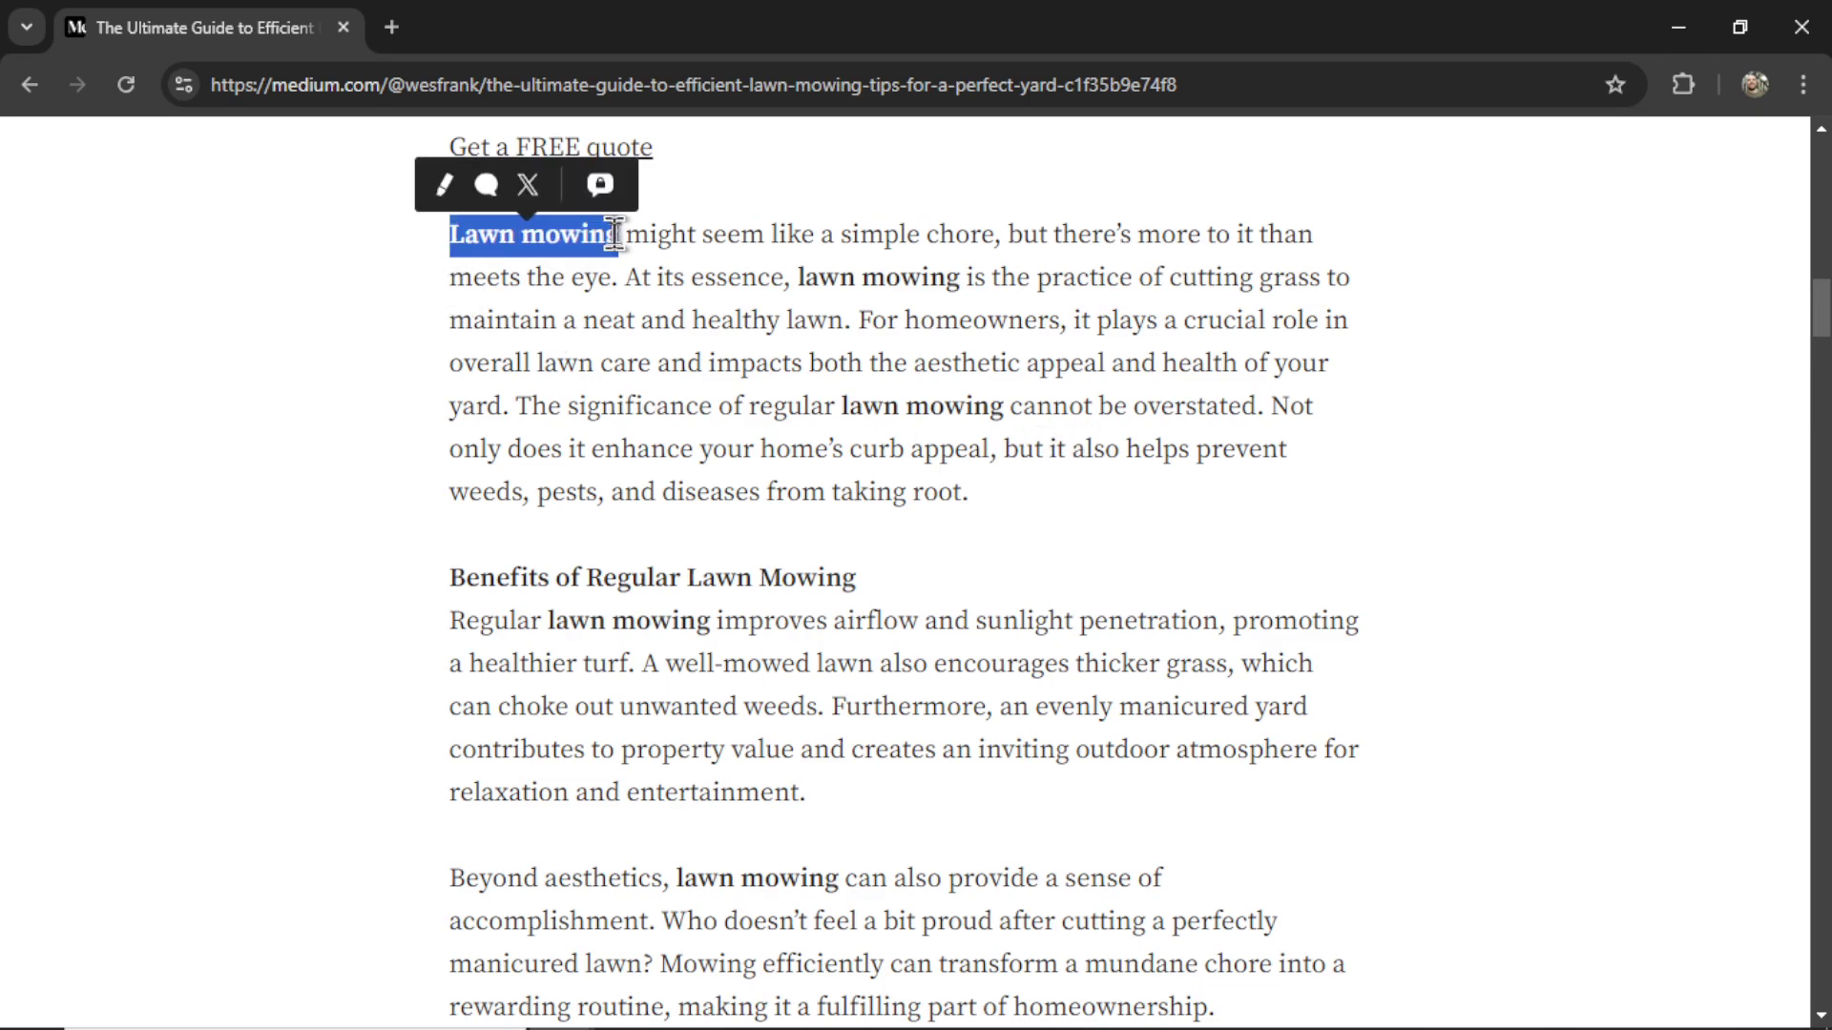
pyautogui.click(443, 185)
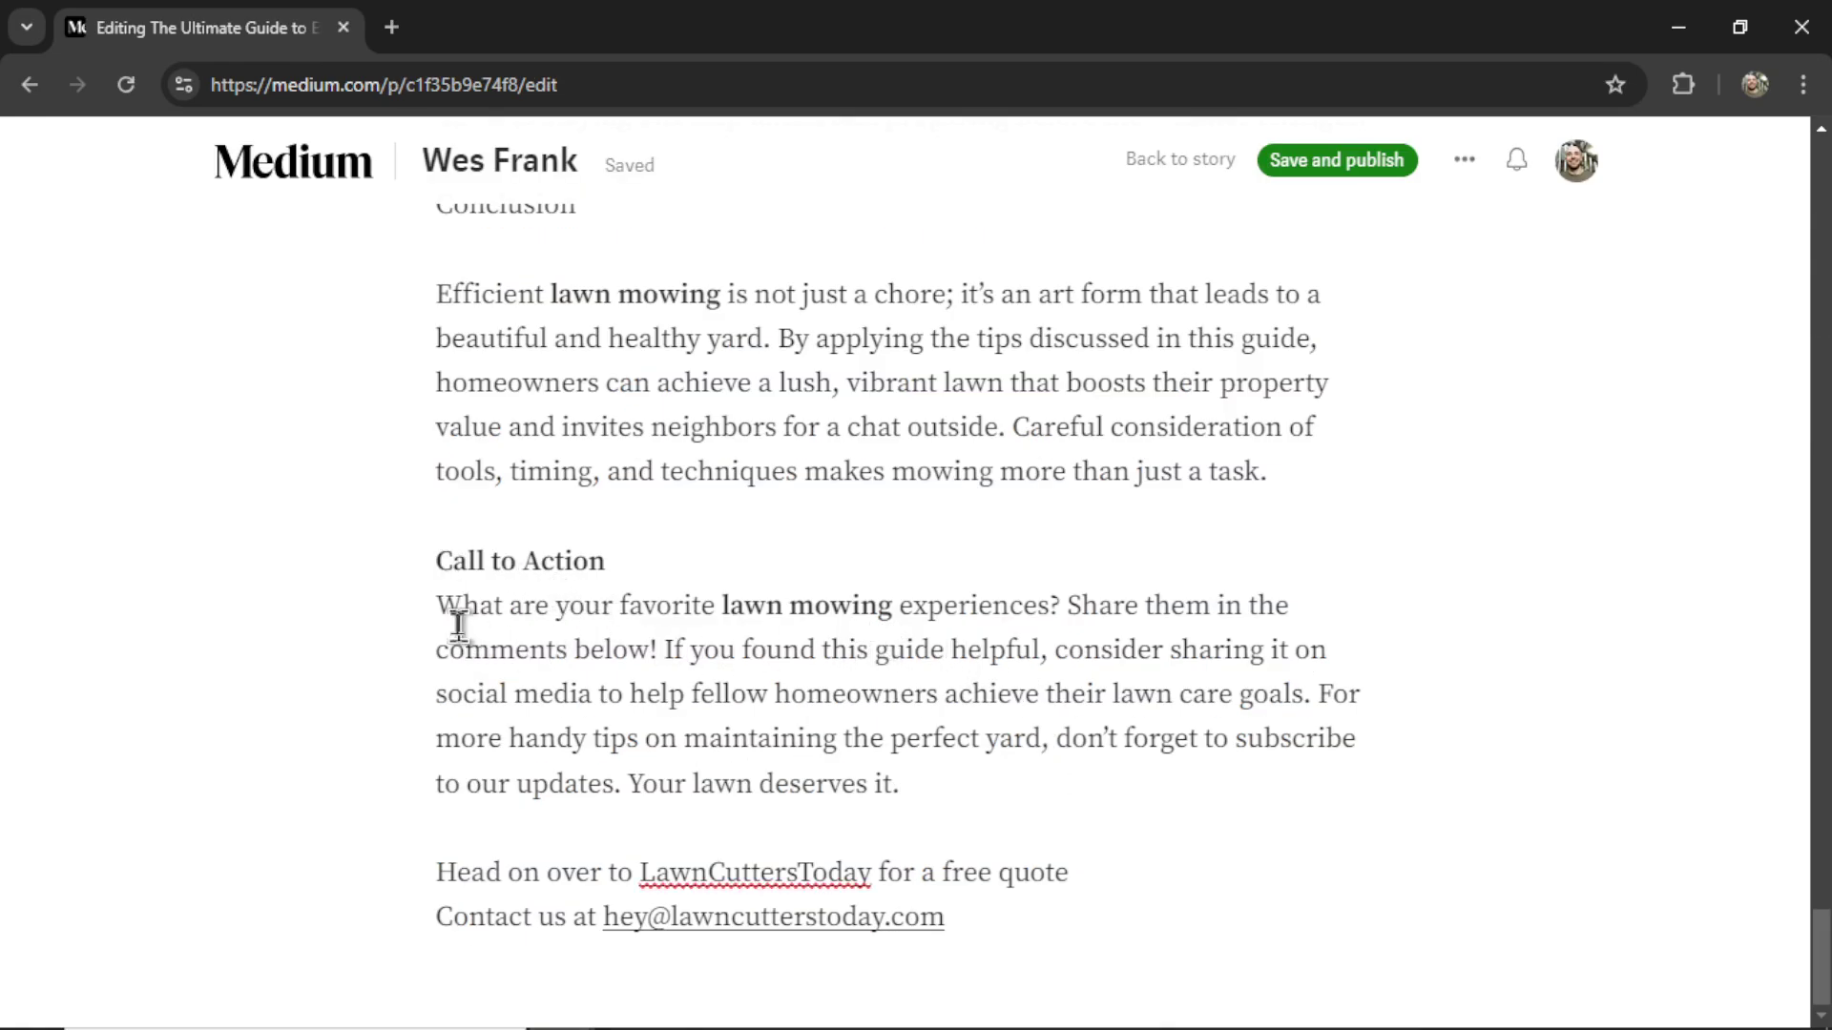
# - Highlight the opening of the Call to Action text, then clear the selection
pyautogui.moveTo(435, 605); pyautogui.dragTo(847, 605)
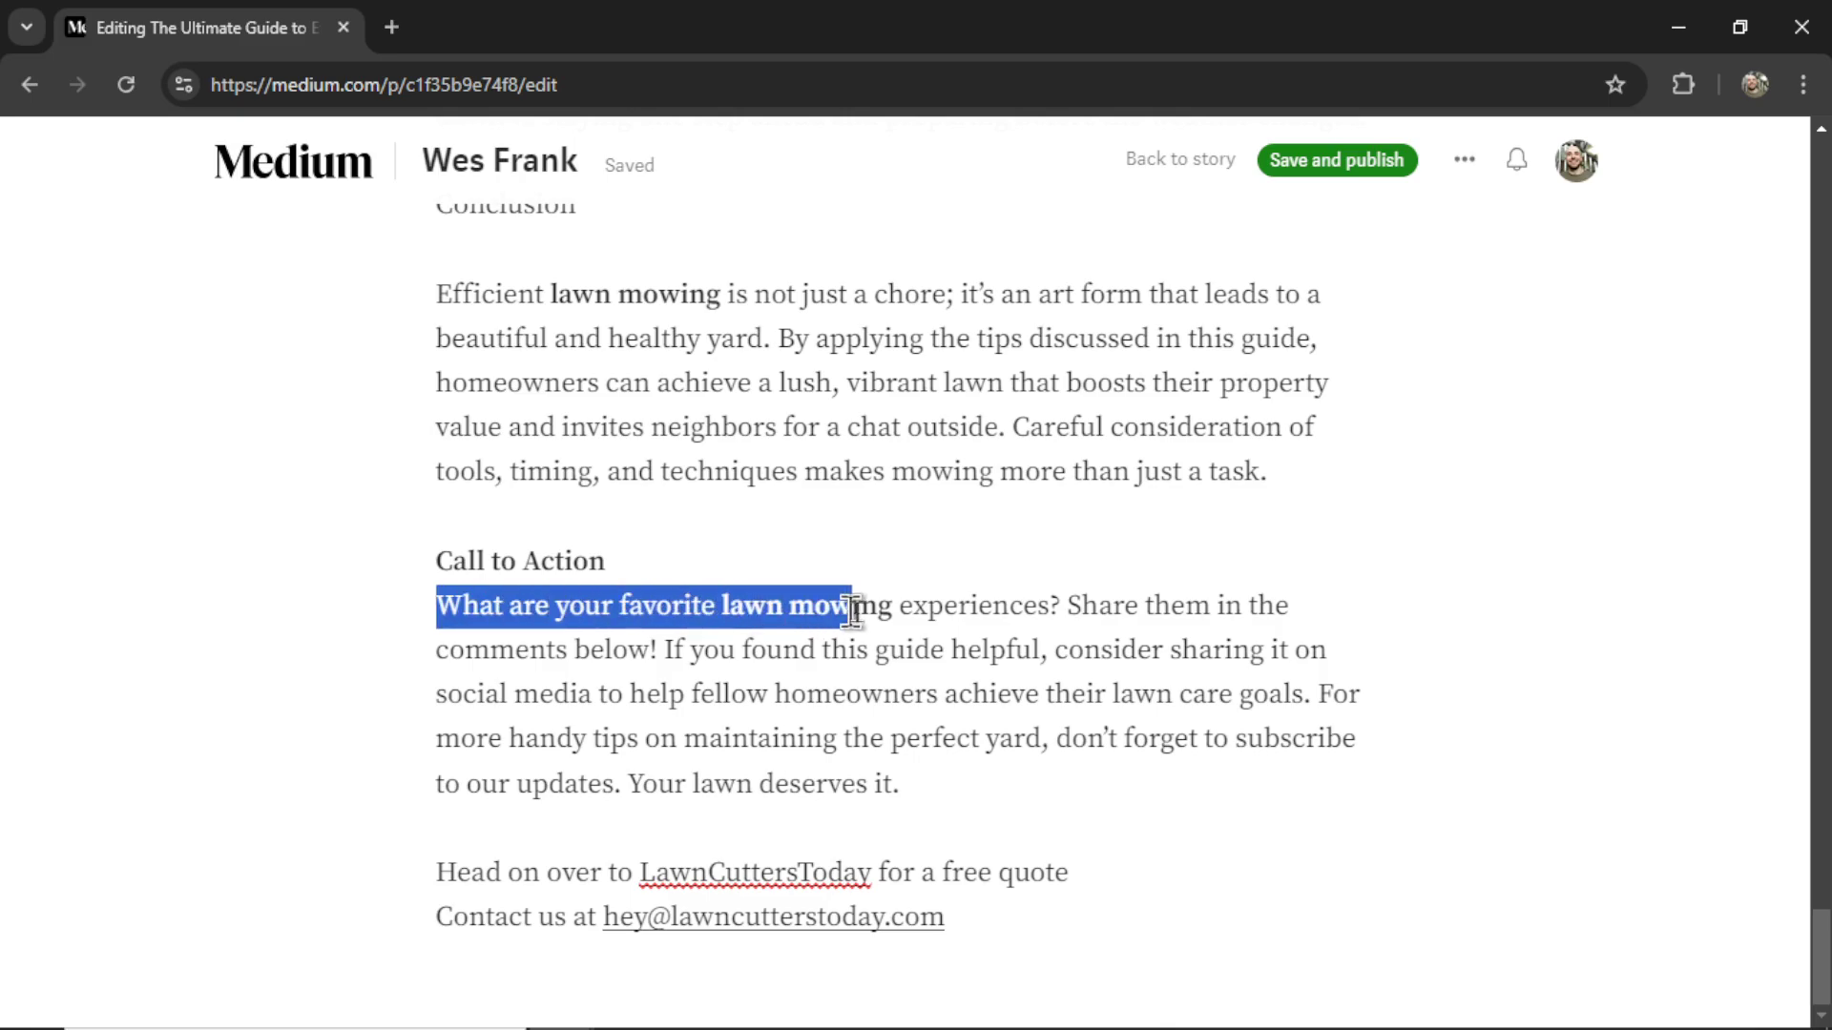
pyautogui.click(441, 815)
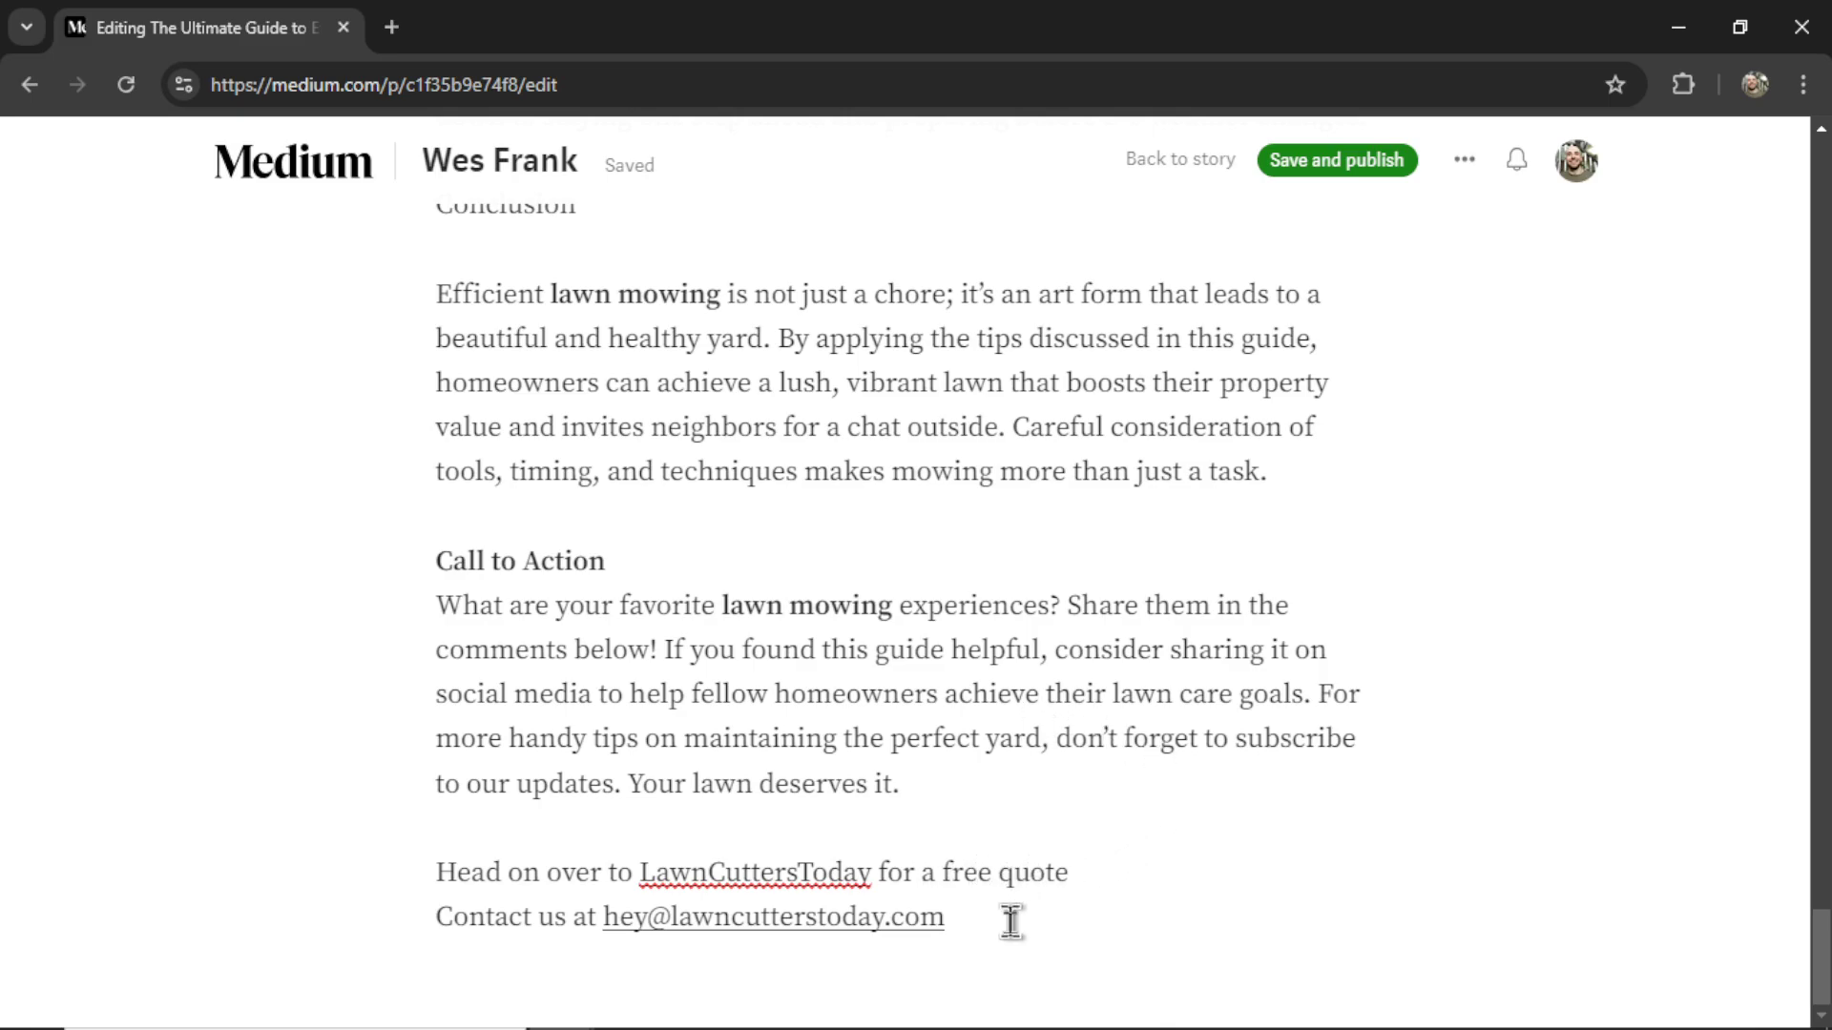
pyautogui.moveTo(1038, 919)
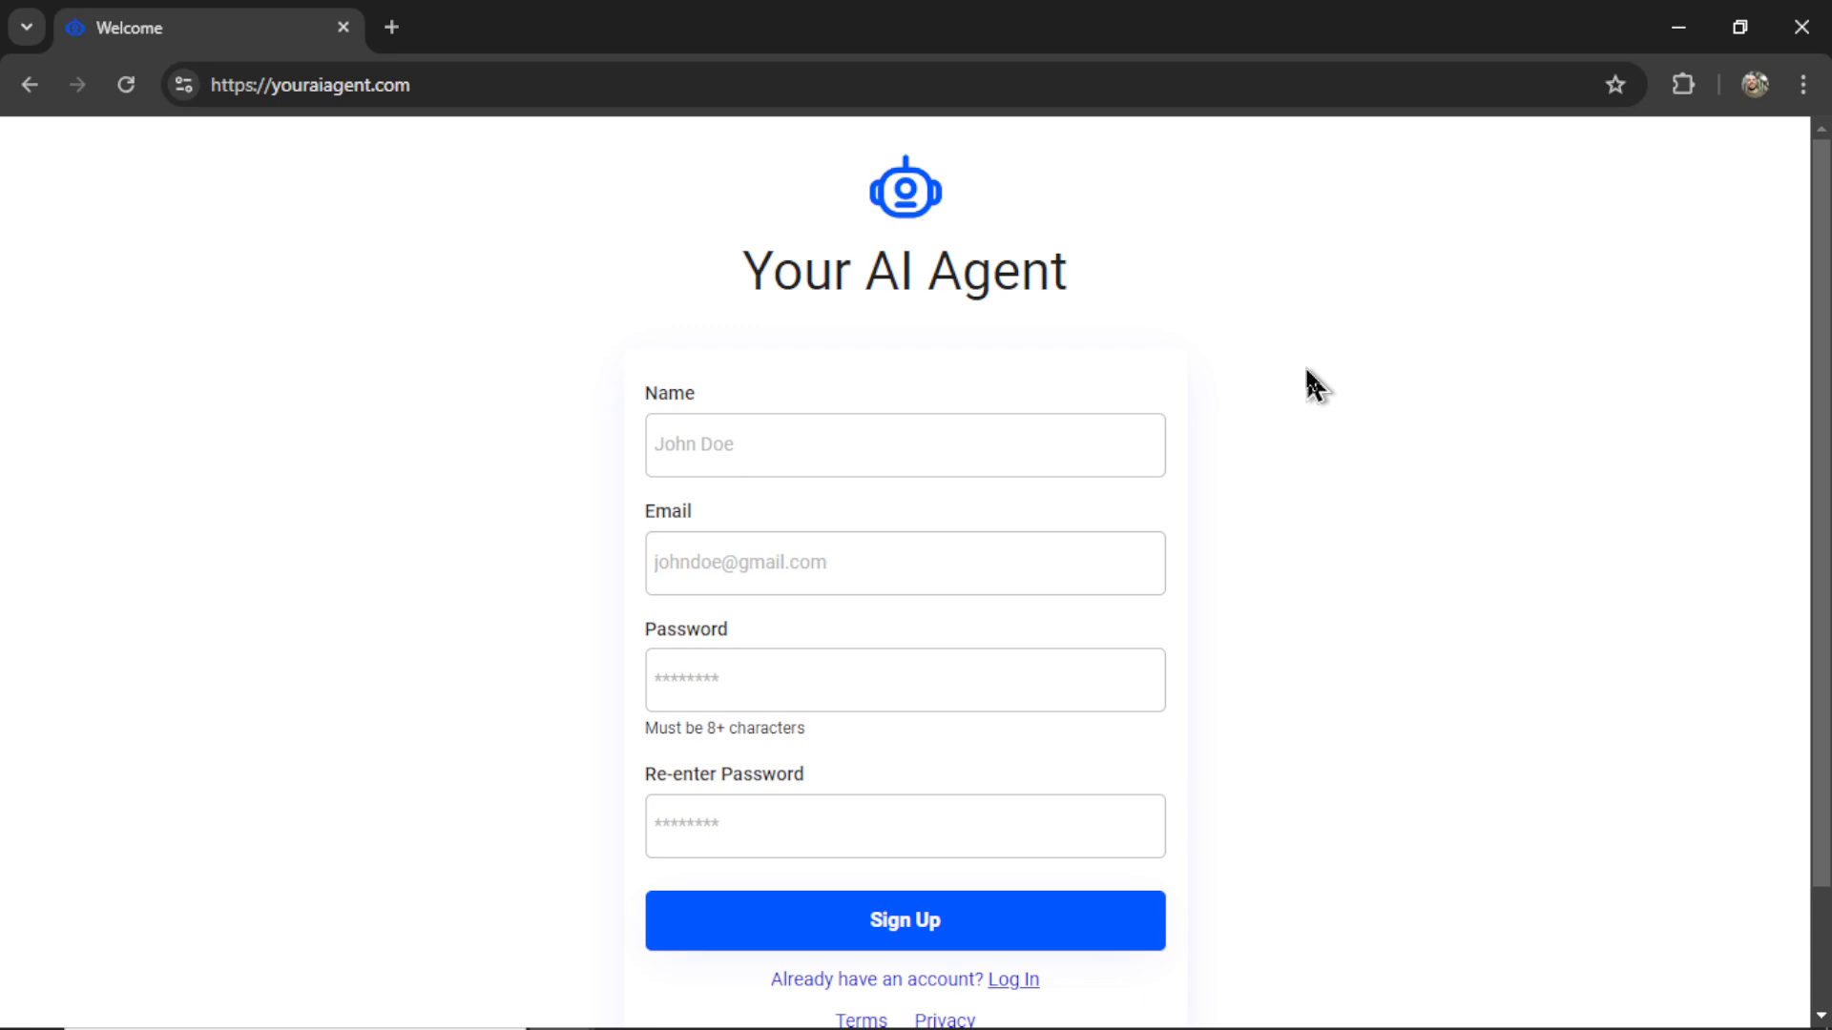
pyautogui.moveTo(1319, 488)
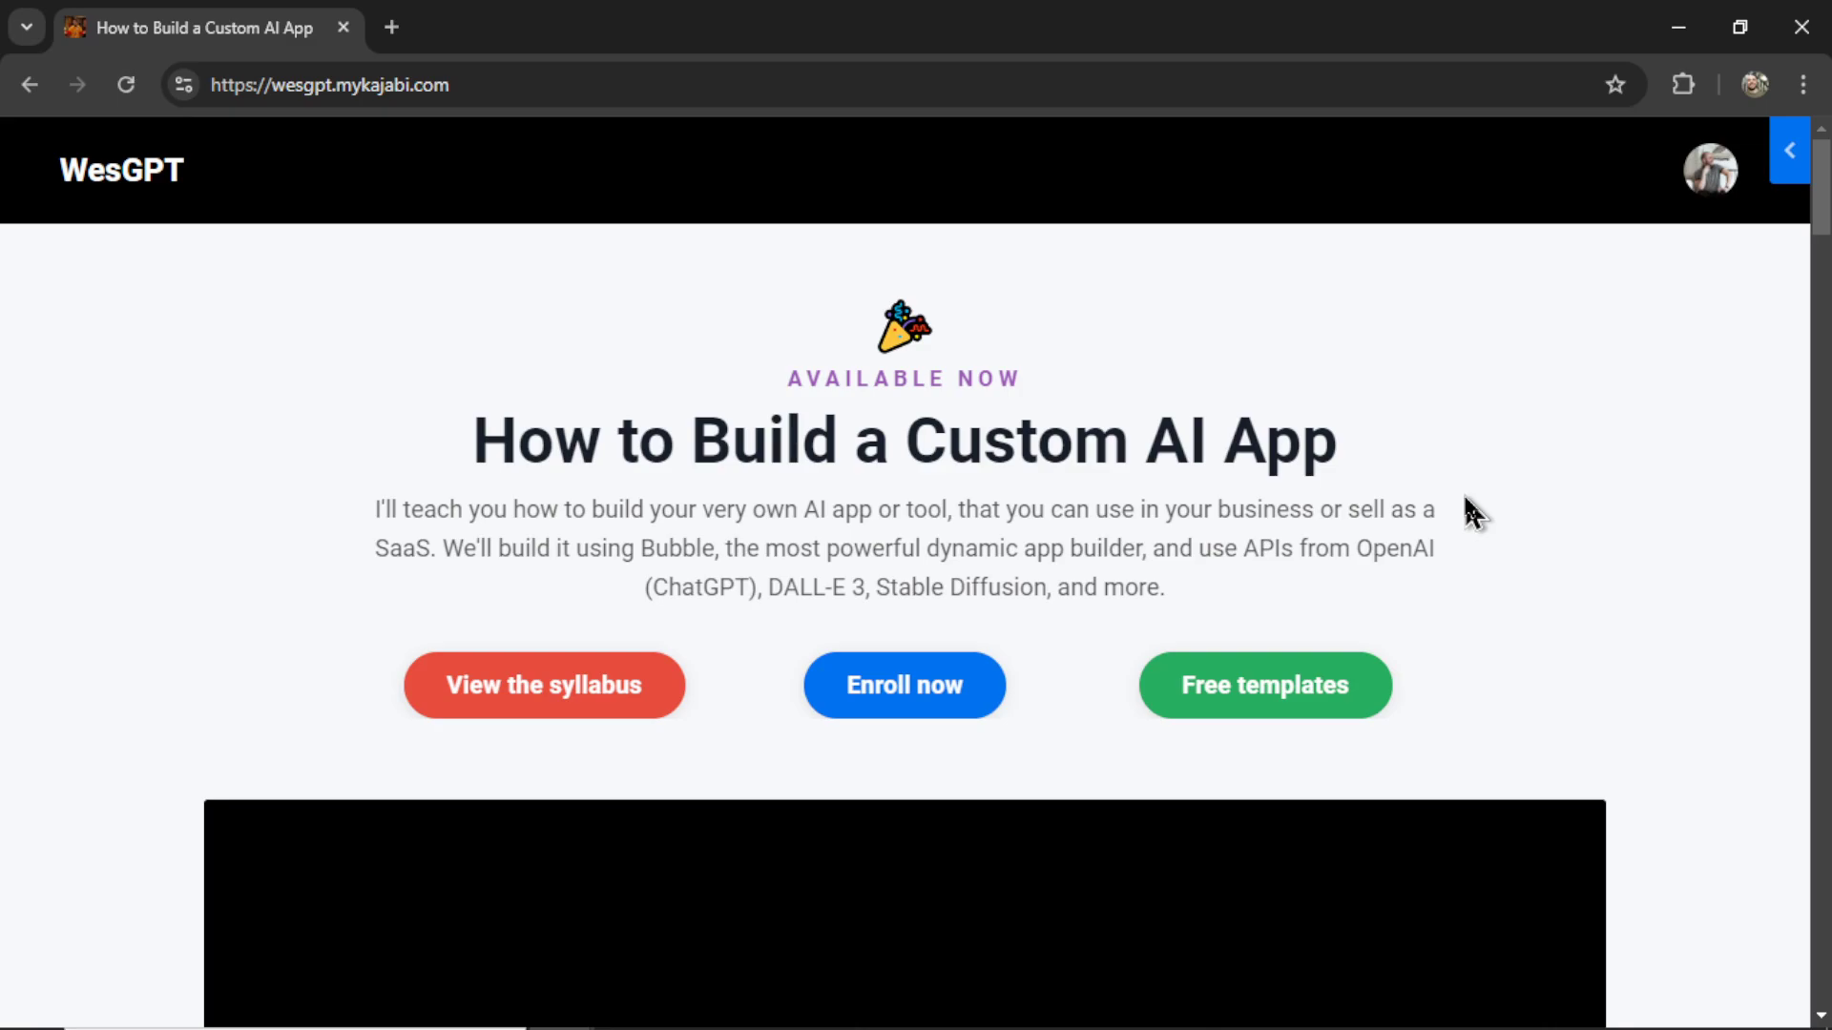
pyautogui.moveTo(1294, 368)
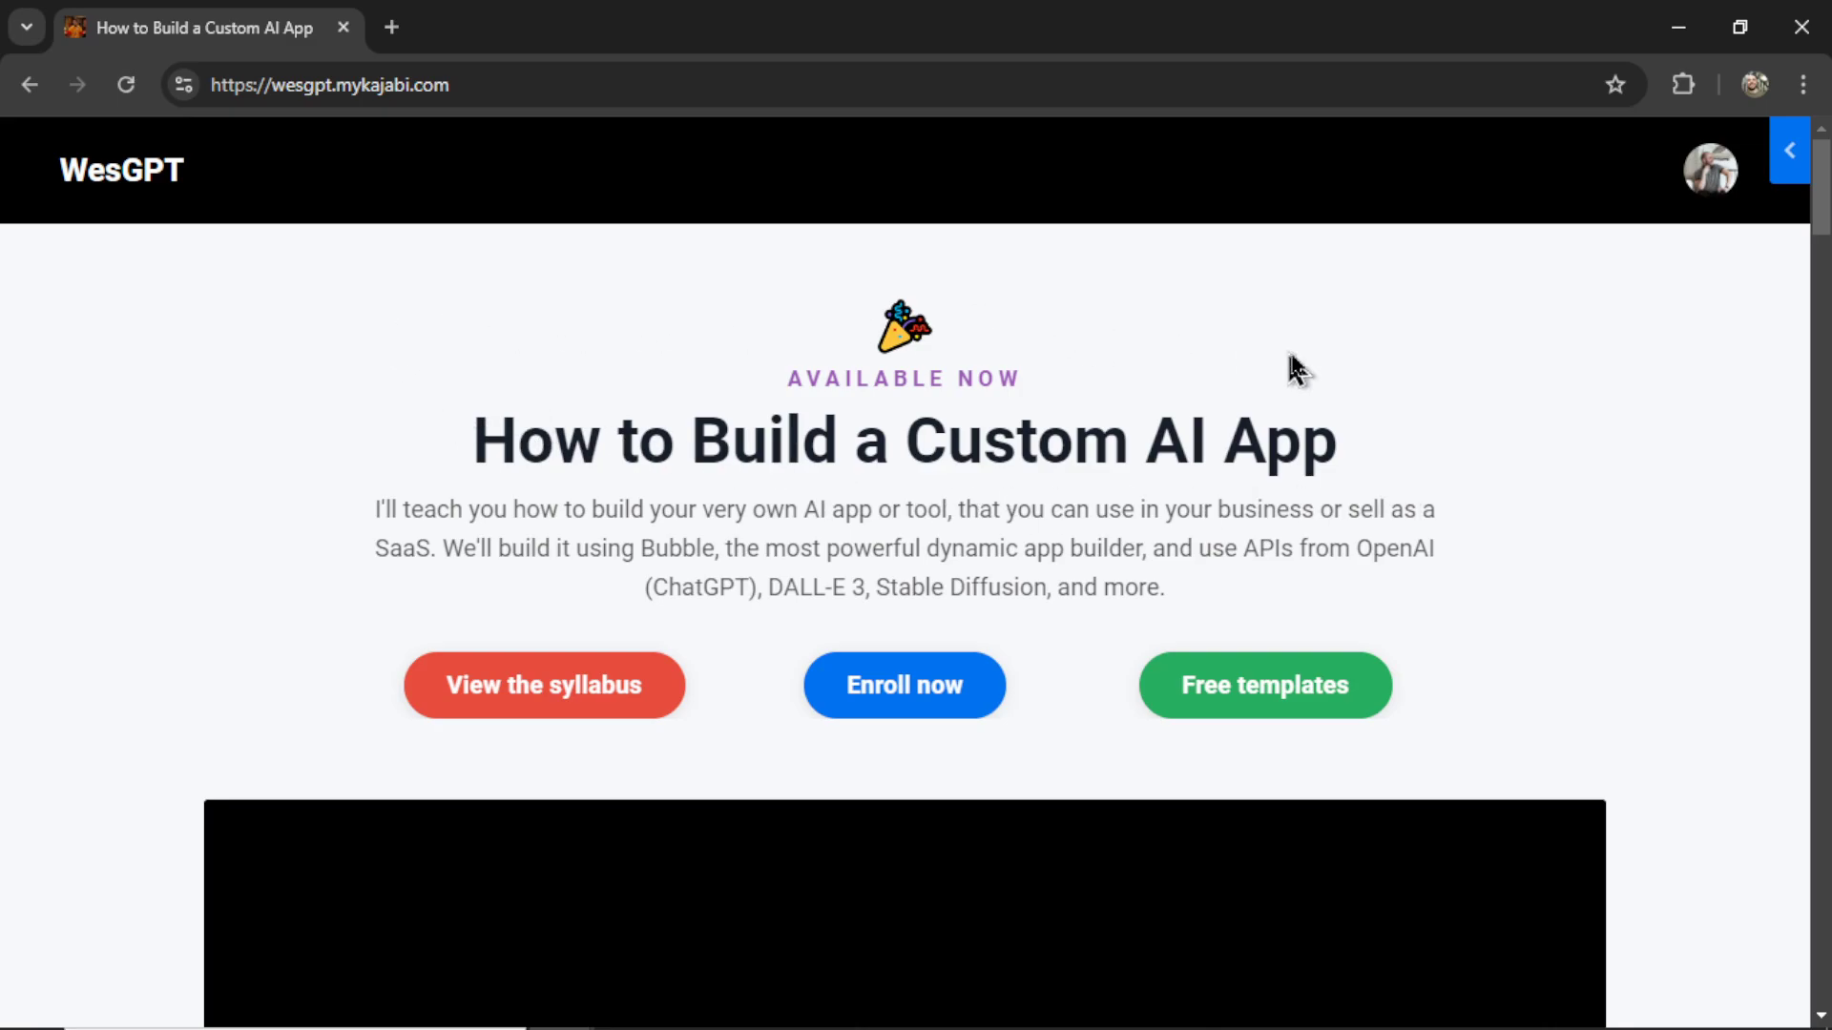
# - Expand the Module 3: Adding AI Features lessons in the course syllabus
pyautogui.scroll(-3)
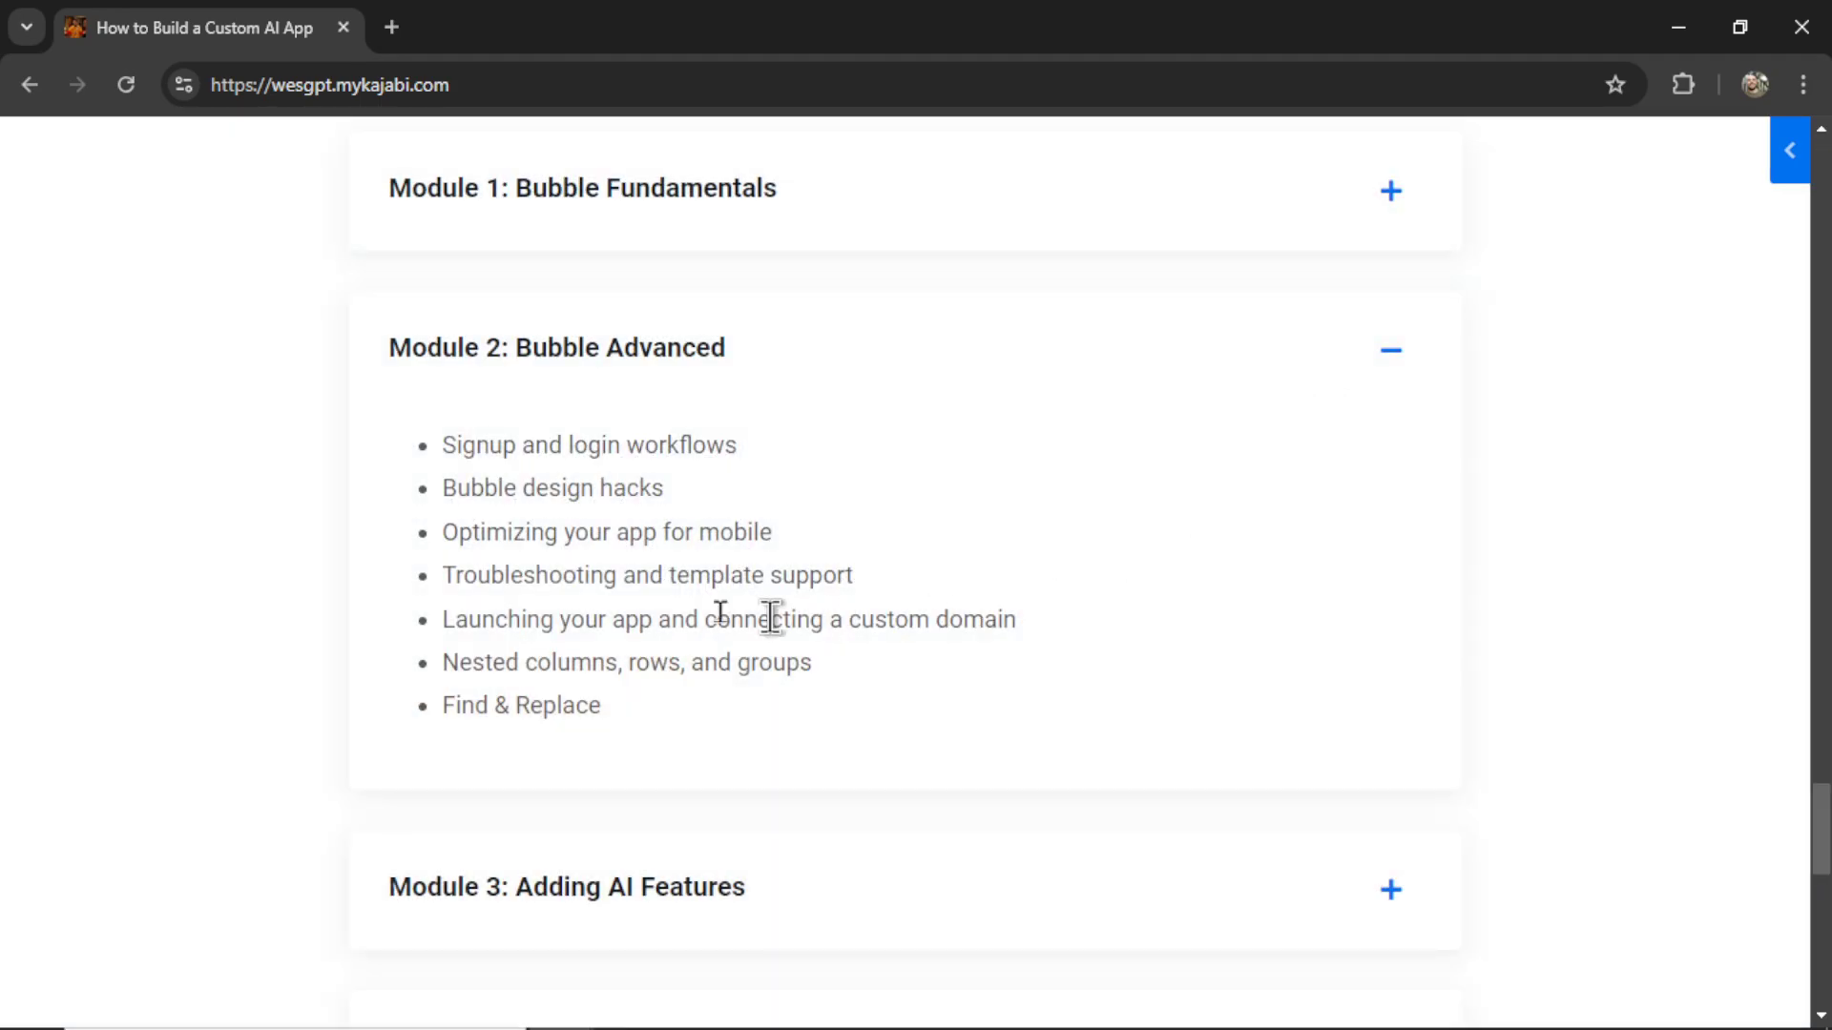
pyautogui.click(1389, 889)
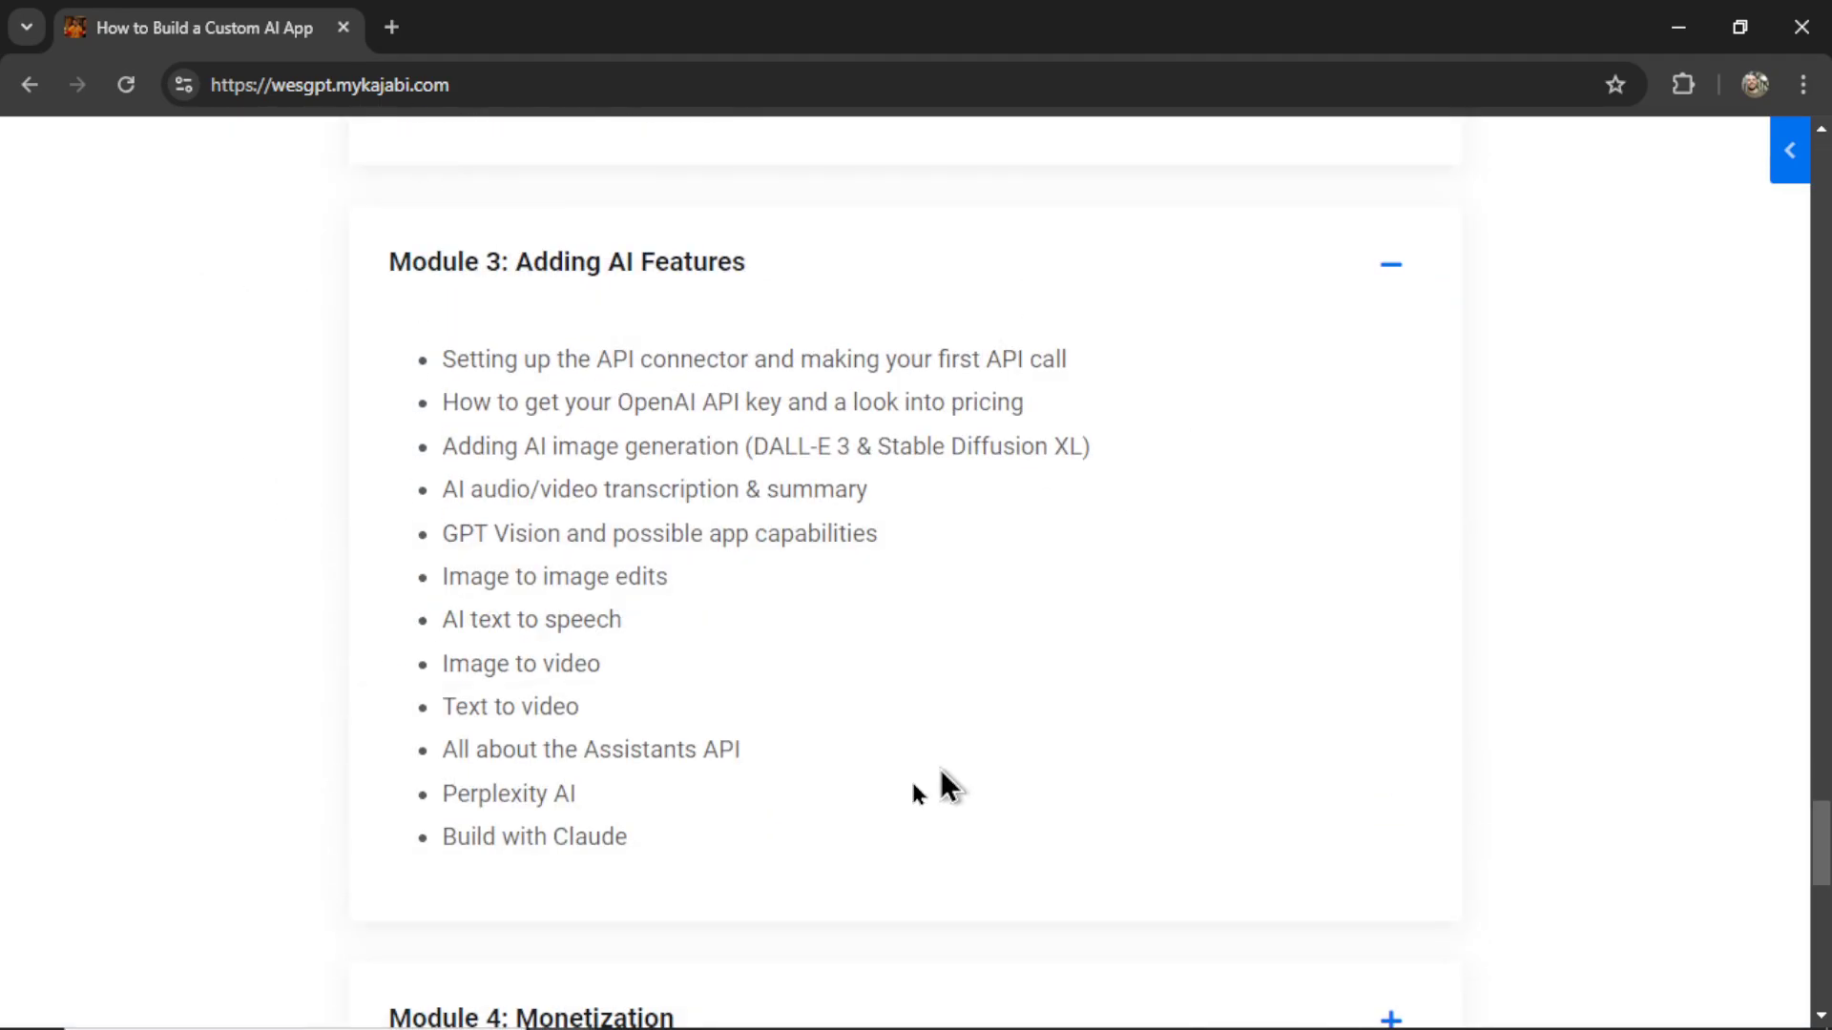
pyautogui.moveTo(1179, 575)
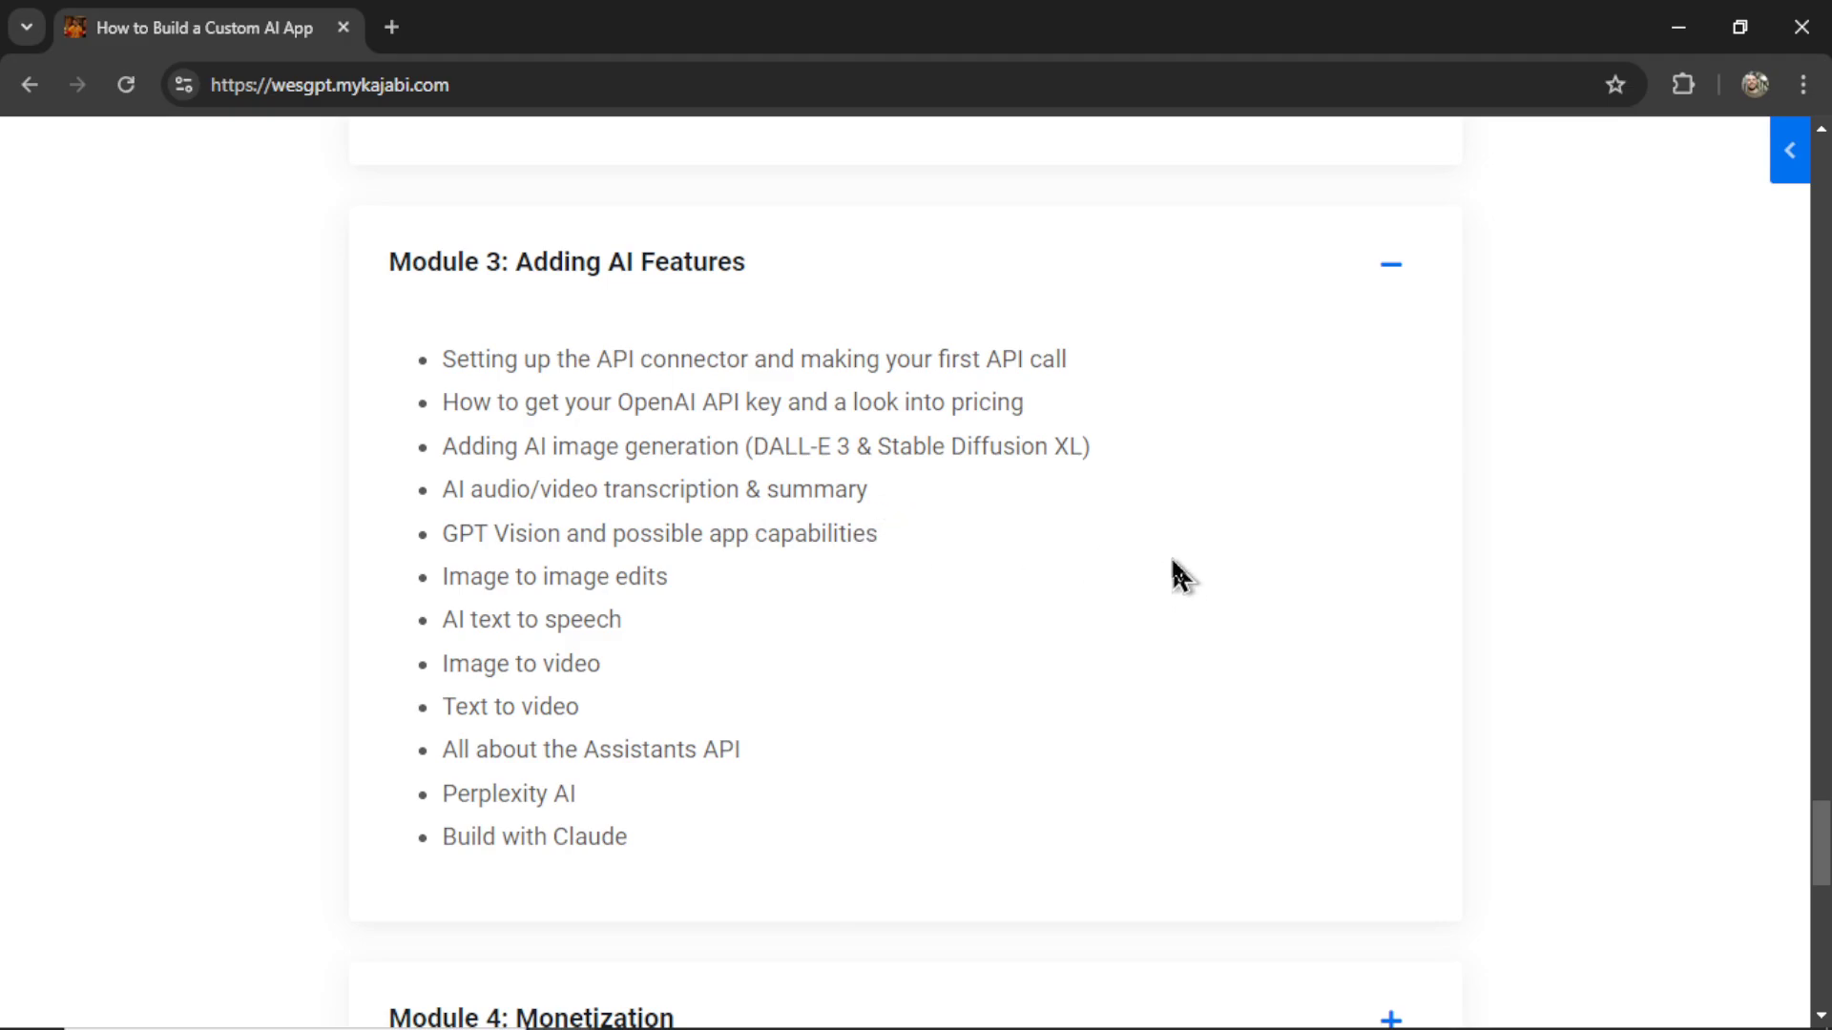
pyautogui.scroll(-3)
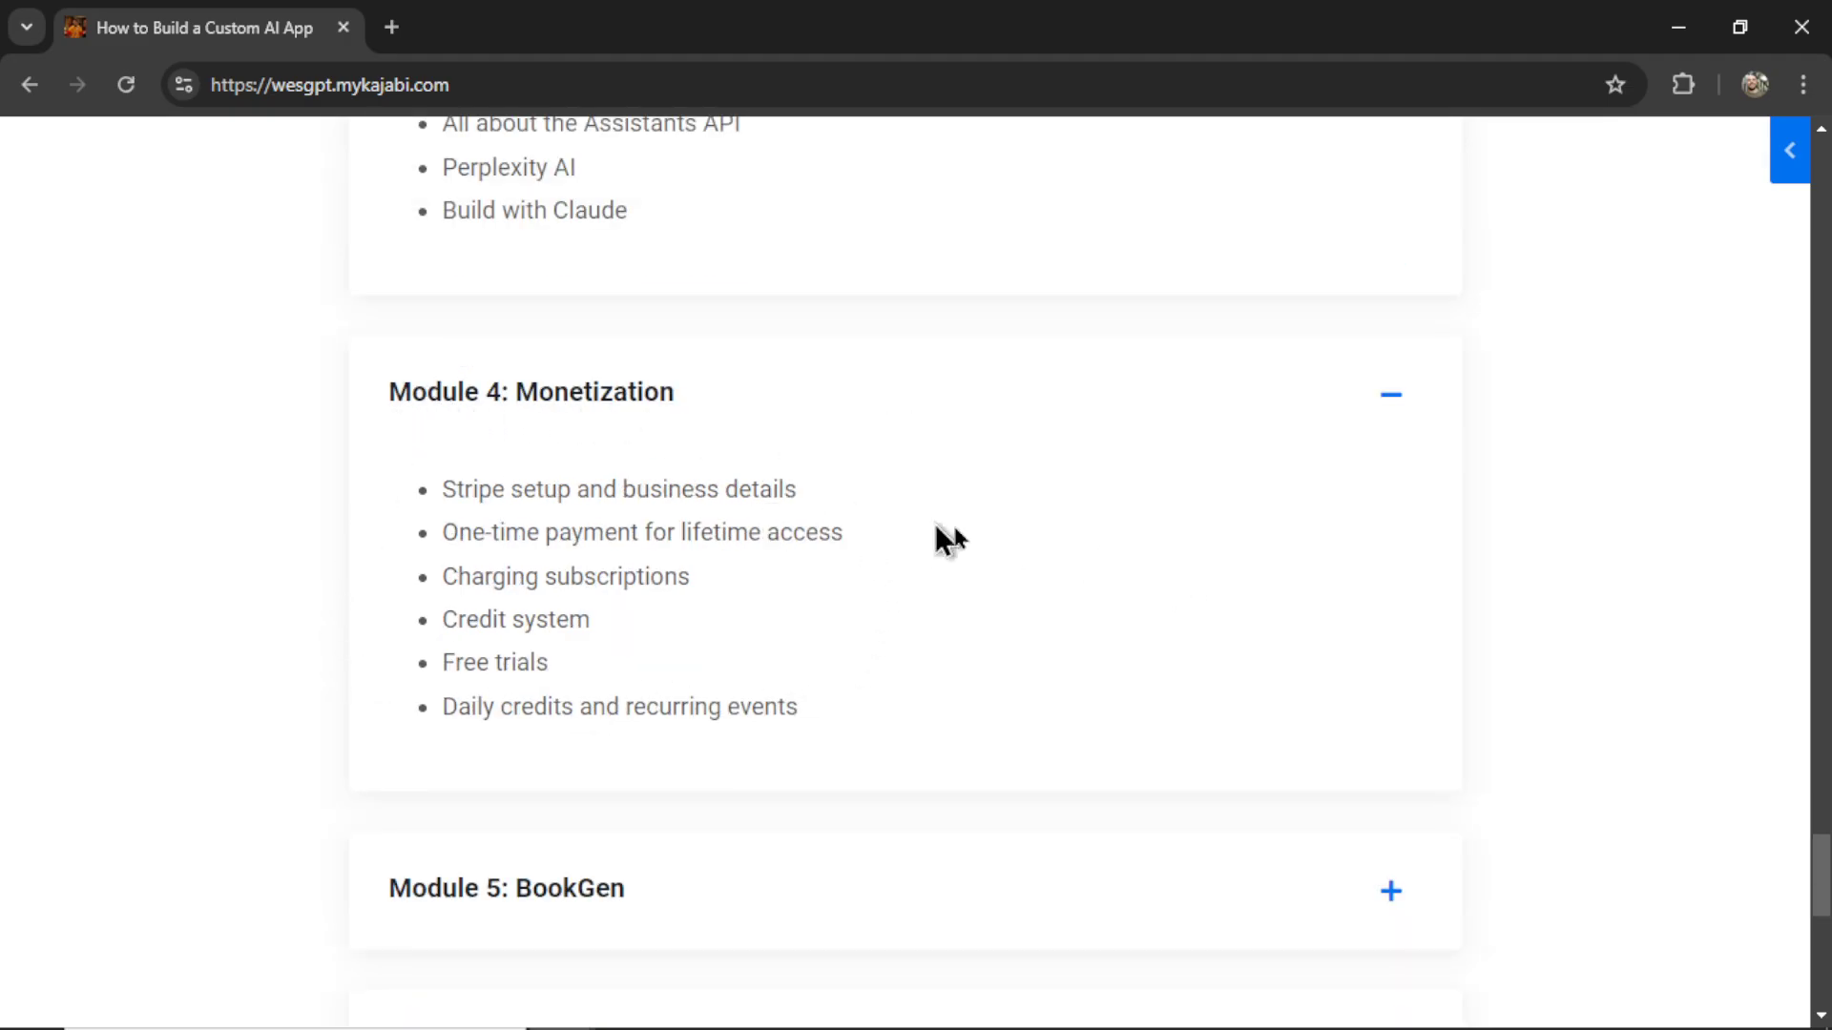